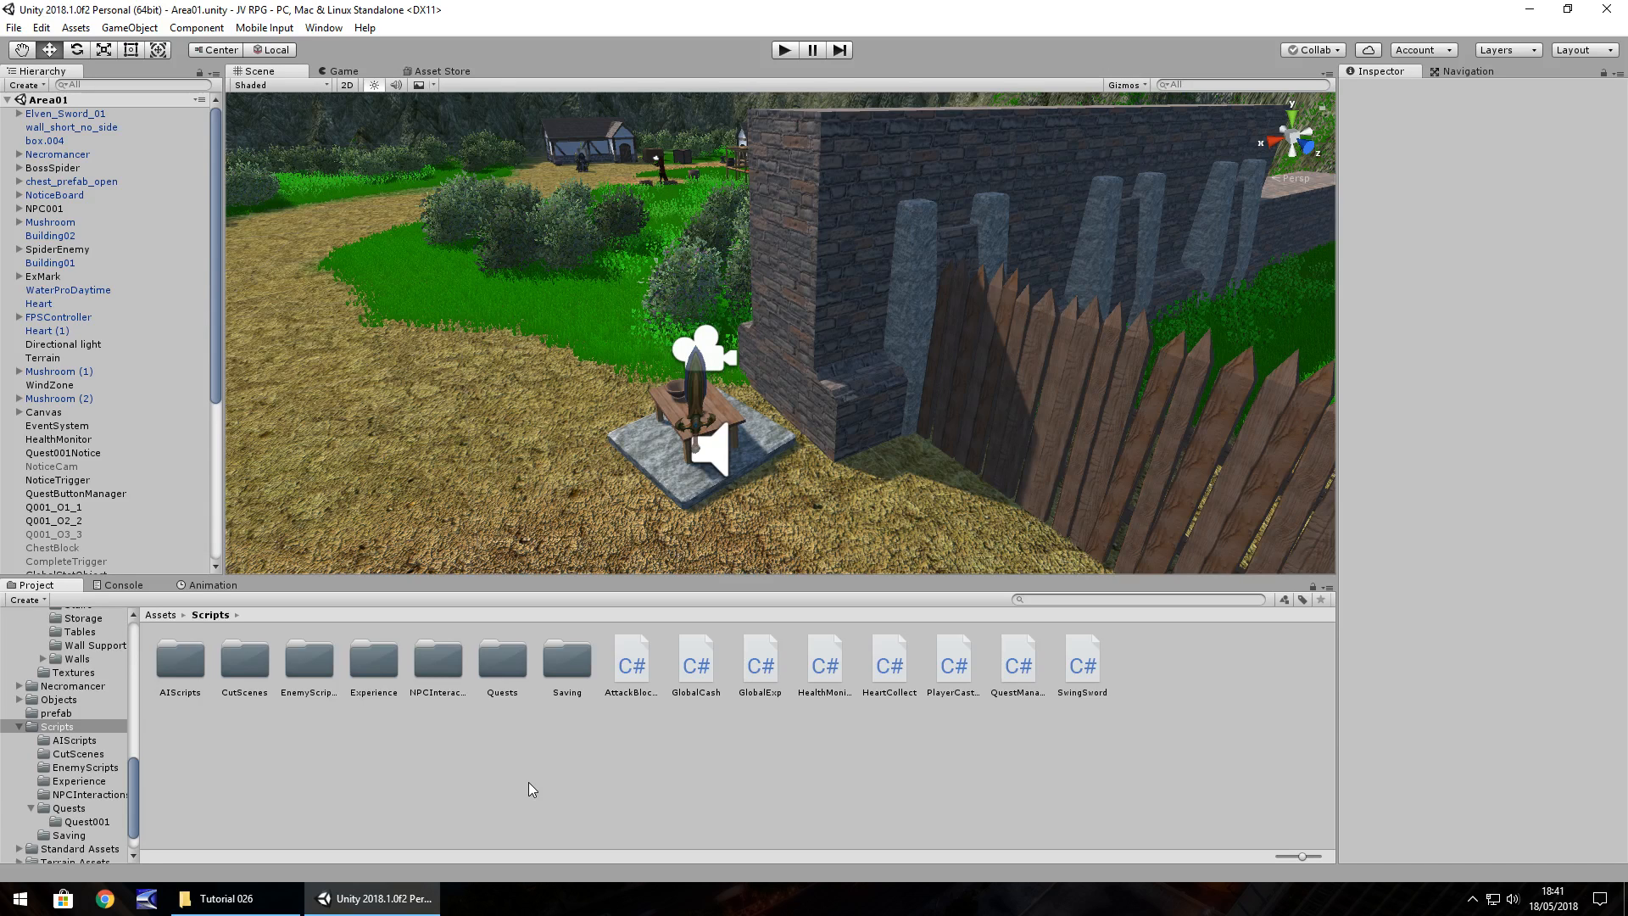
pyautogui.moveTo(439, 800)
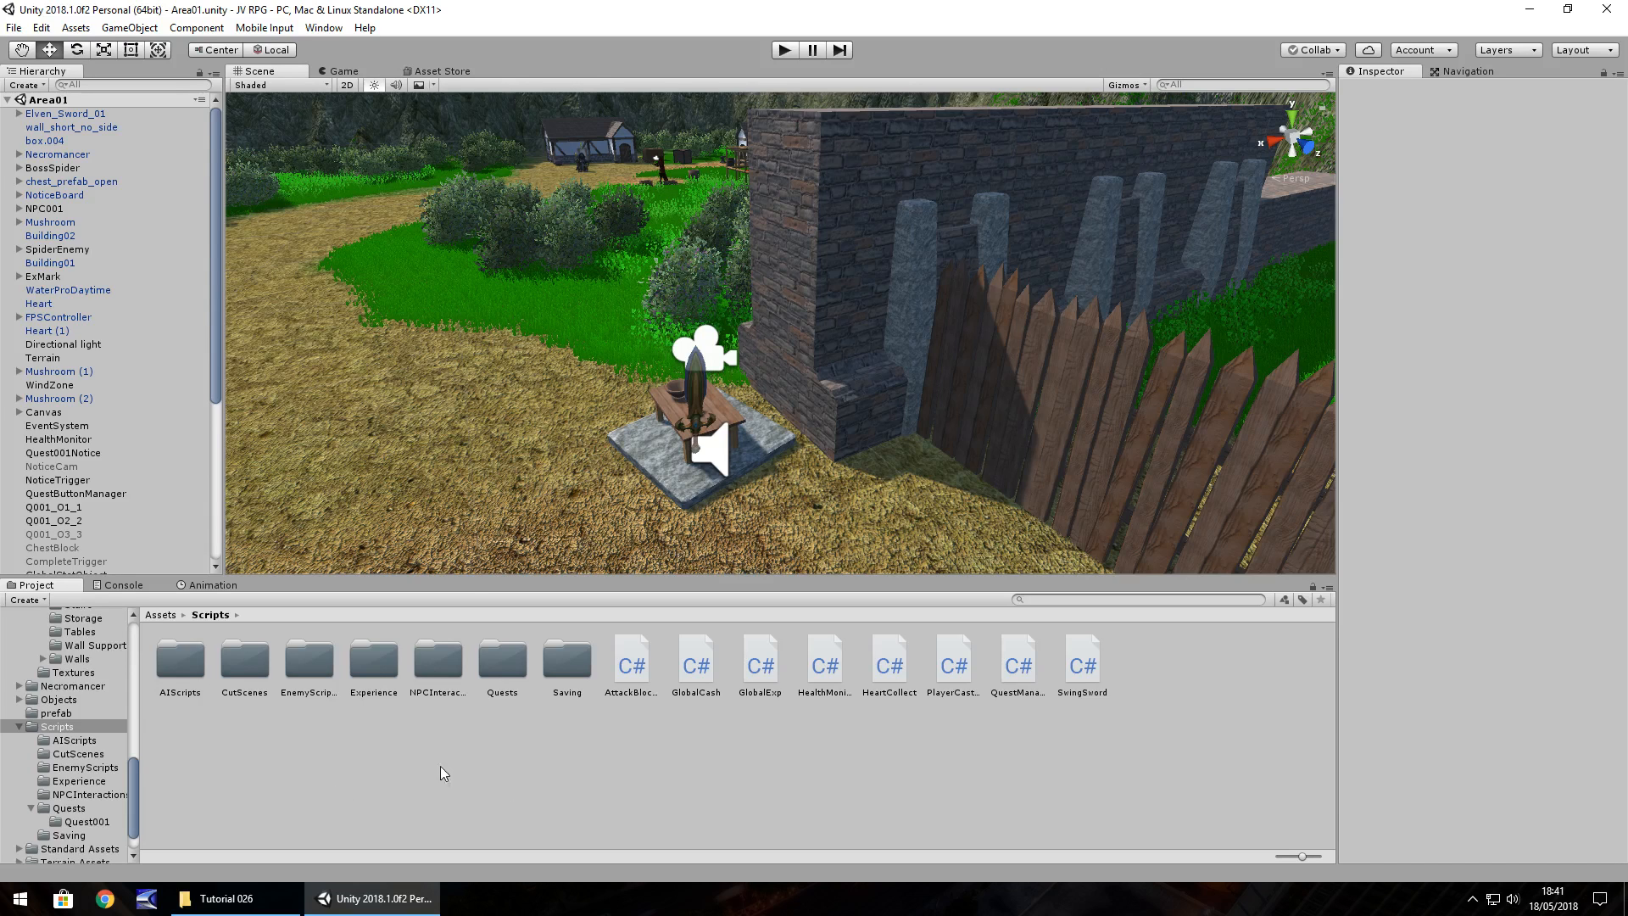
pyautogui.moveTo(462, 498)
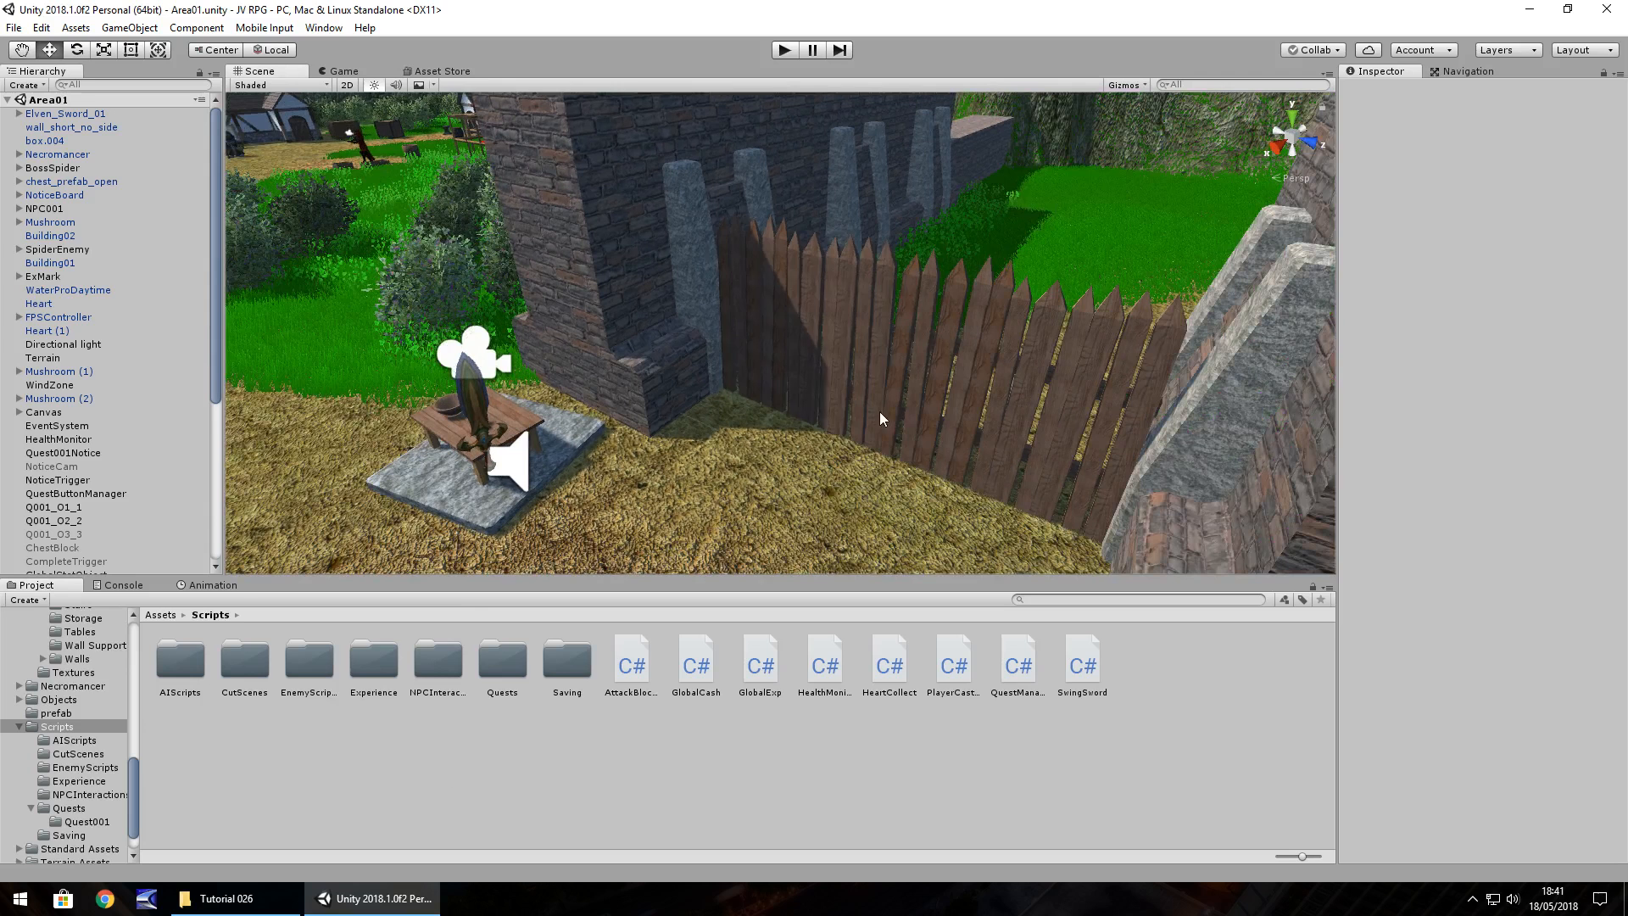
# Inspect the right village gate fence and the OpenGateObject with its gate script.
pyautogui.click(935, 363)
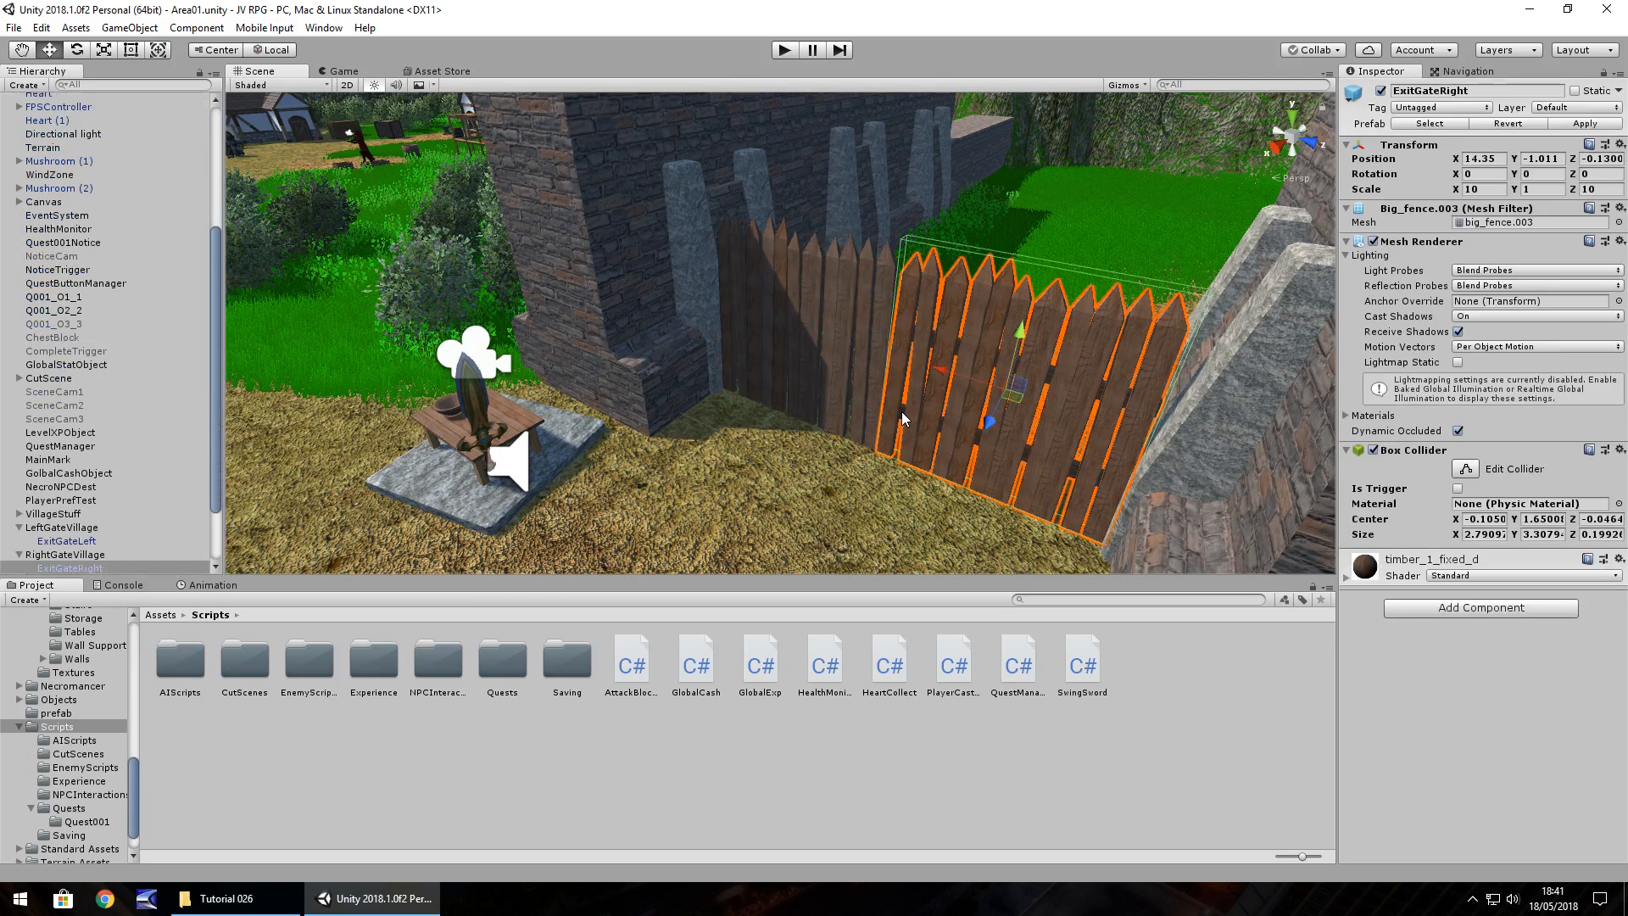
pyautogui.scroll(-3)
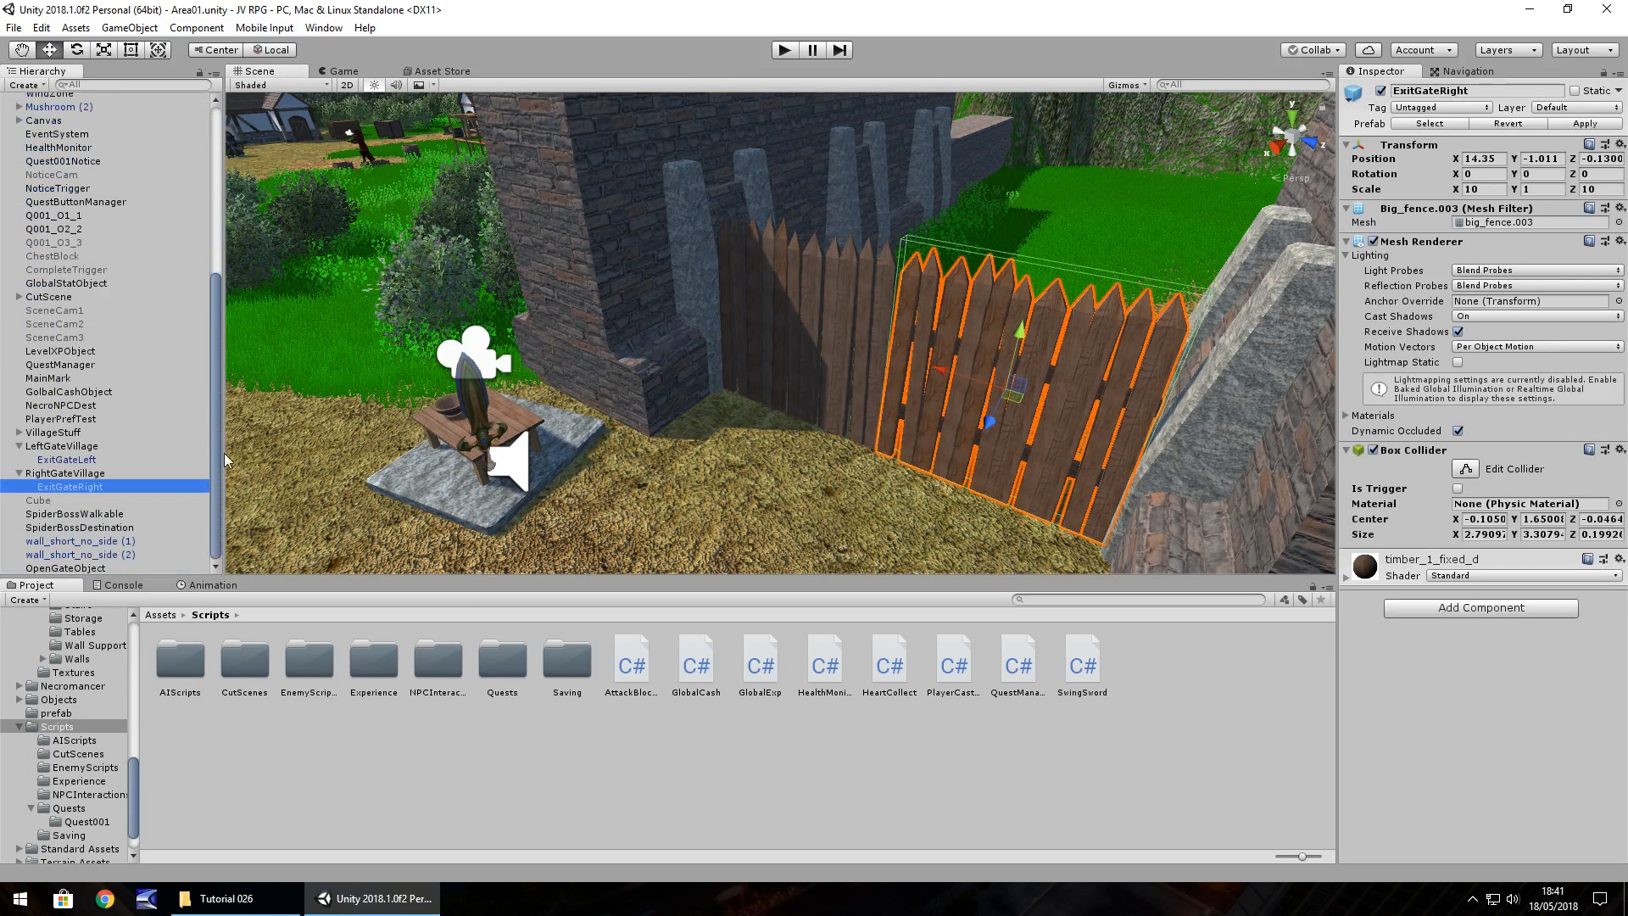
pyautogui.click(65, 568)
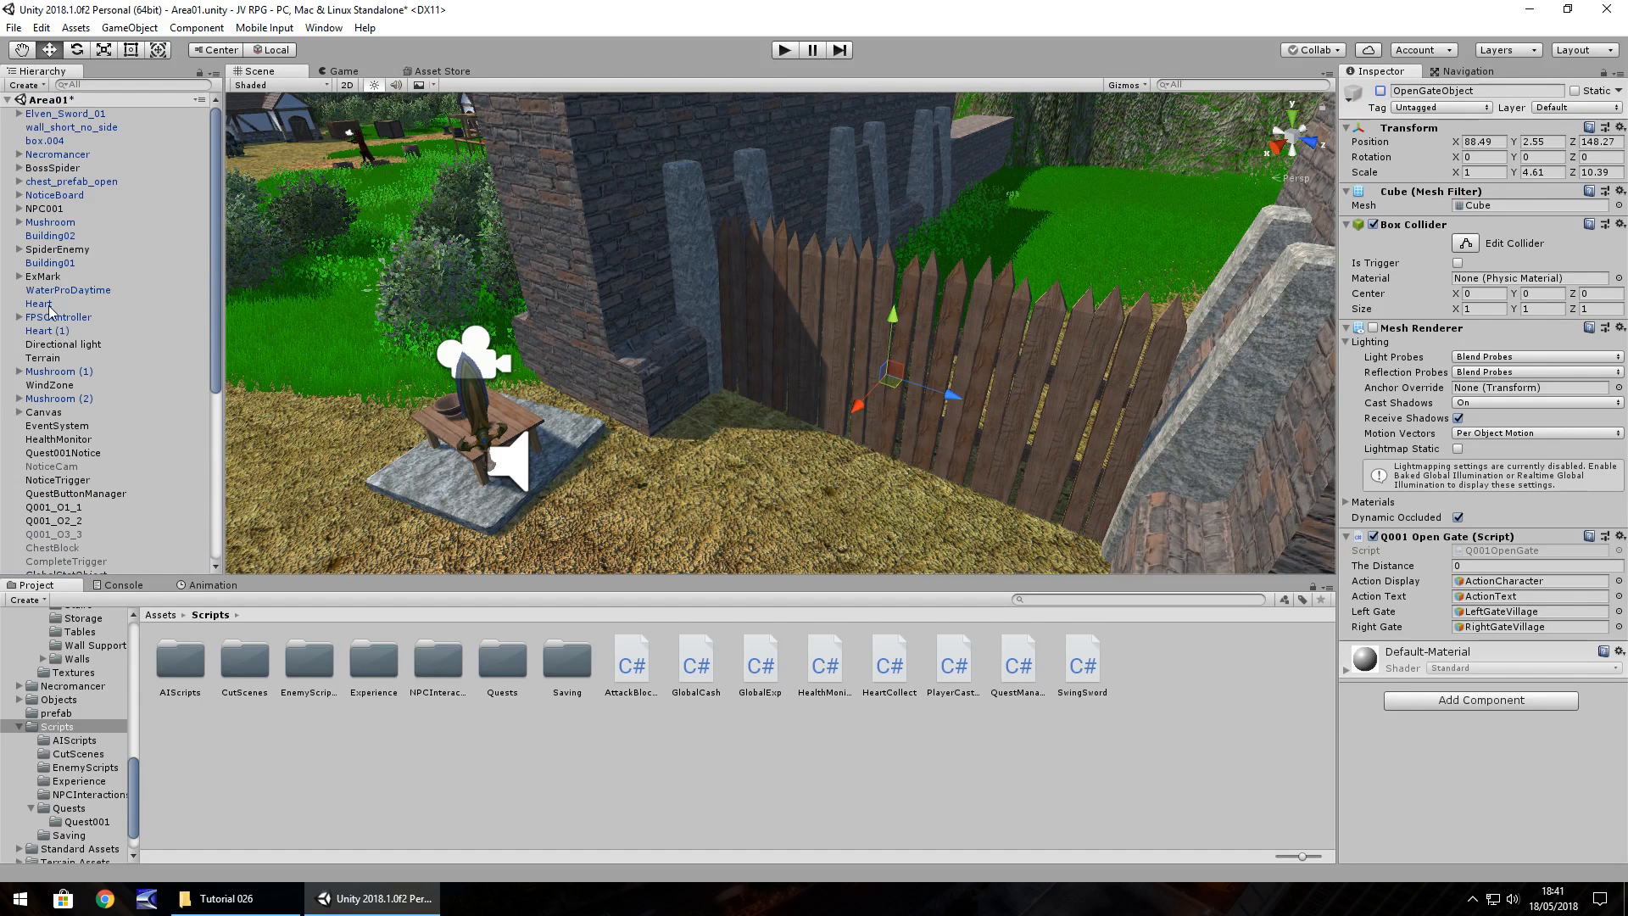
# Deactivate BossSpider and the player's Elven_Sword_01, then select the NPC001 character model.
pyautogui.click(51, 167)
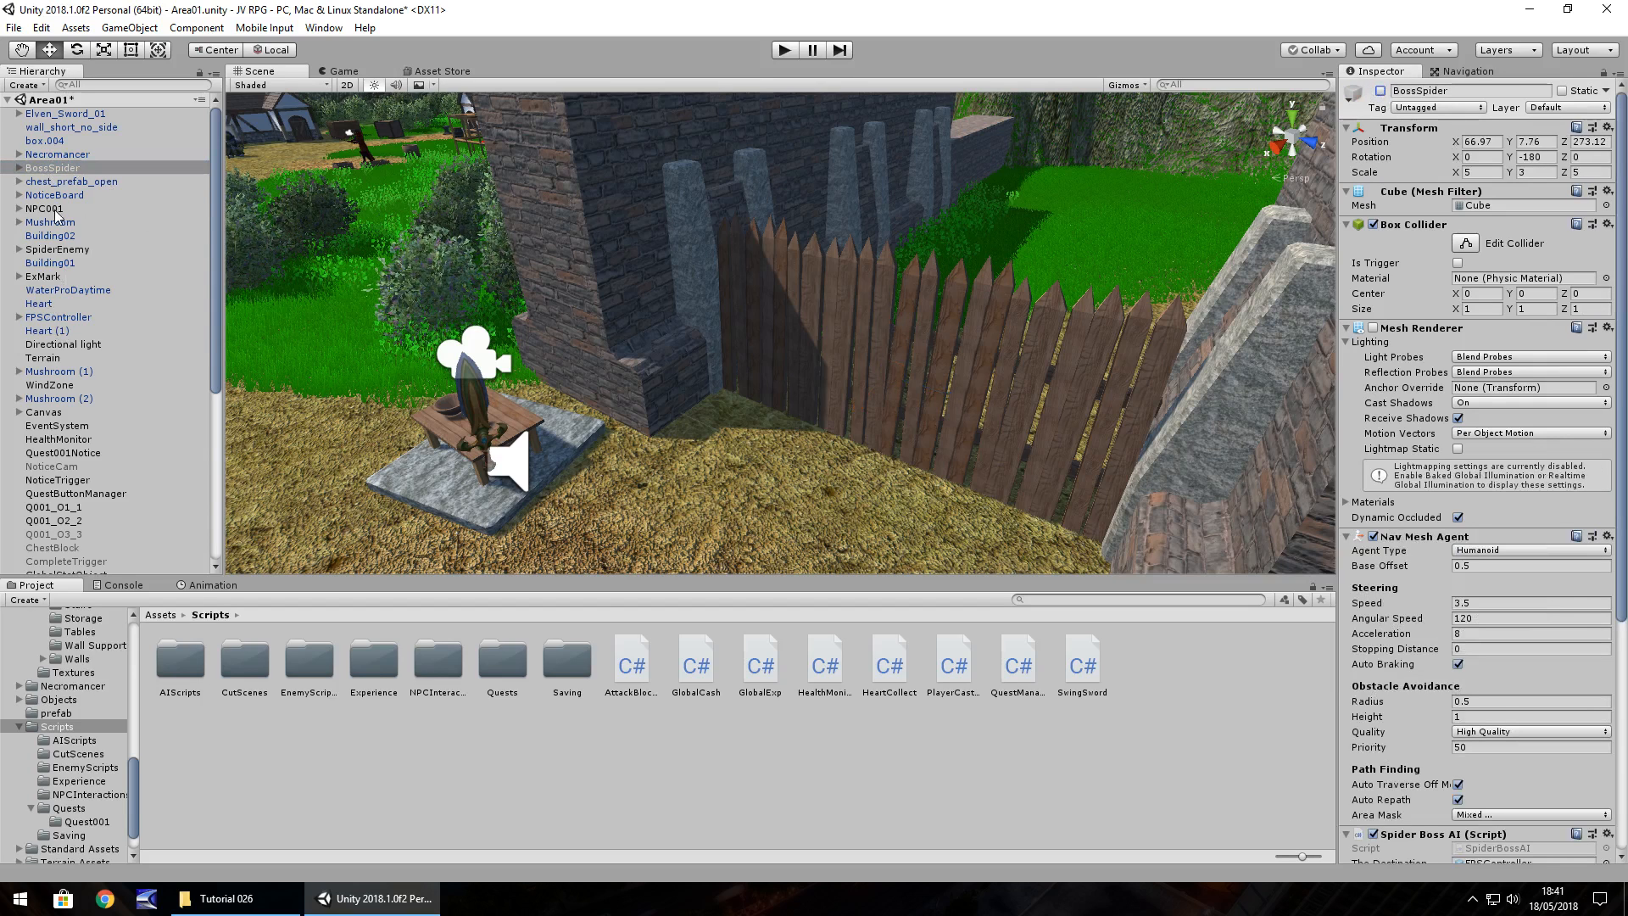
pyautogui.click(57, 249)
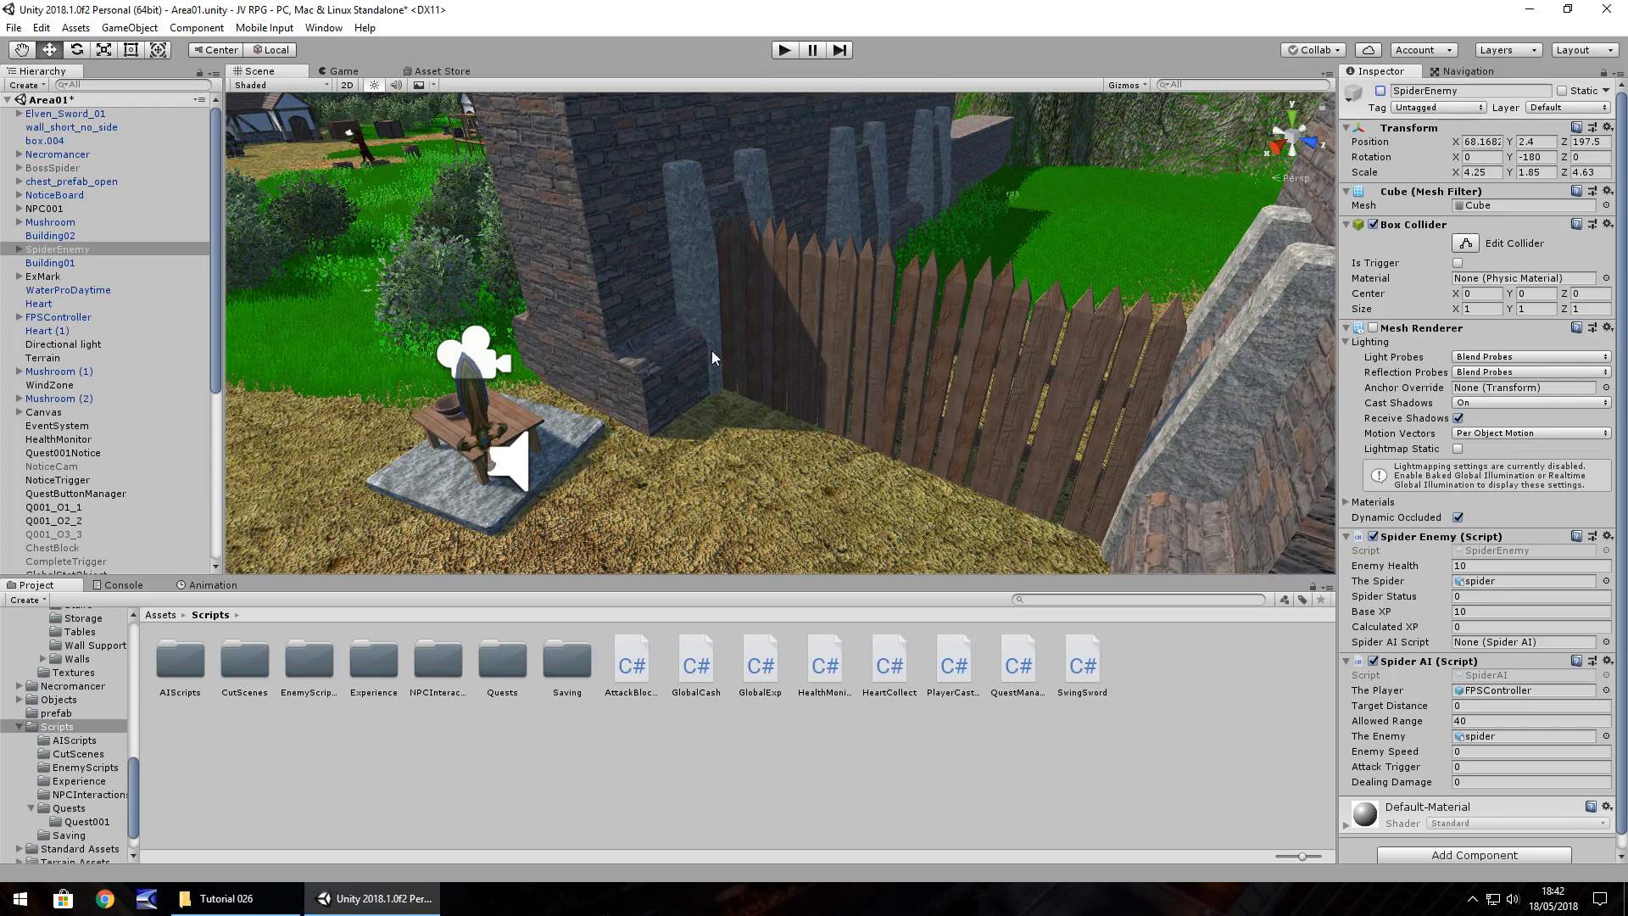
pyautogui.click(89, 344)
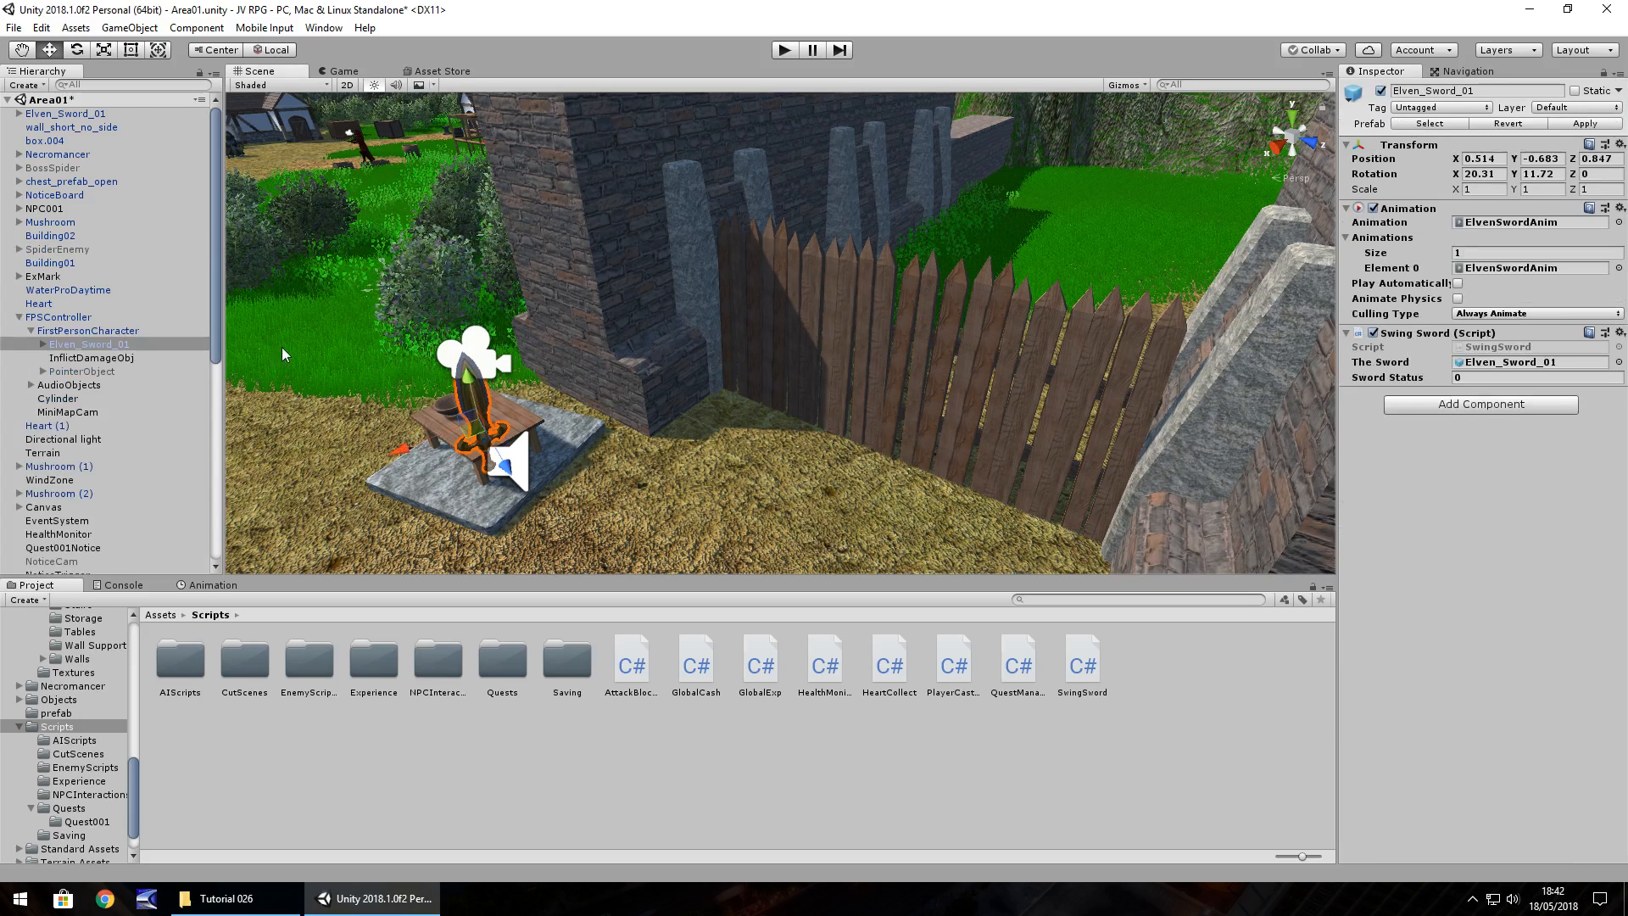
pyautogui.moveTo(1322, 107)
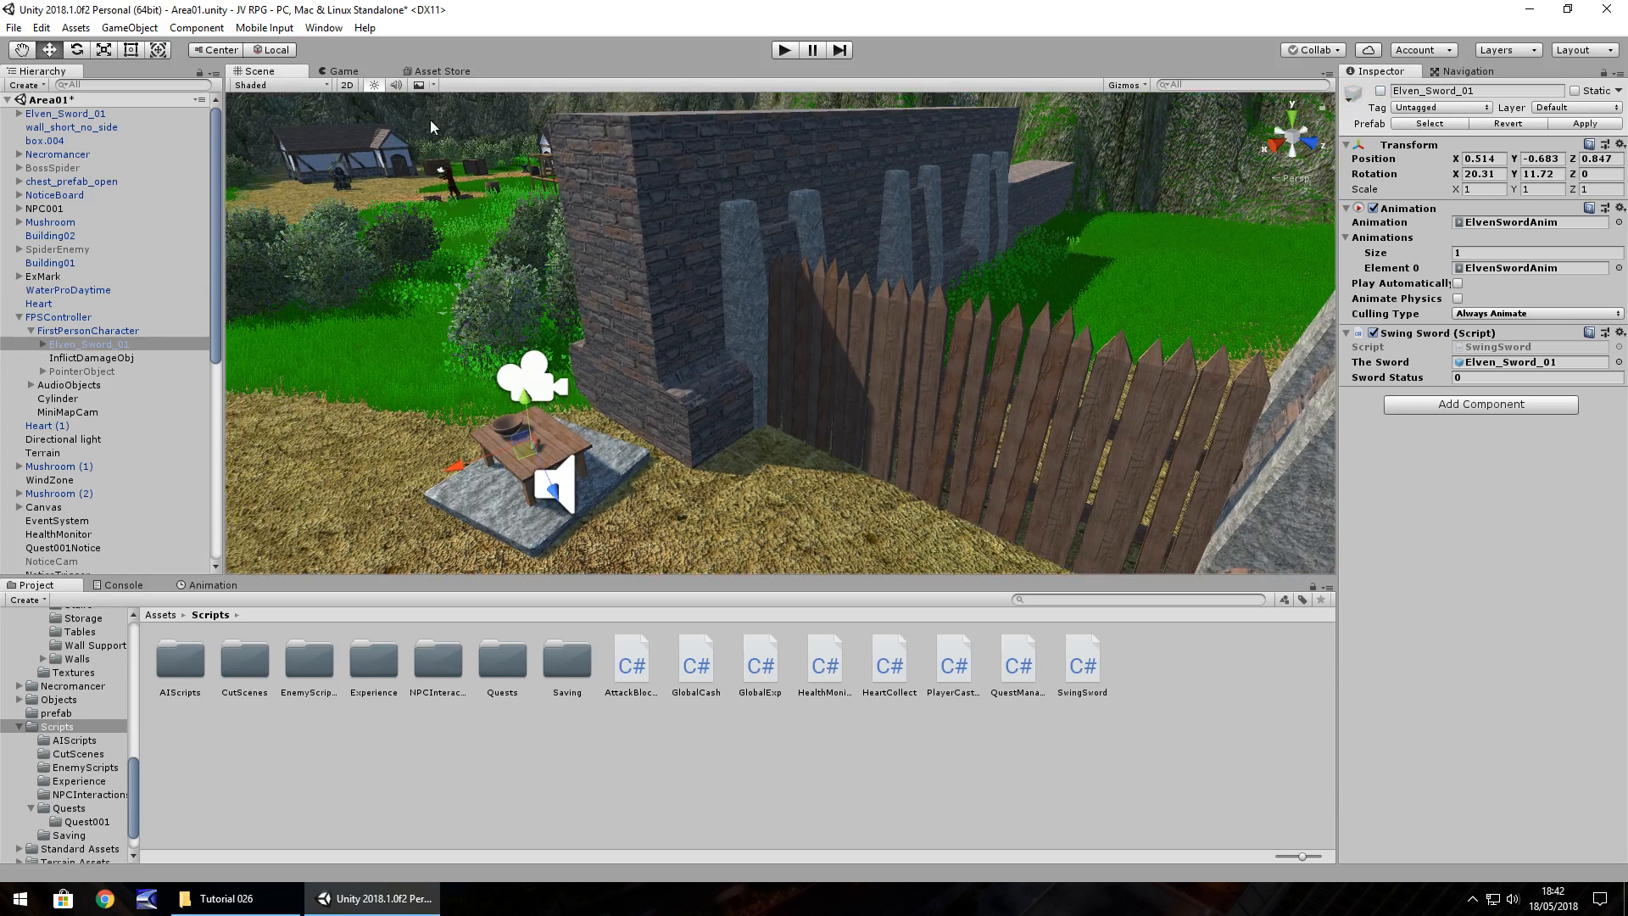
pyautogui.moveTo(341, 171)
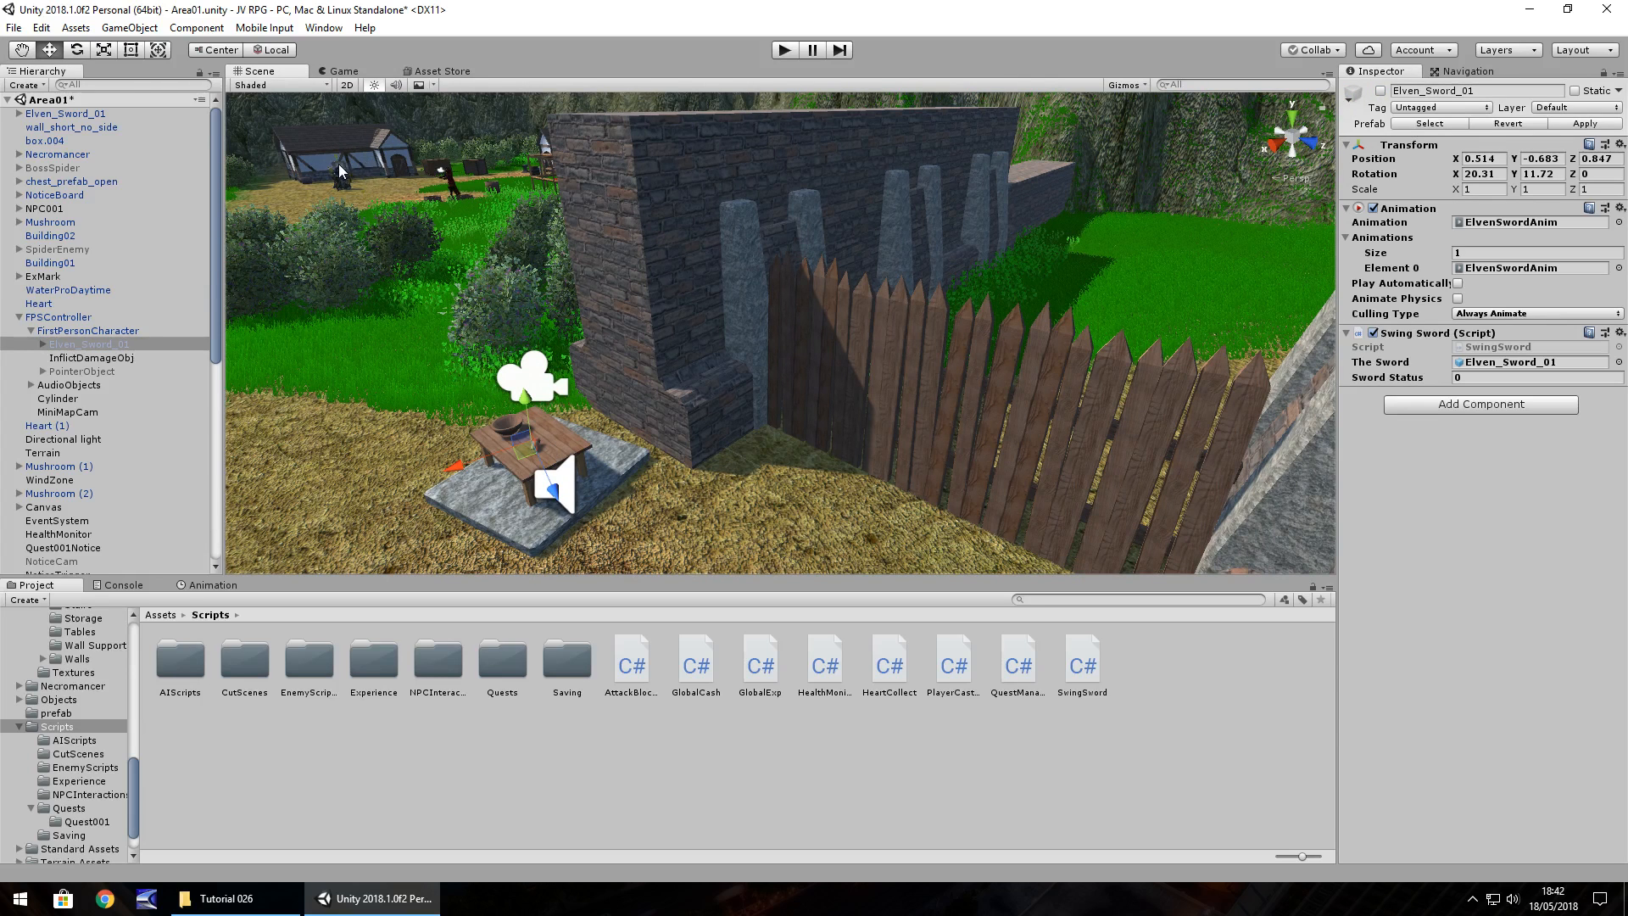
pyautogui.moveTo(436, 169)
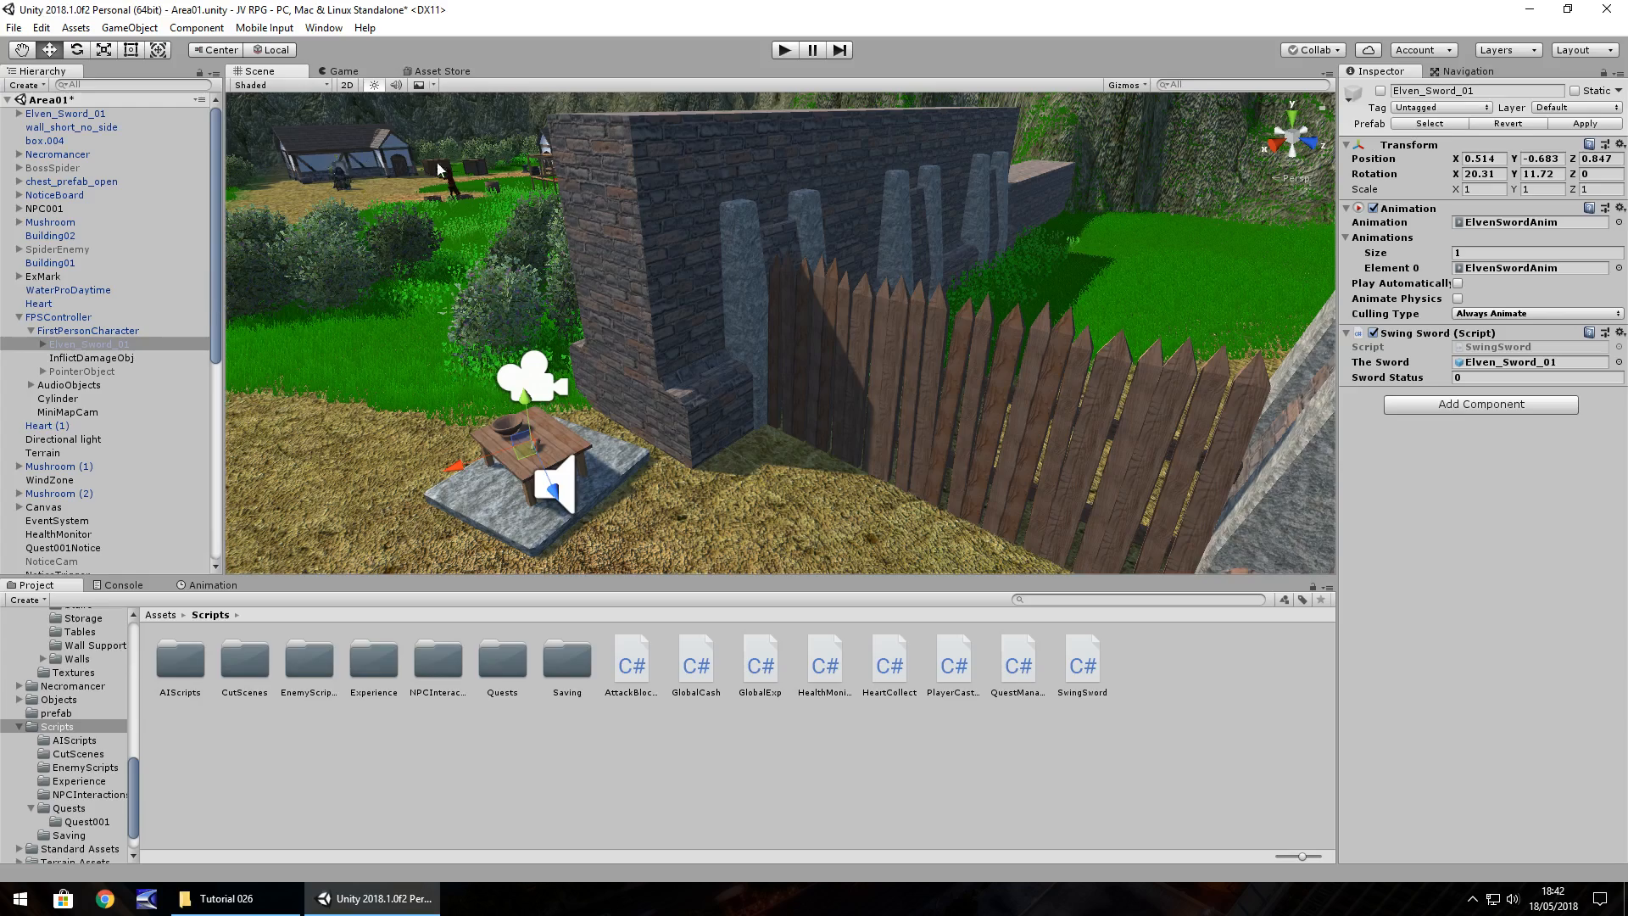
pyautogui.click(92, 222)
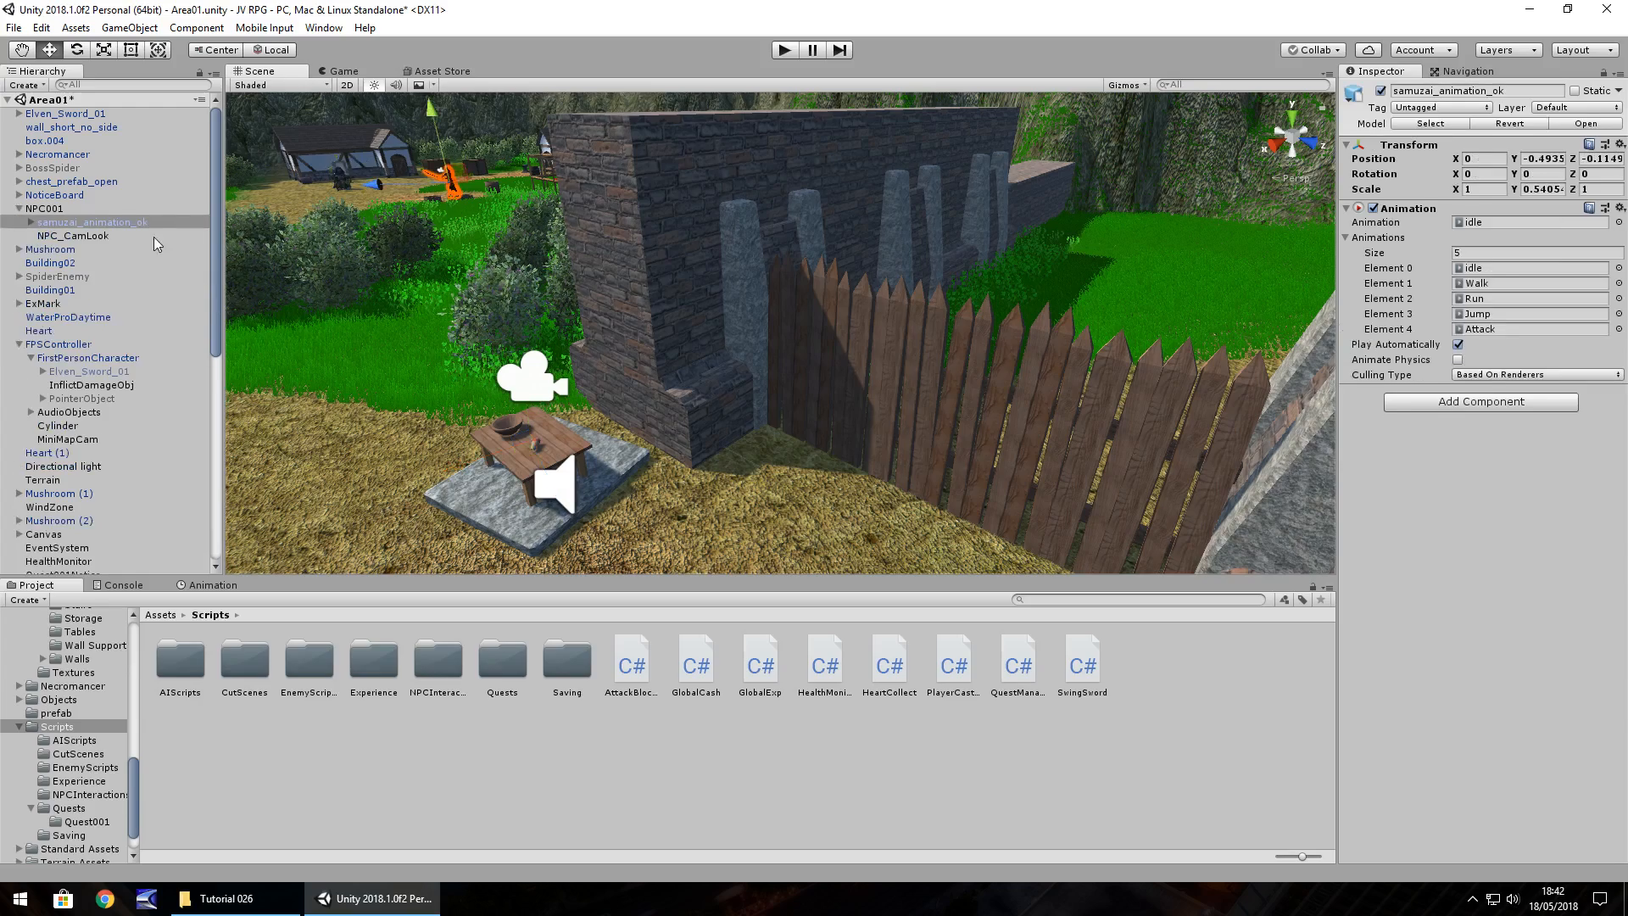
pyautogui.click(45, 207)
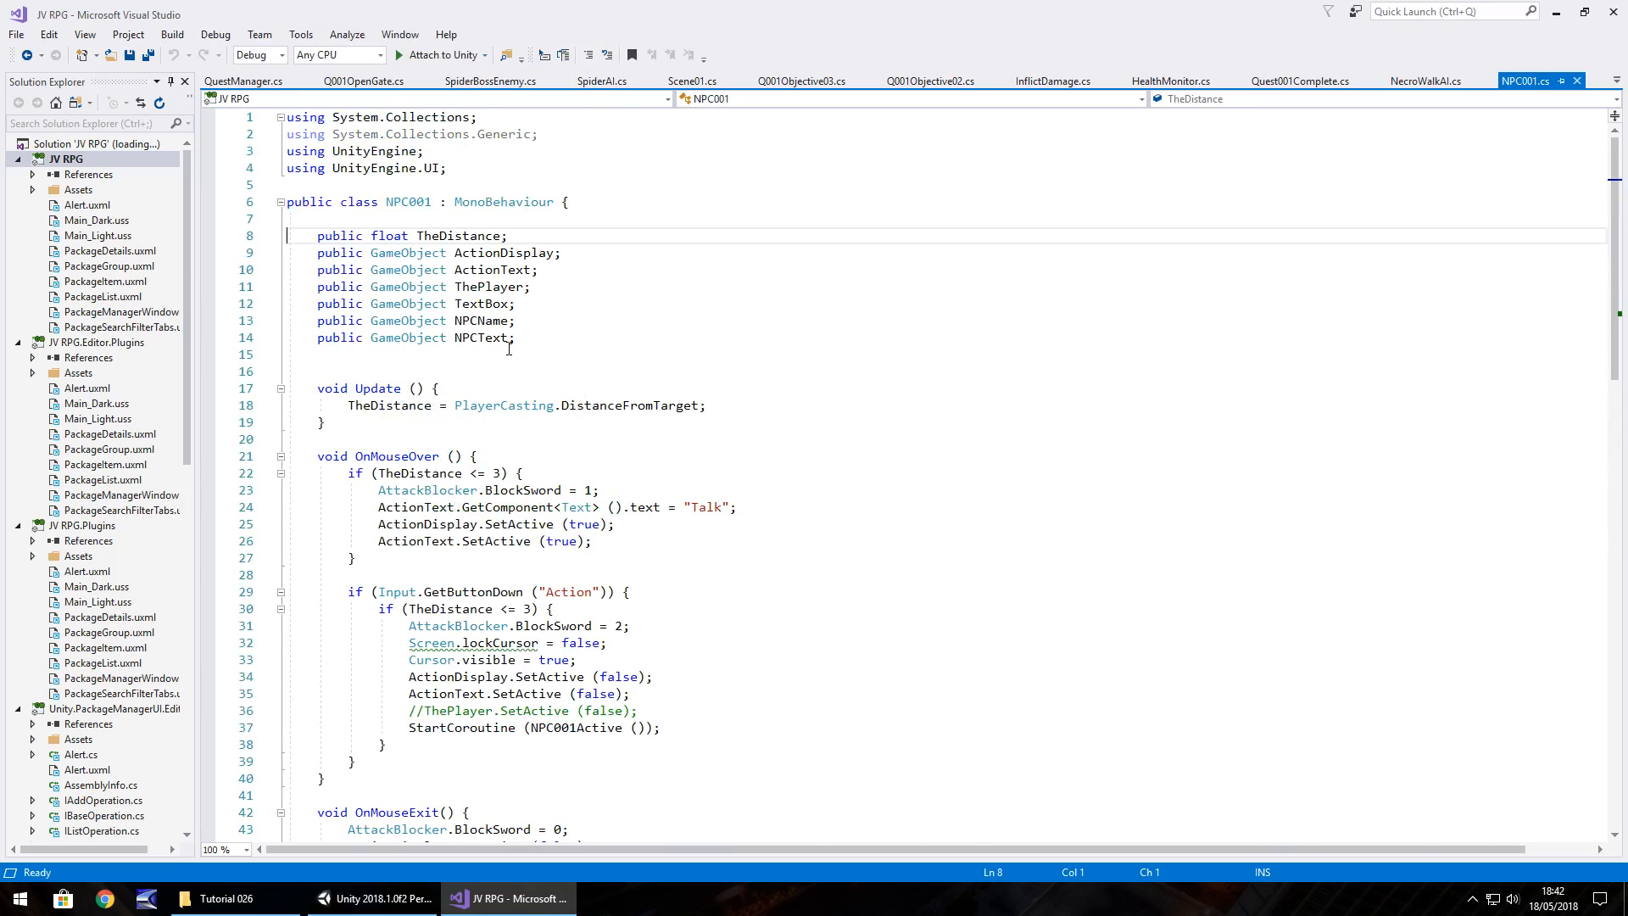
# Declare a 'public GameObject GateOpen;' field in the NPC001 script.
pyautogui.write('public GameObject')
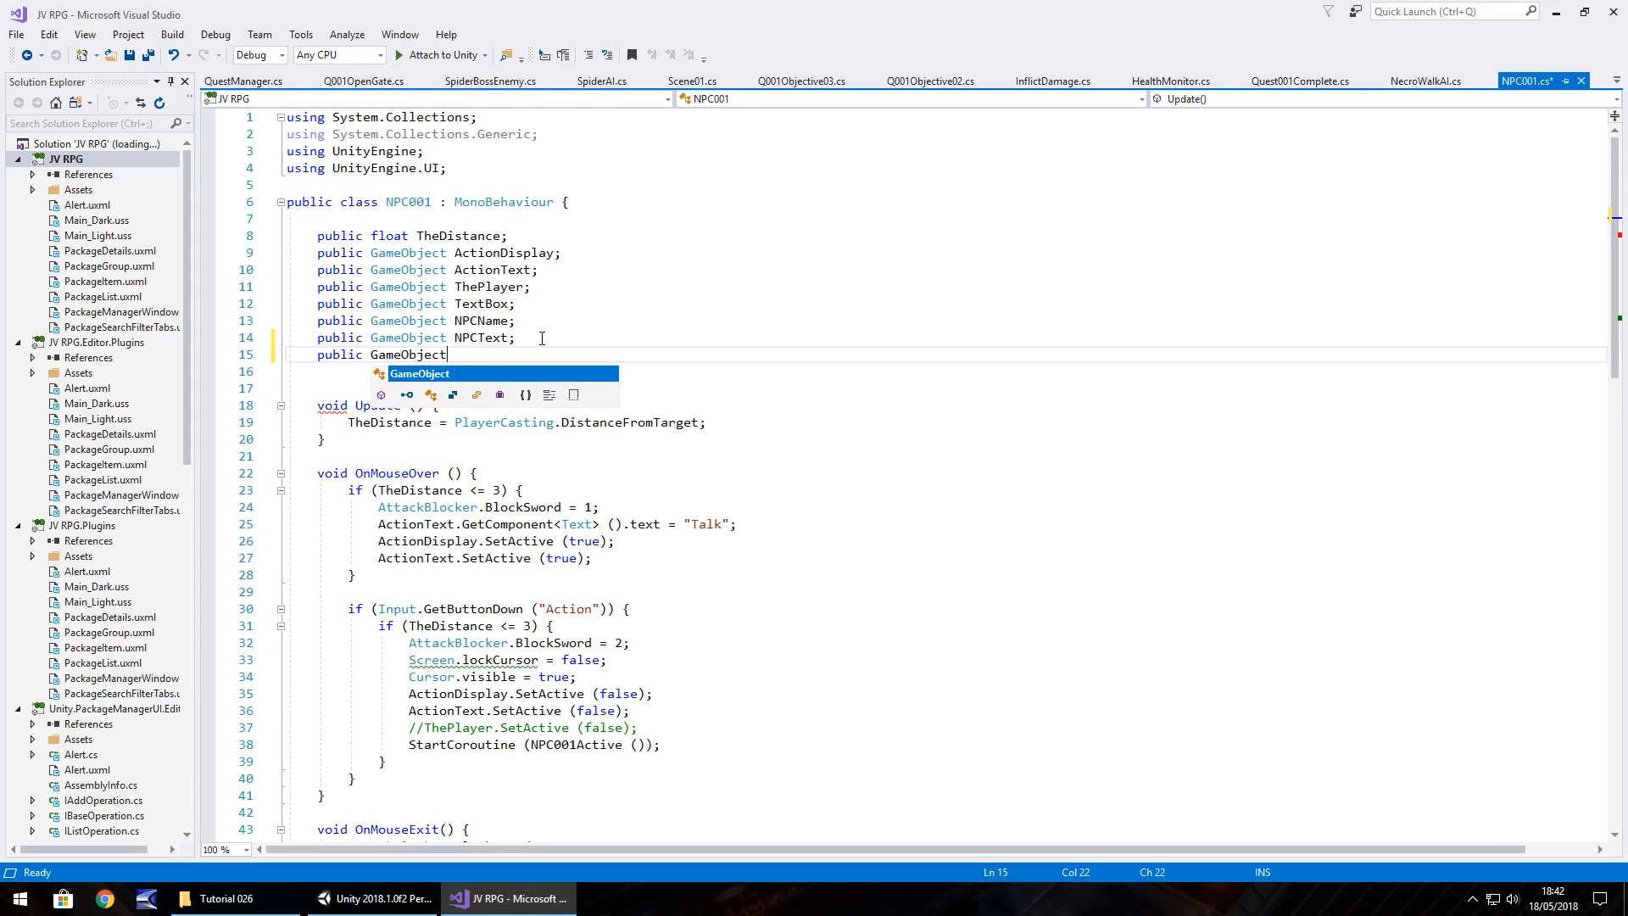
pyautogui.write('Gate')
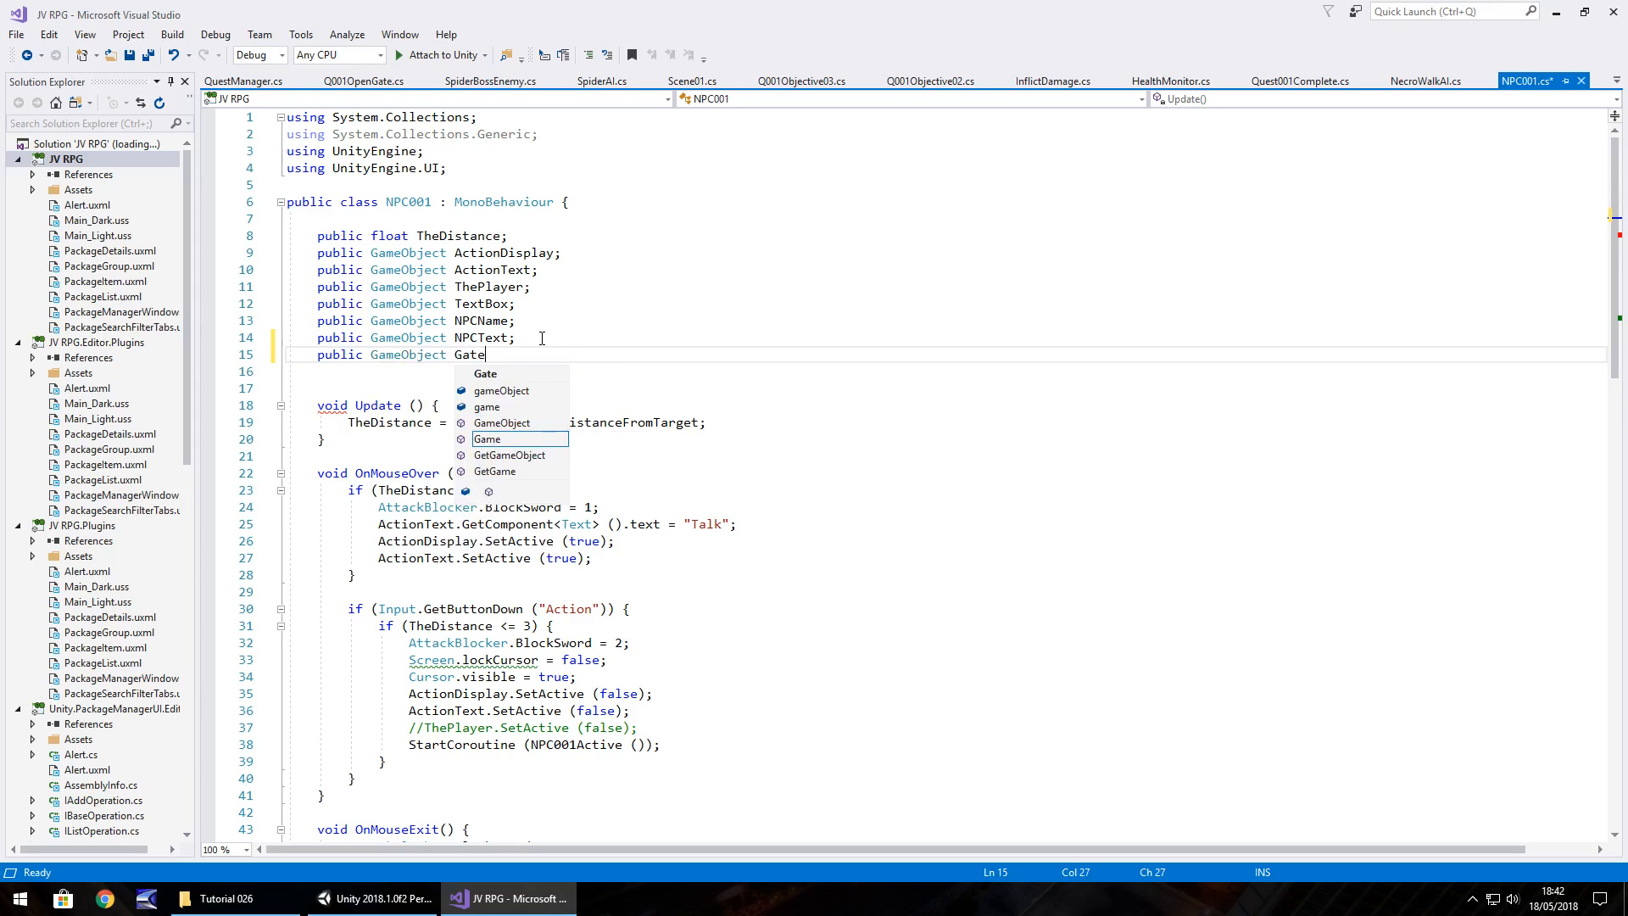
pyautogui.write('Open;')
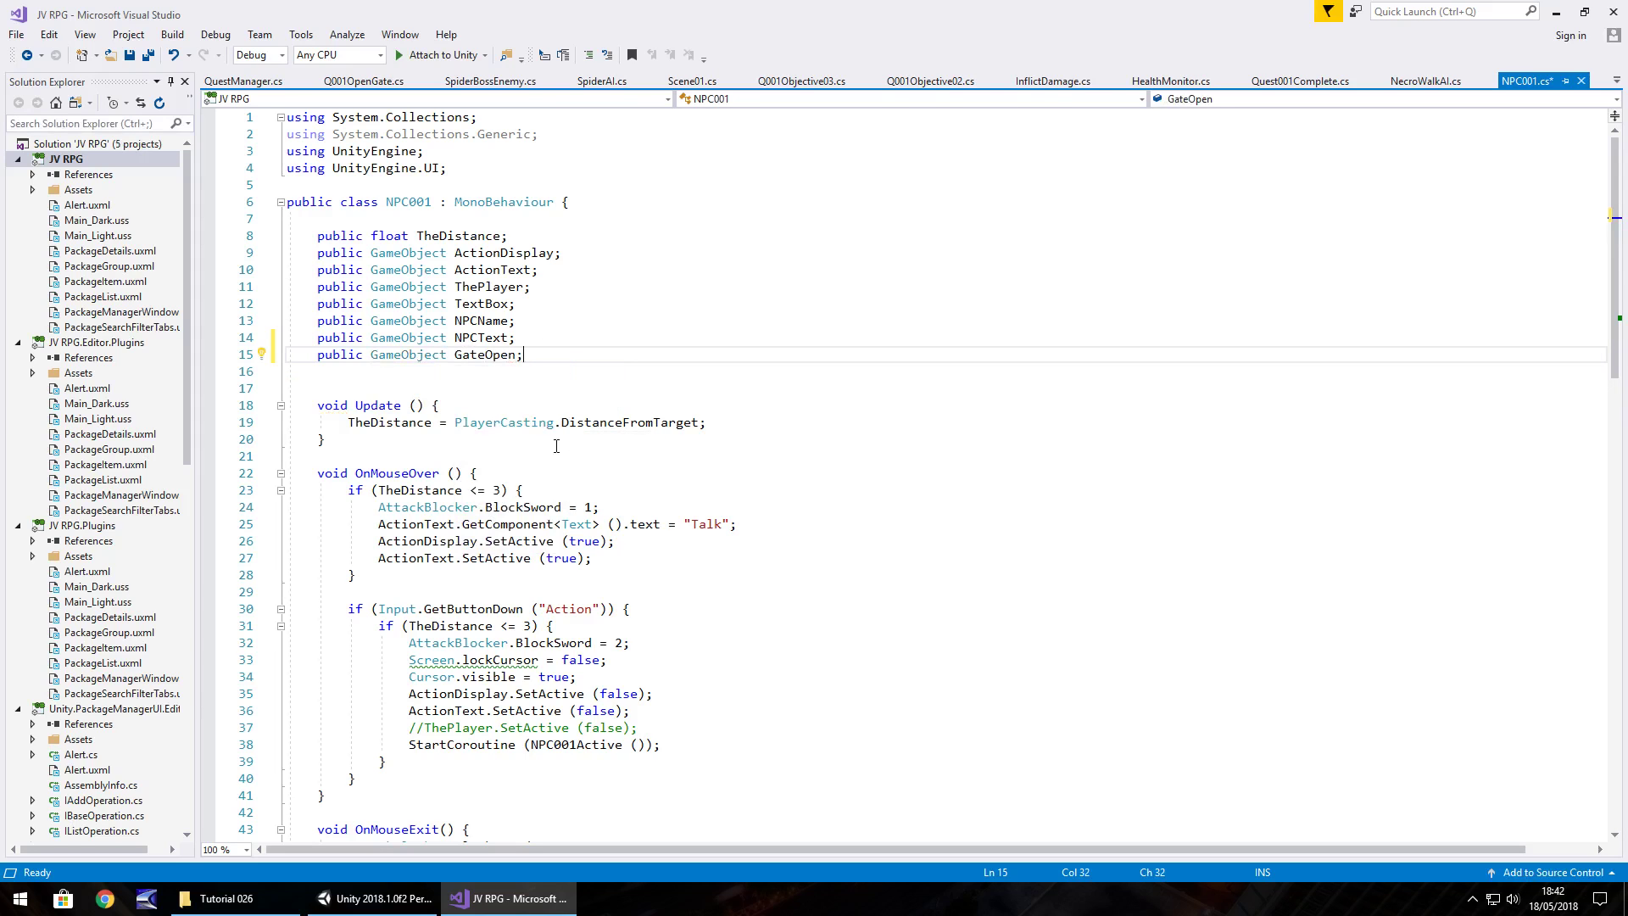
# Add 'GateOpen.SetActive(true);' after the spider quest dialogue line and save the script.
pyautogui.scroll(-3)
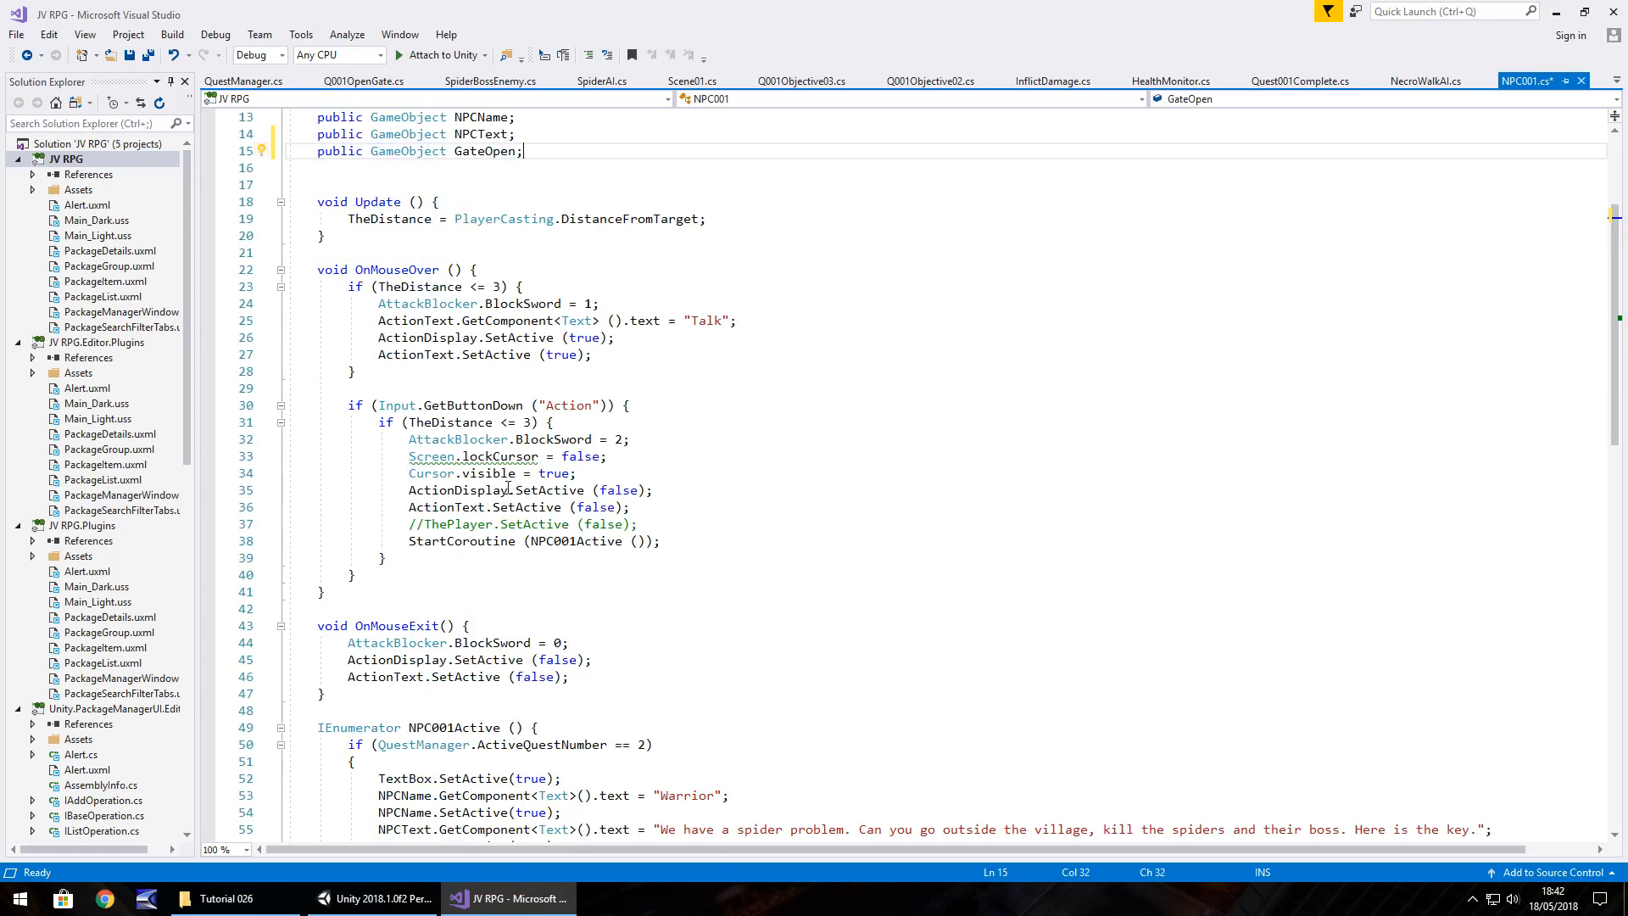
pyautogui.scroll(-3)
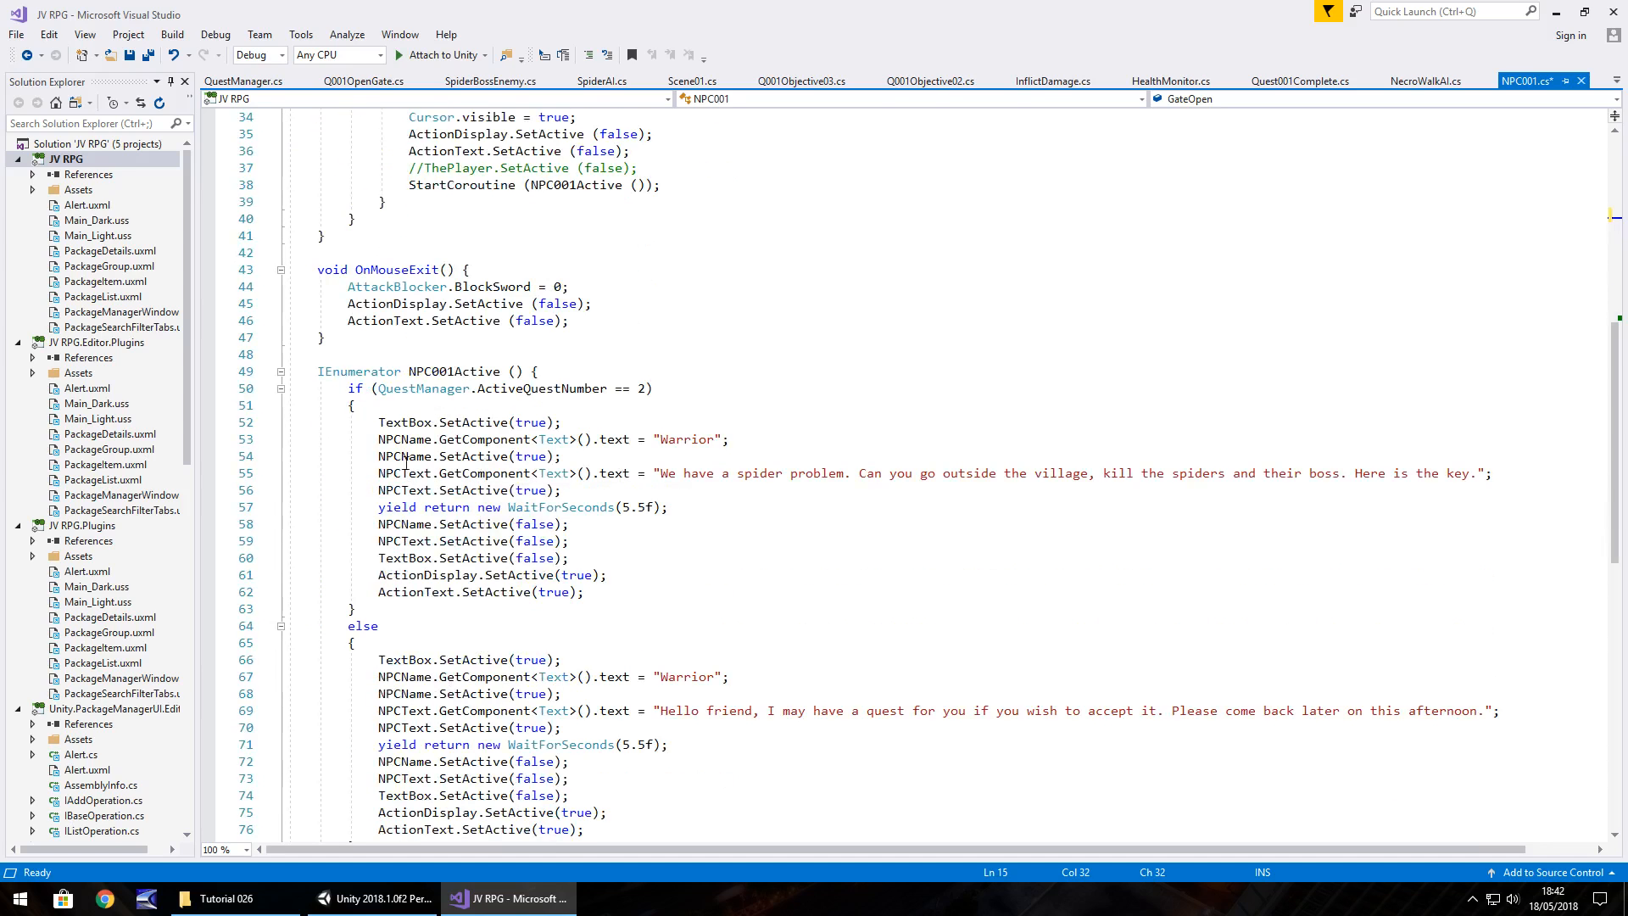
pyautogui.moveTo(612, 473)
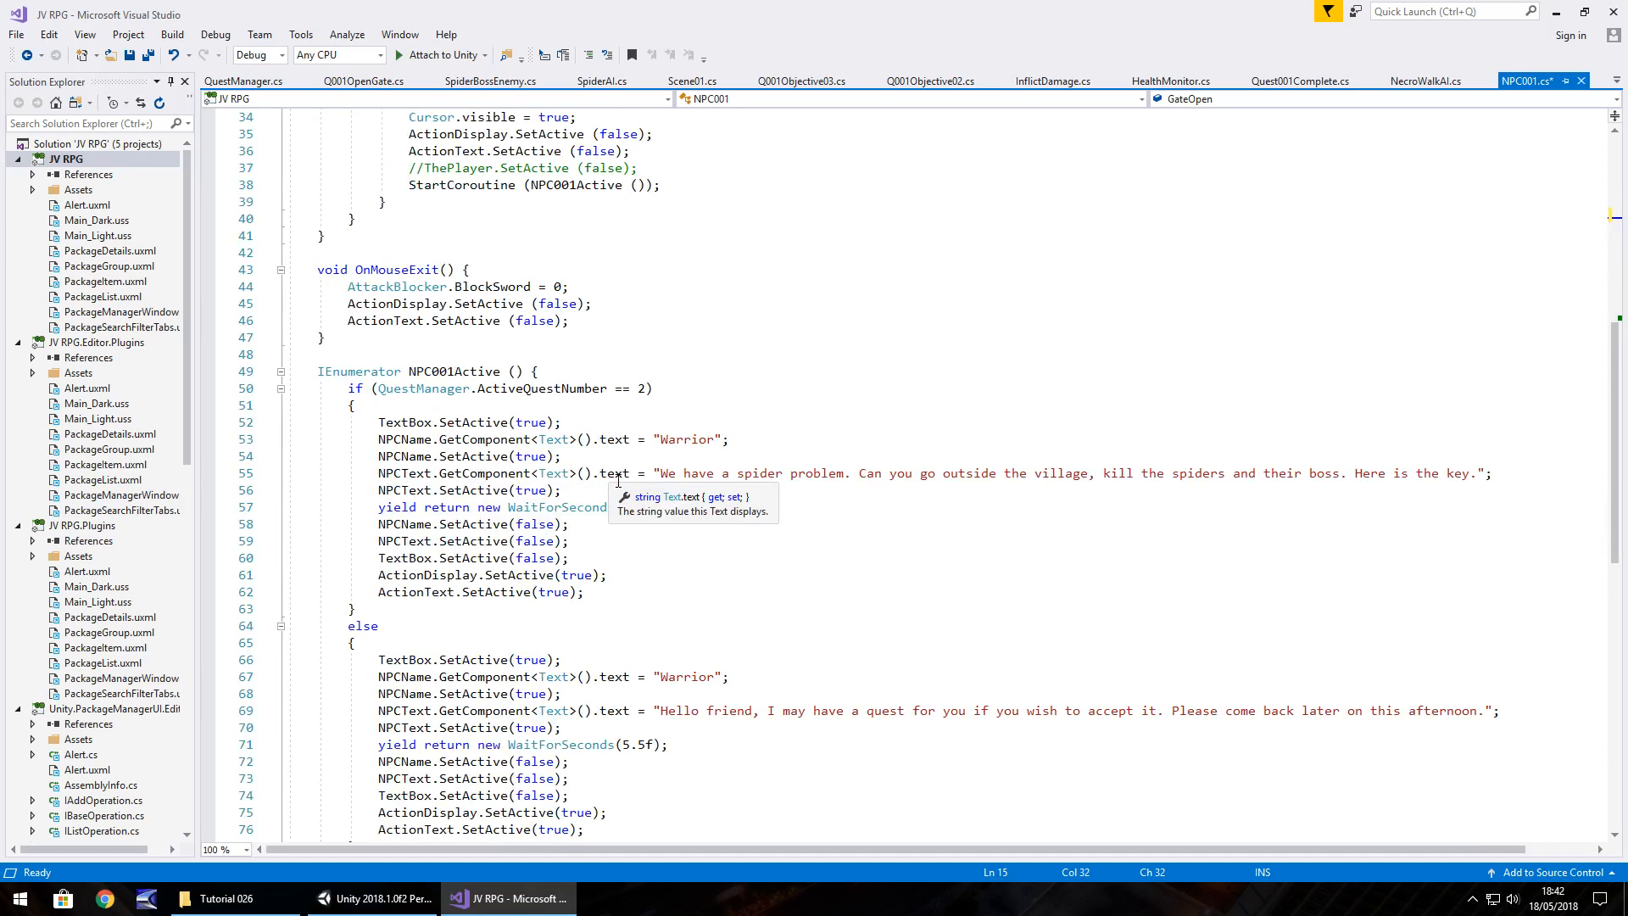
pyautogui.moveTo(820, 473)
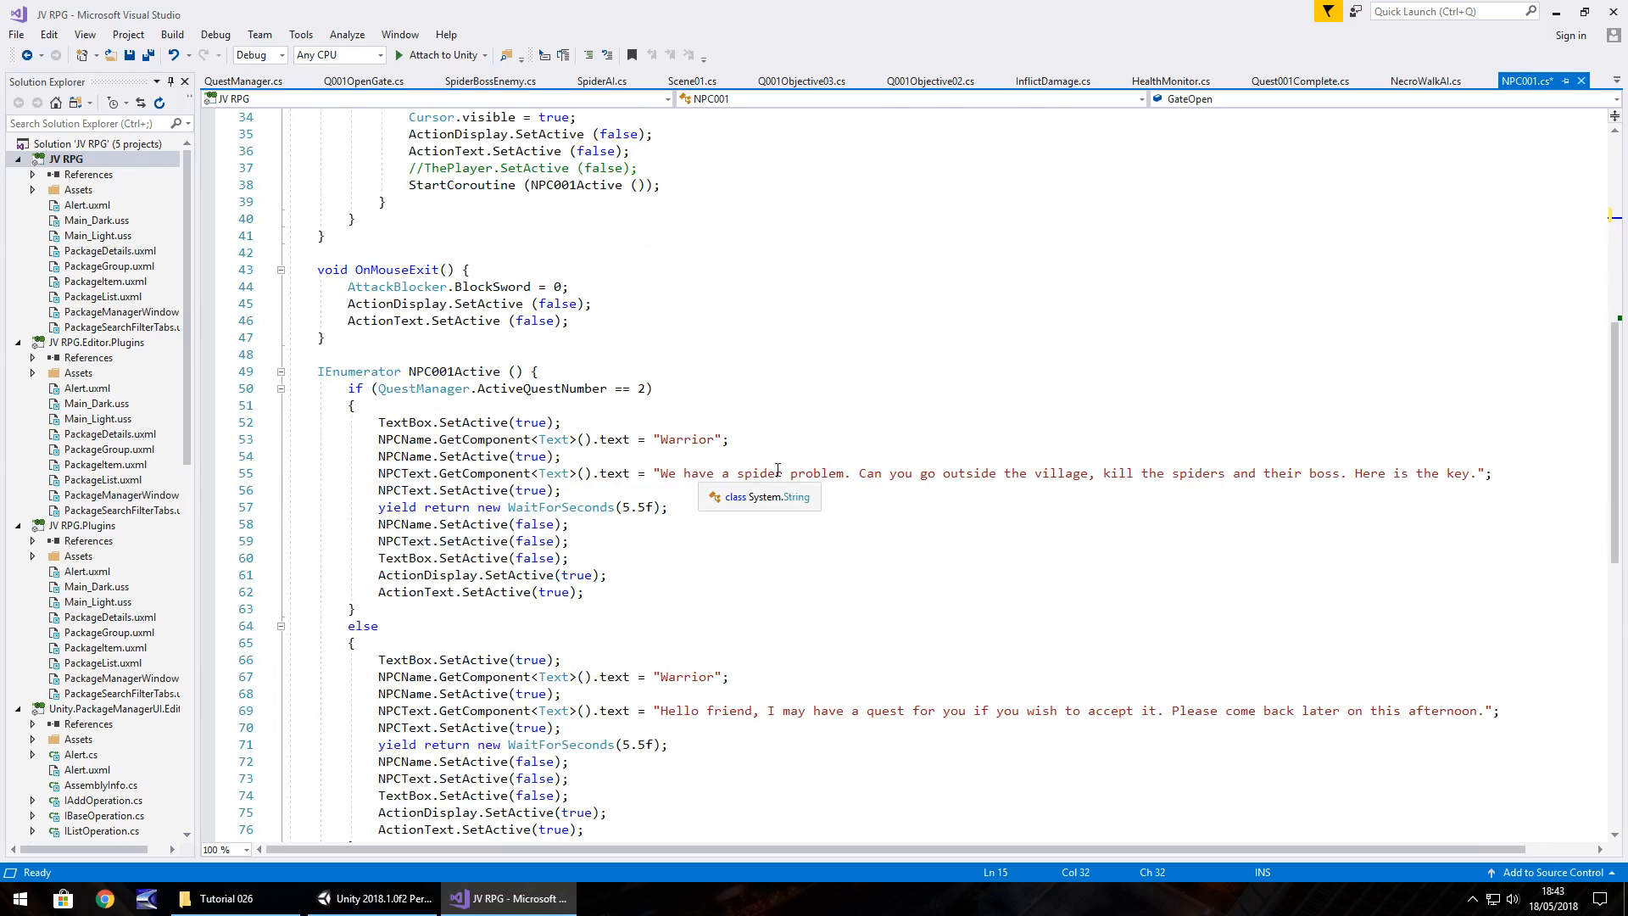
pyautogui.moveTo(667, 505)
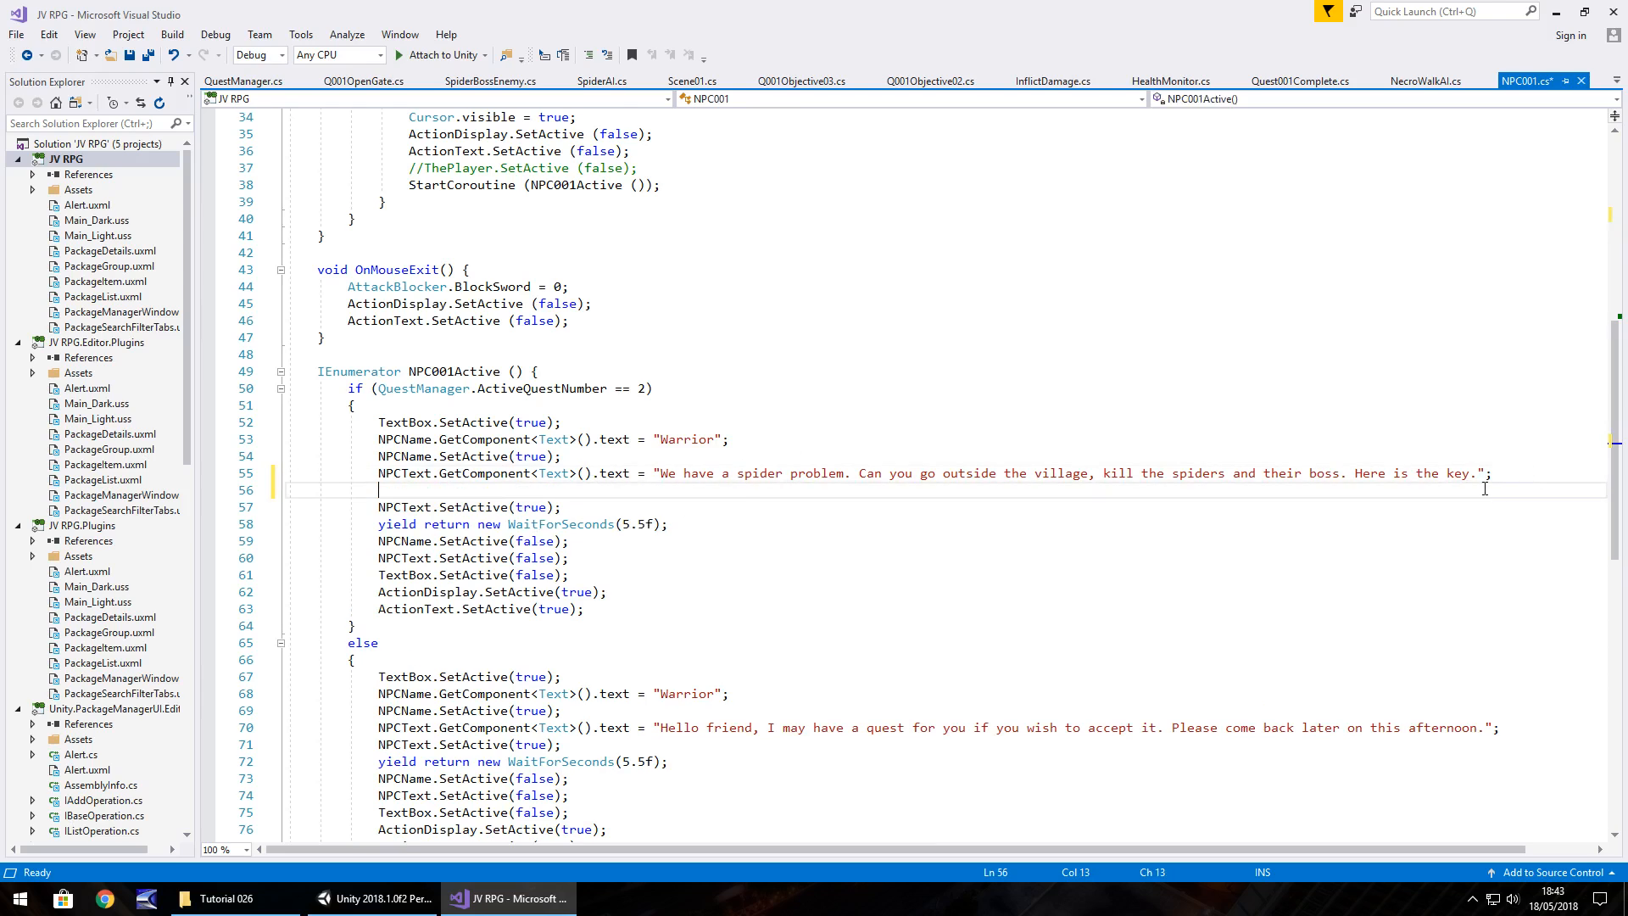
pyautogui.write('GateOpemn')
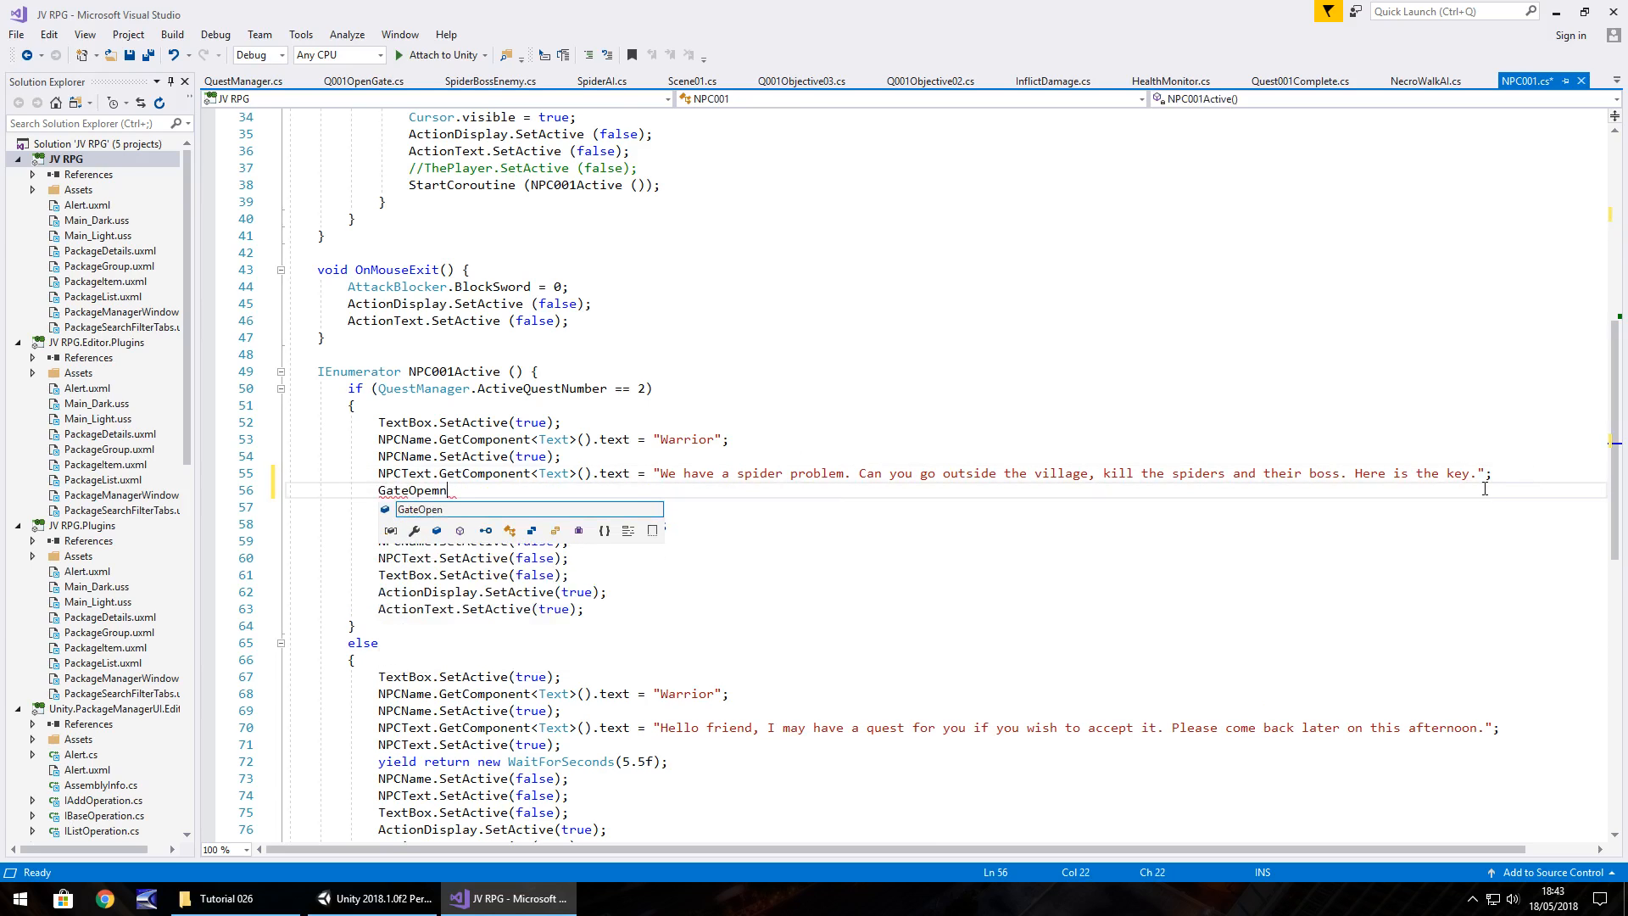
pyautogui.write('.SetActive(true);')
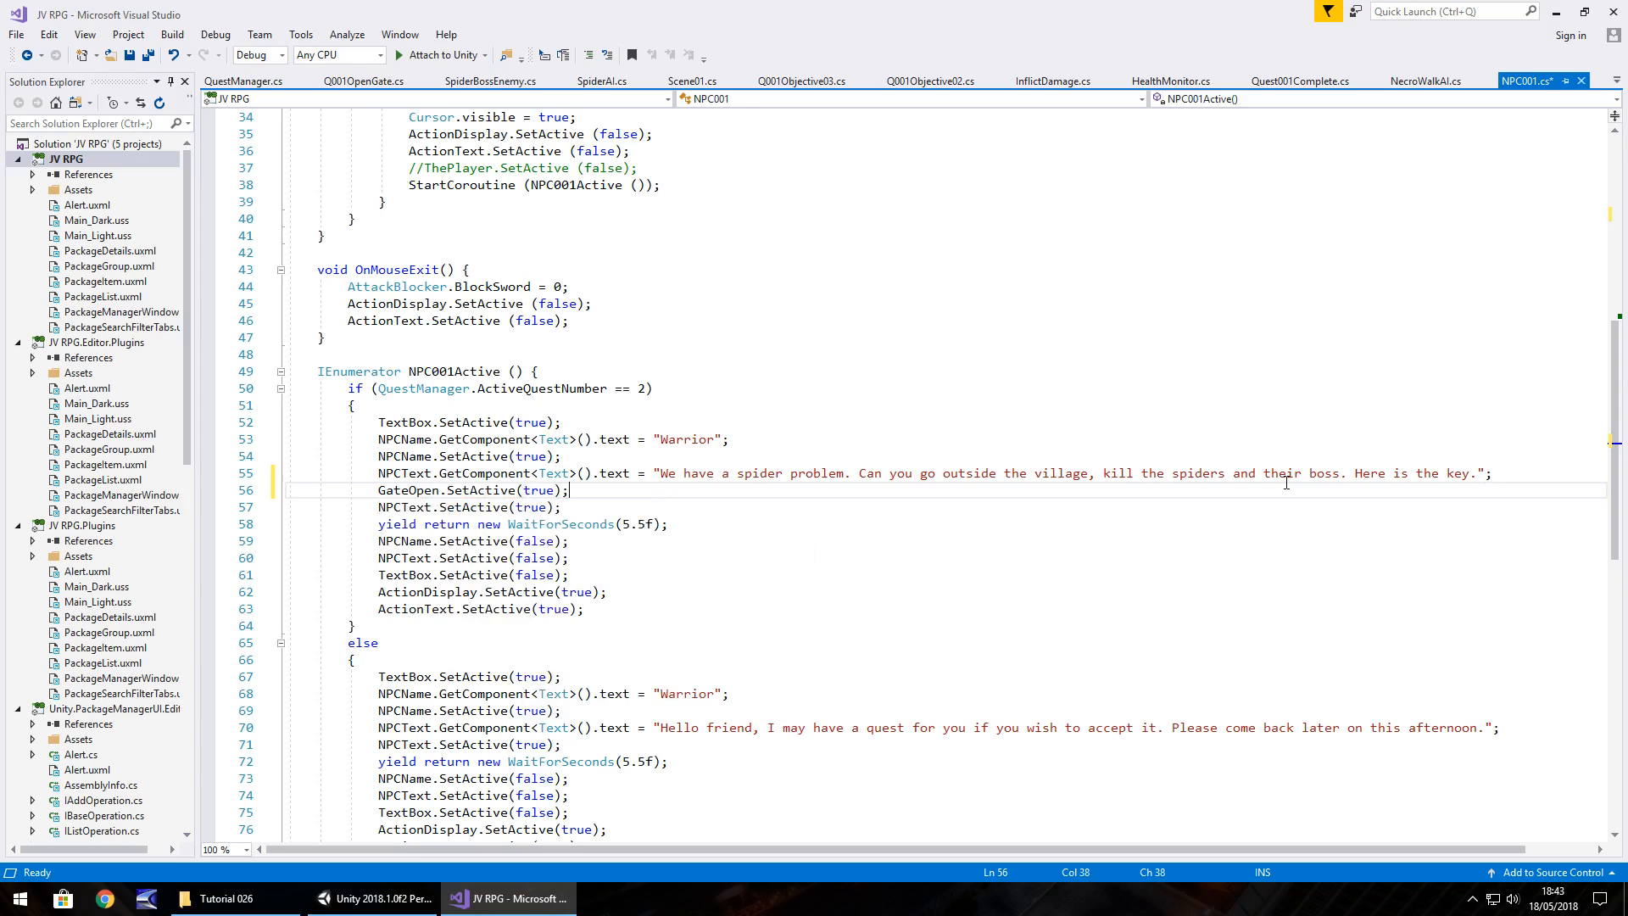
pyautogui.moveTo(1261, 453)
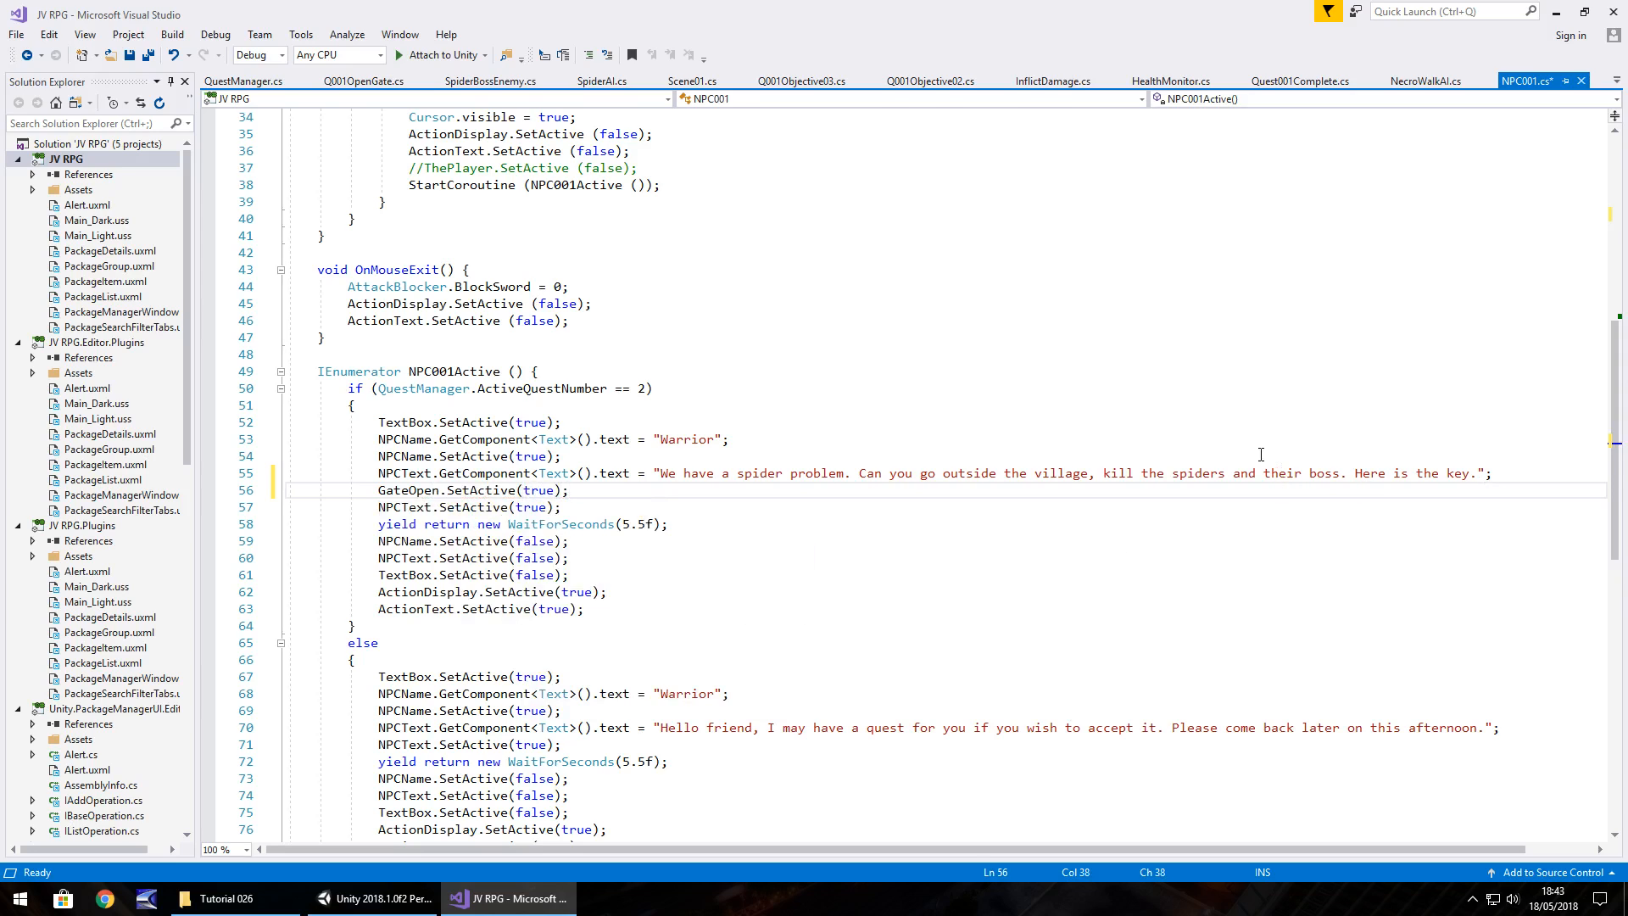
pyautogui.press('ctrl+s')
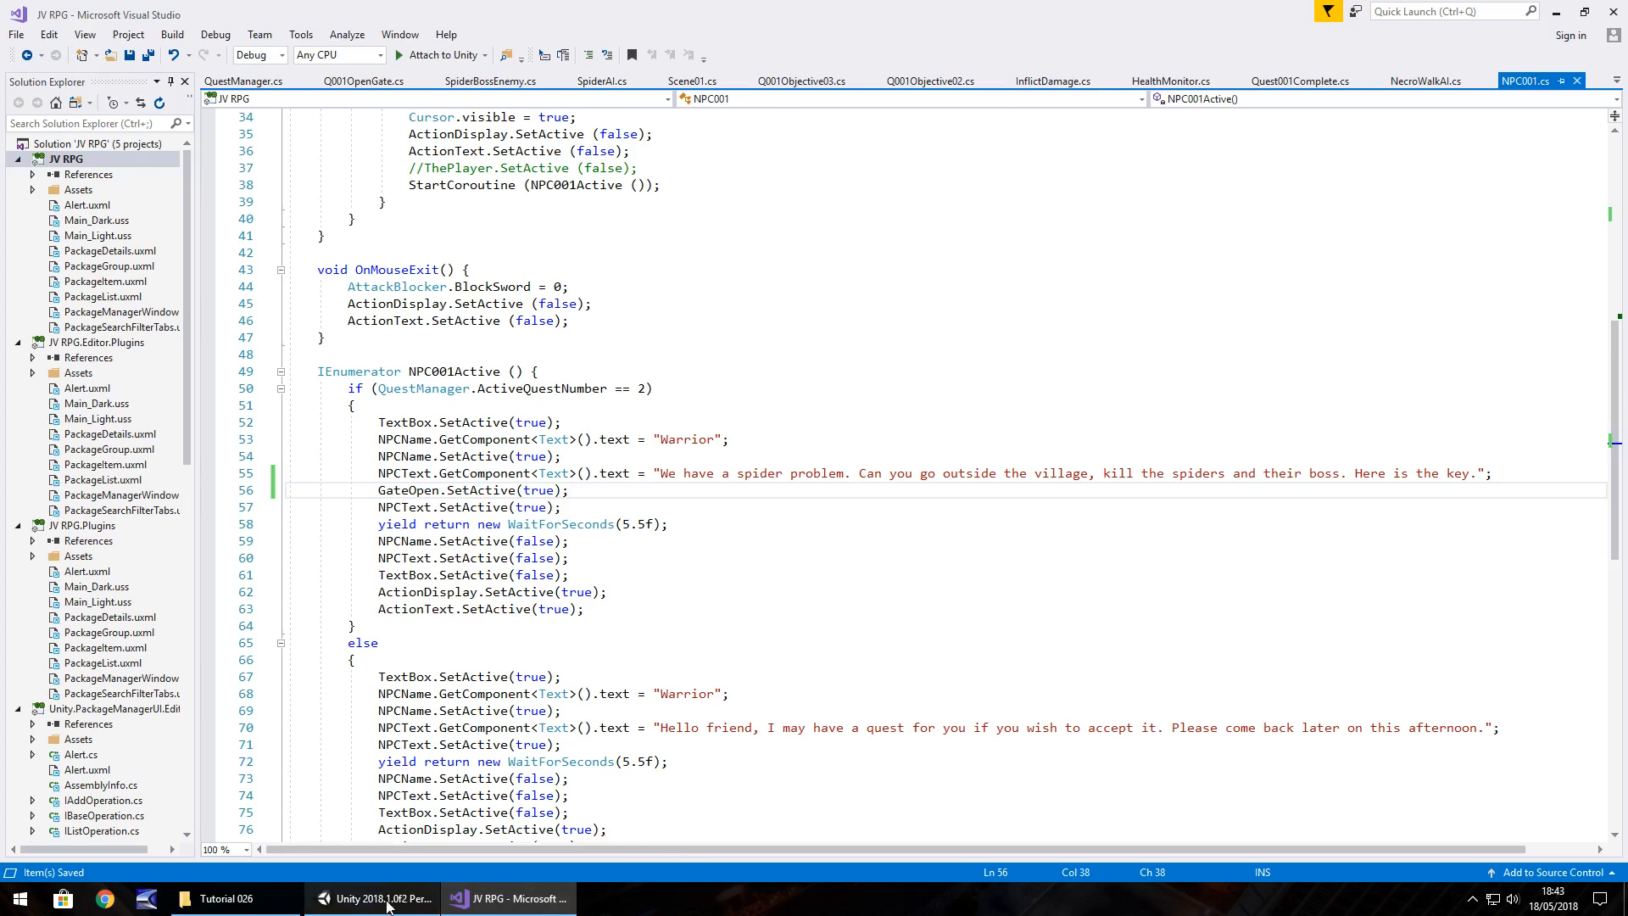
pyautogui.moveTo(377, 898)
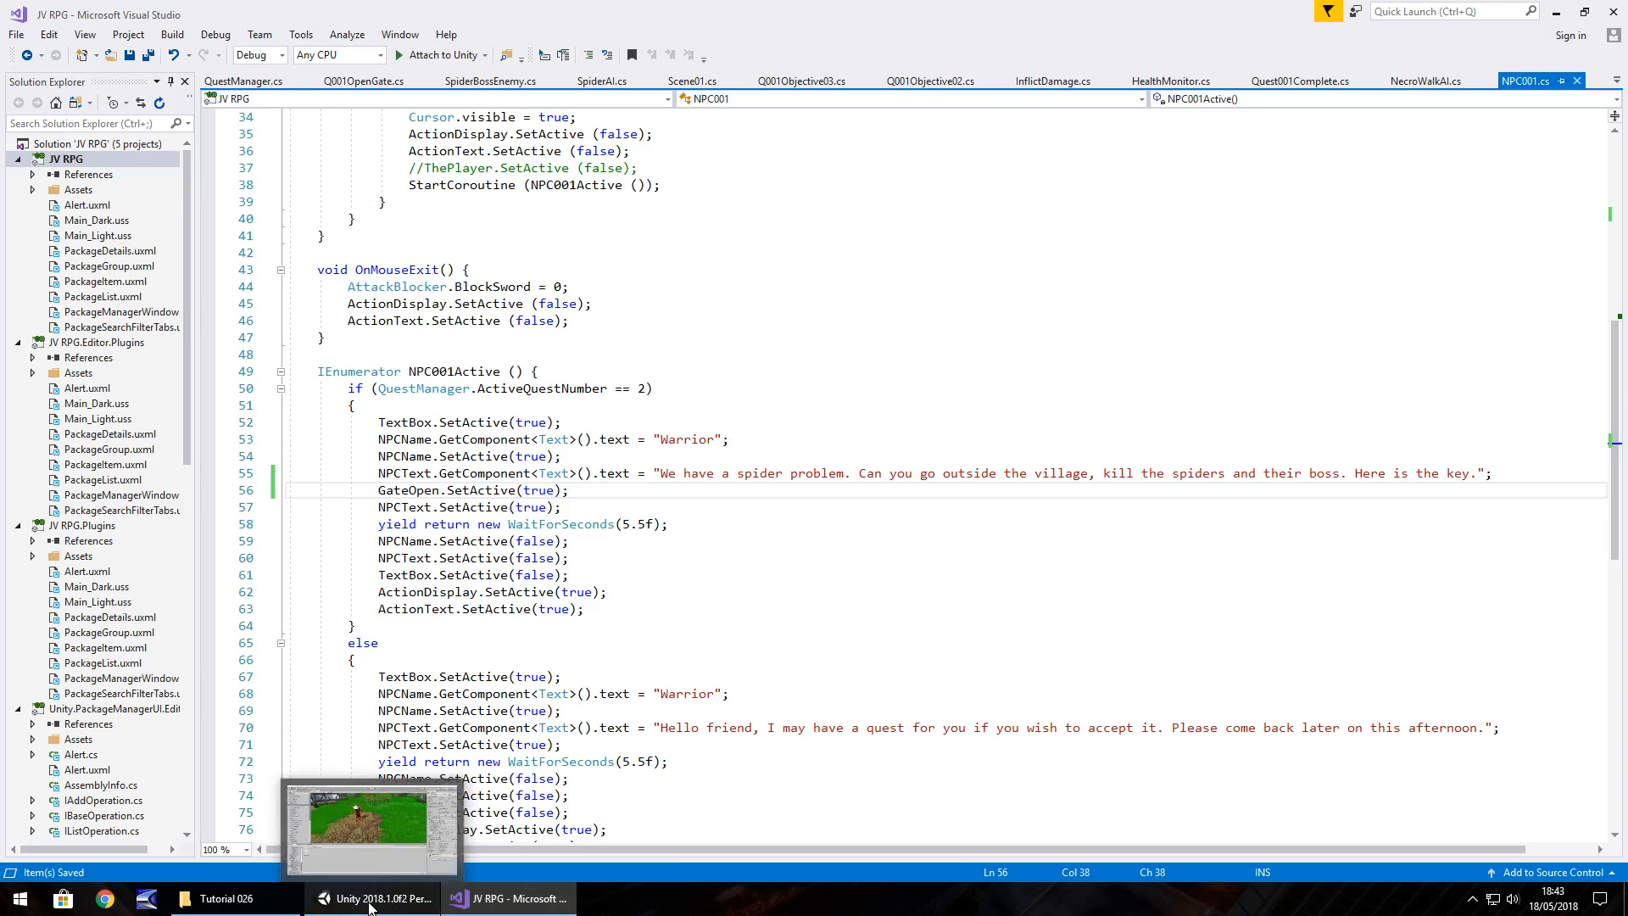
# Return to Unity and select OpenGateObject to show its Q001OpenGate gate script.
pyautogui.click(374, 898)
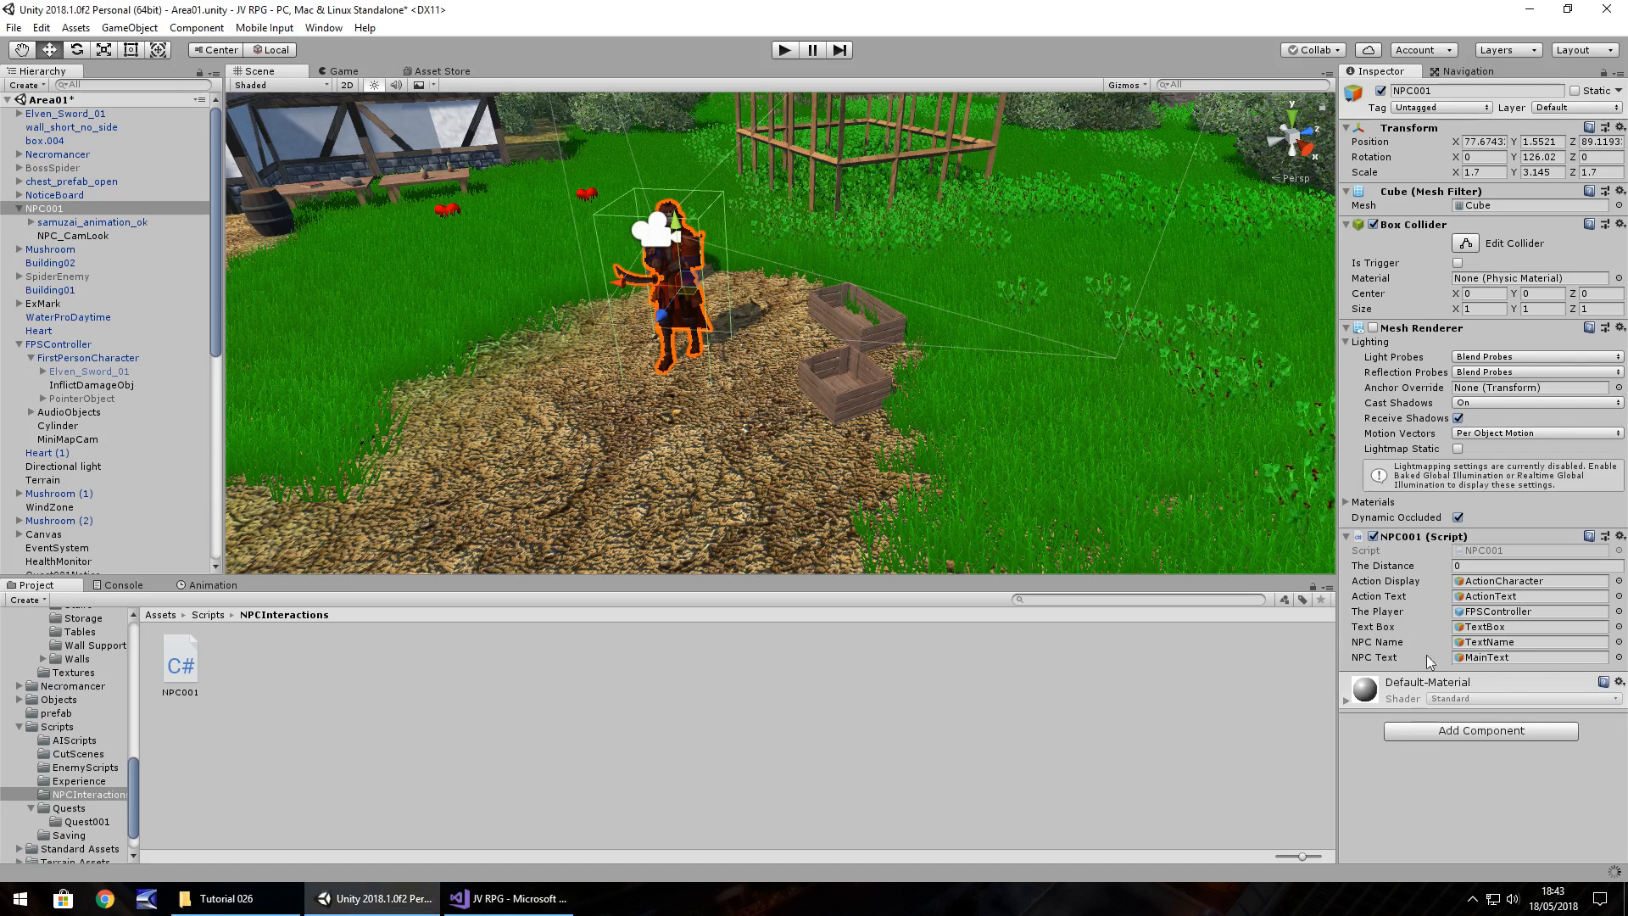
pyautogui.moveTo(1469, 675)
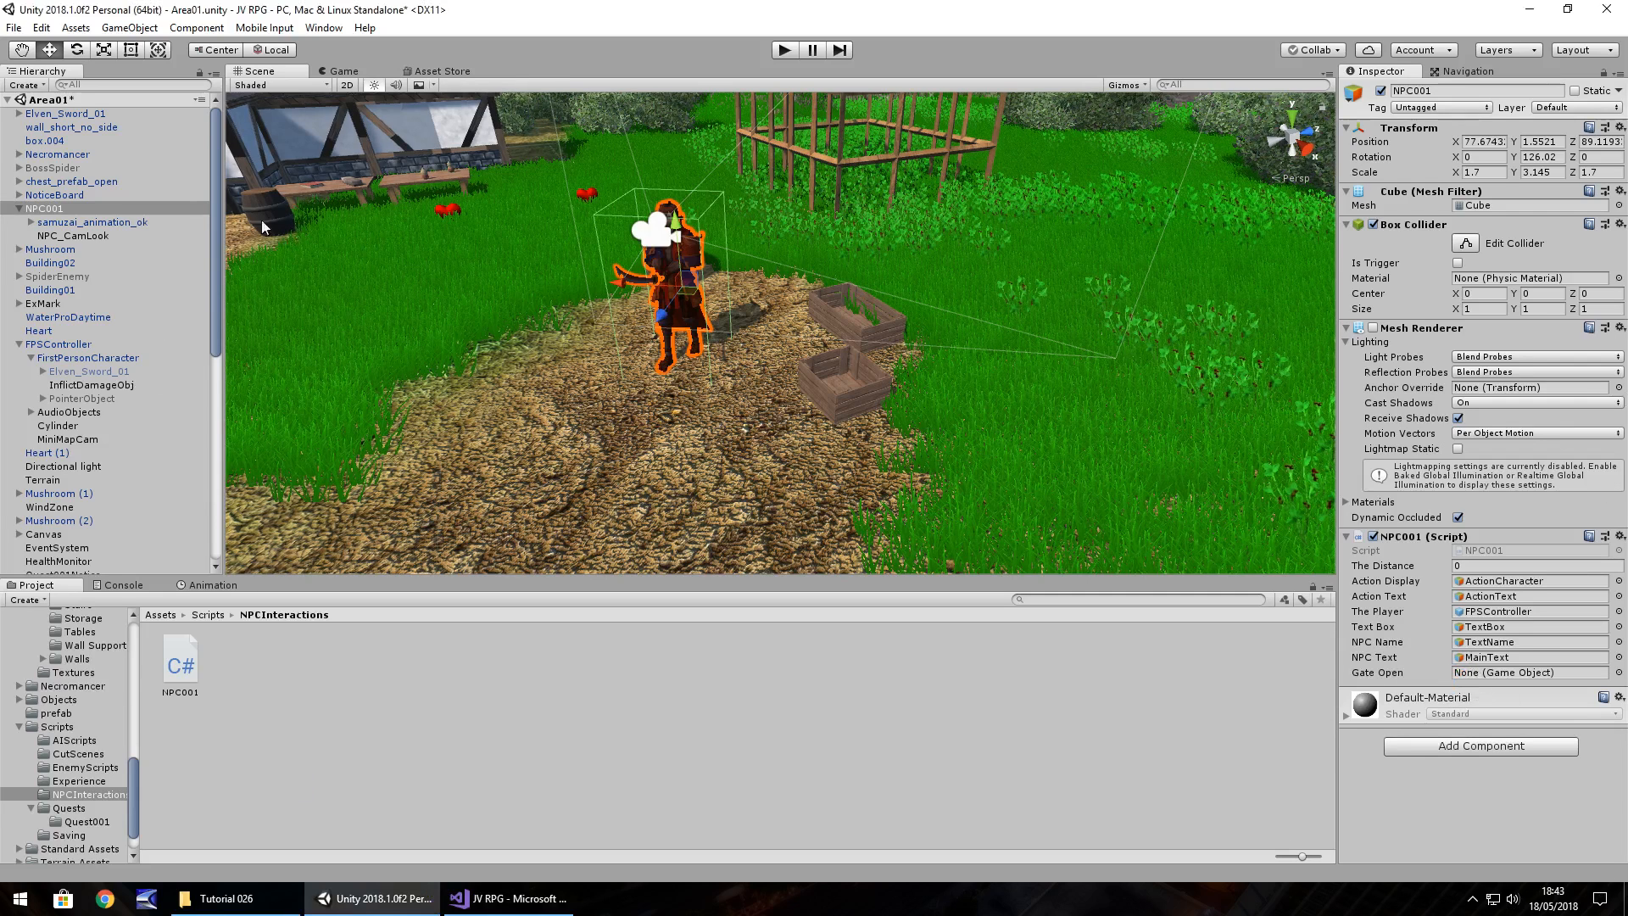
pyautogui.scroll(-3)
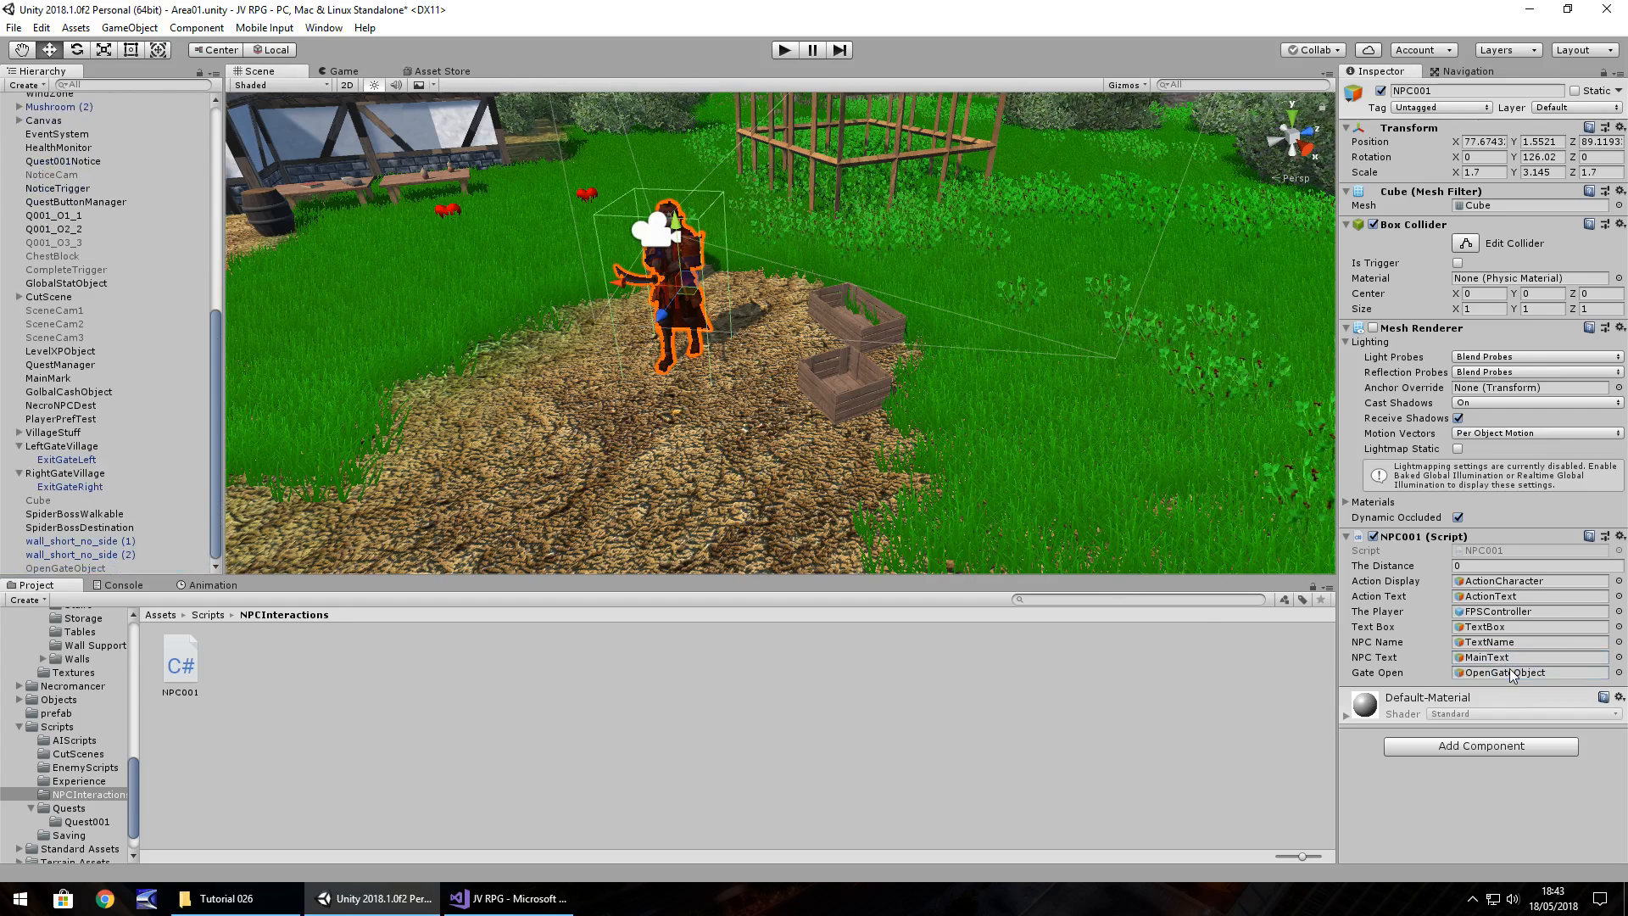
pyautogui.moveTo(522, 392)
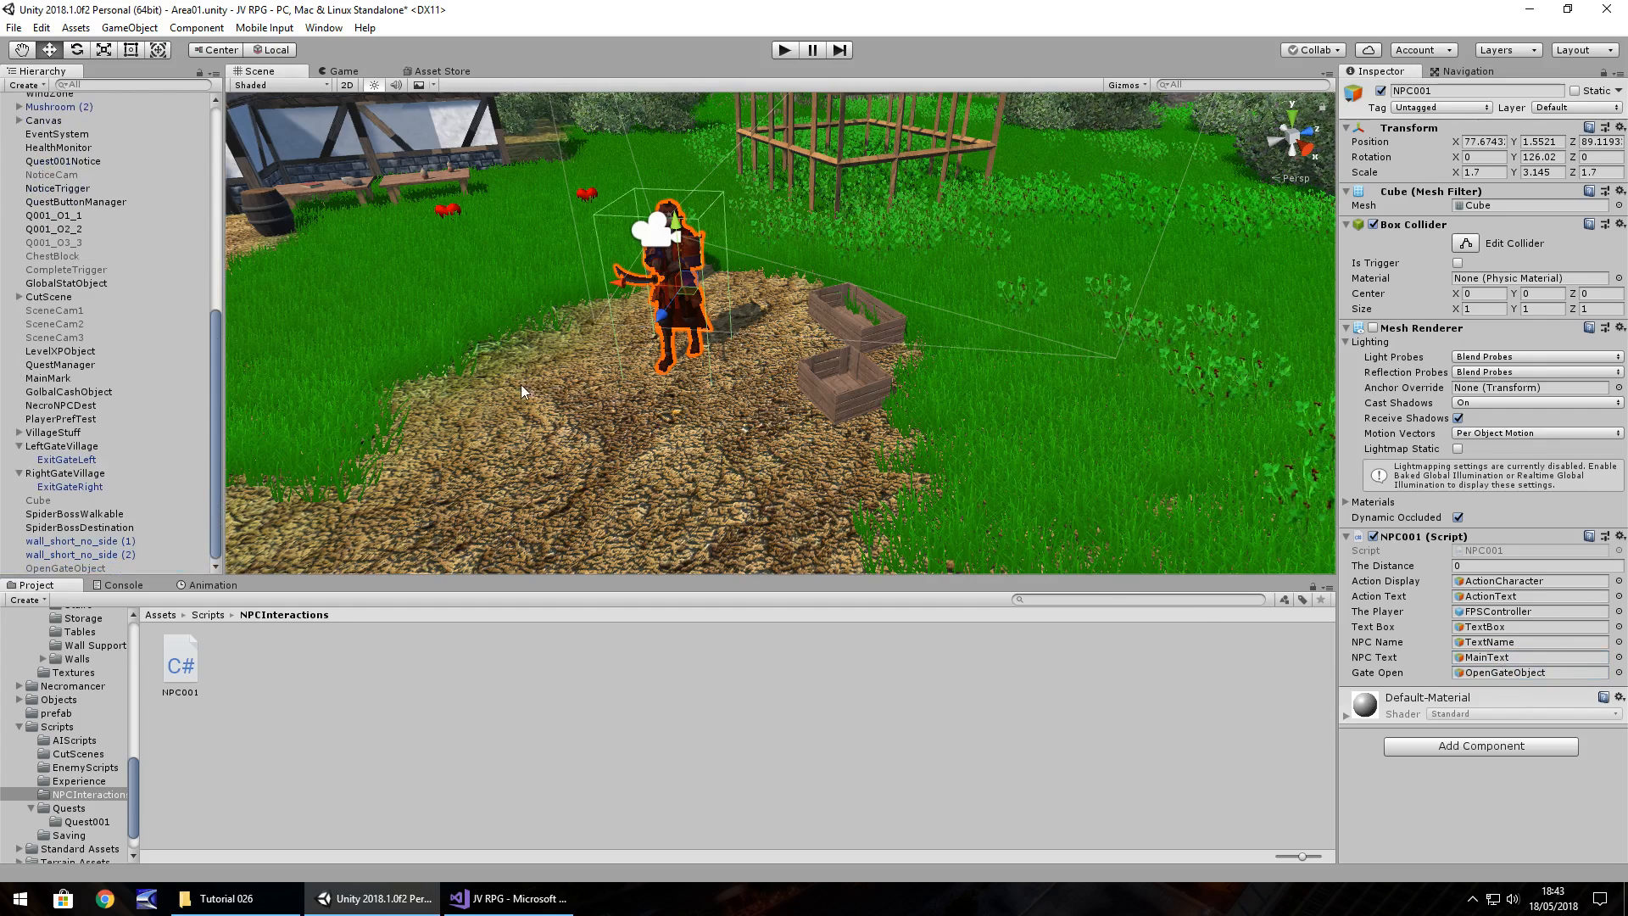
pyautogui.click(65, 568)
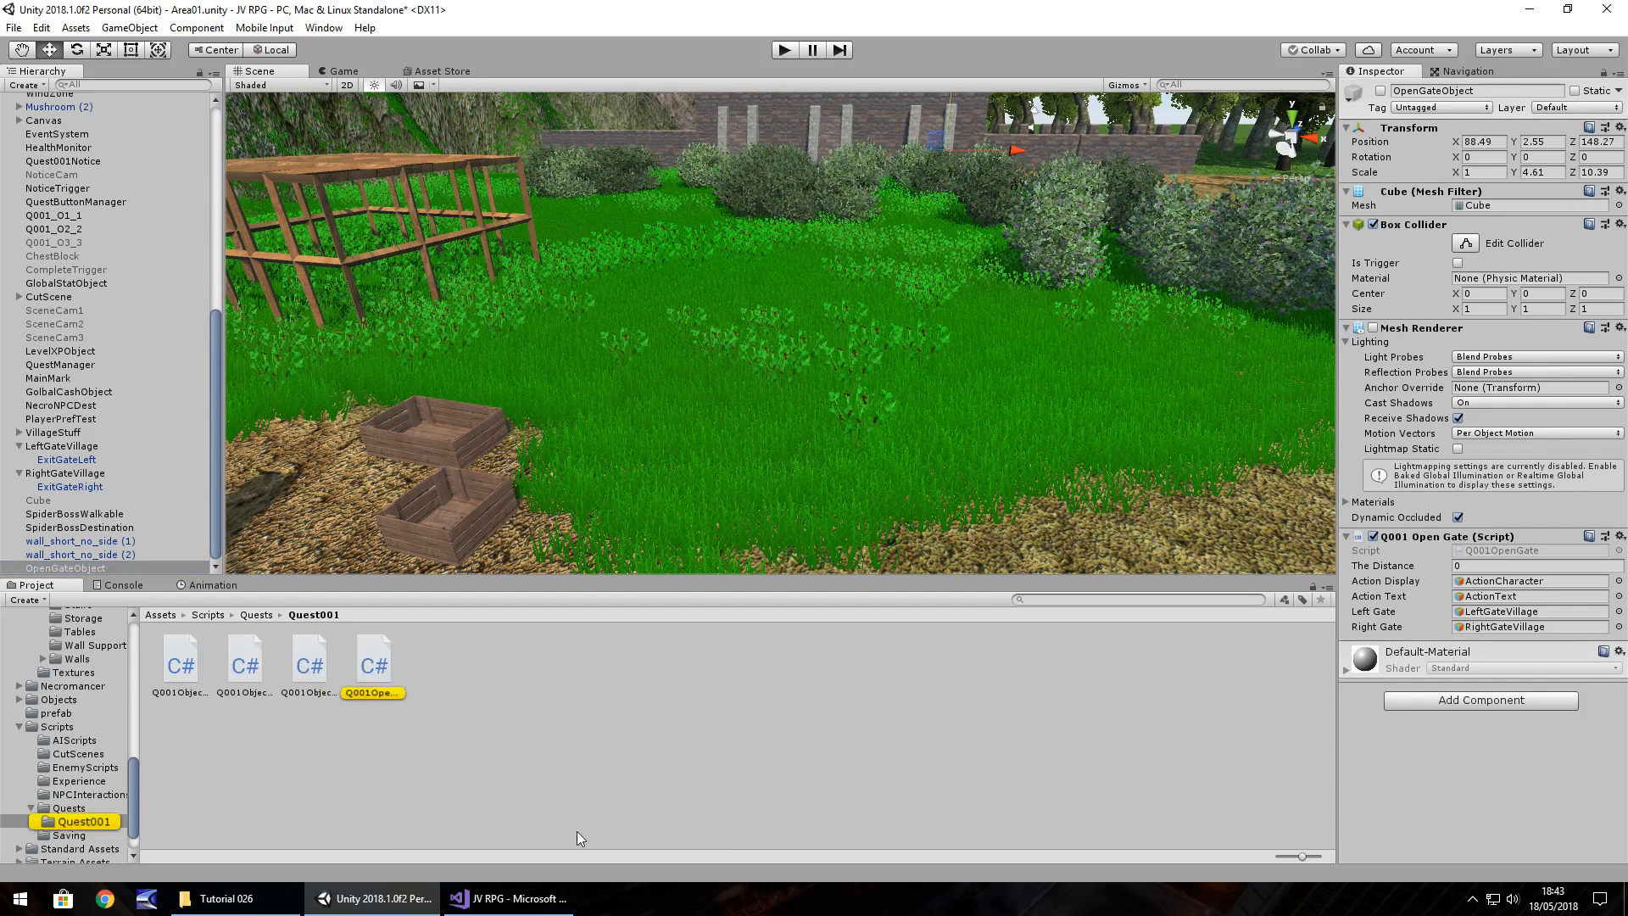
pyautogui.moveTo(584, 784)
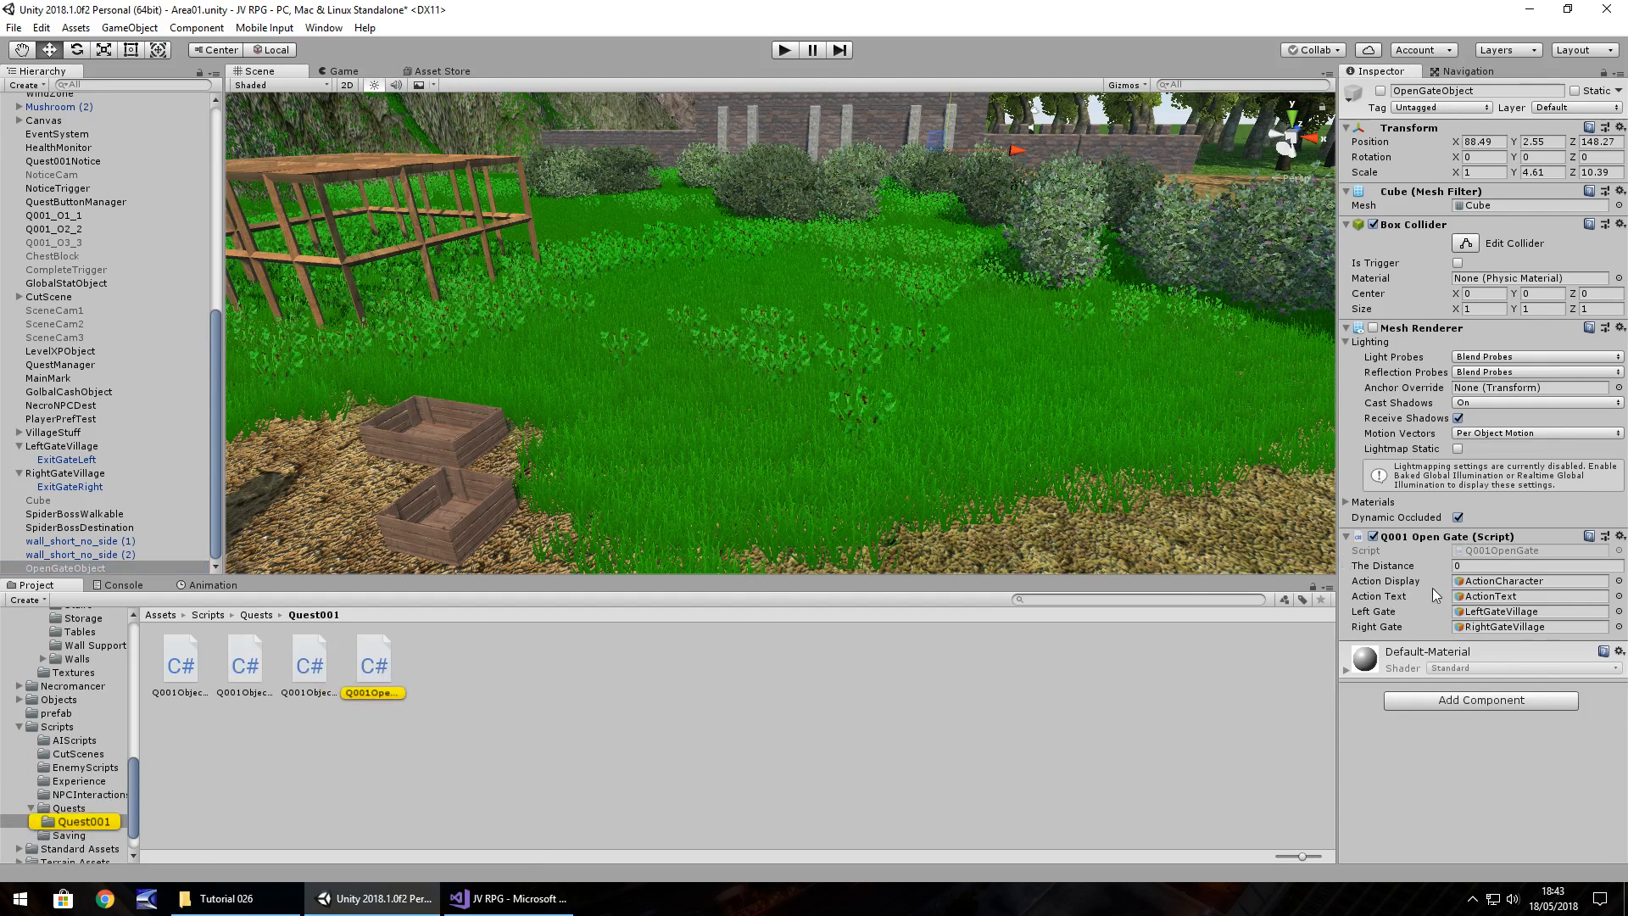
# Bring Visual Studio forward and switch to the Q001OpenGate.cs script.
pyautogui.click(508, 898)
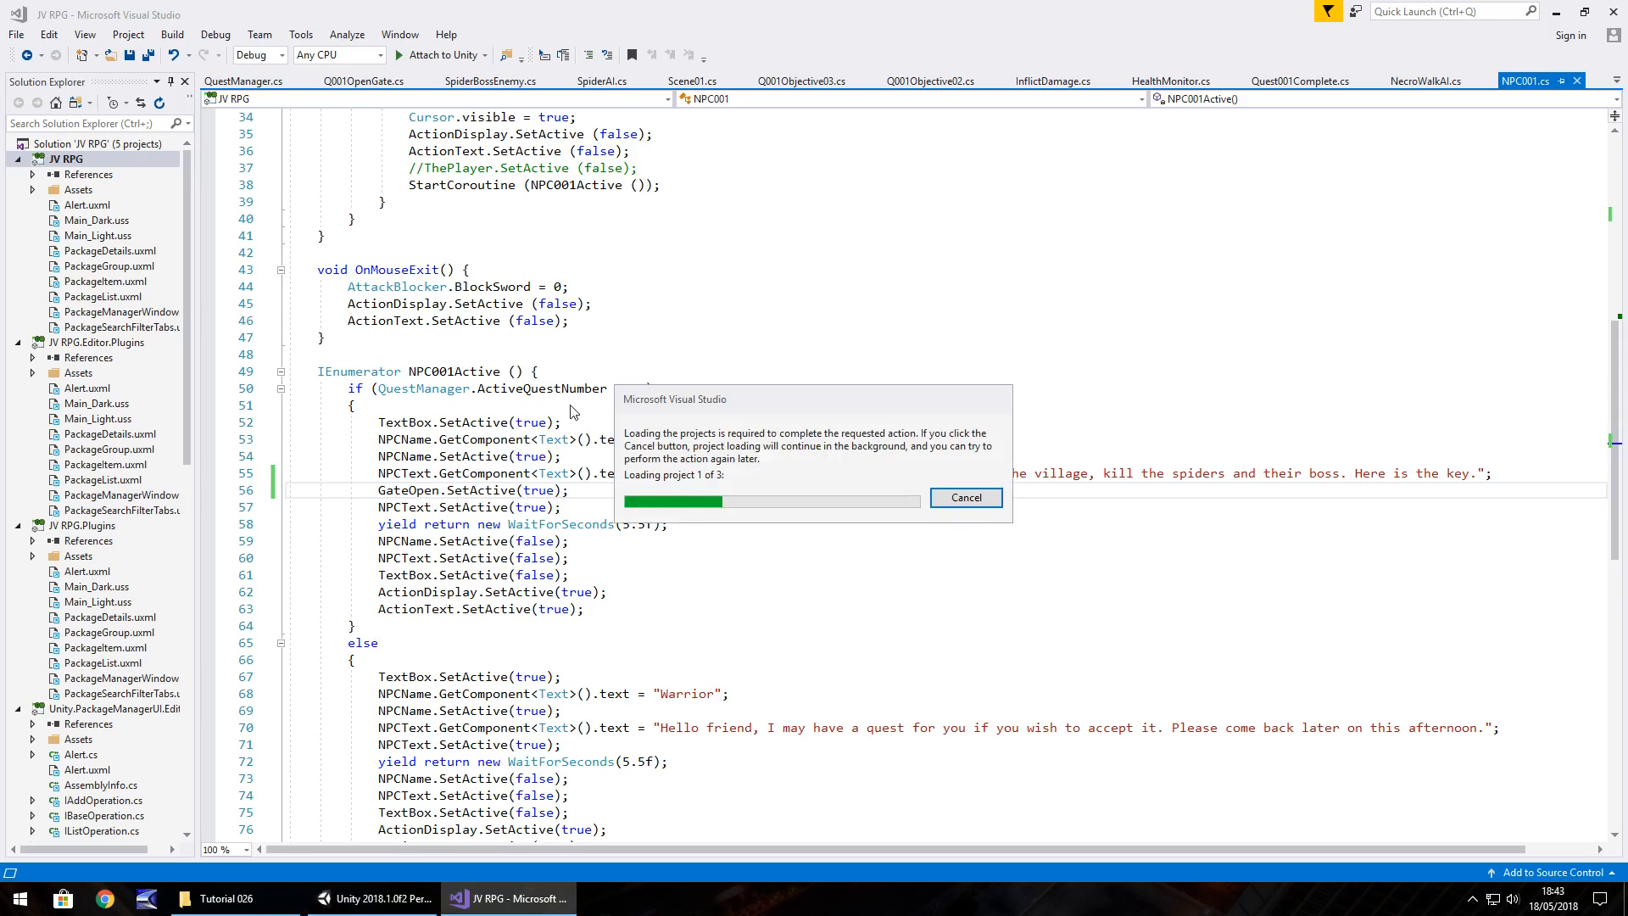
pyautogui.click(965, 498)
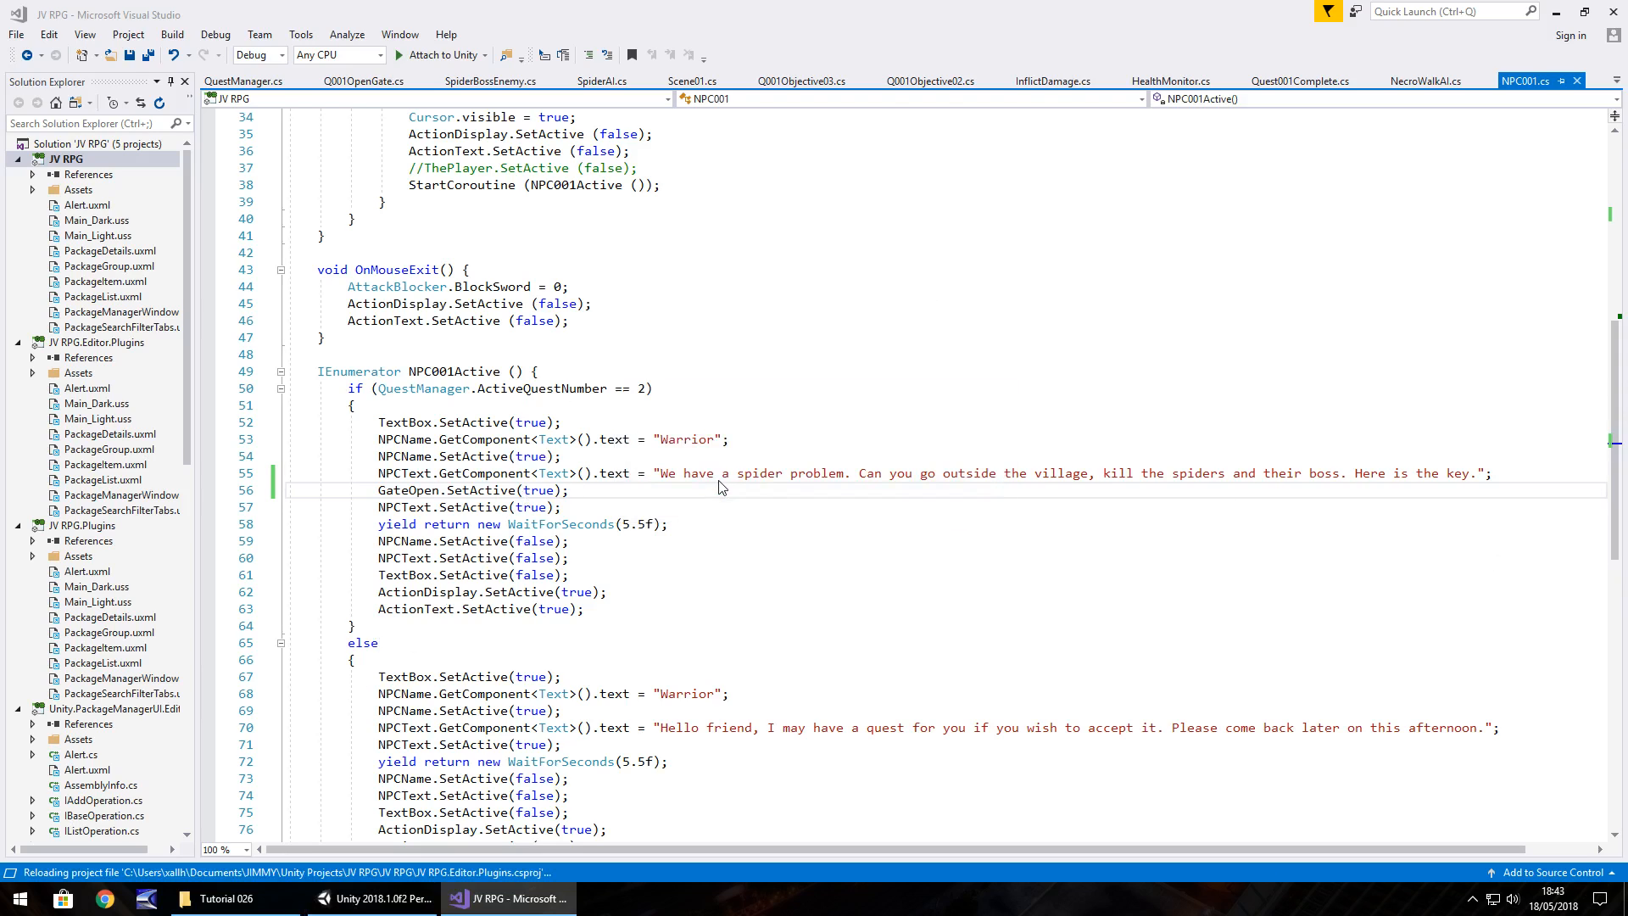
pyautogui.moveTo(597, 633)
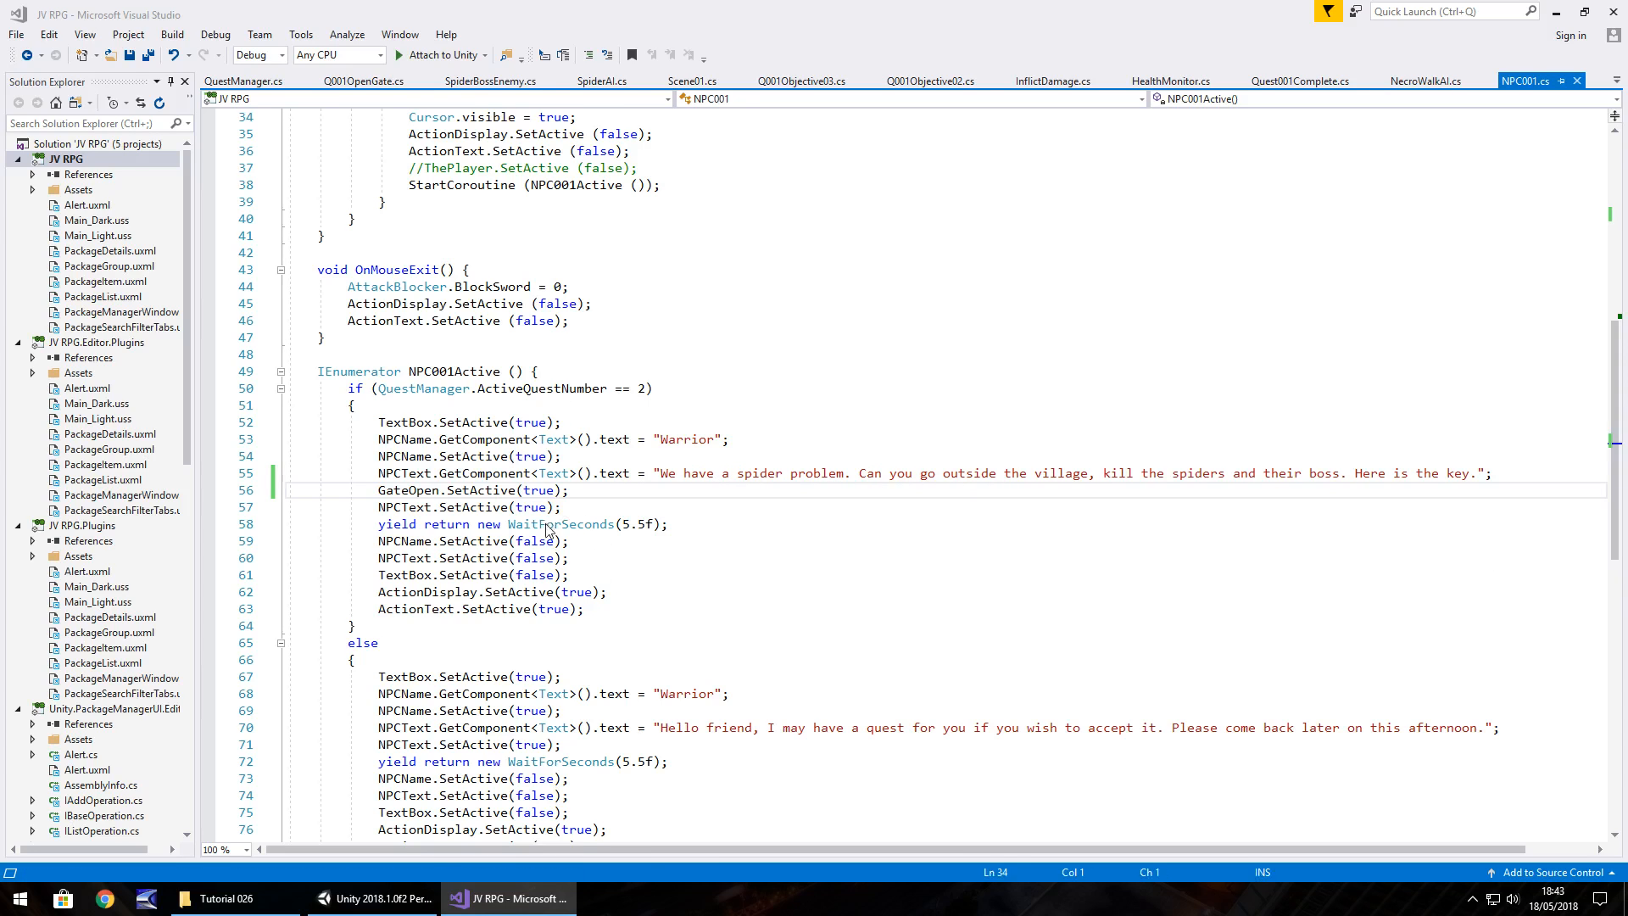
pyautogui.click(702, 80)
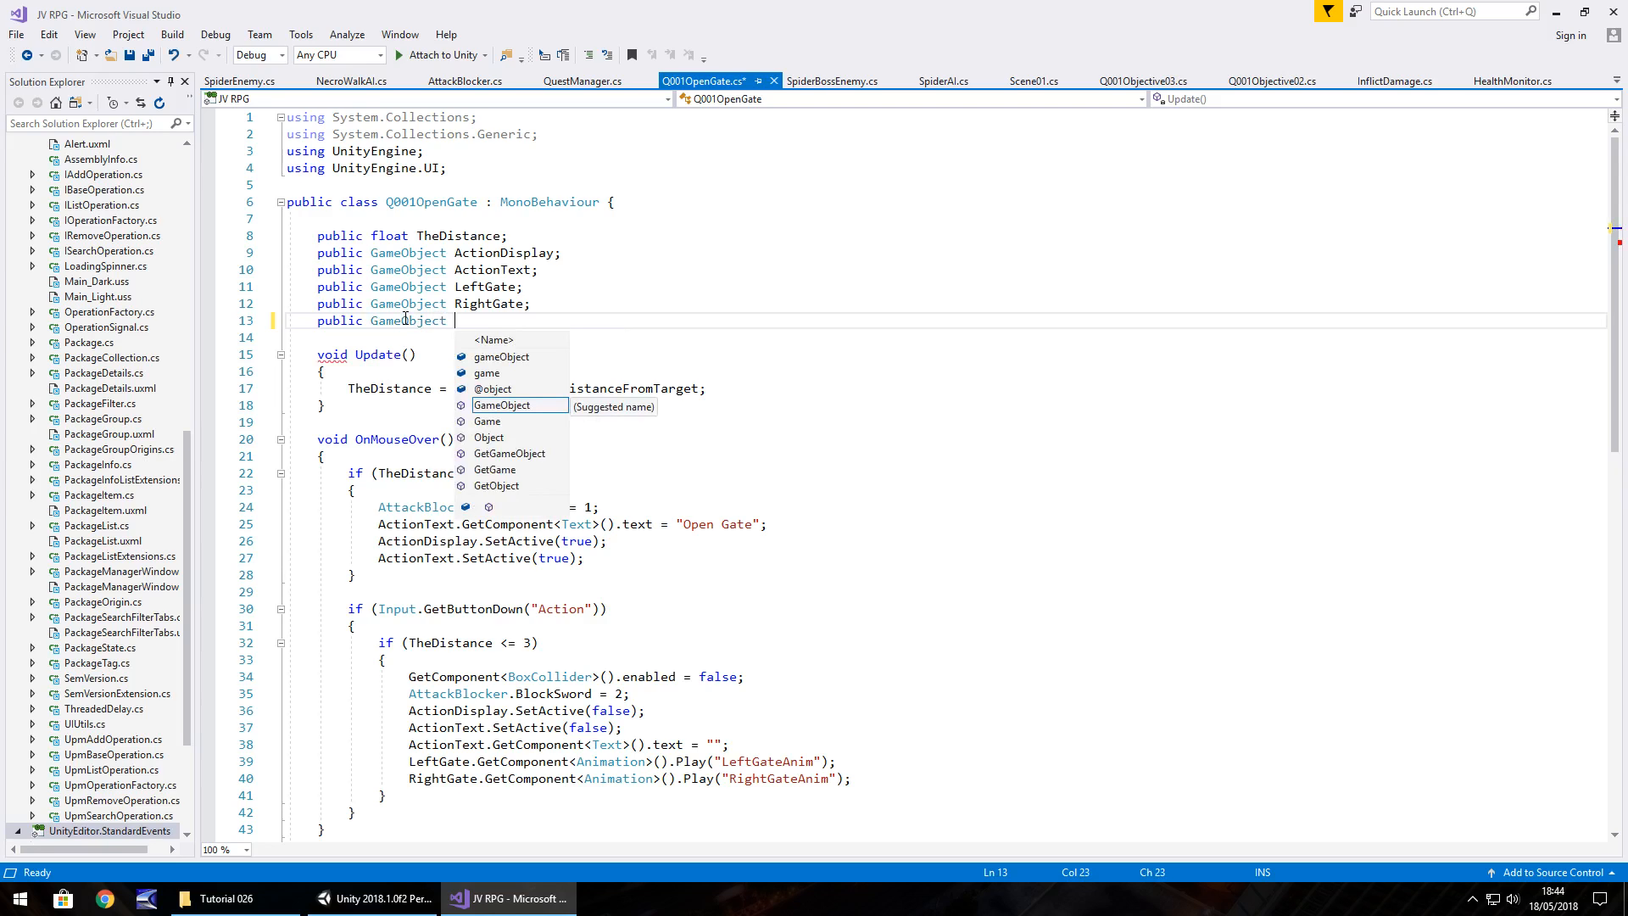
# Declare public GameObject SmallSpider and BossSpider fields in Q001OpenGate.
pyautogui.write('SmallSpider;')
pyautogui.click(944, 338)
pyautogui.write('public GameObject')
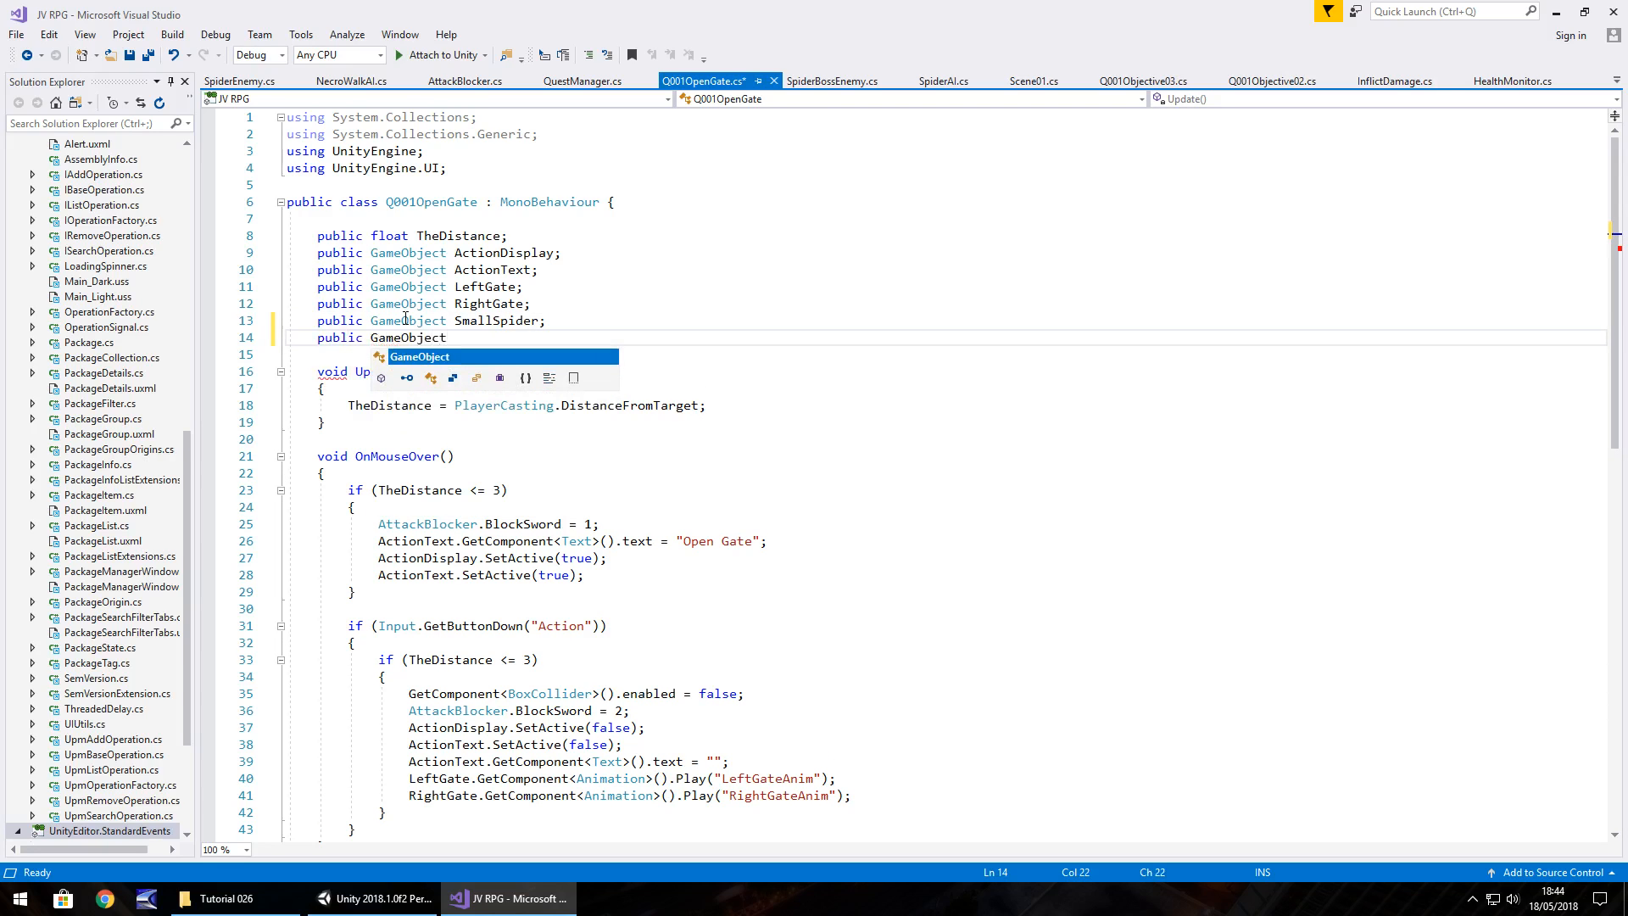
pyautogui.write('BossS')
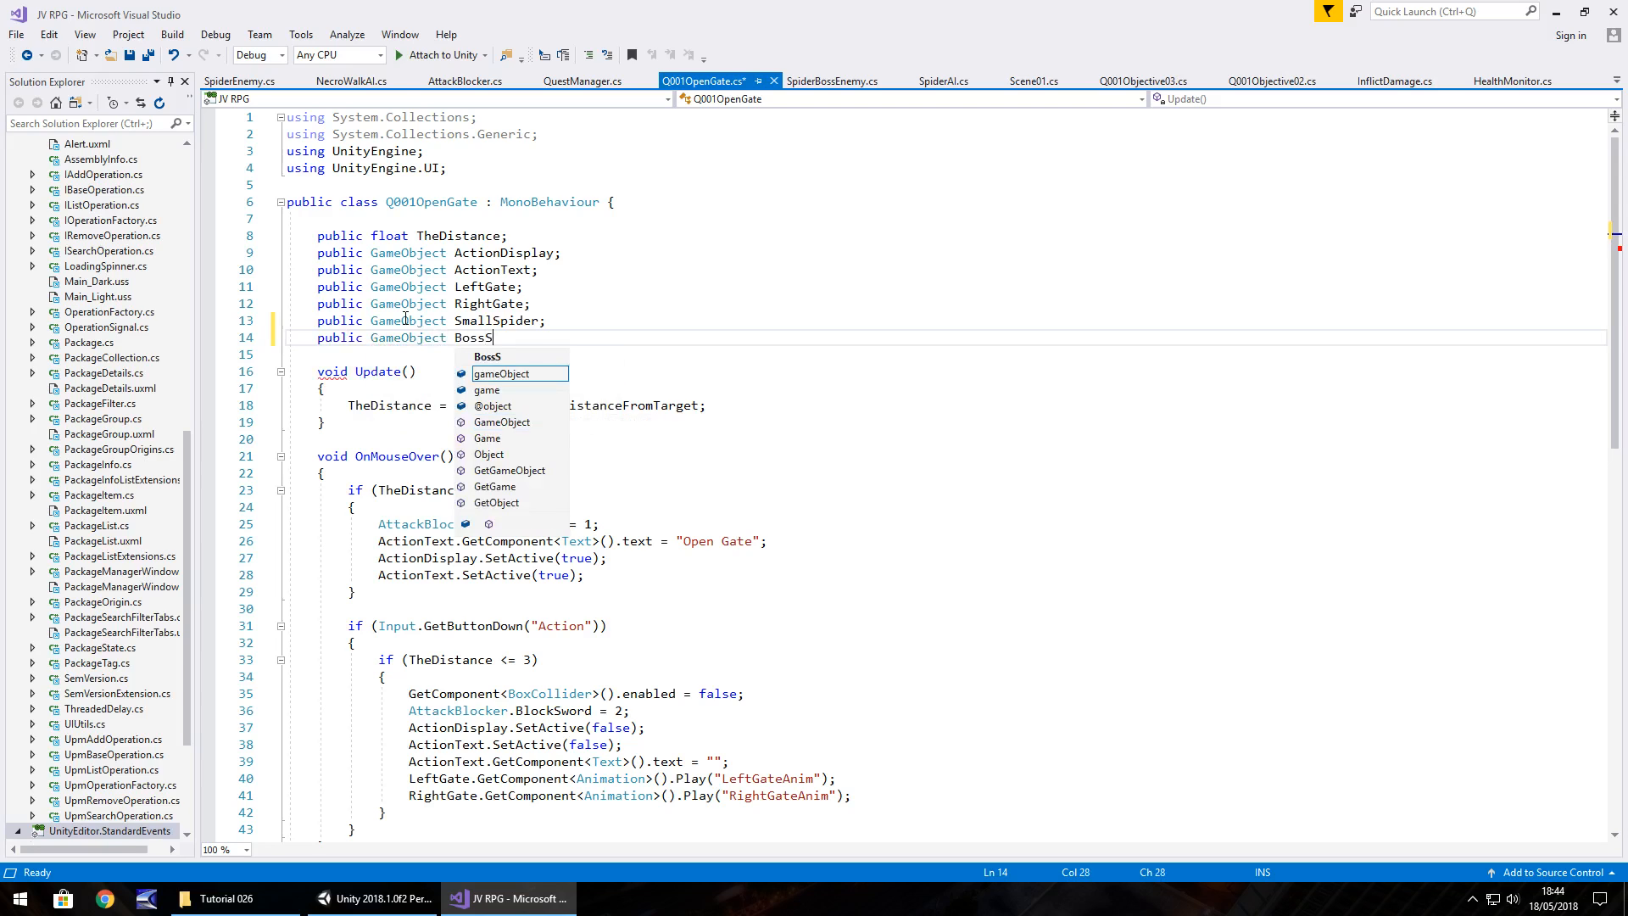
pyautogui.write('pider;')
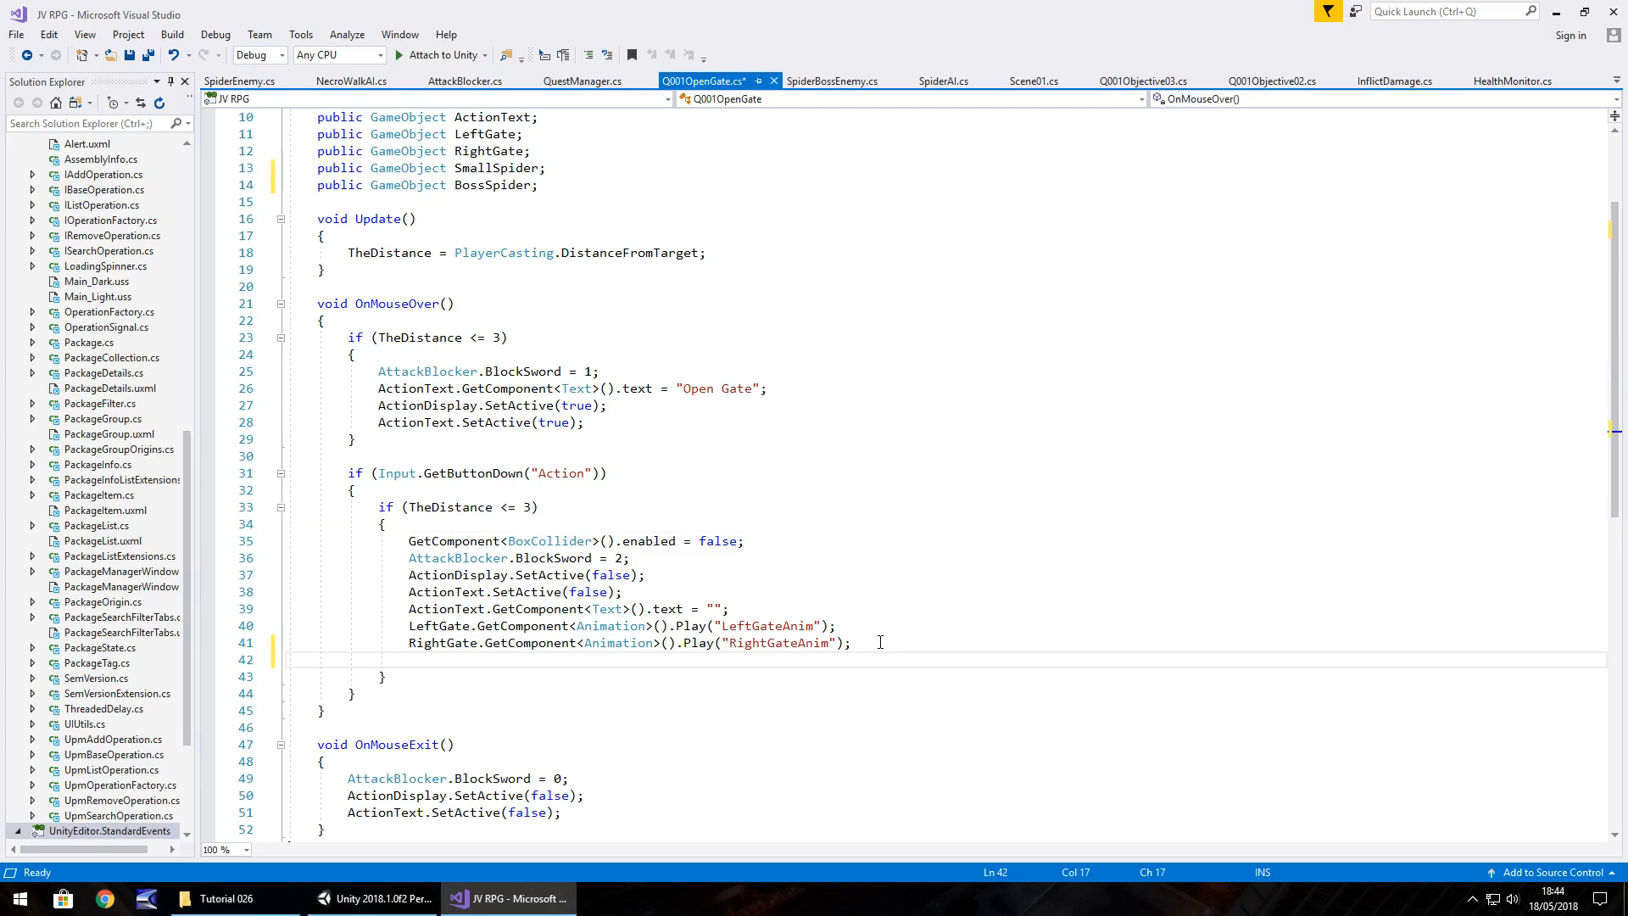
# Add SmallSpider.SetActive(true) and BossSpider.SetActive(true) after the gate animations.
pyautogui.click(408, 659)
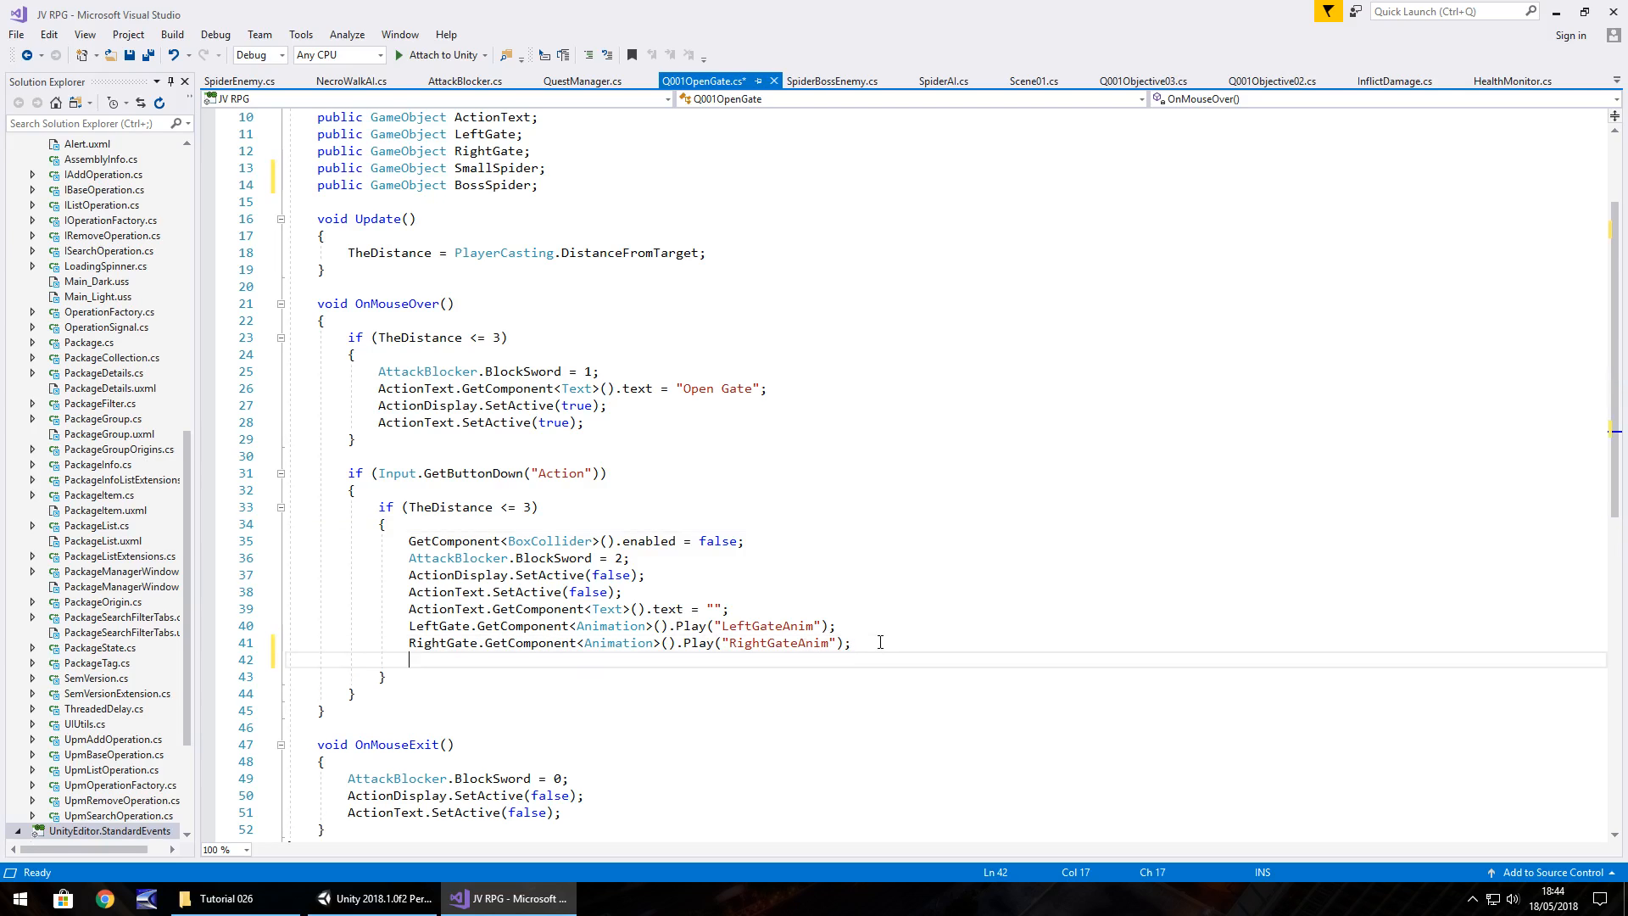
pyautogui.write('SmallSpider.')
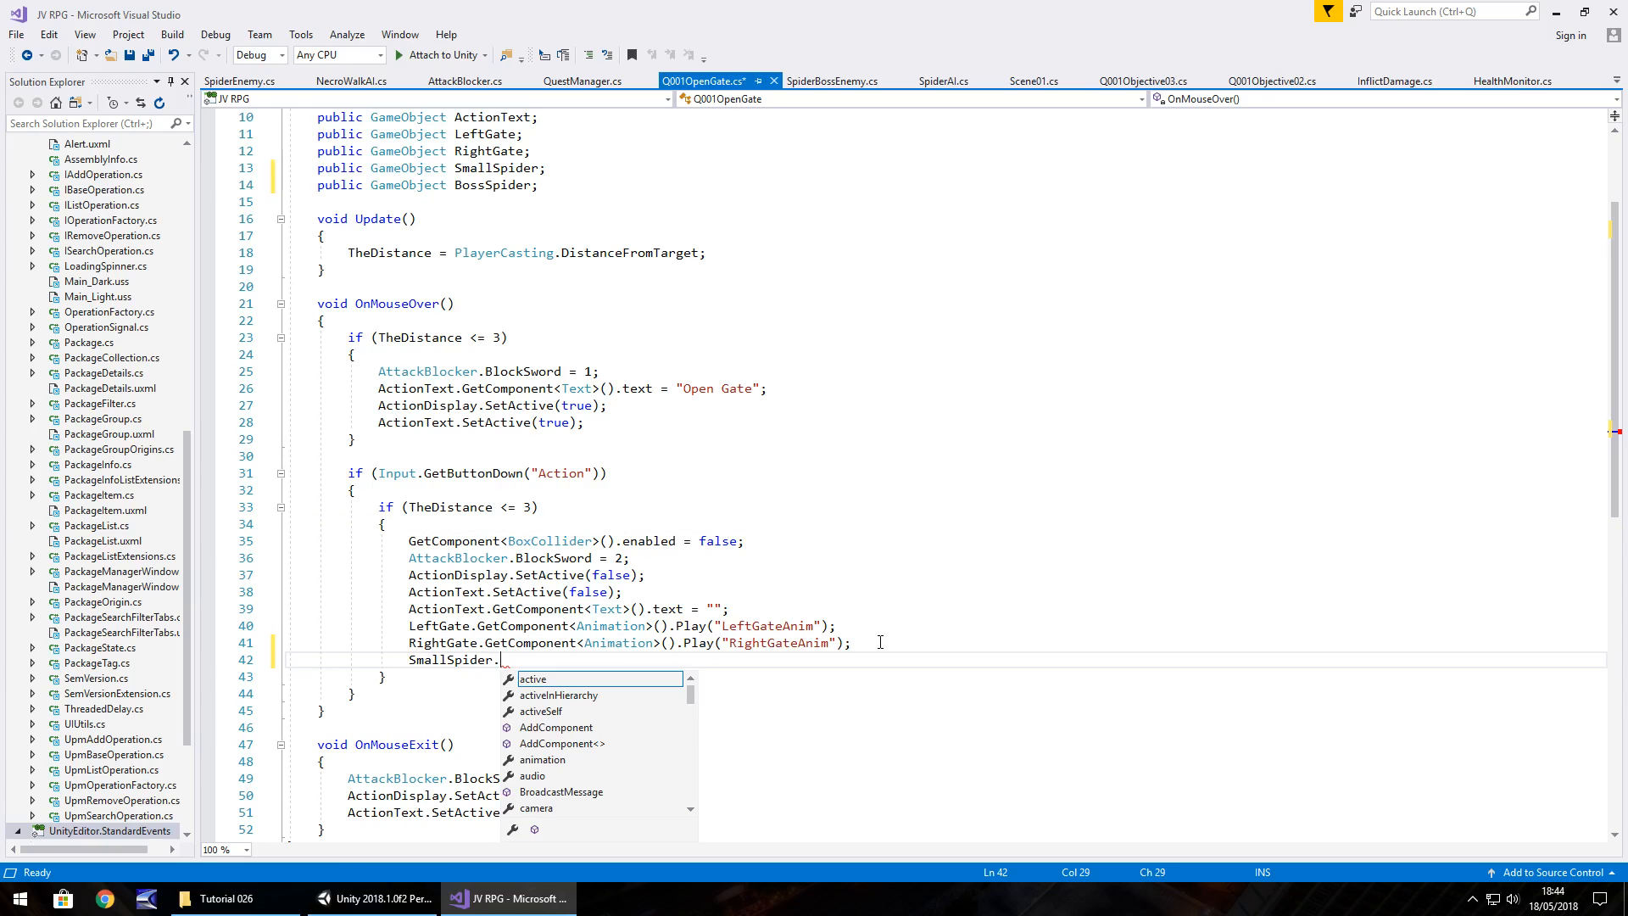
pyautogui.write('SetActive(true);')
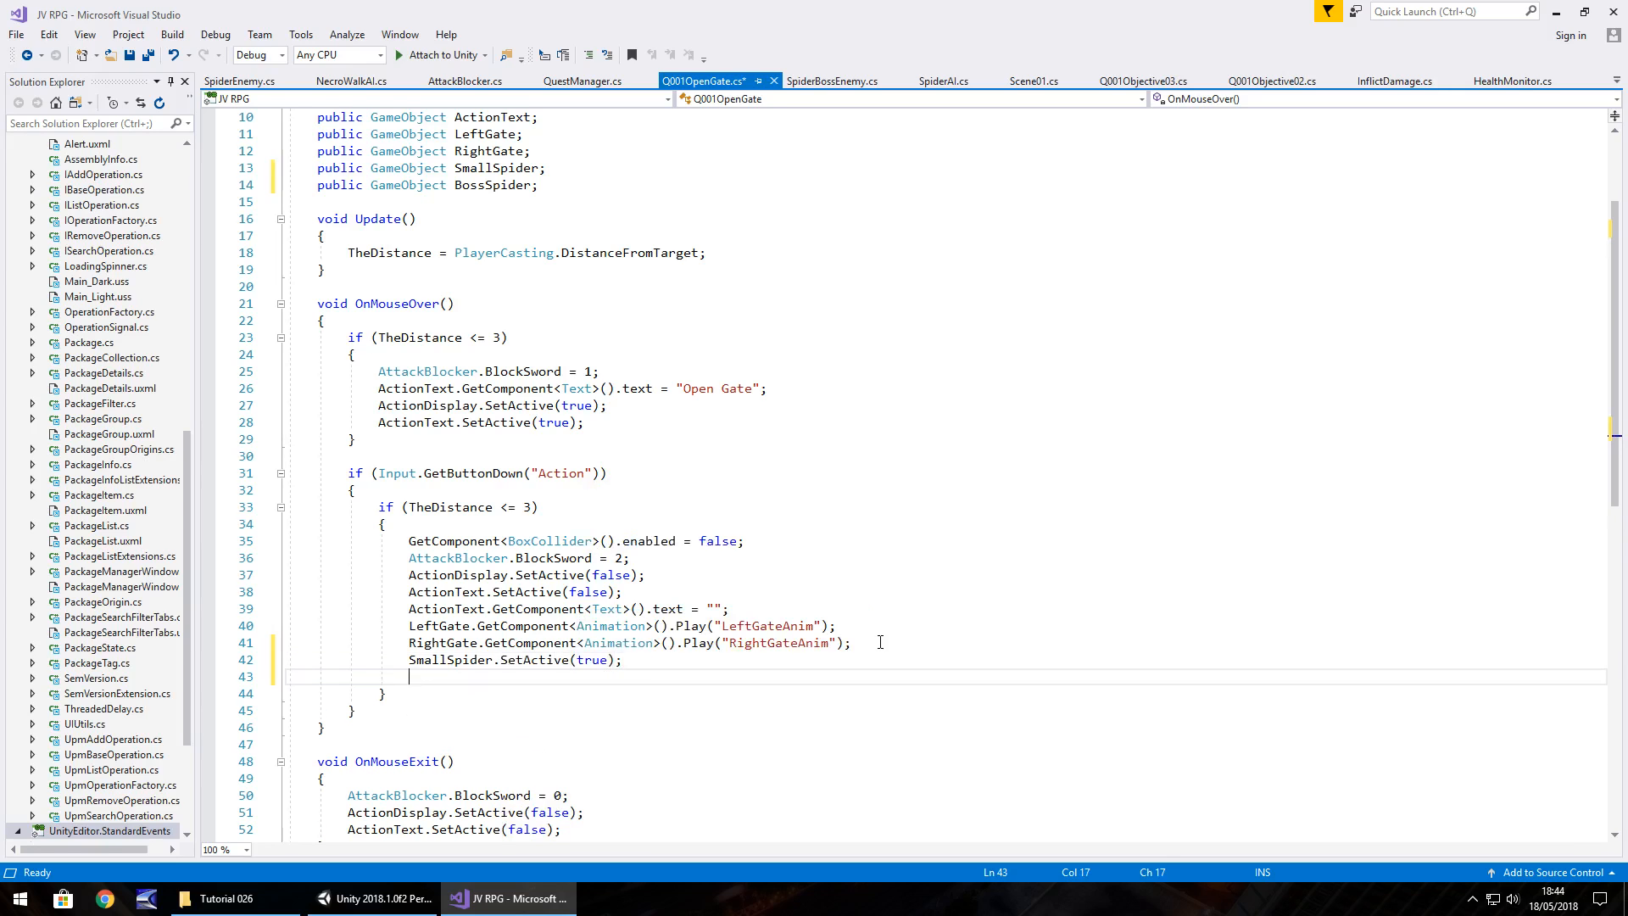
pyautogui.write('BossSpider.SetActive(true);')
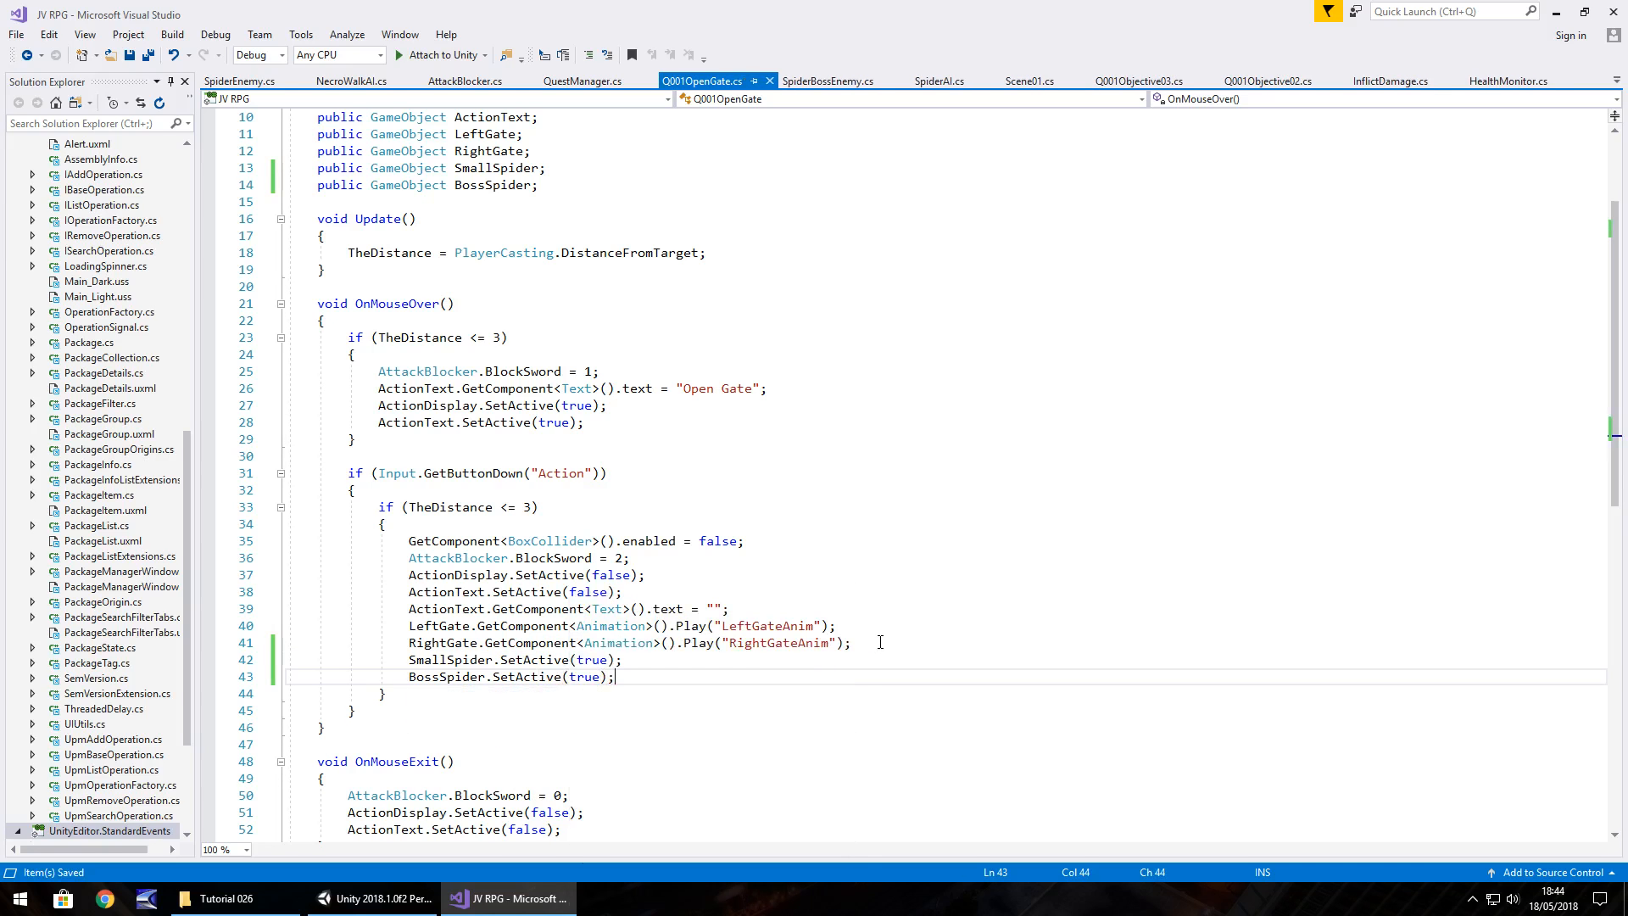
# In Unity, assign SpiderEnemy and BossSpider to the gate script's Small Spider and Boss Spider slots.
pyautogui.click(379, 897)
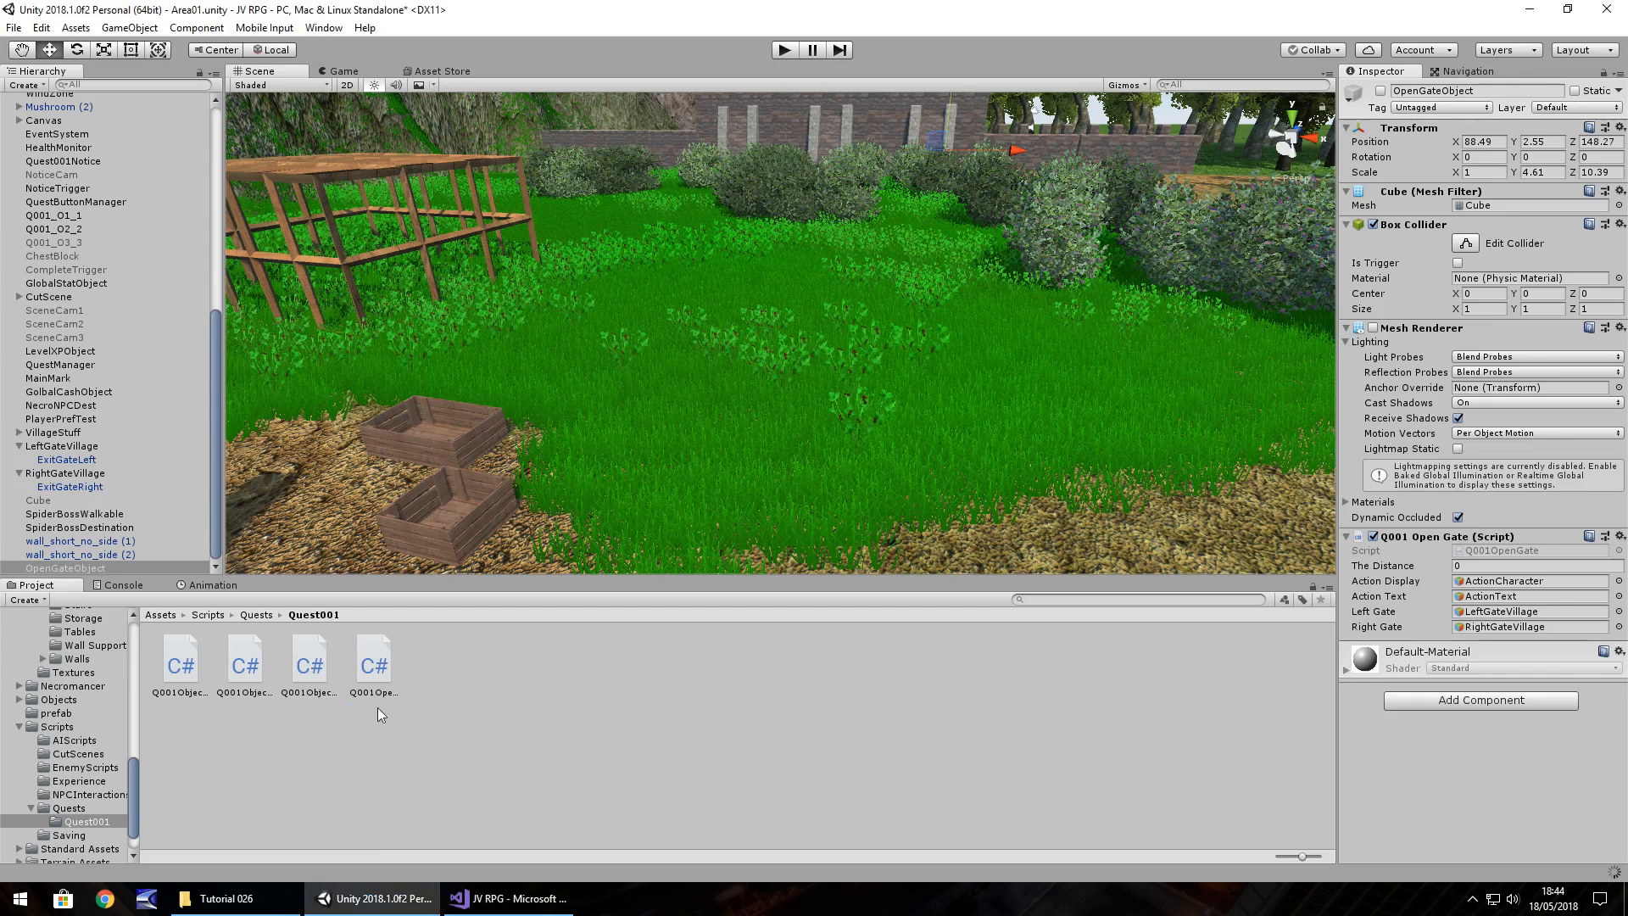
pyautogui.moveTo(1498, 777)
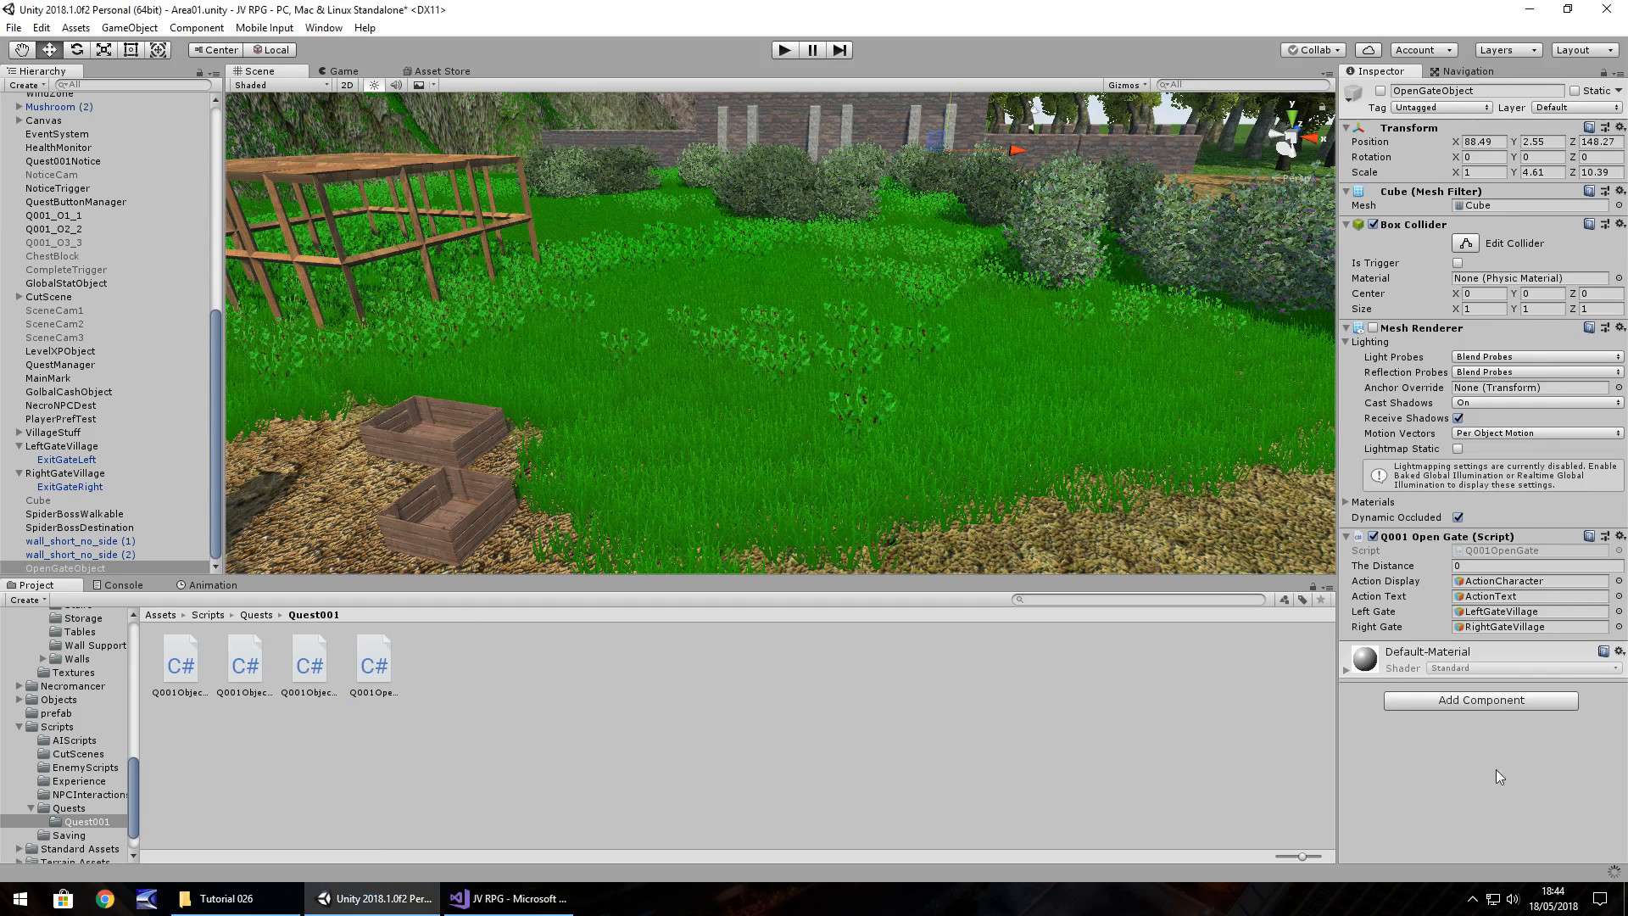
pyautogui.moveTo(250, 514)
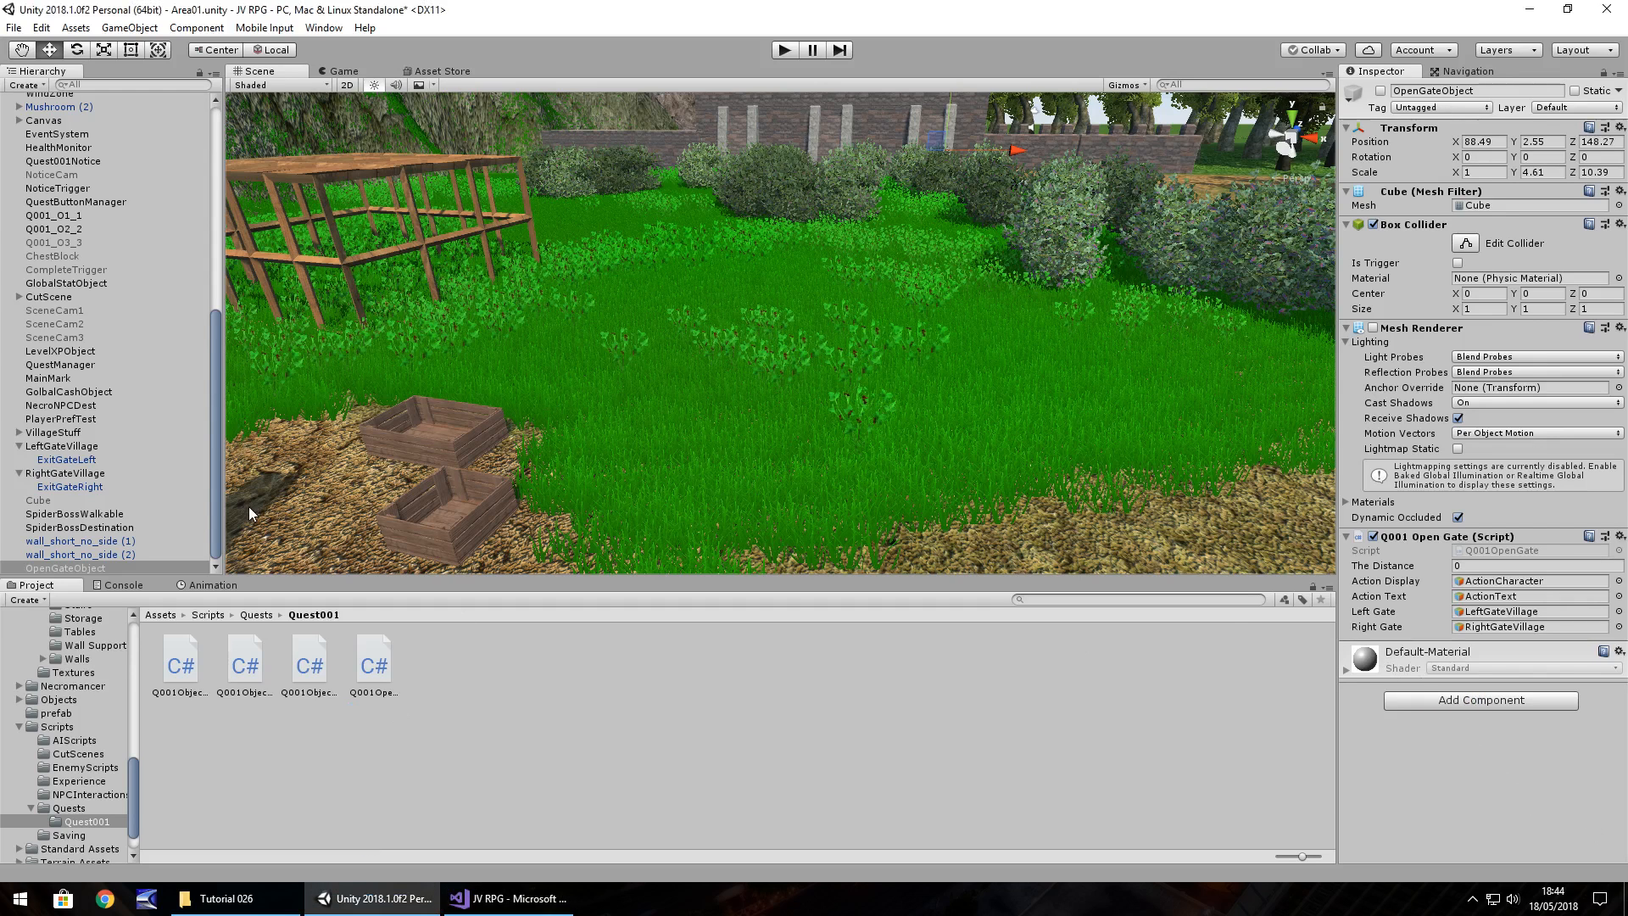
pyautogui.scroll(3)
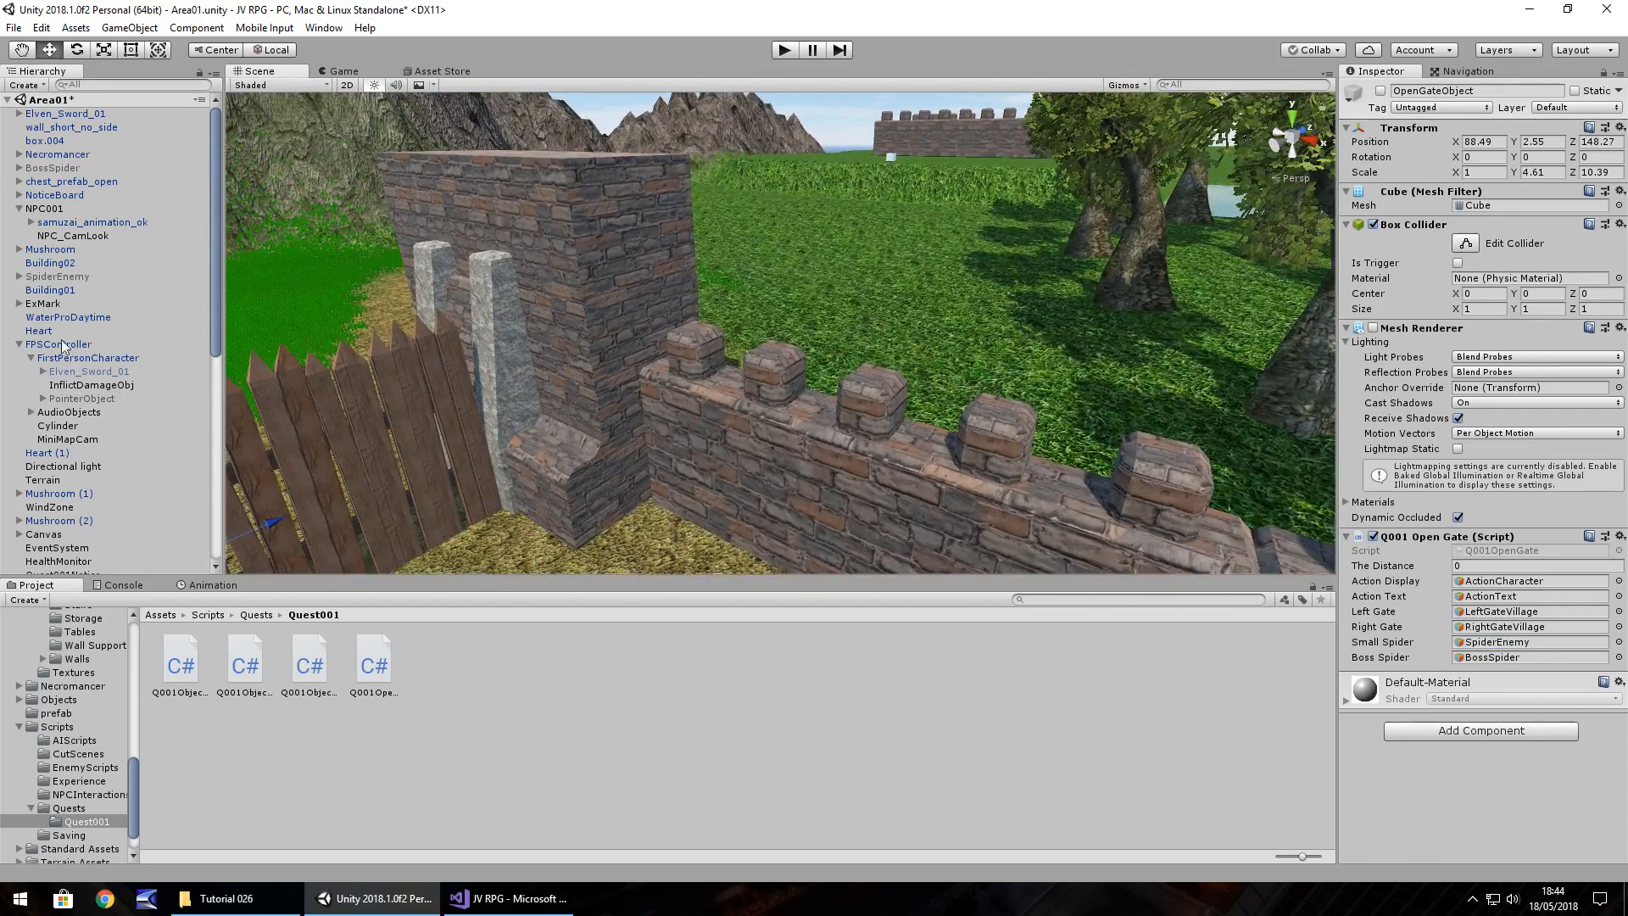
# Select BossSpider and ping its Spider Boss Enemy script in the EnemyScripts folder.
pyautogui.click(52, 167)
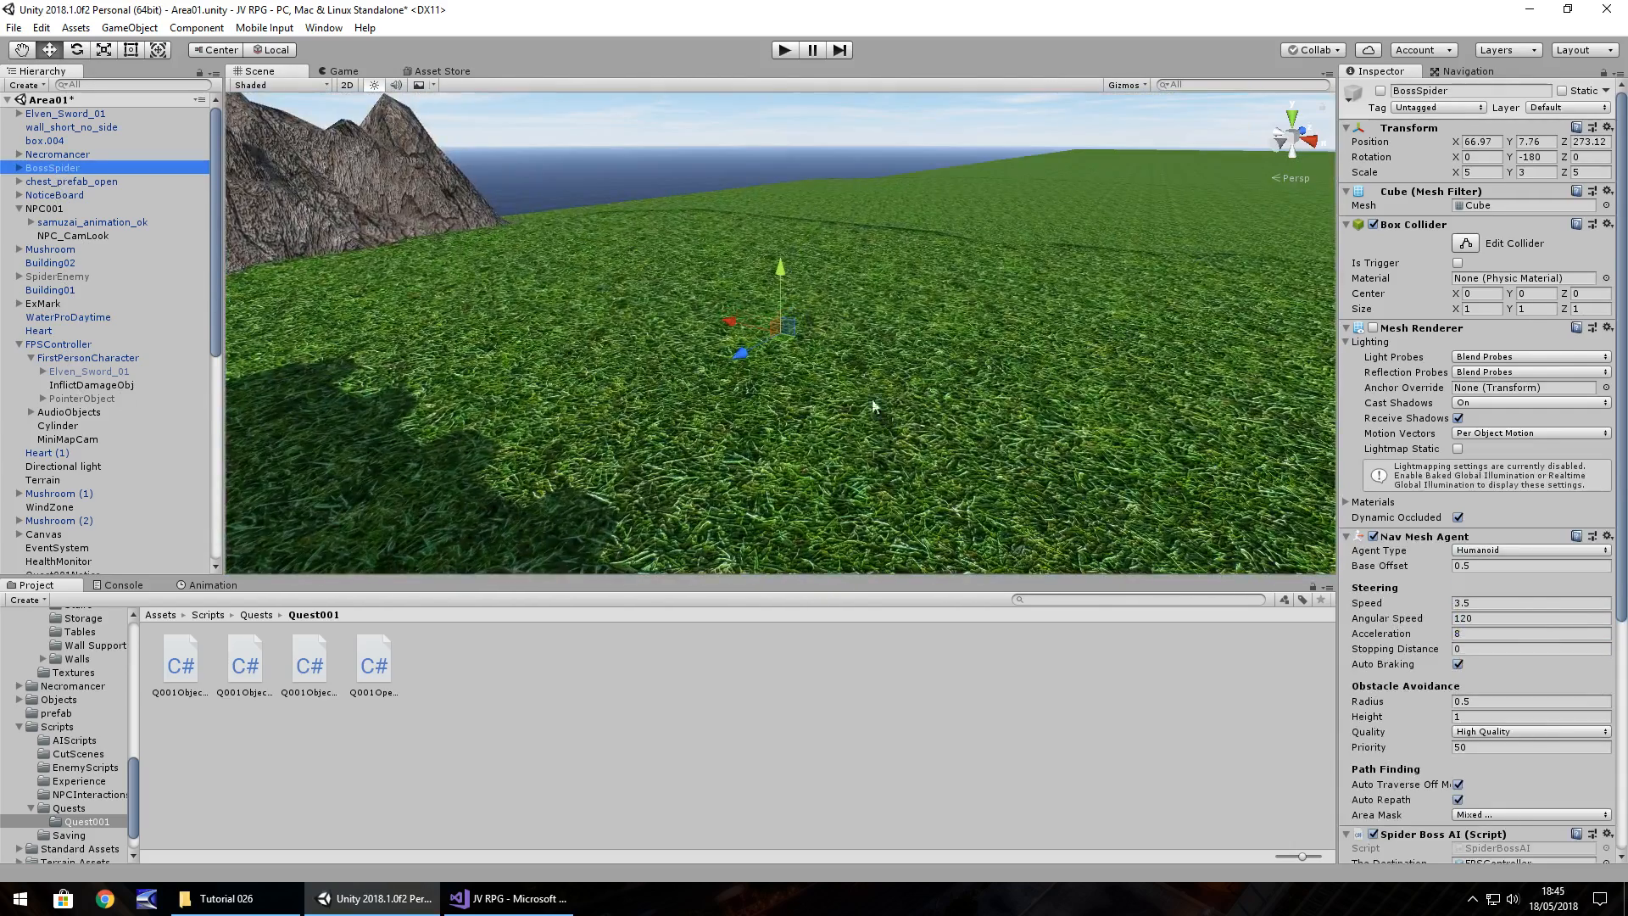
pyautogui.scroll(-3)
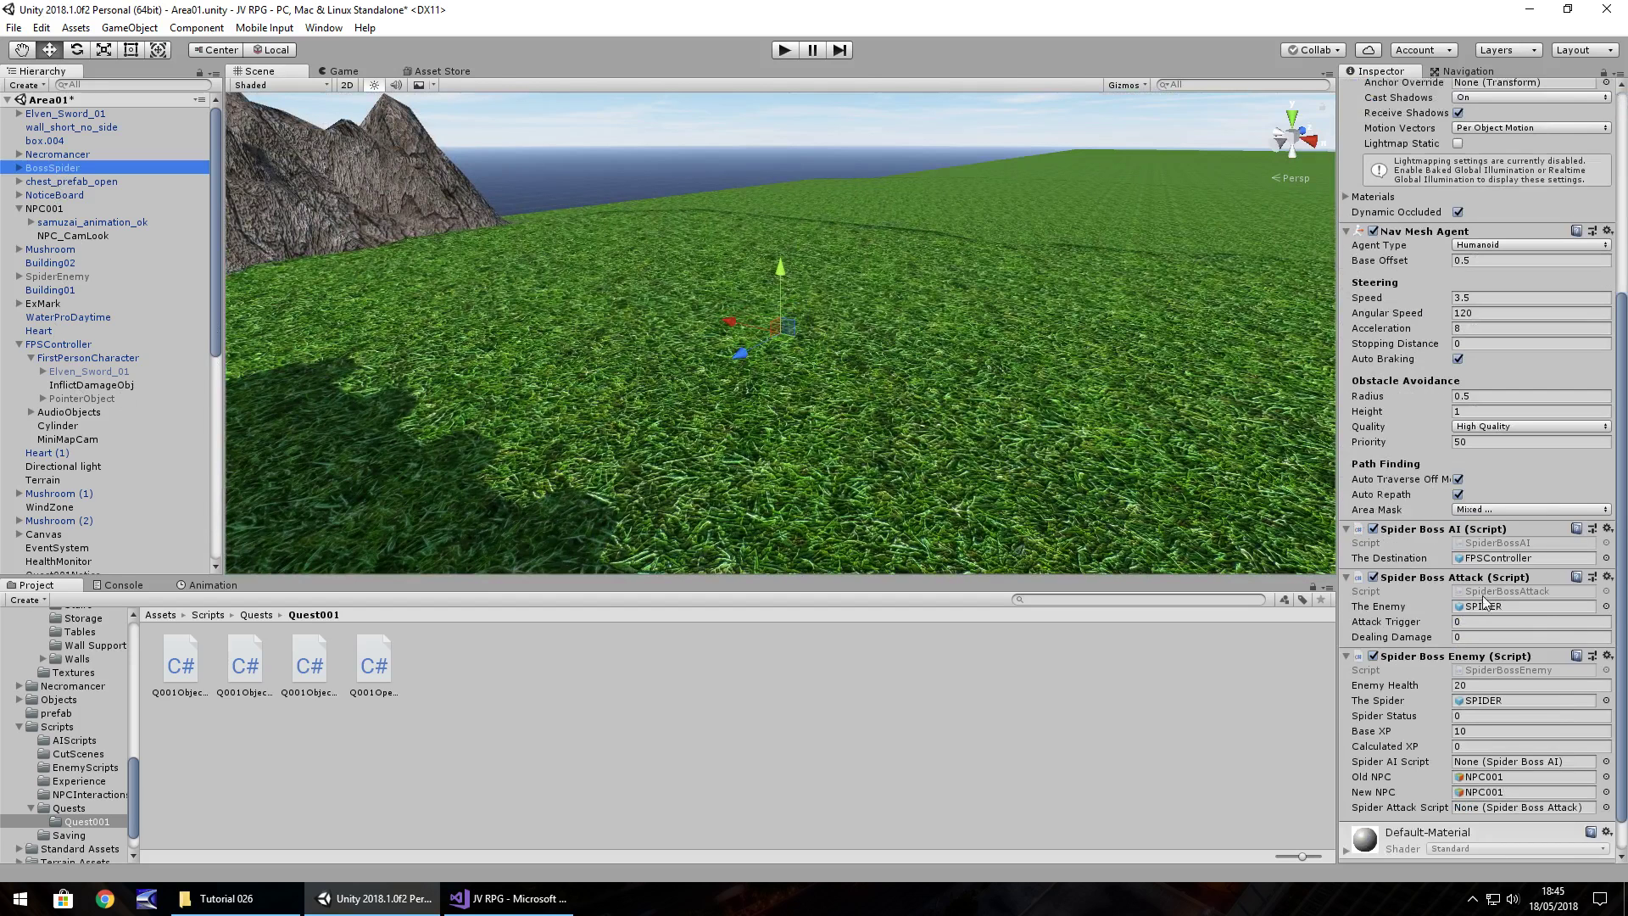
pyautogui.scroll(-3)
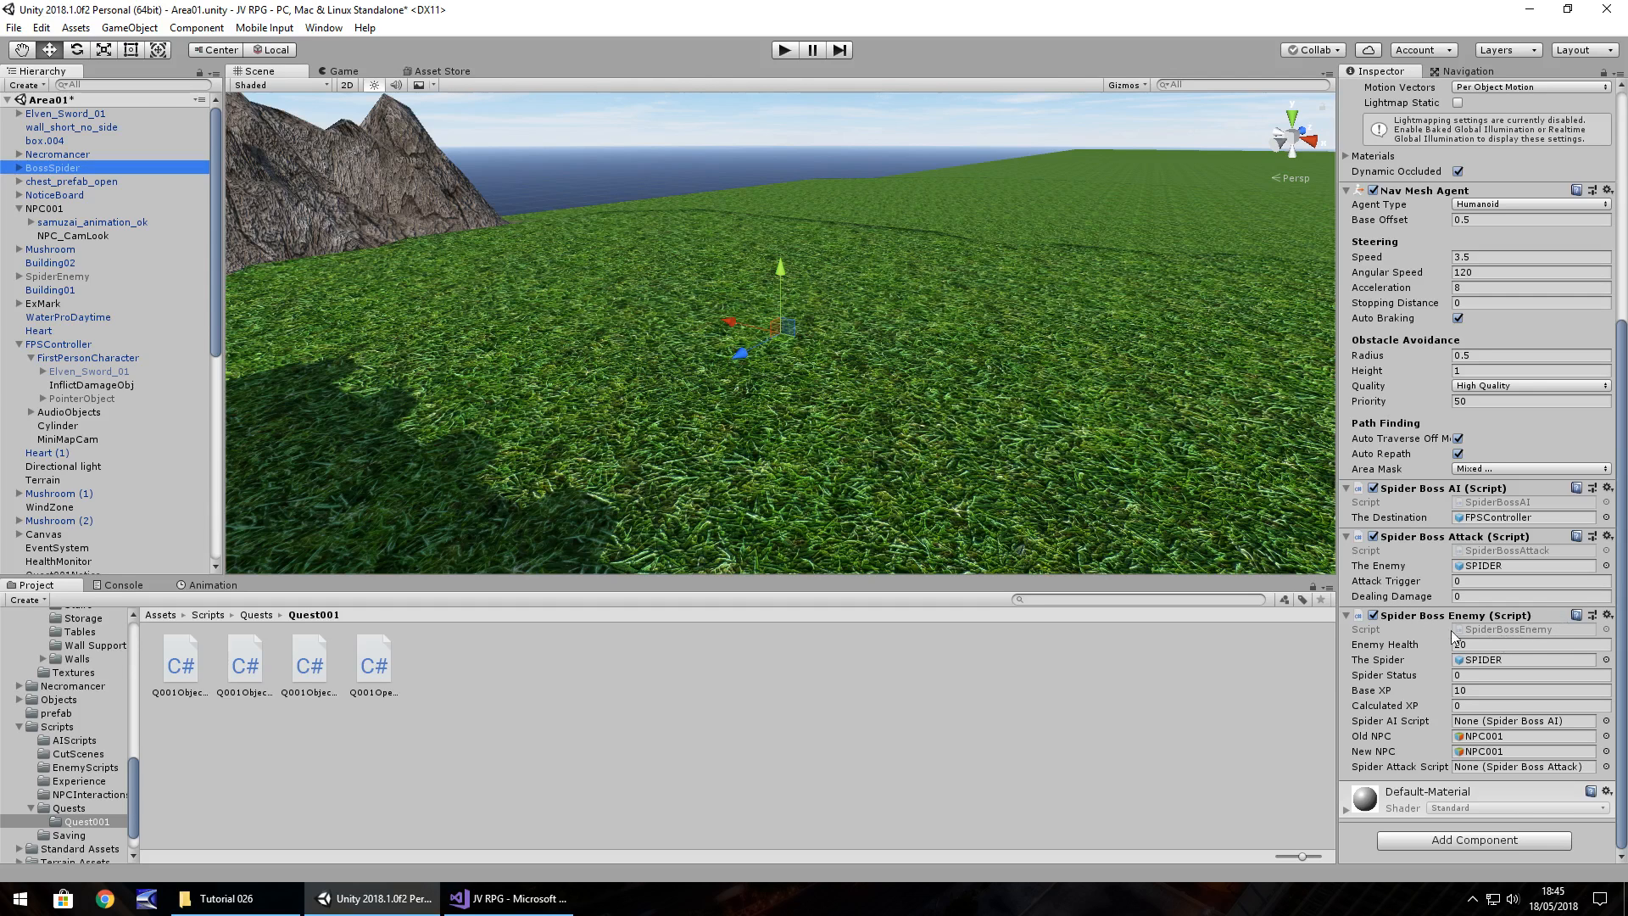
pyautogui.click(85, 766)
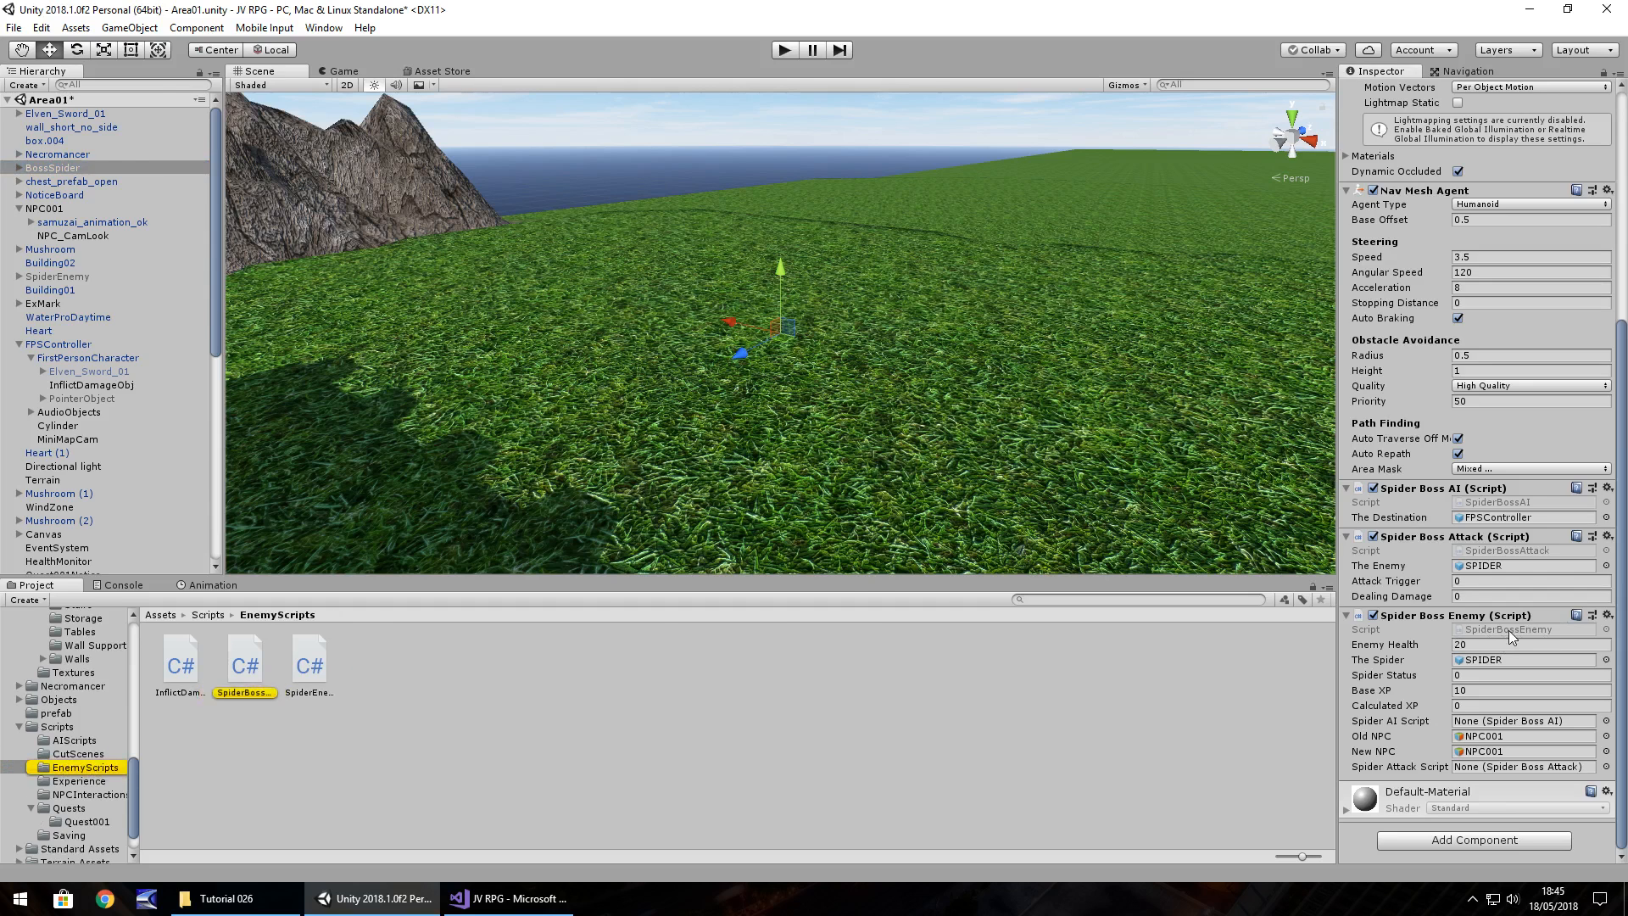
# Open SpiderBossEnemy.cs in Visual Studio and scroll to the DeathSpider coroutine.
pyautogui.click(508, 898)
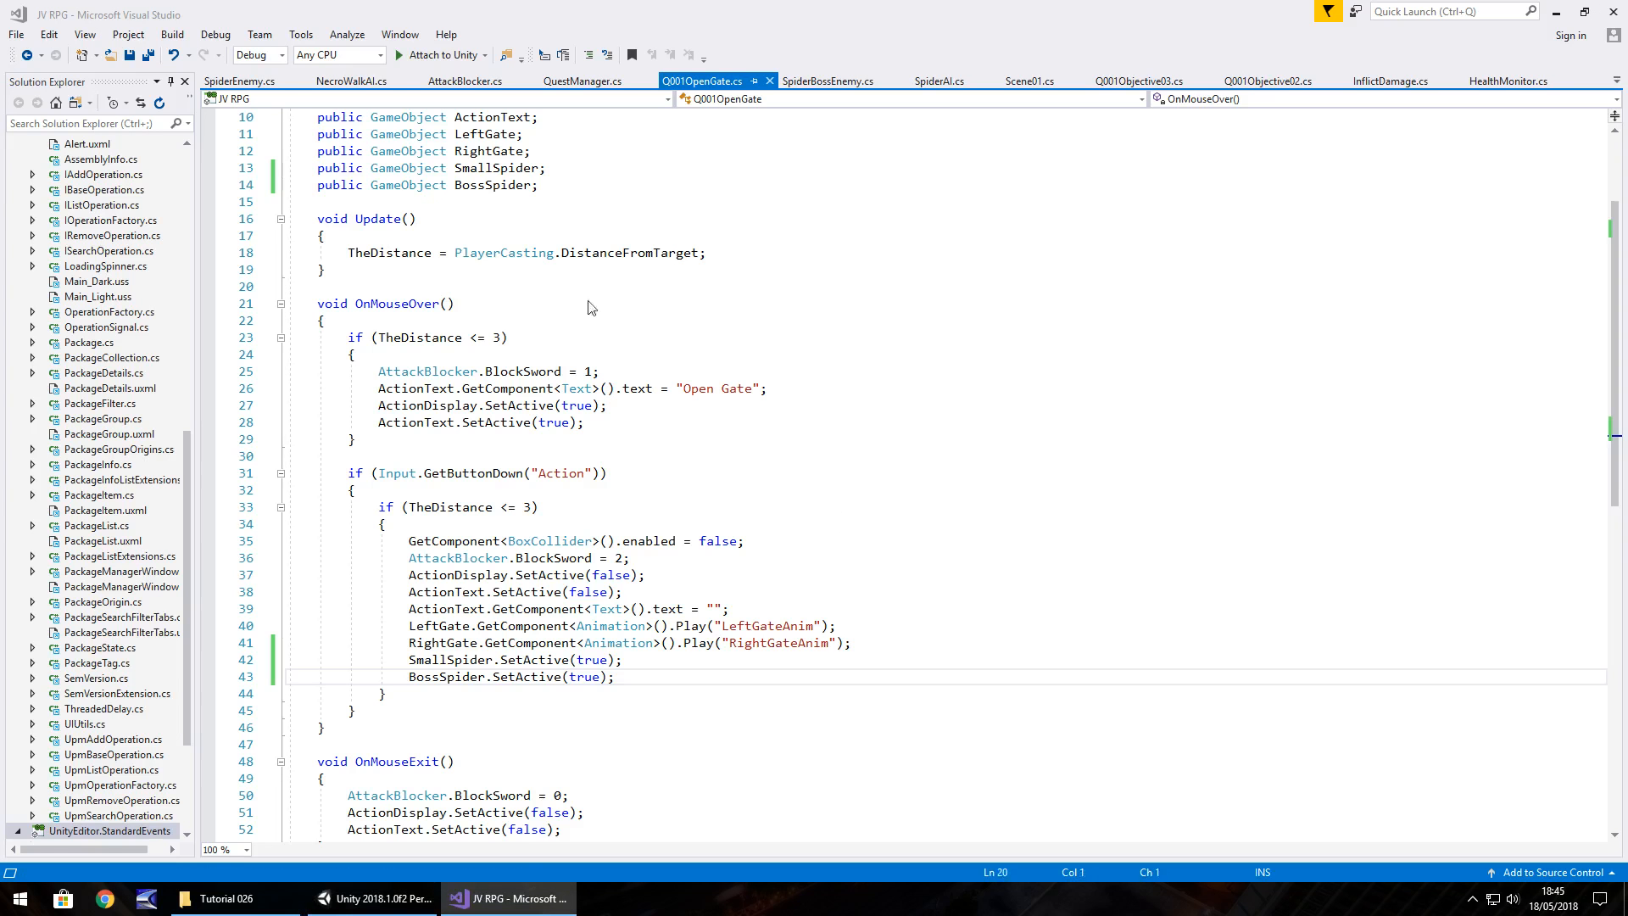
pyautogui.moveTo(590, 172)
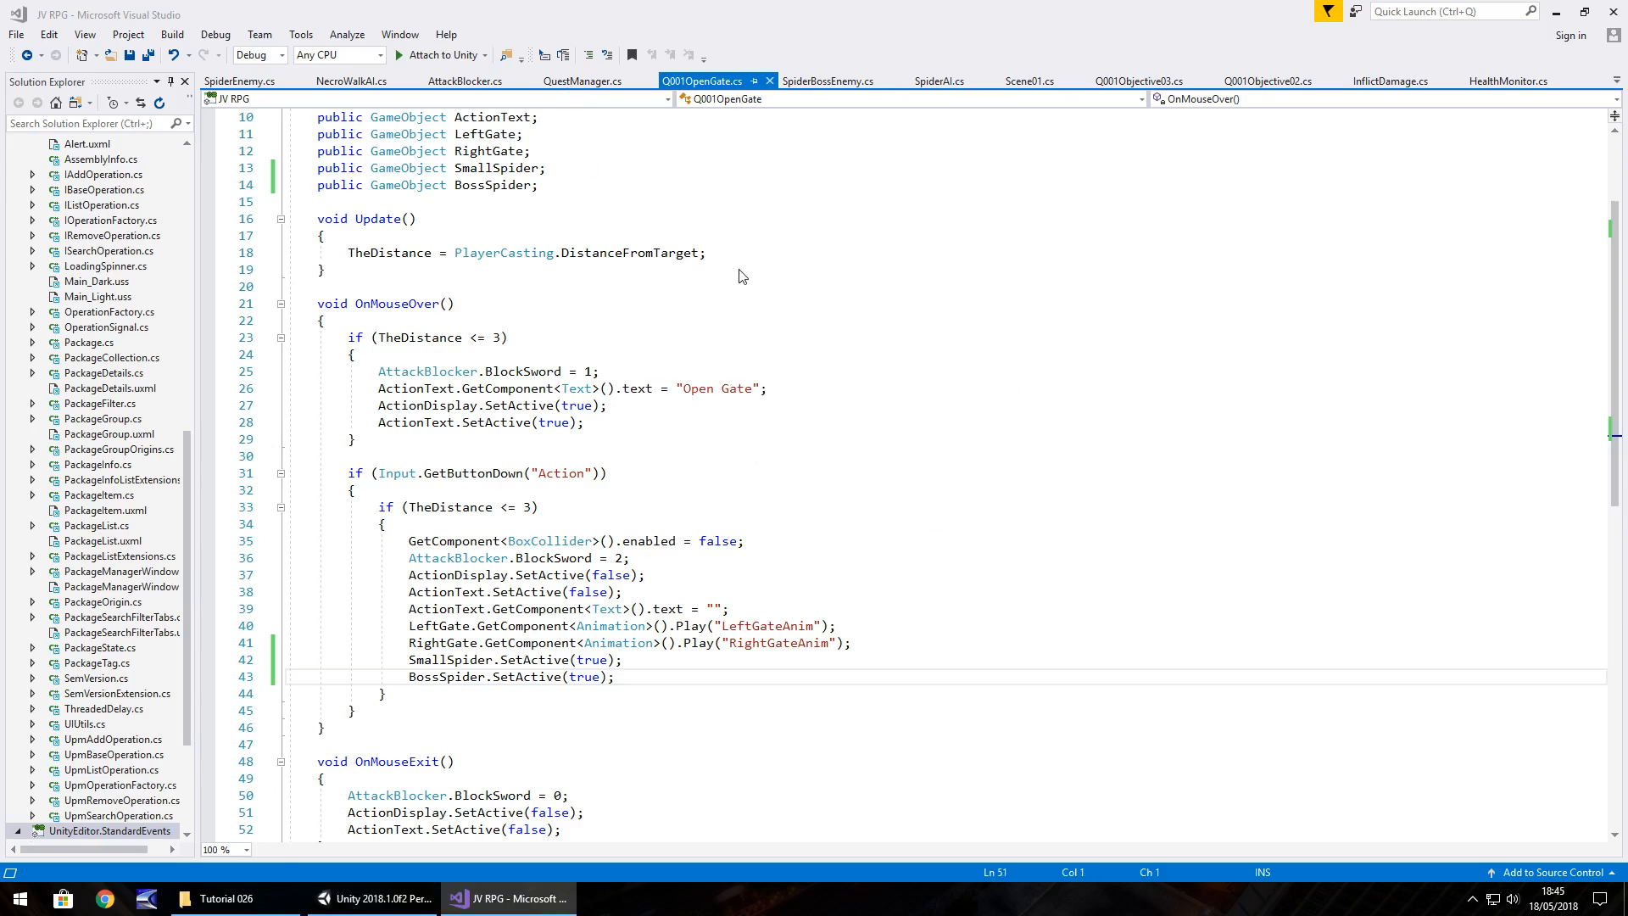
pyautogui.click(674, 464)
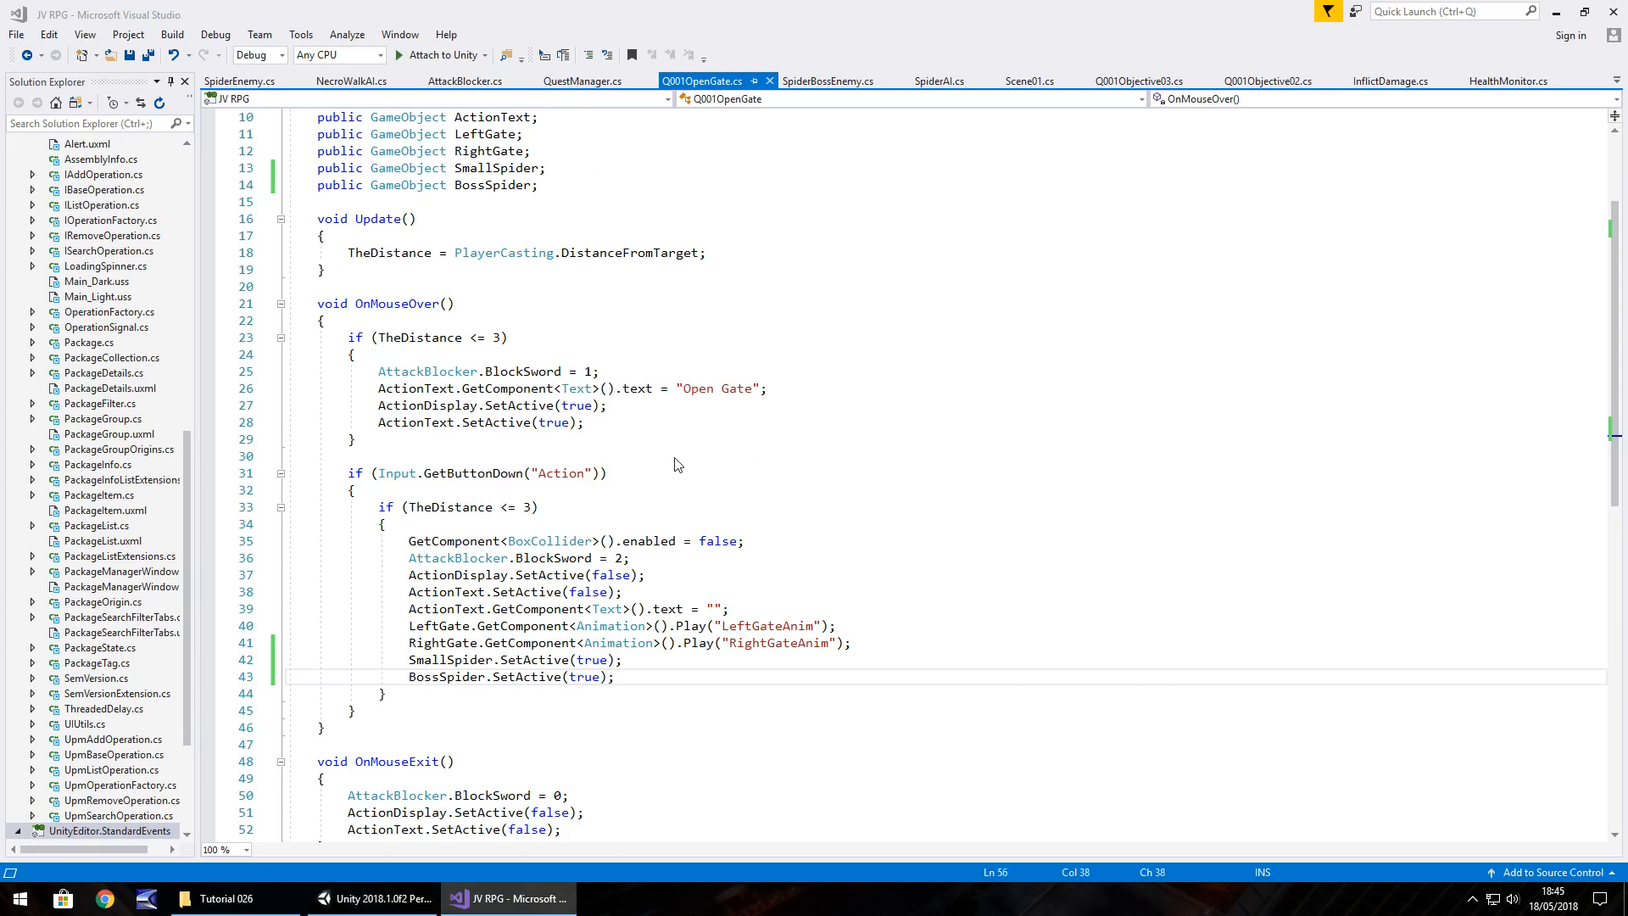
pyautogui.click(1292, 81)
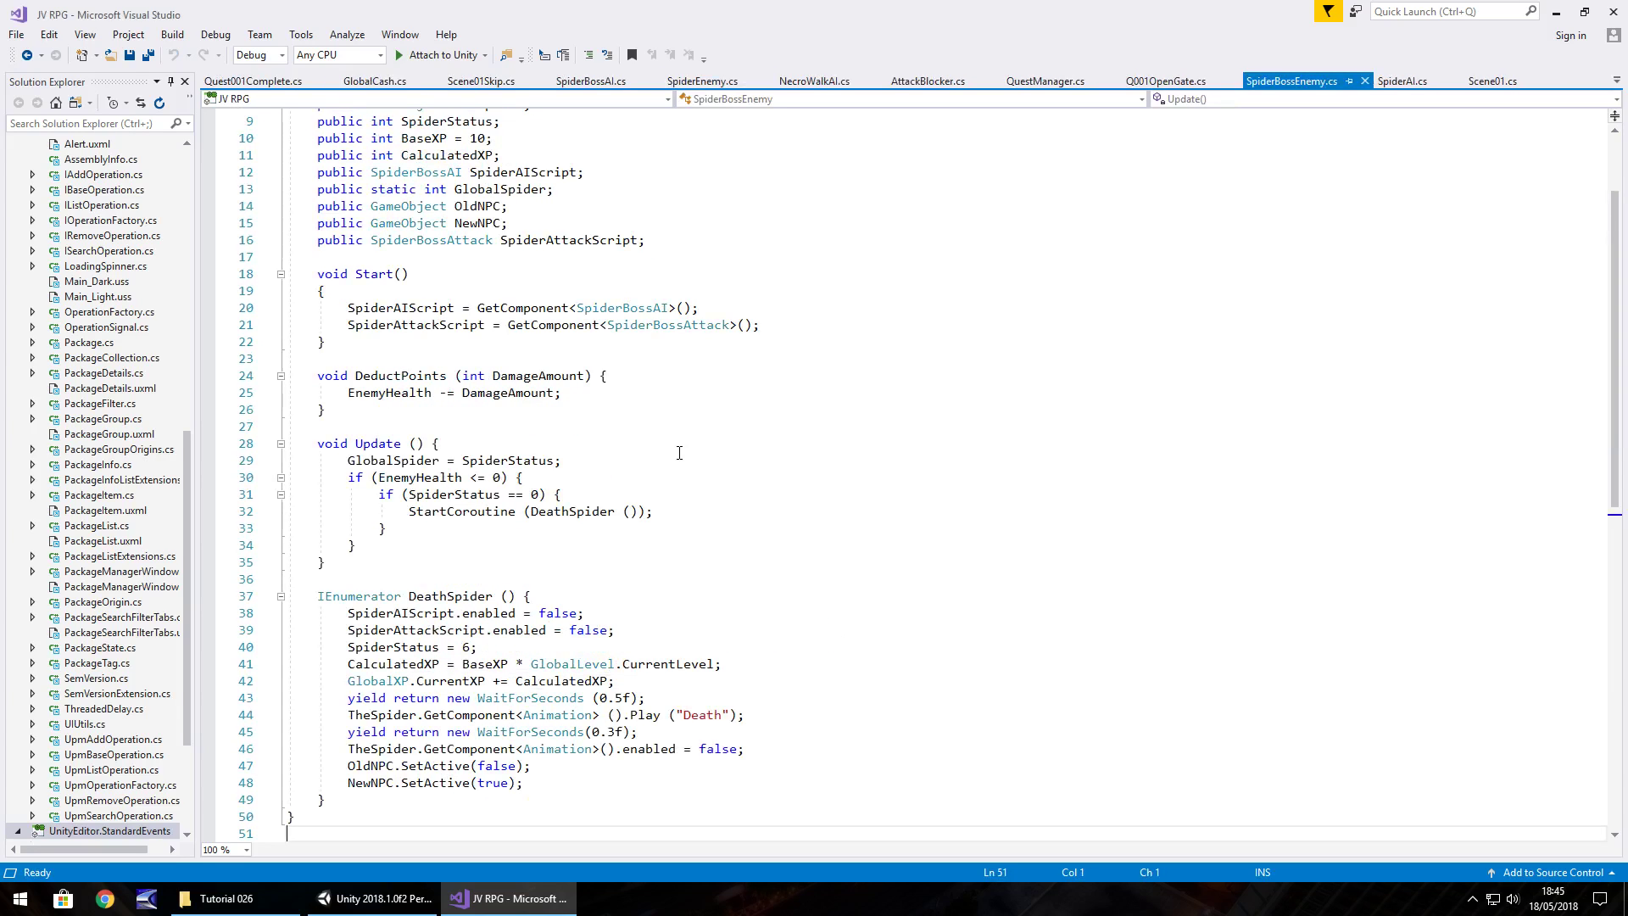
pyautogui.moveTo(626, 579)
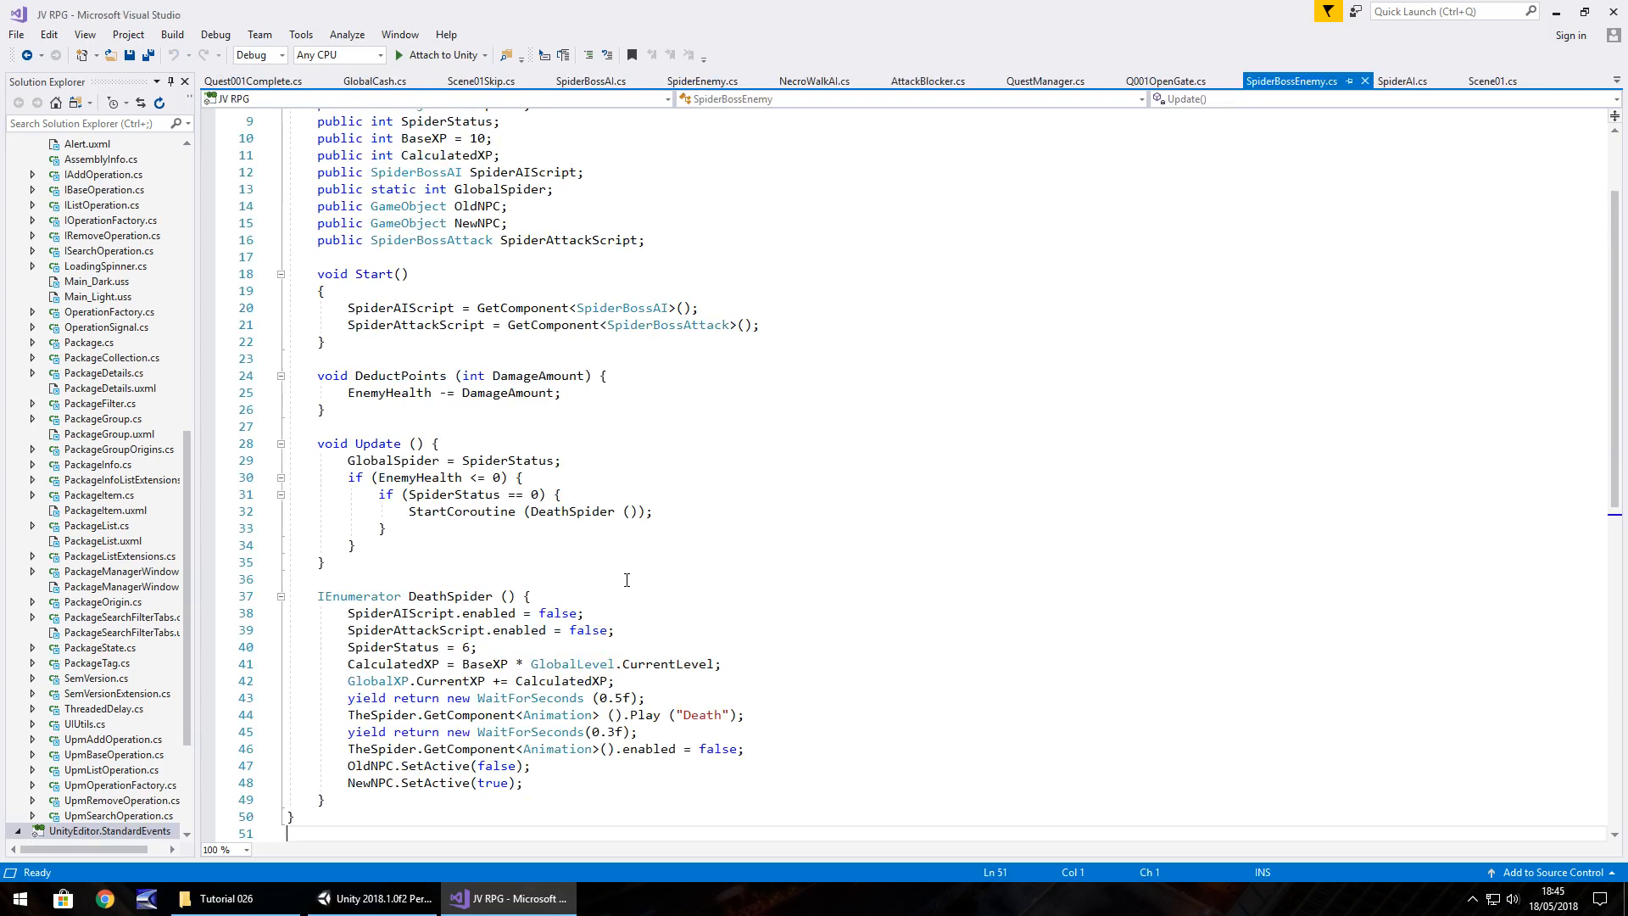
pyautogui.scroll(-3)
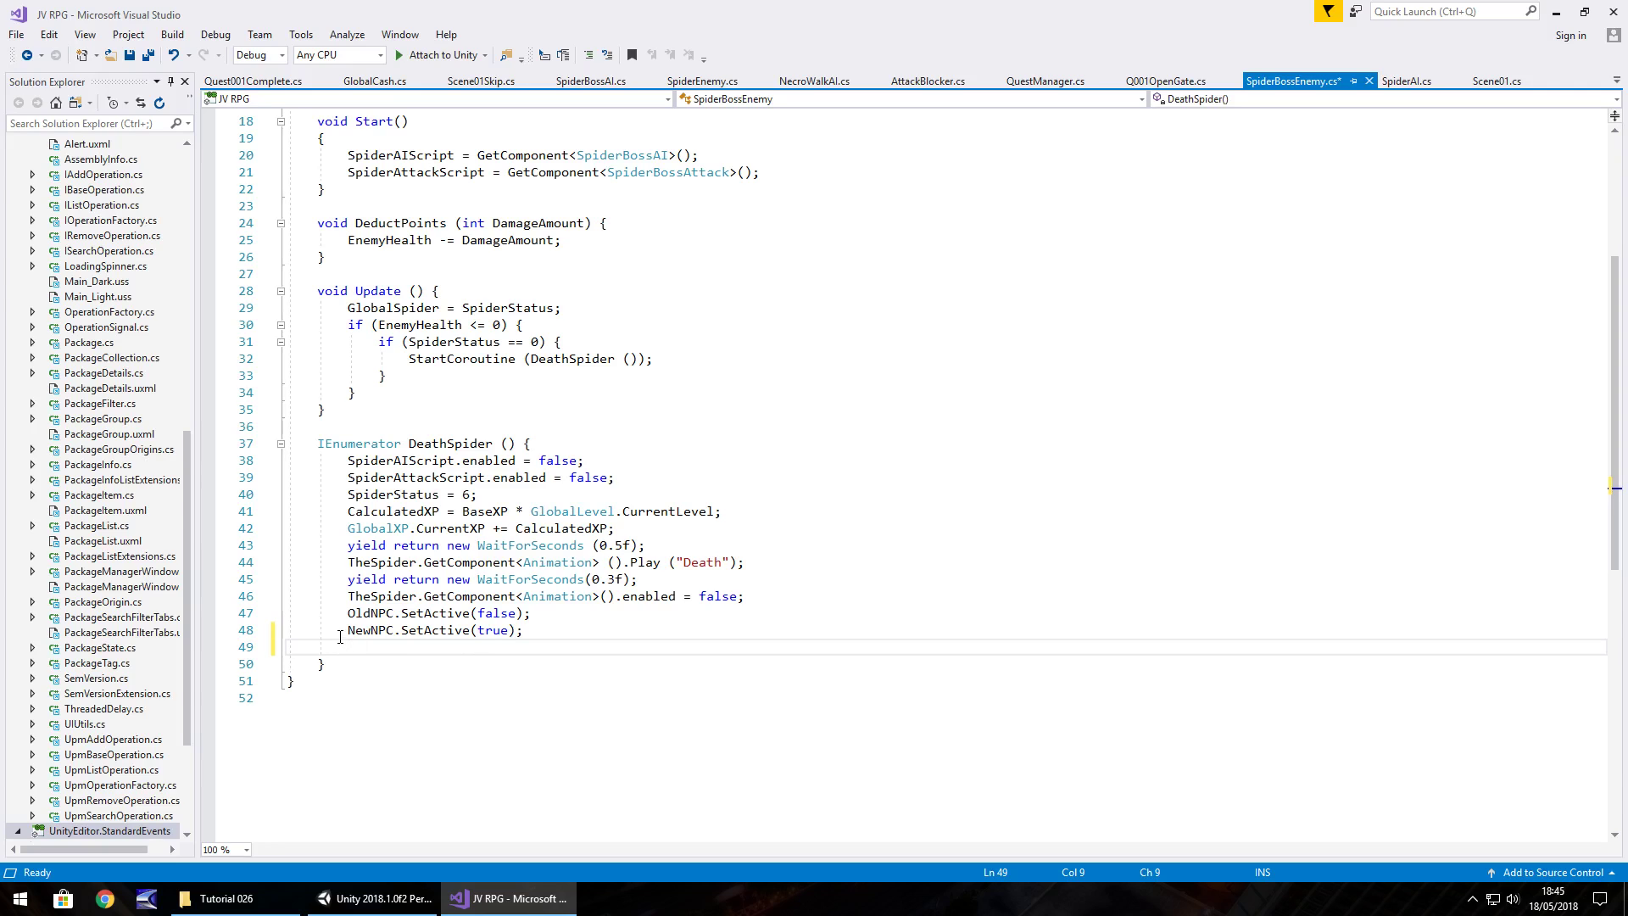
# End the DeathSpider coroutine with 'QuestManager.SubQuestNumber = 4;' and return to Unity.
pyautogui.write('QuestManag')
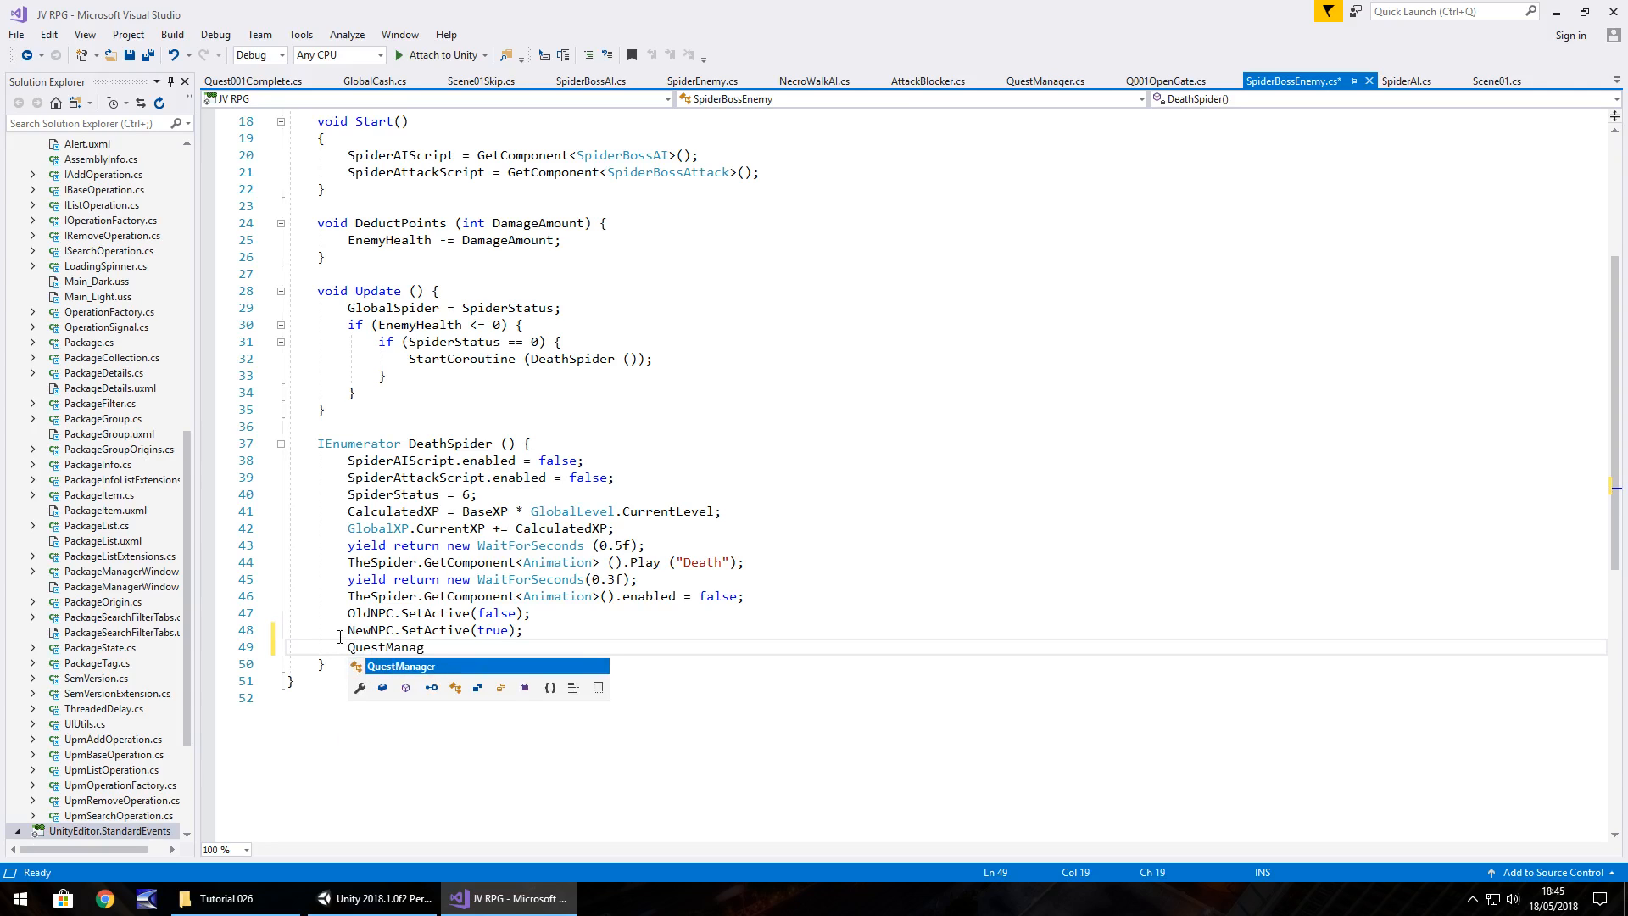
pyautogui.write('er')
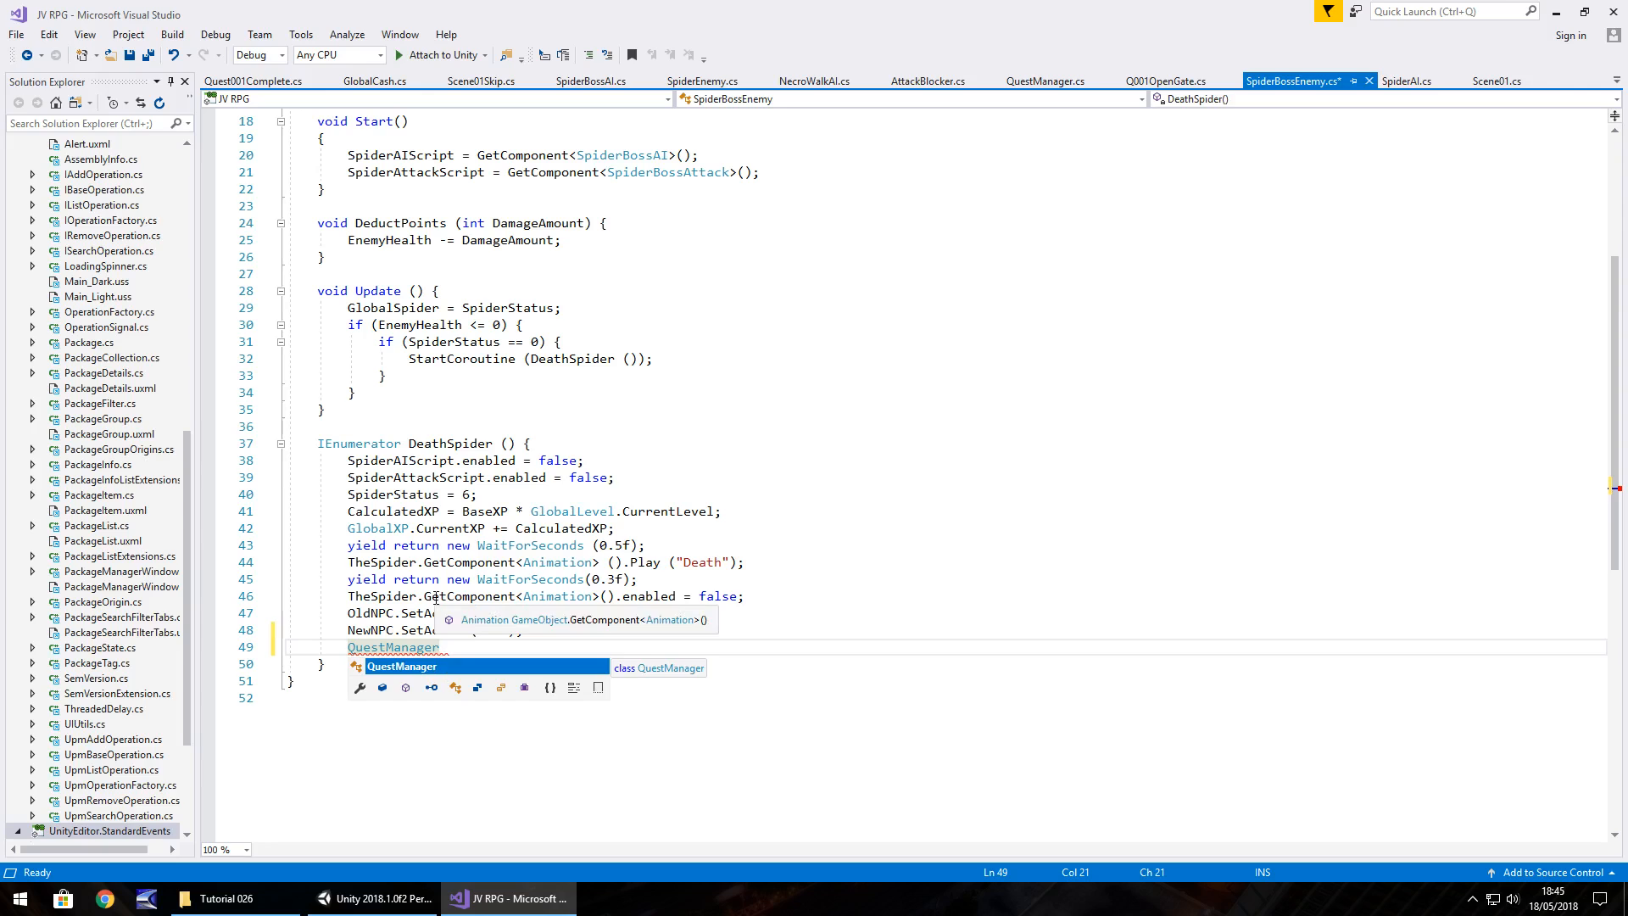
pyautogui.write('.SubQuestNumber =')
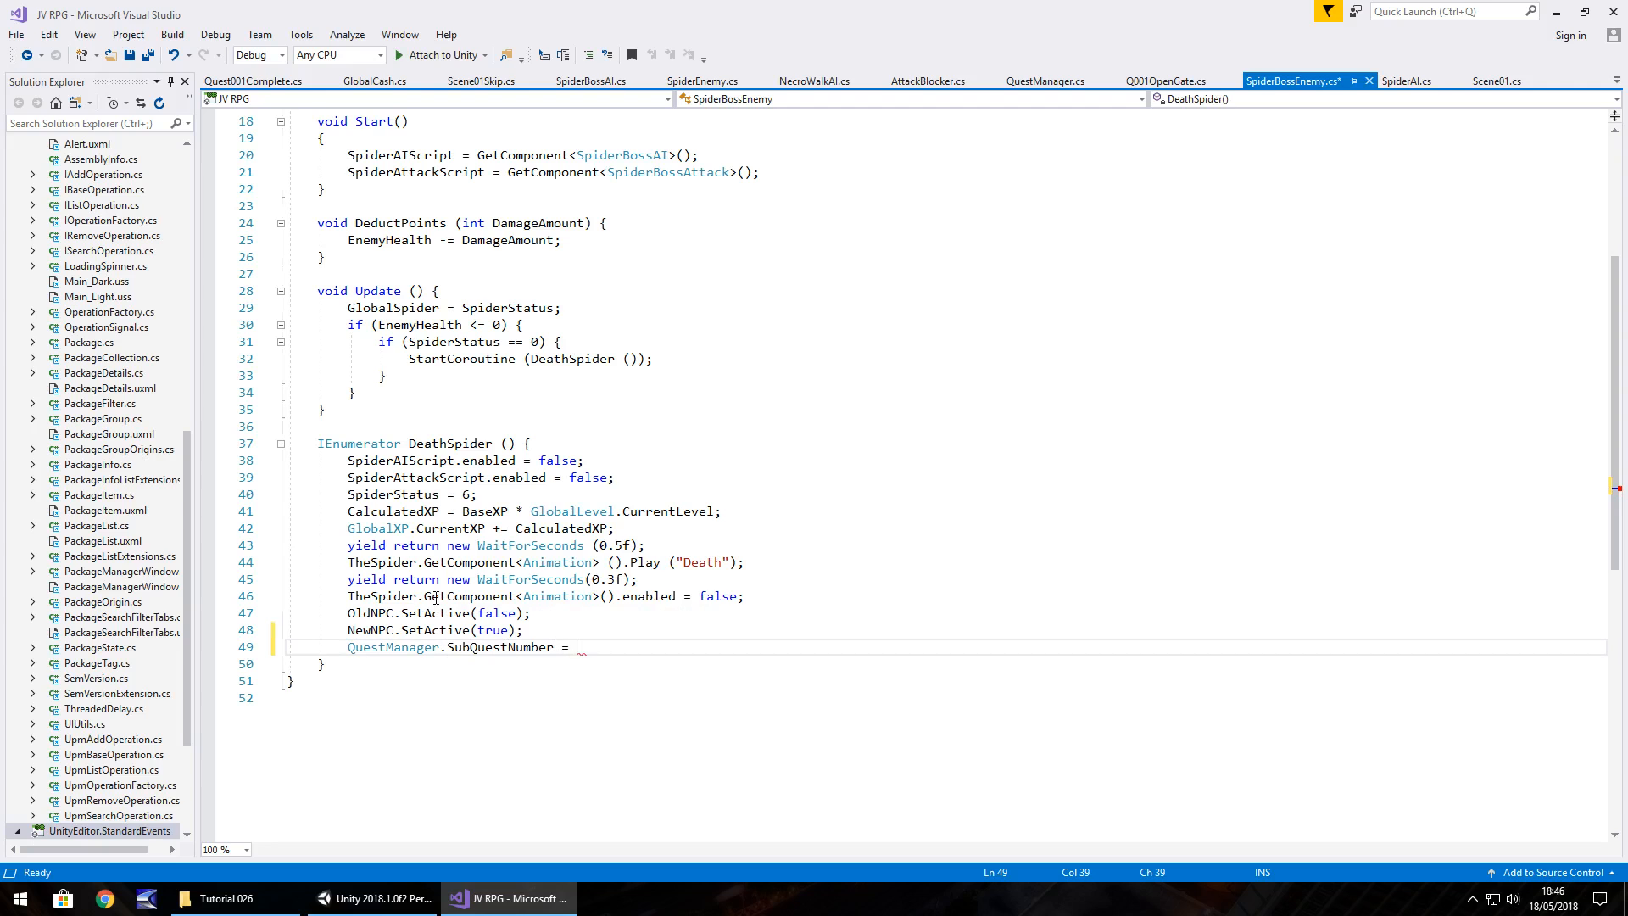
pyautogui.write('4;')
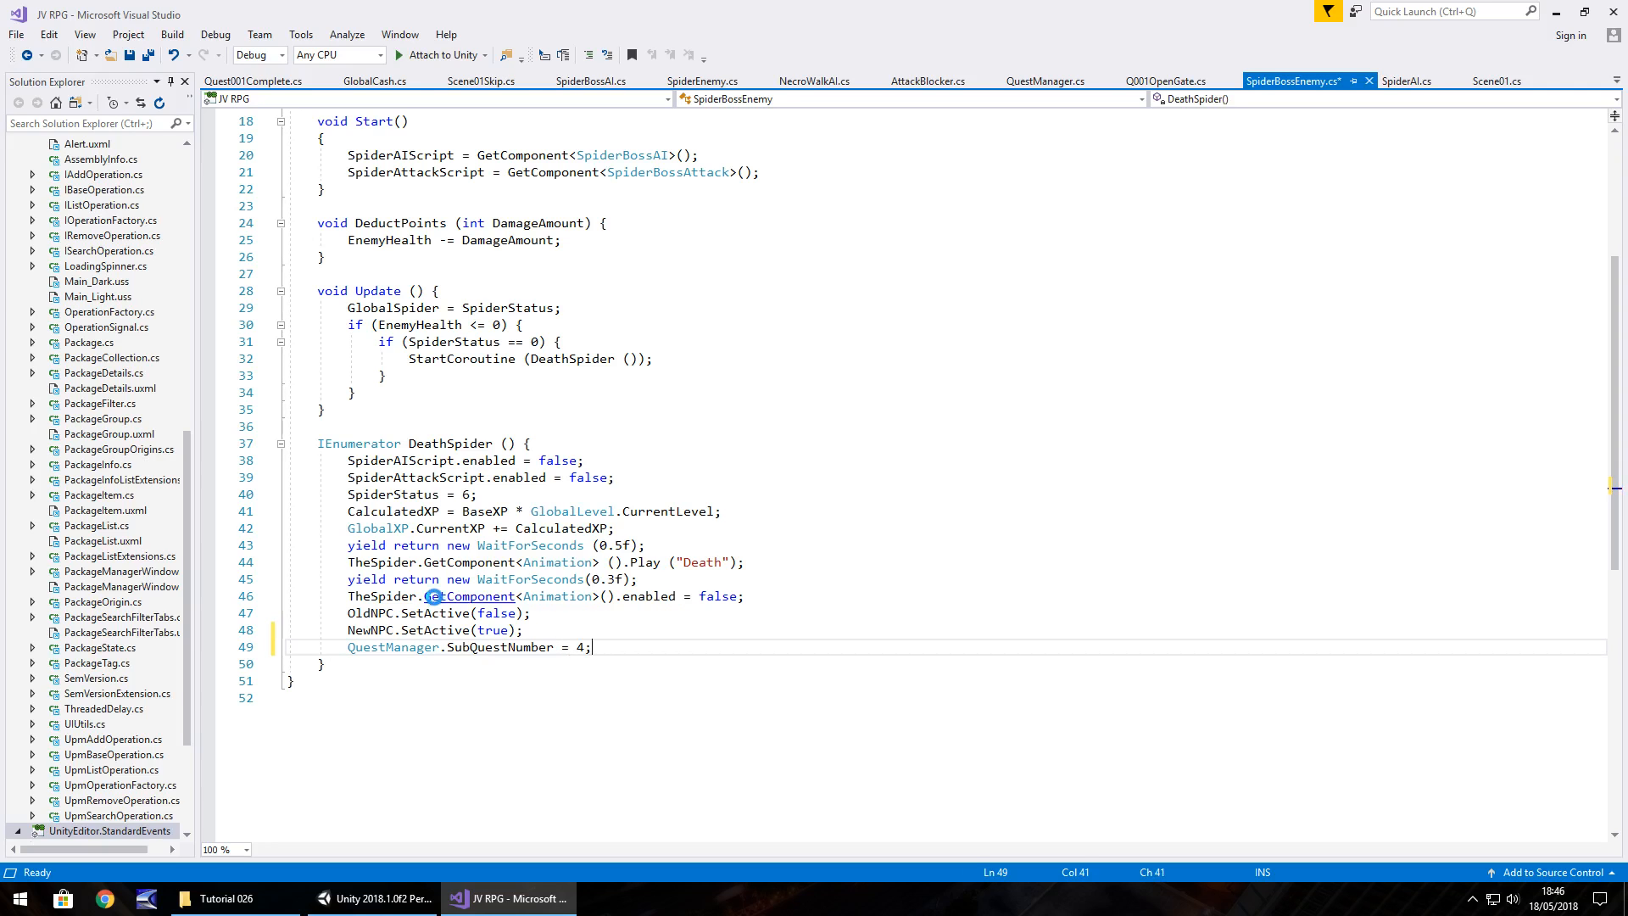
pyautogui.click(376, 899)
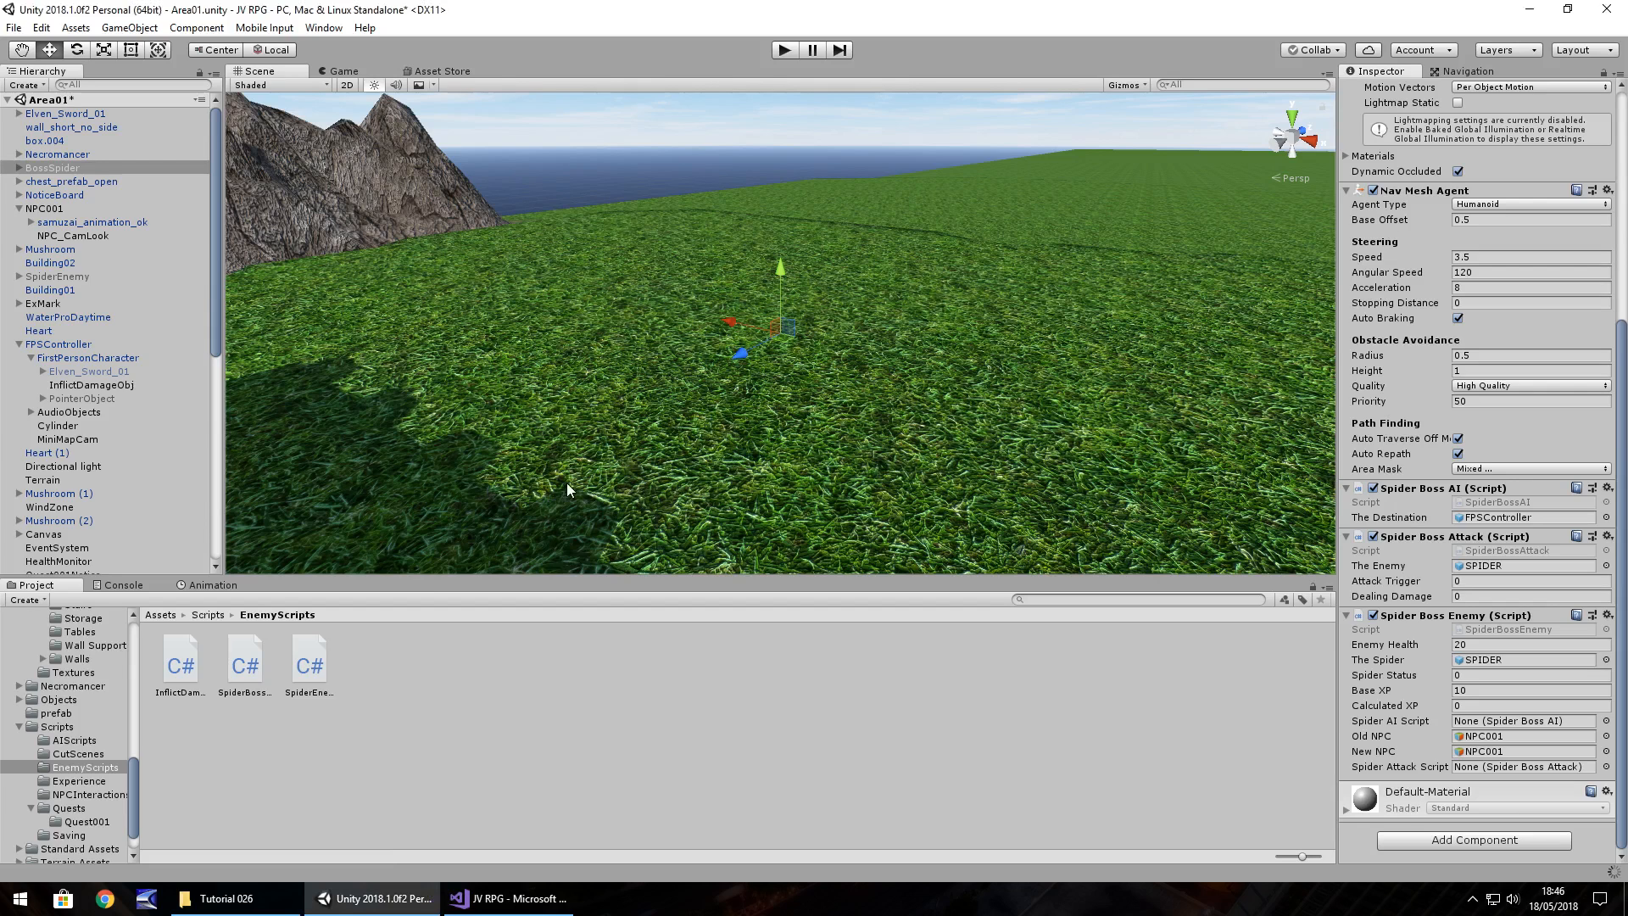
pyautogui.moveTo(840, 388)
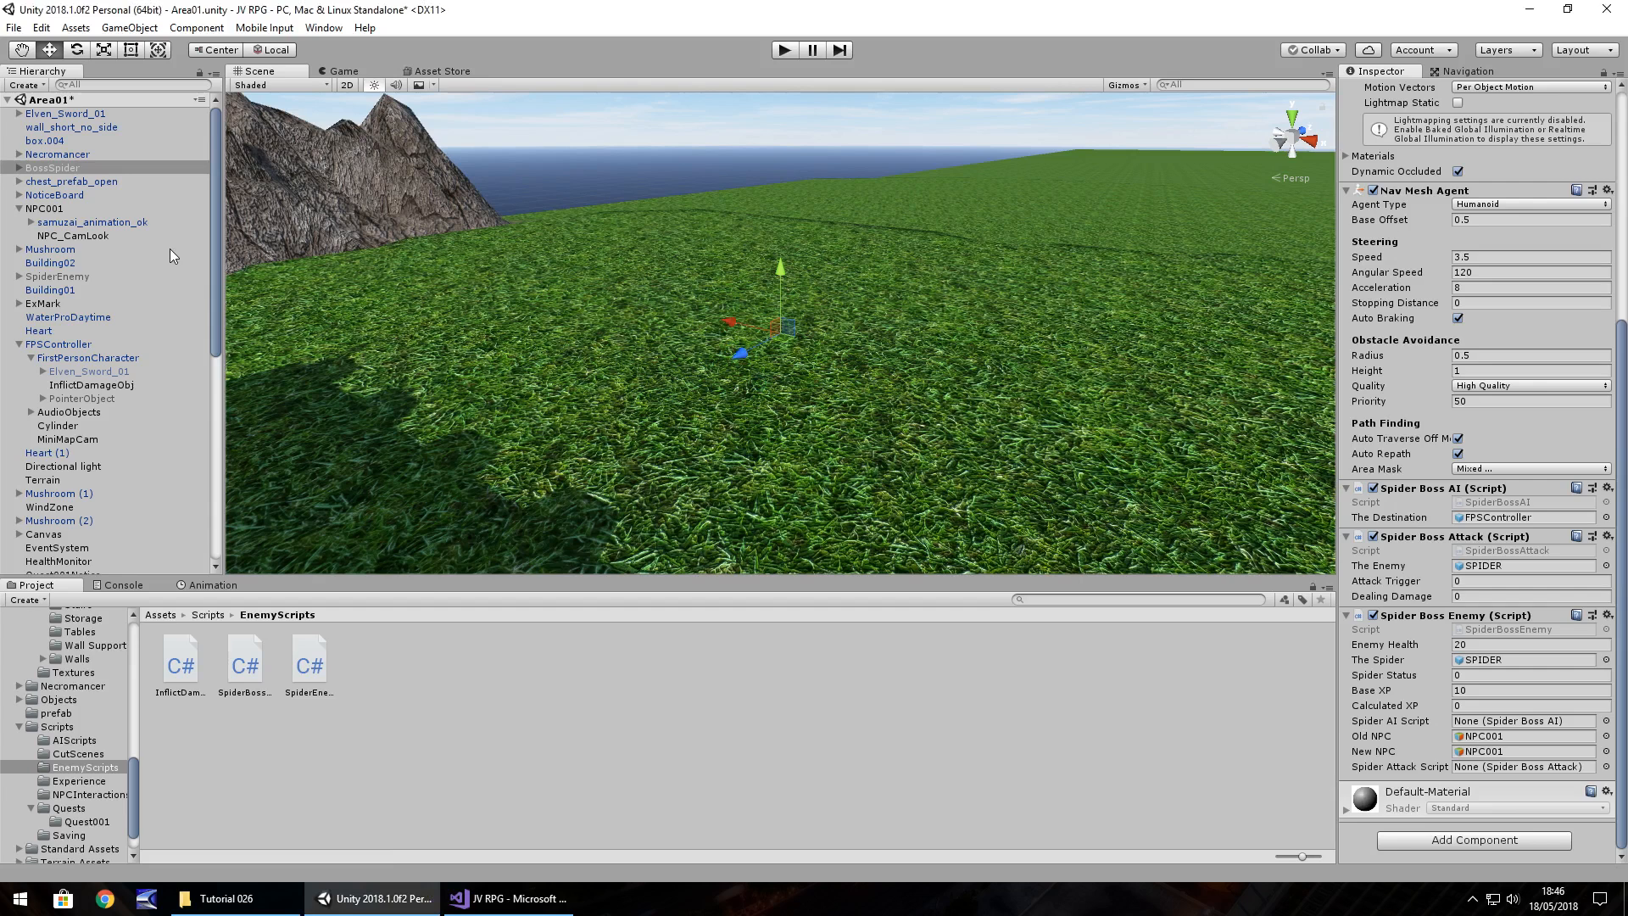
pyautogui.moveTo(1127, 628)
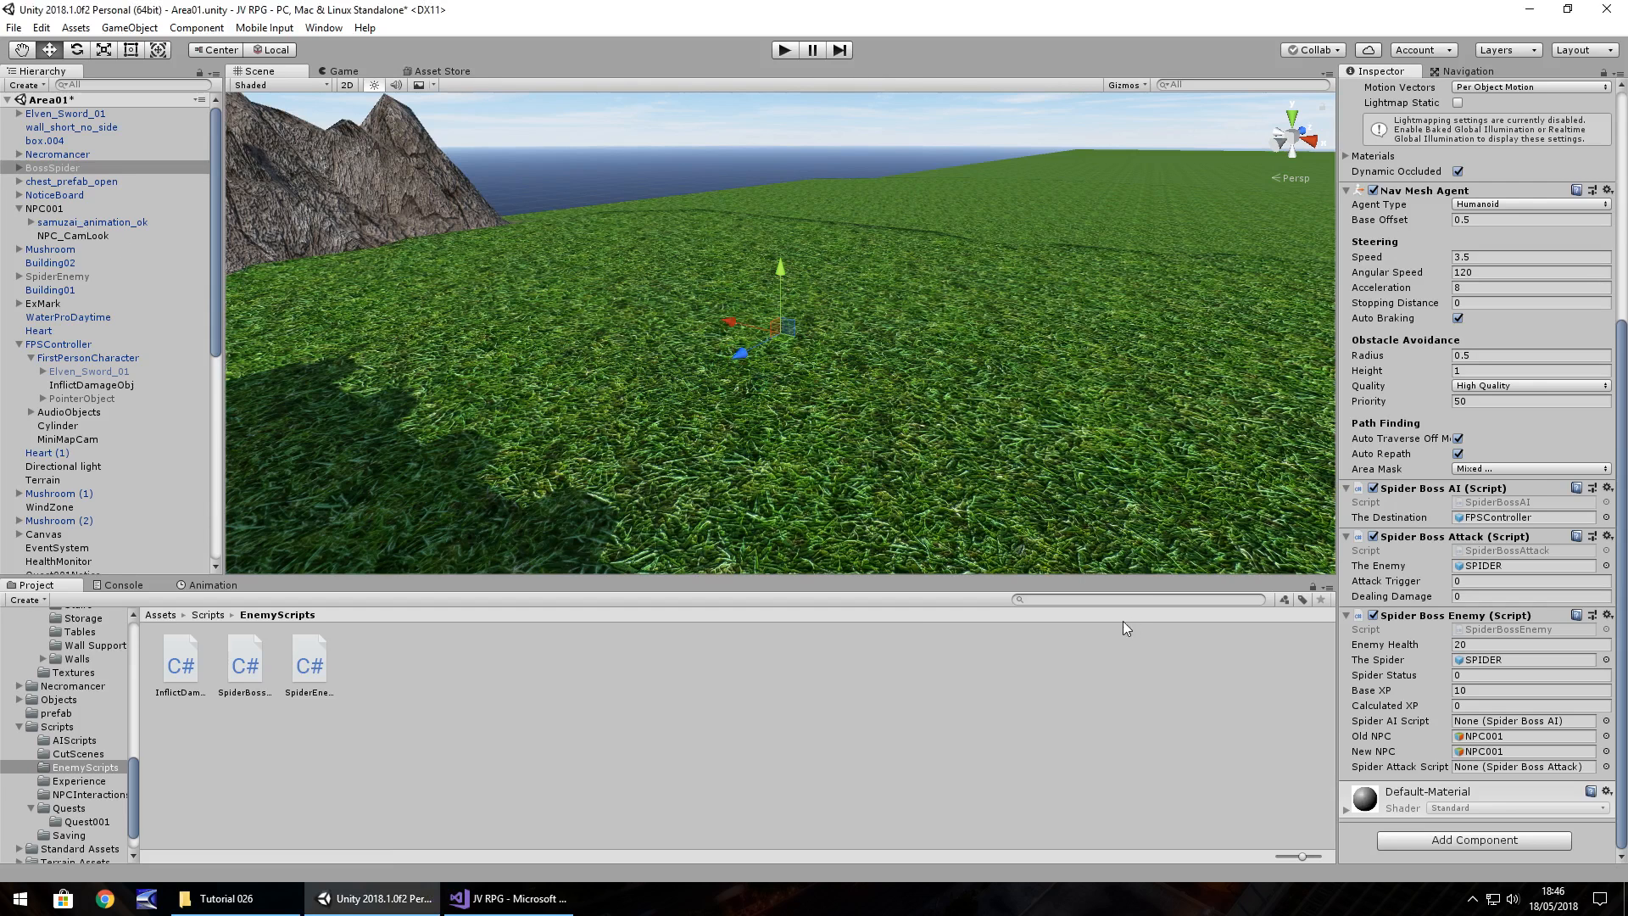
# Check the boss spider's New NPC assignment and inspect NPC001 with its animated character model.
pyautogui.click(1527, 750)
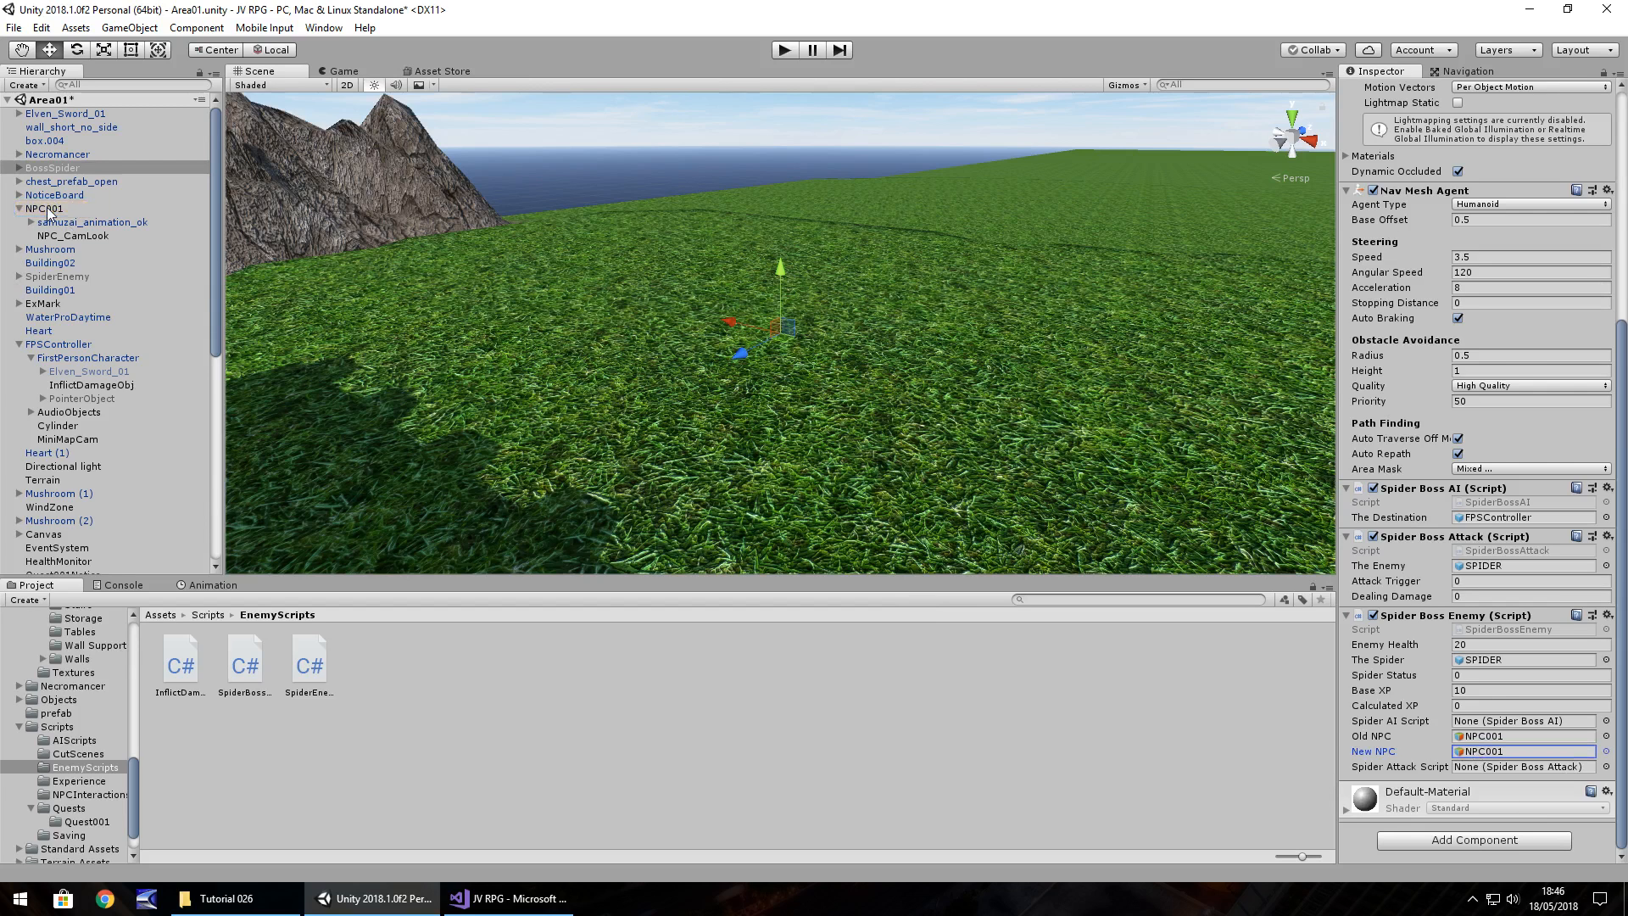
pyautogui.click(43, 208)
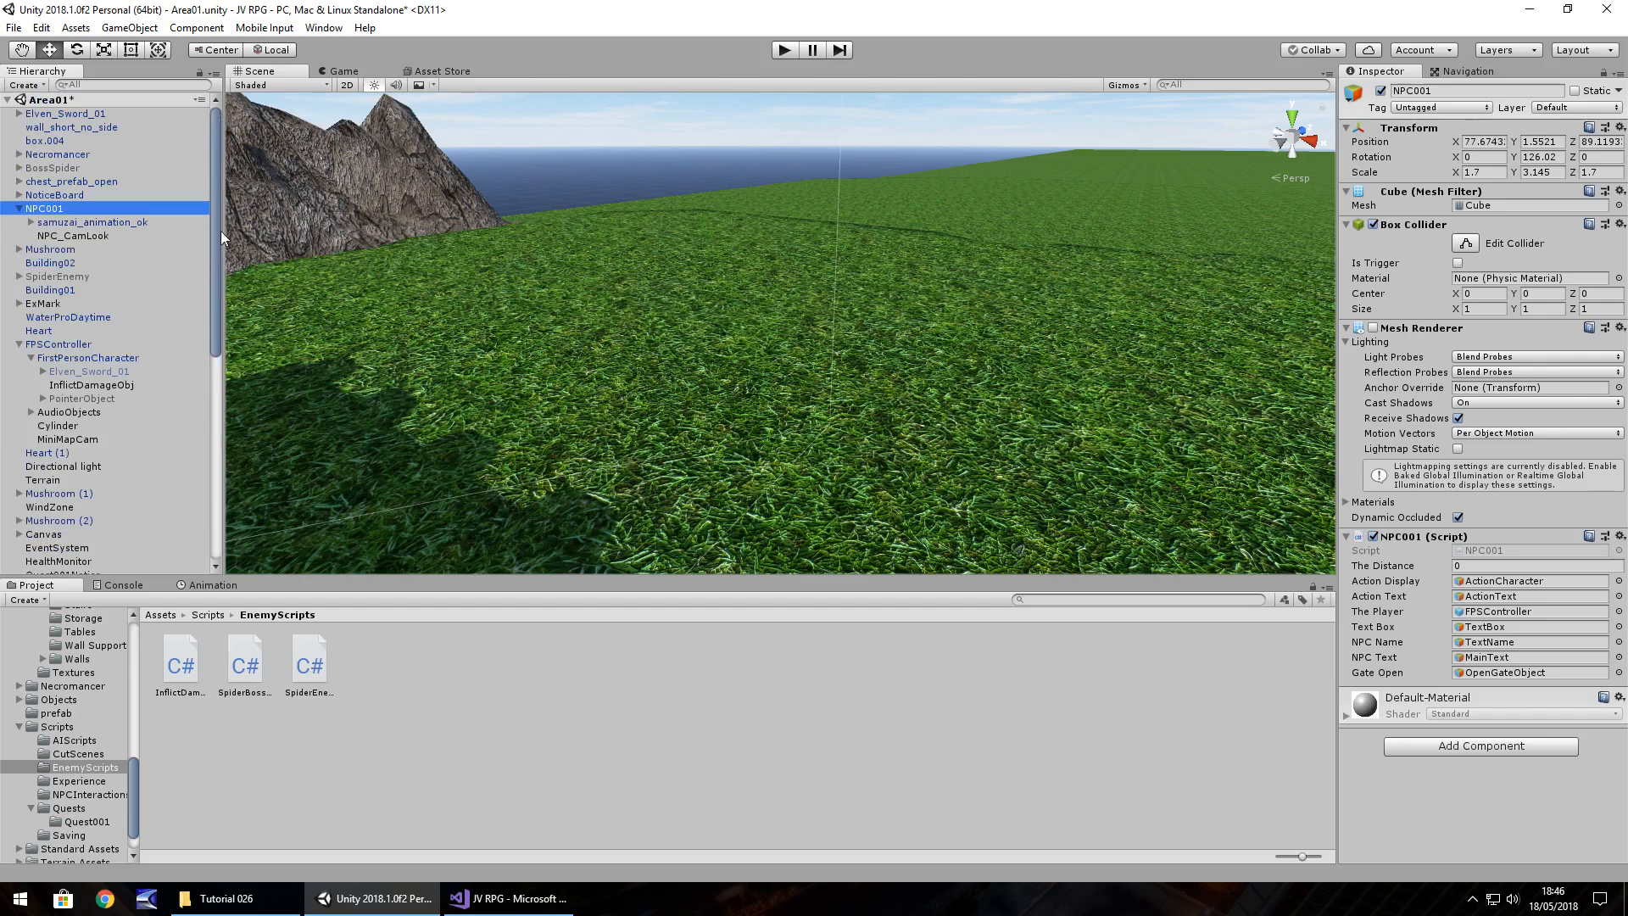
pyautogui.click(92, 222)
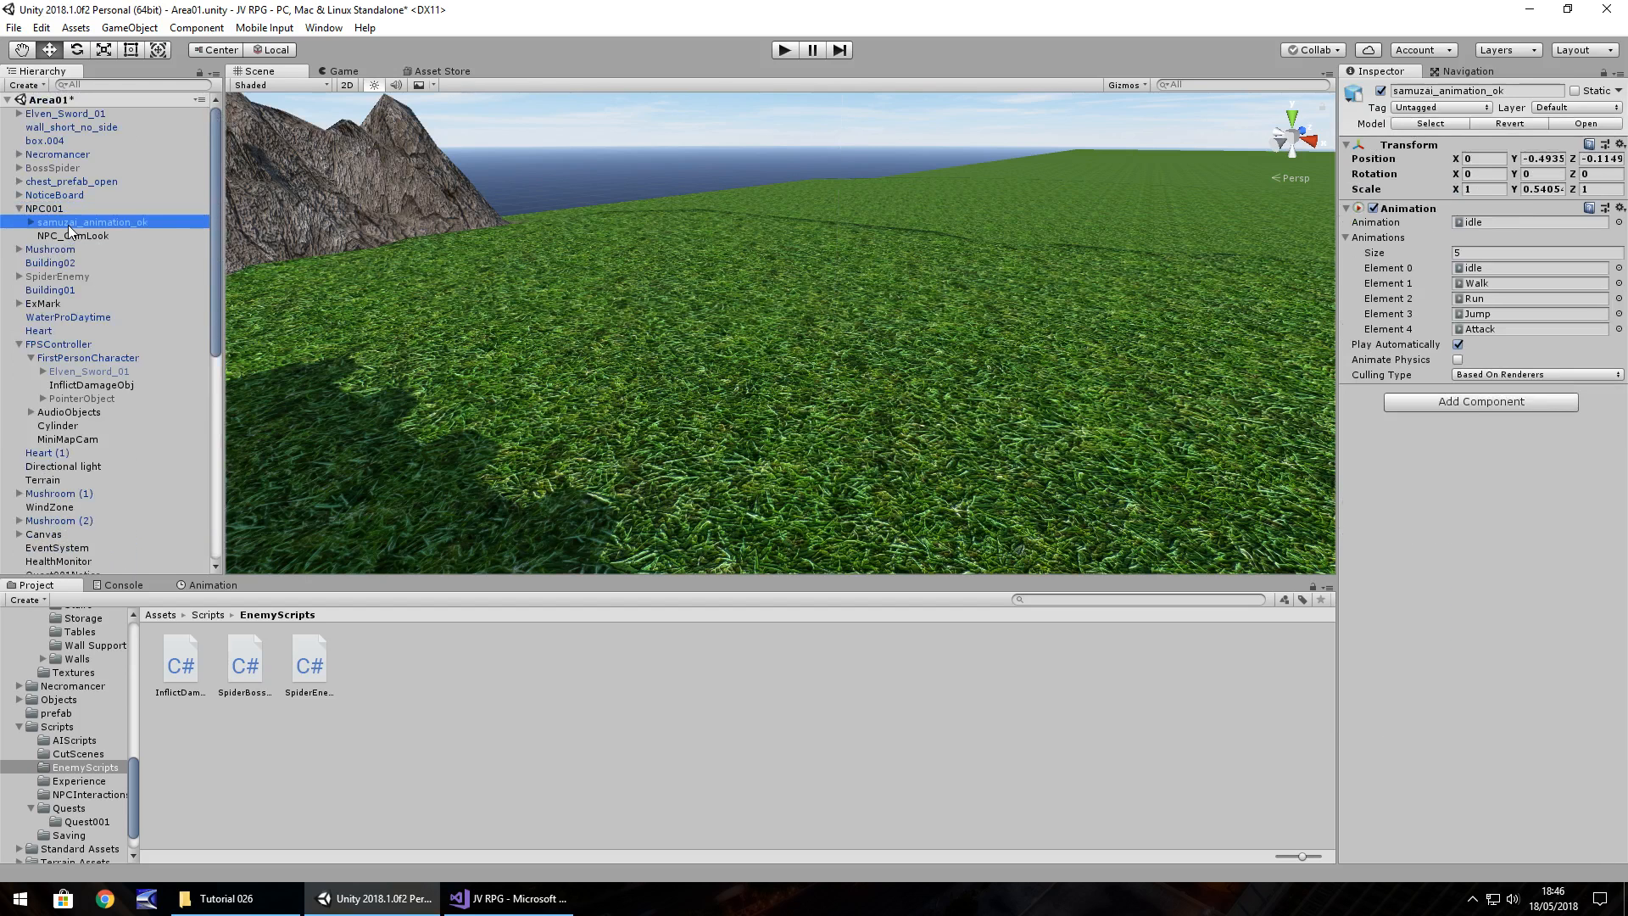
pyautogui.click(44, 208)
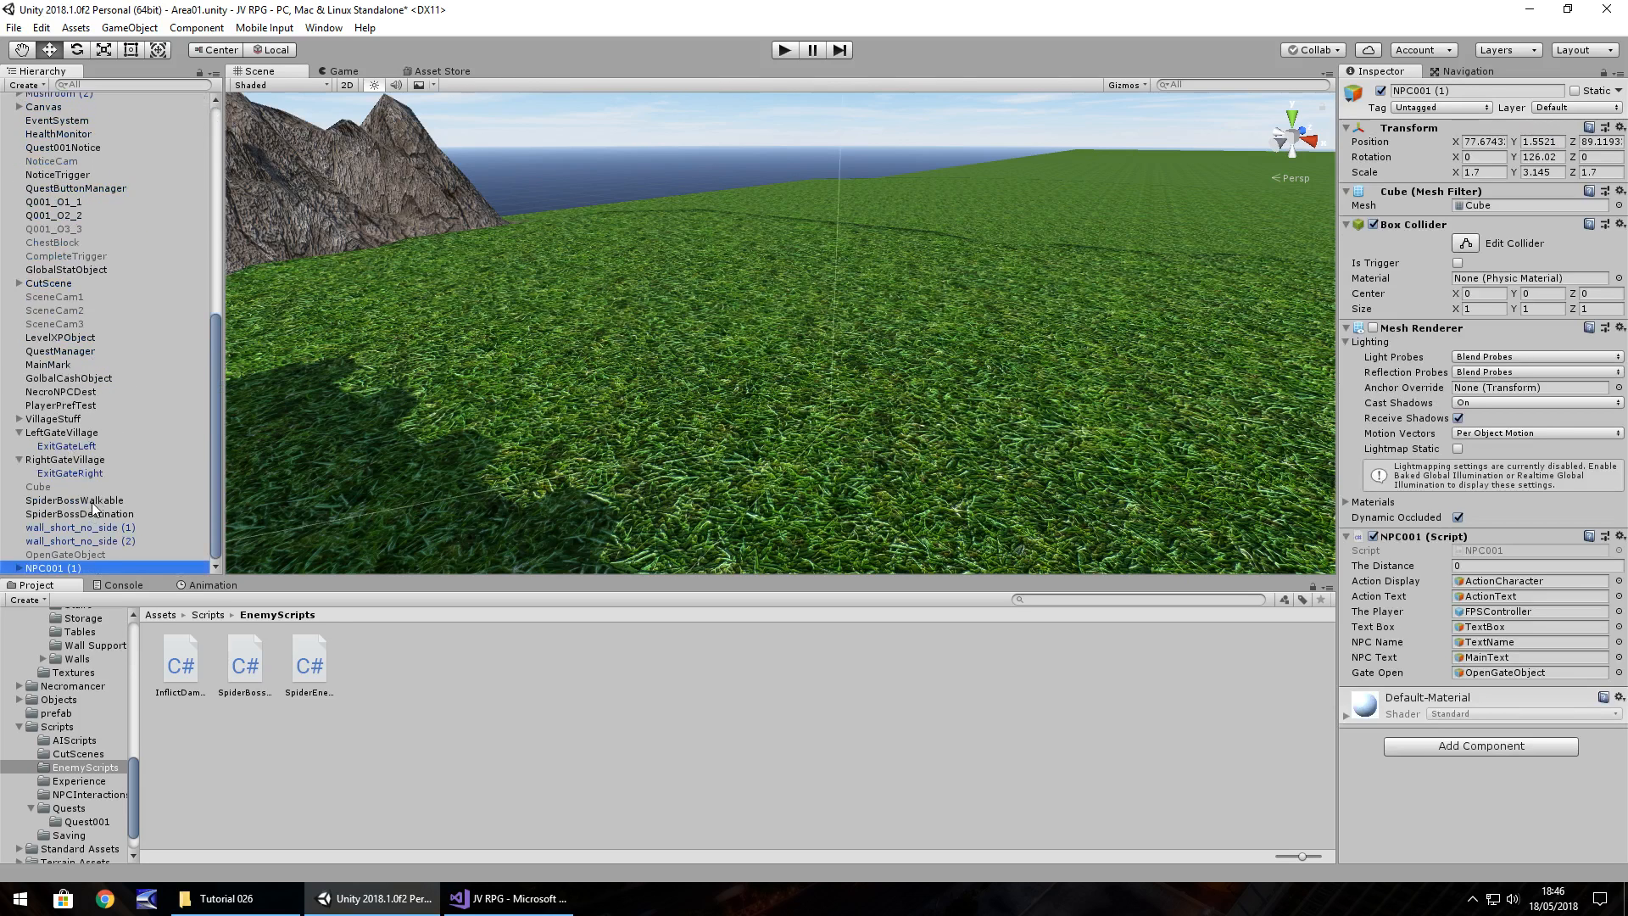
# Duplicate NPC001 and rename the copy NPC001_Comp.
pyautogui.doubleClick(50, 568)
pyautogui.write('_Co')
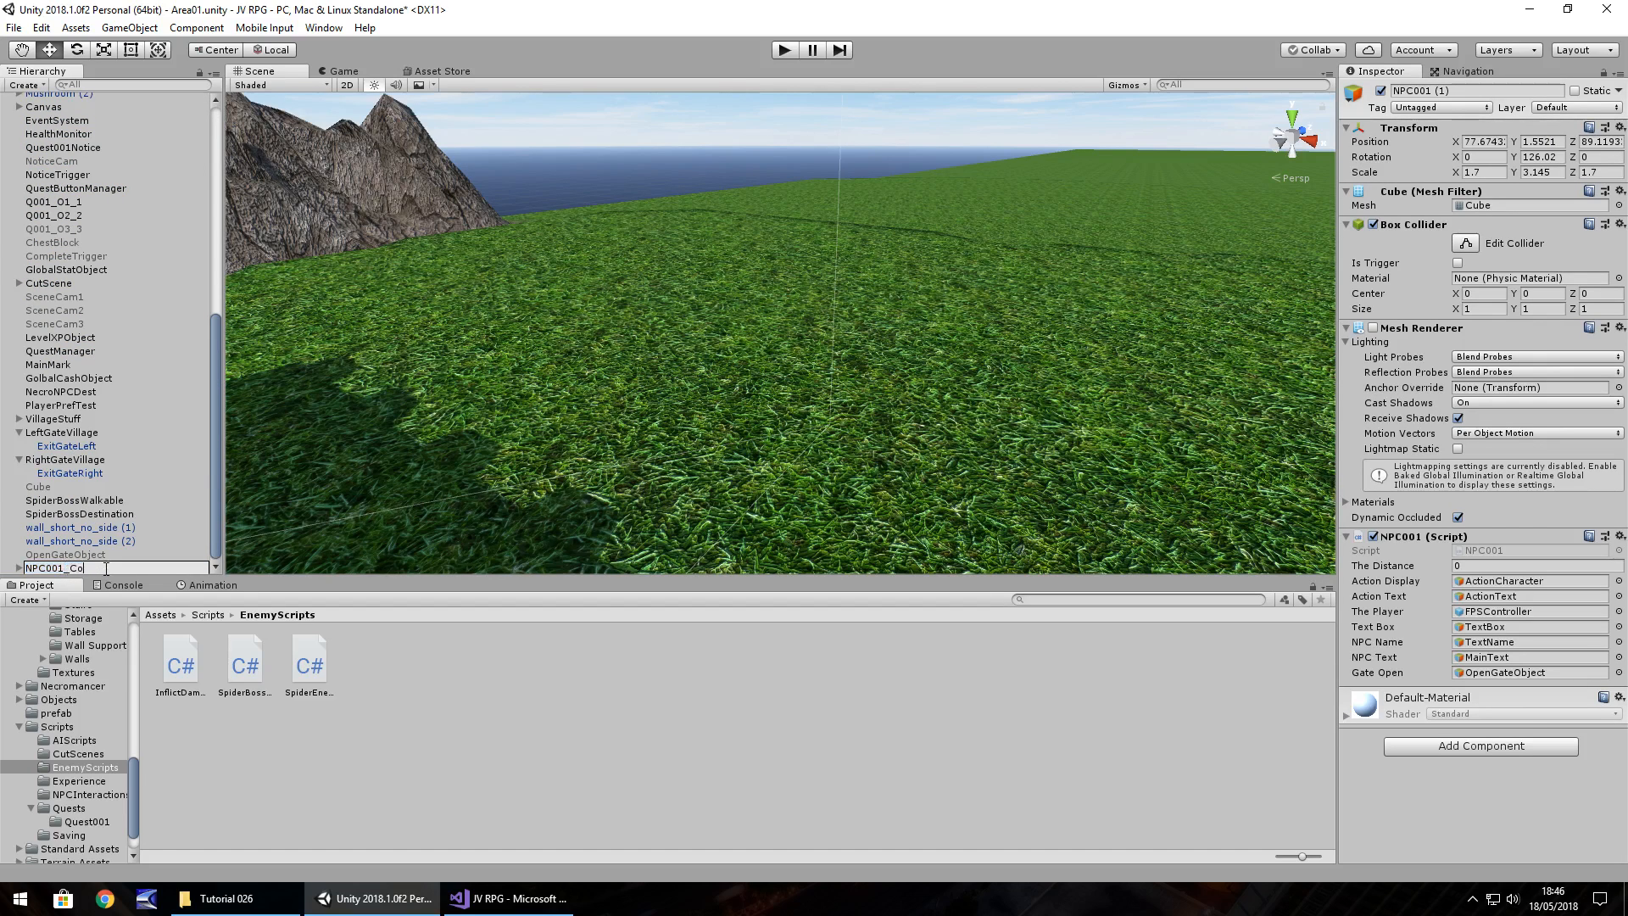
pyautogui.write('mp')
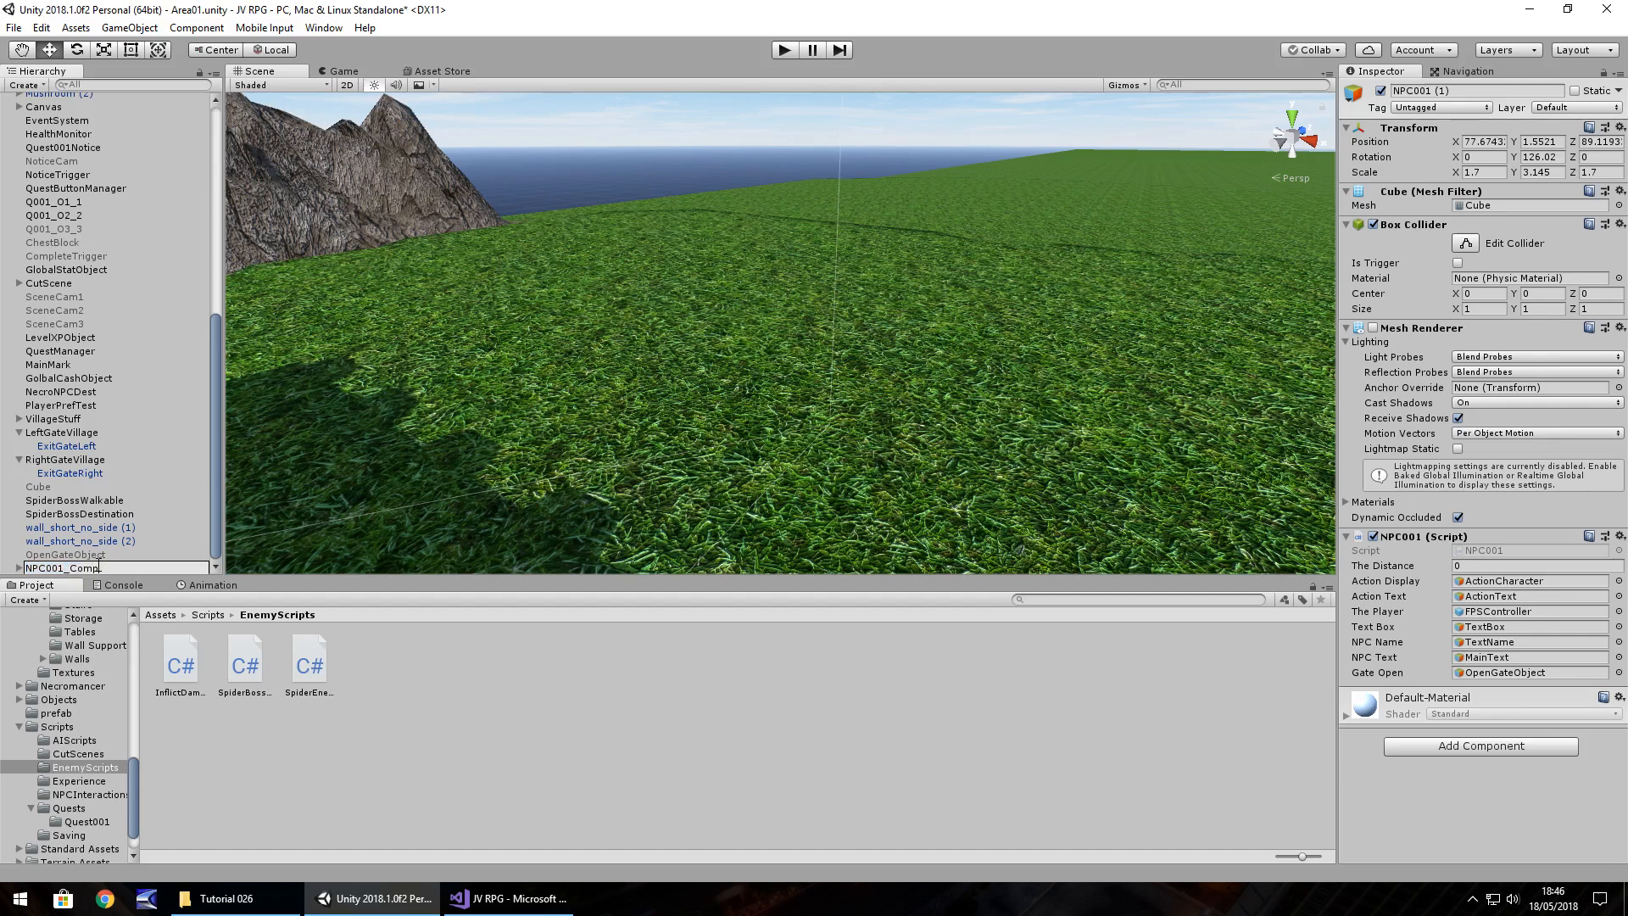
pyautogui.scroll(3)
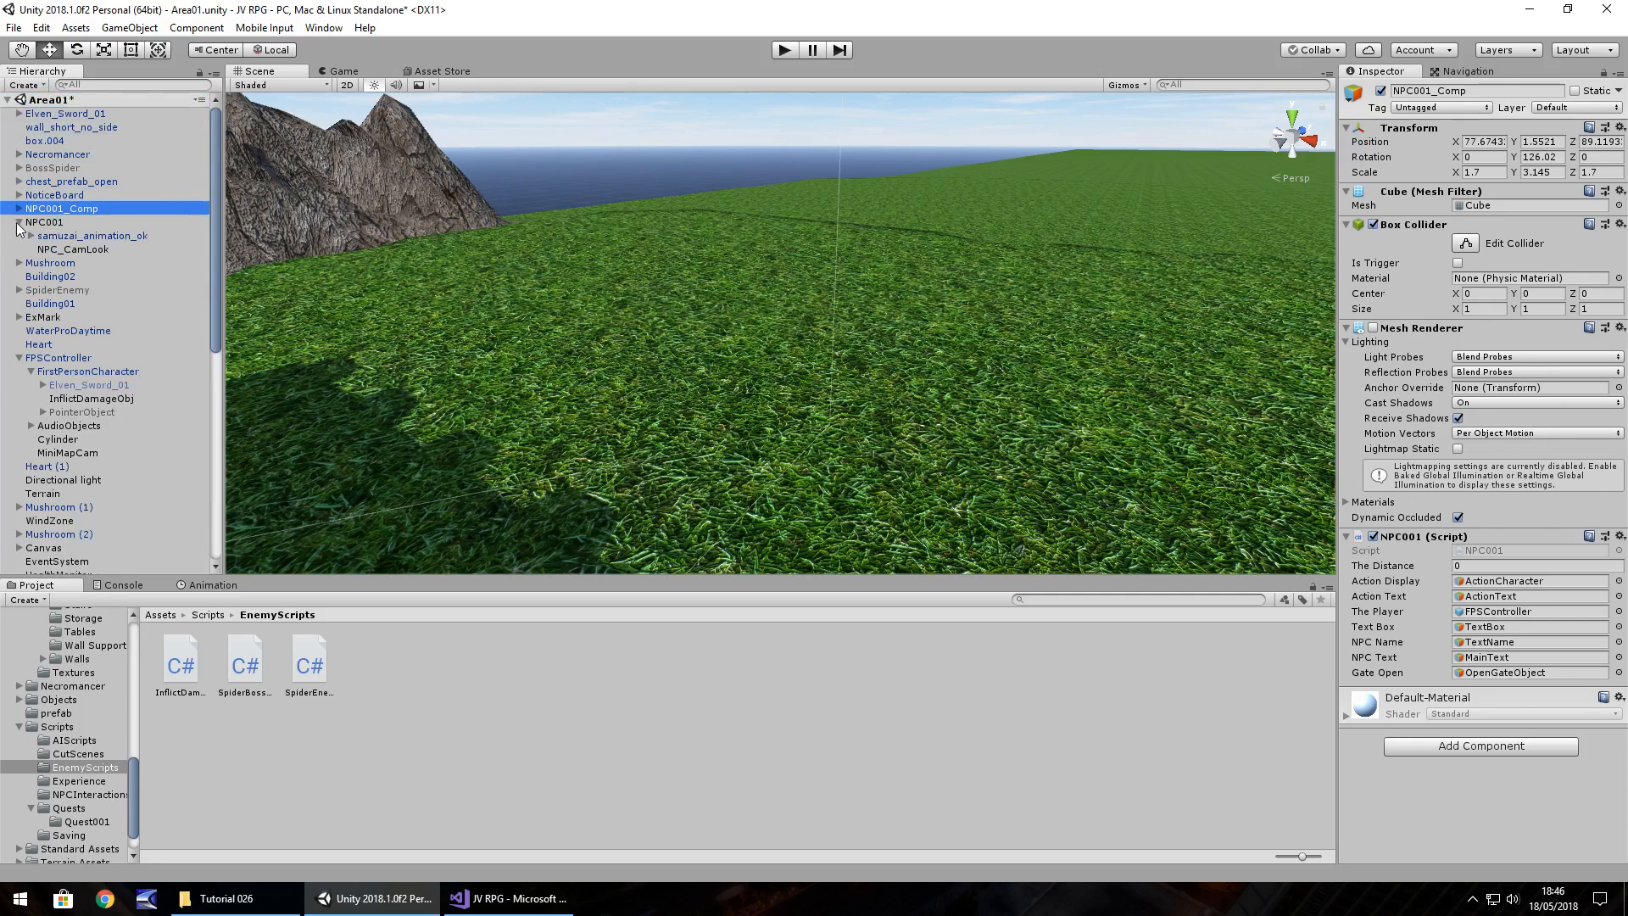
pyautogui.scroll(-3)
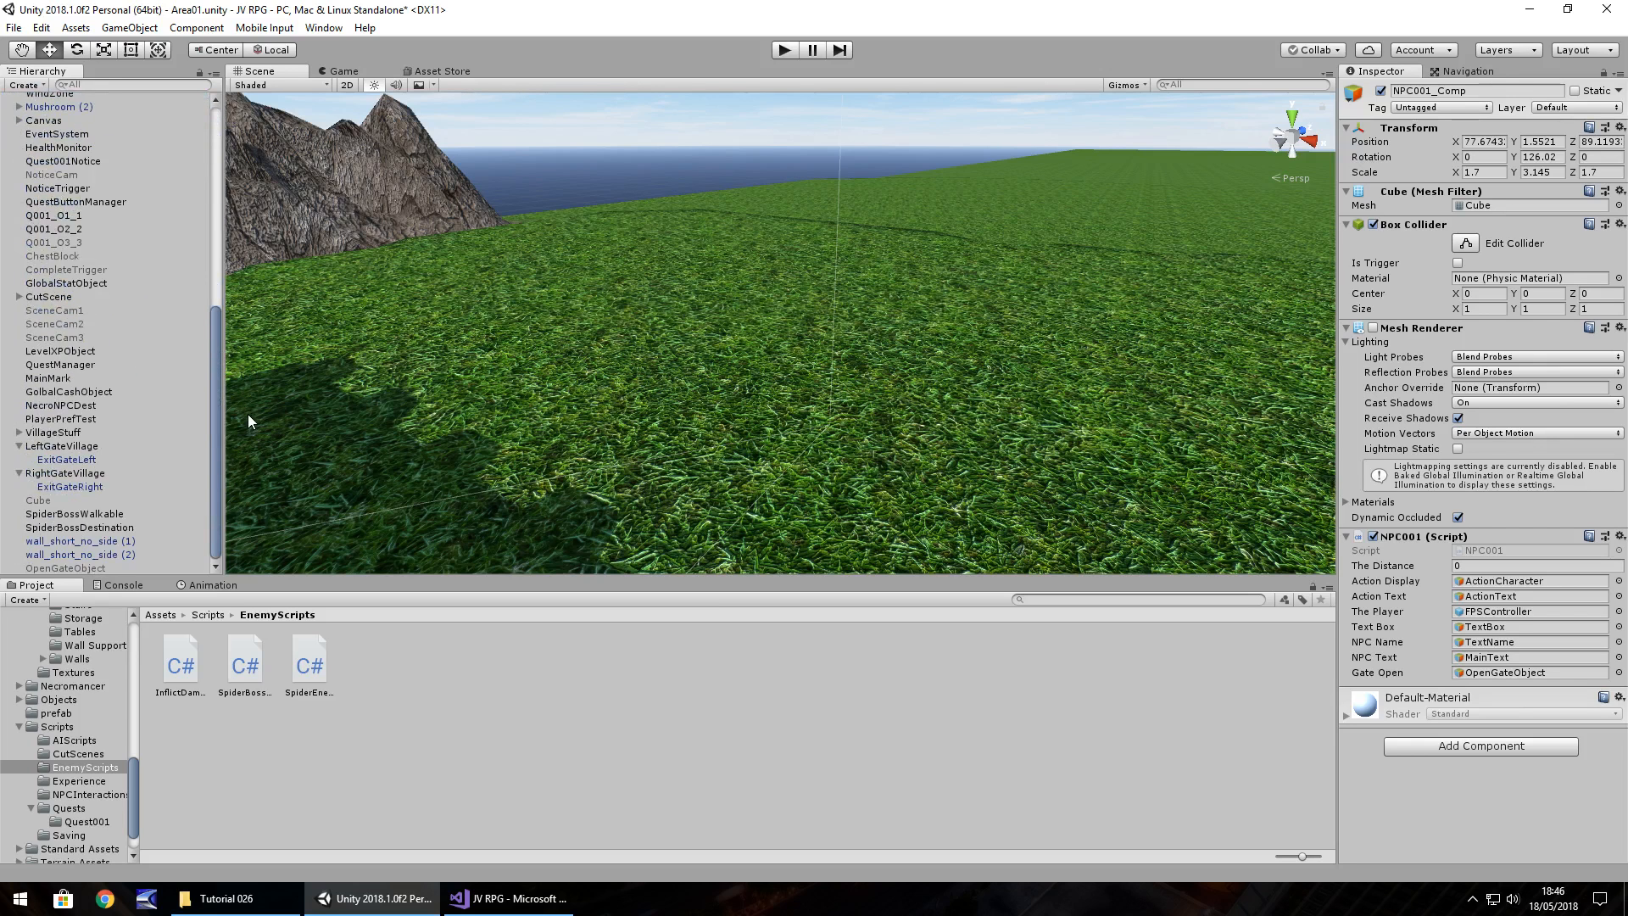
# Assign NPC001_Comp as BossSpider's New NPC and select the new character.
pyautogui.click(52, 167)
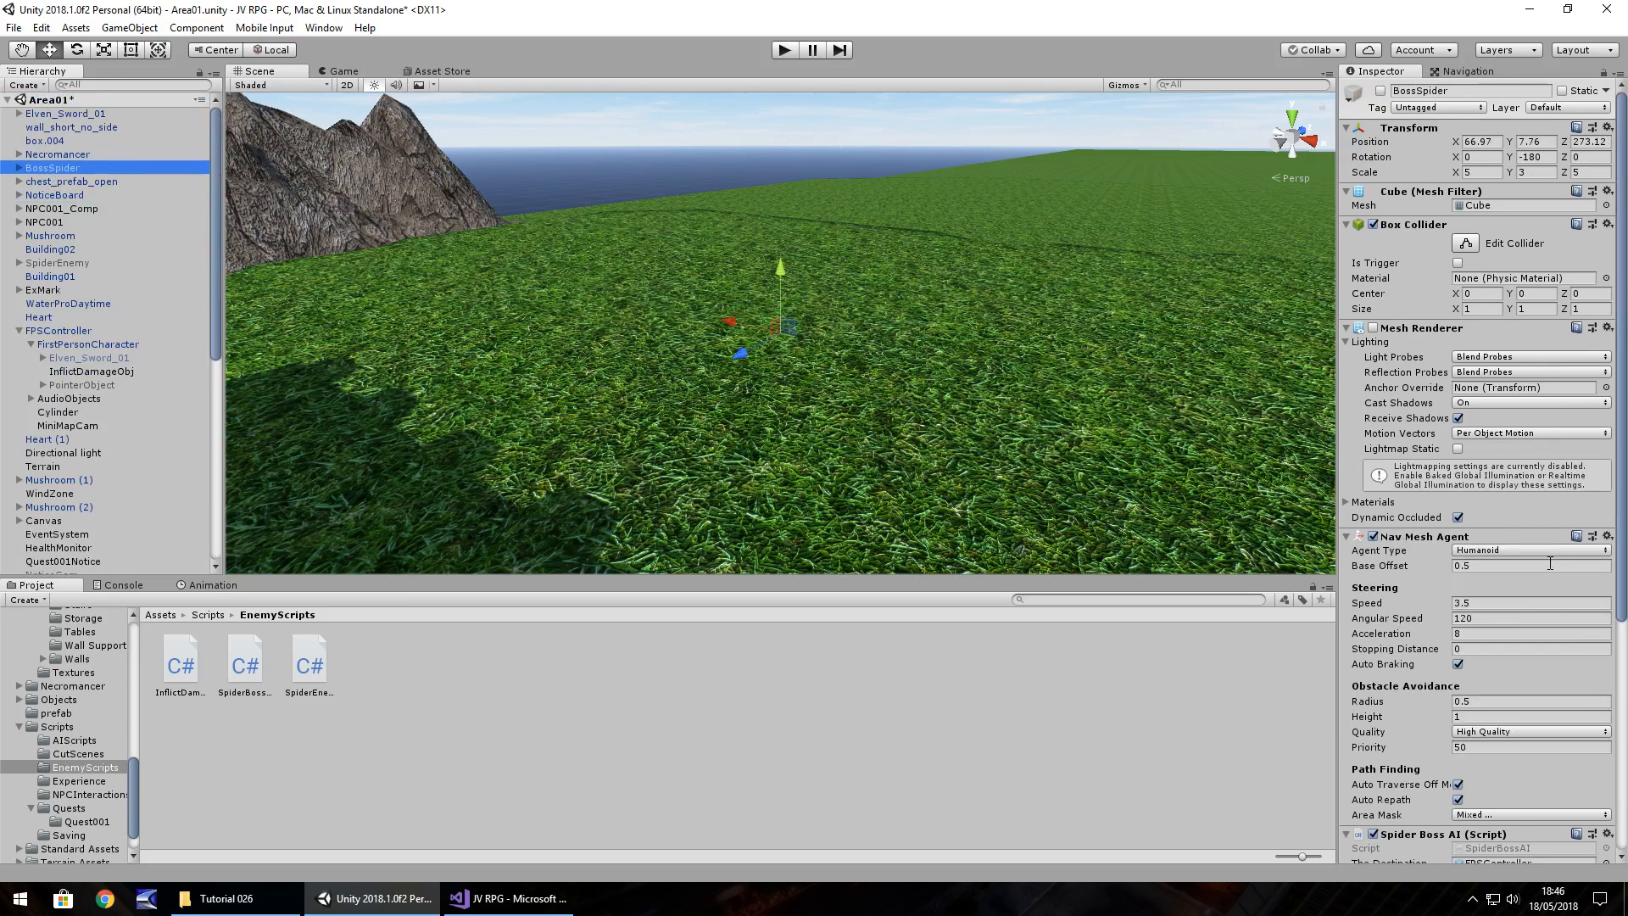
pyautogui.scroll(-3)
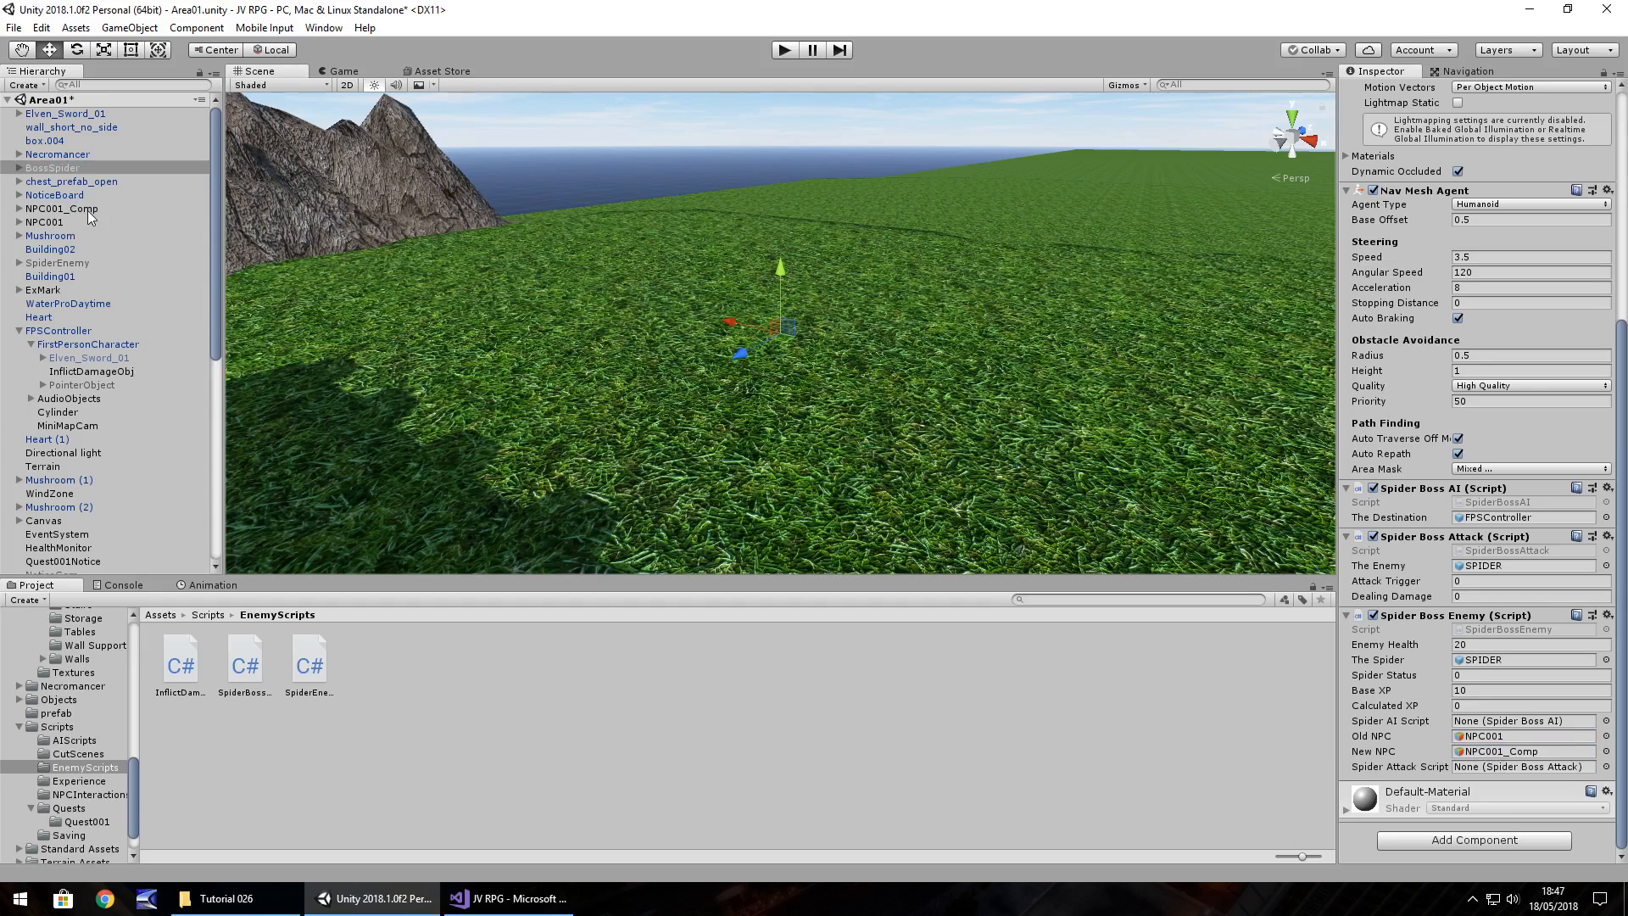
pyautogui.click(61, 209)
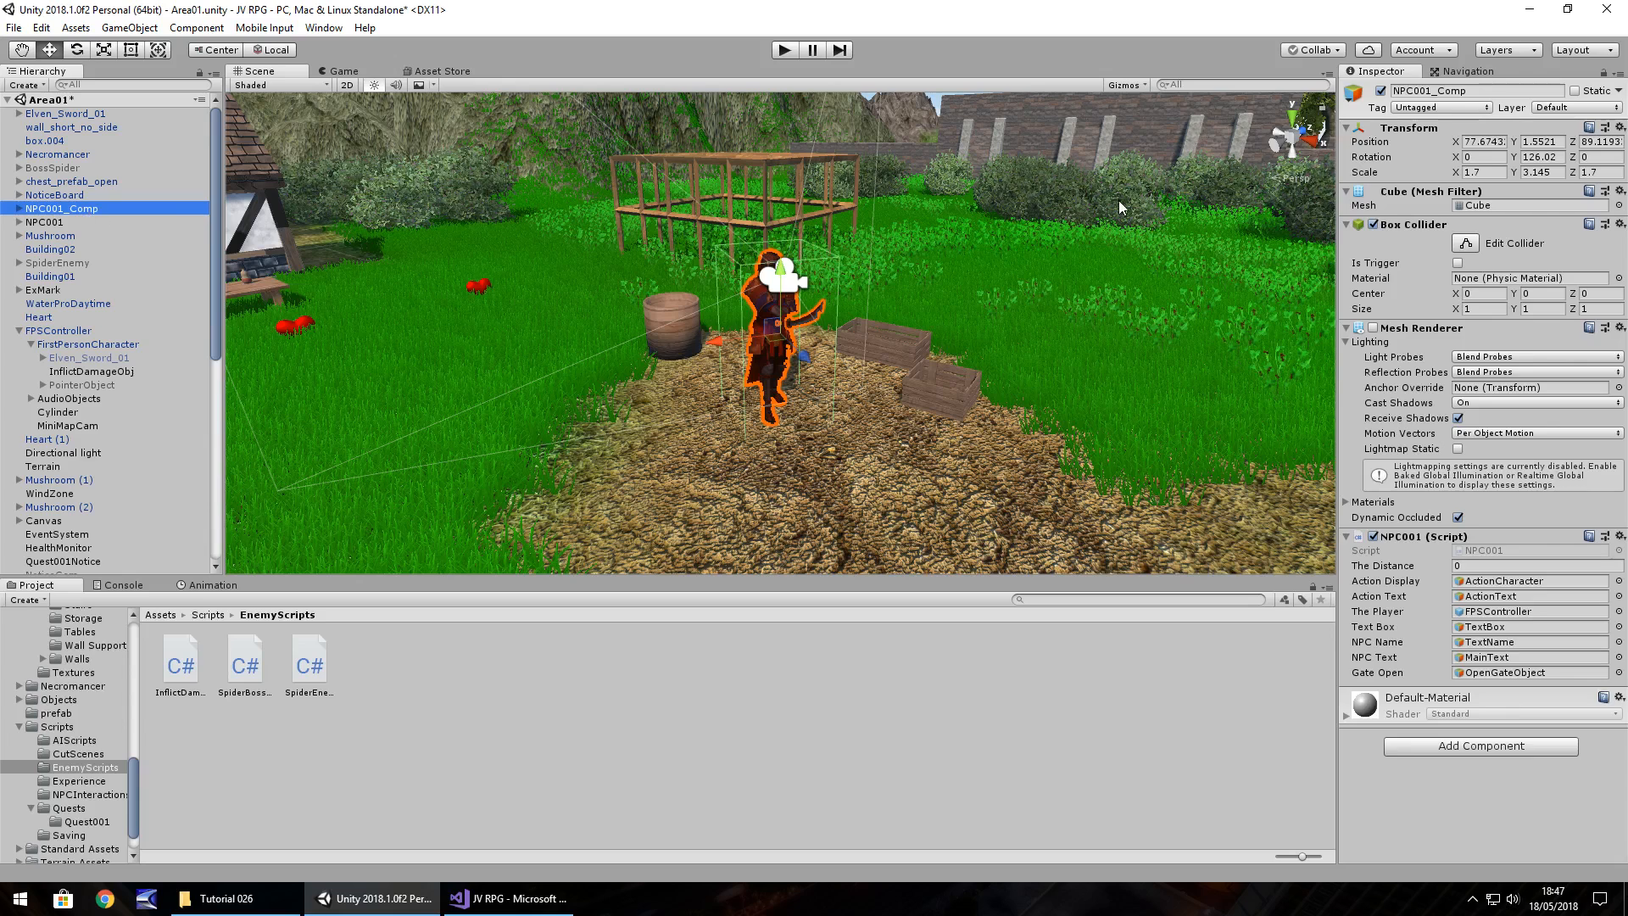
pyautogui.moveTo(436, 595)
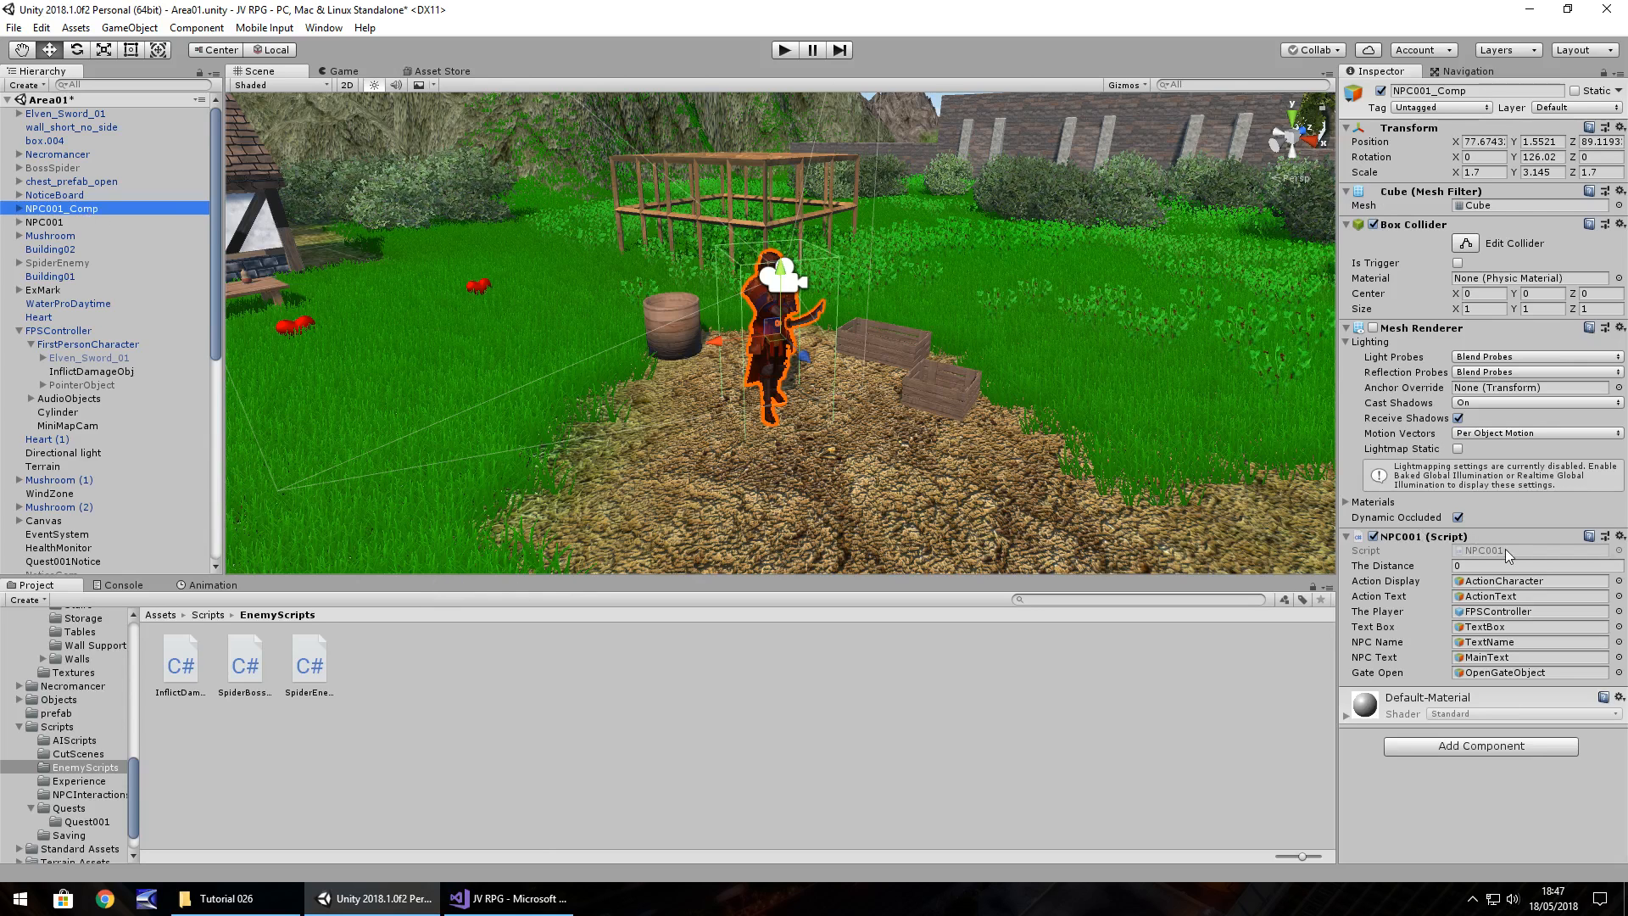
# Duplicate NPC001.cs in Scripts > NPCInteractions and rename the copy NPC001_Comp.
pyautogui.click(88, 793)
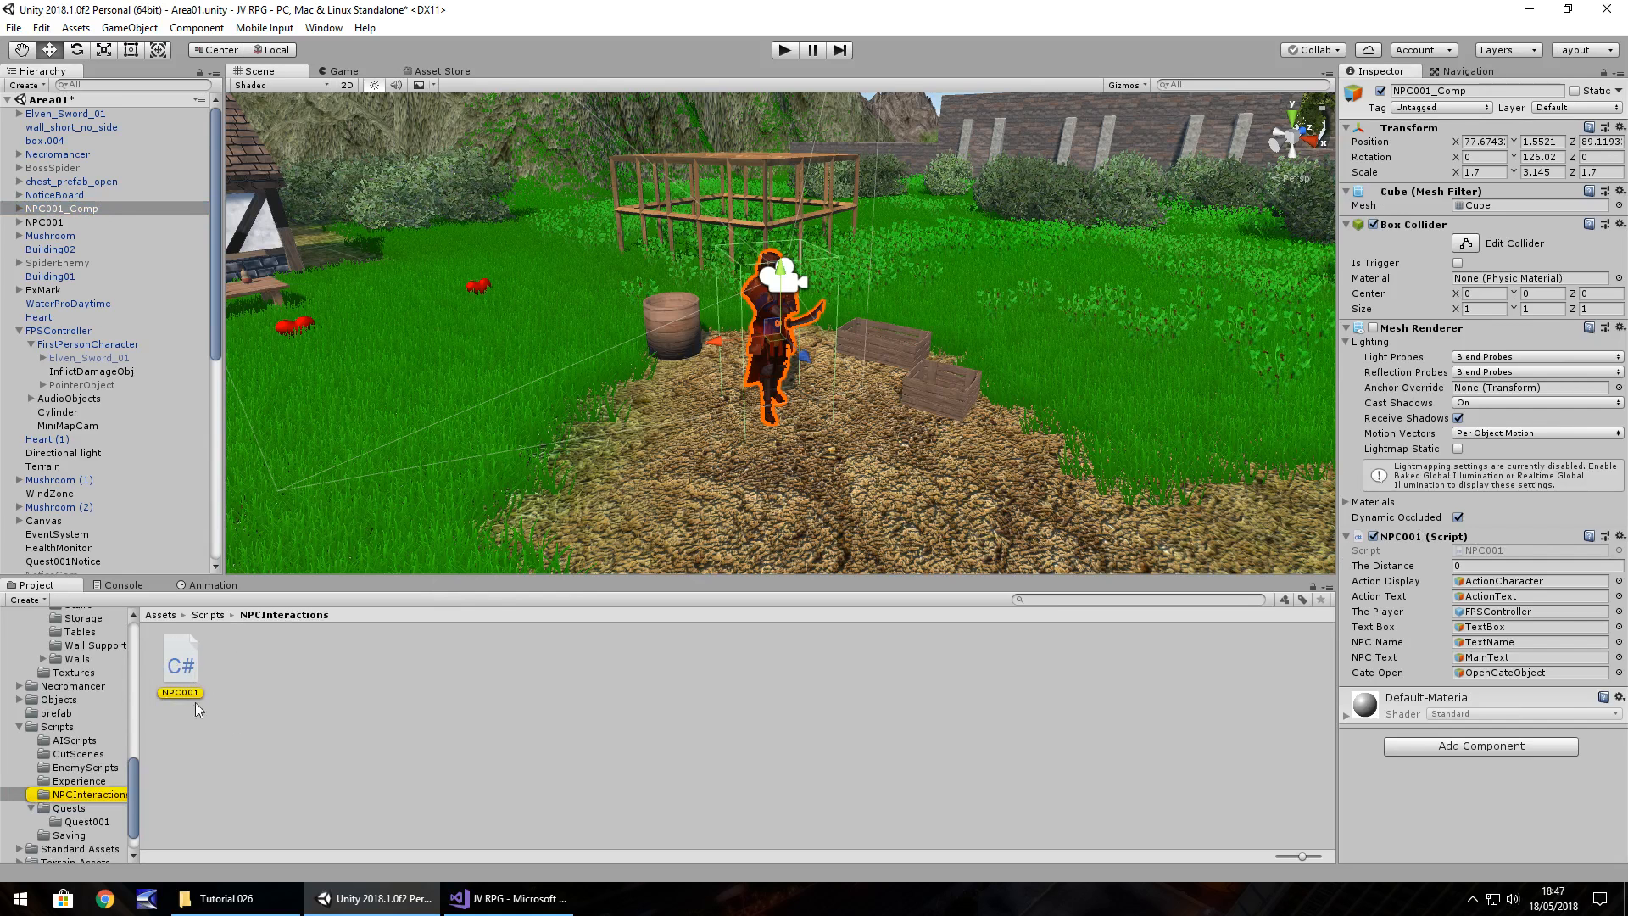
pyautogui.click(179, 660)
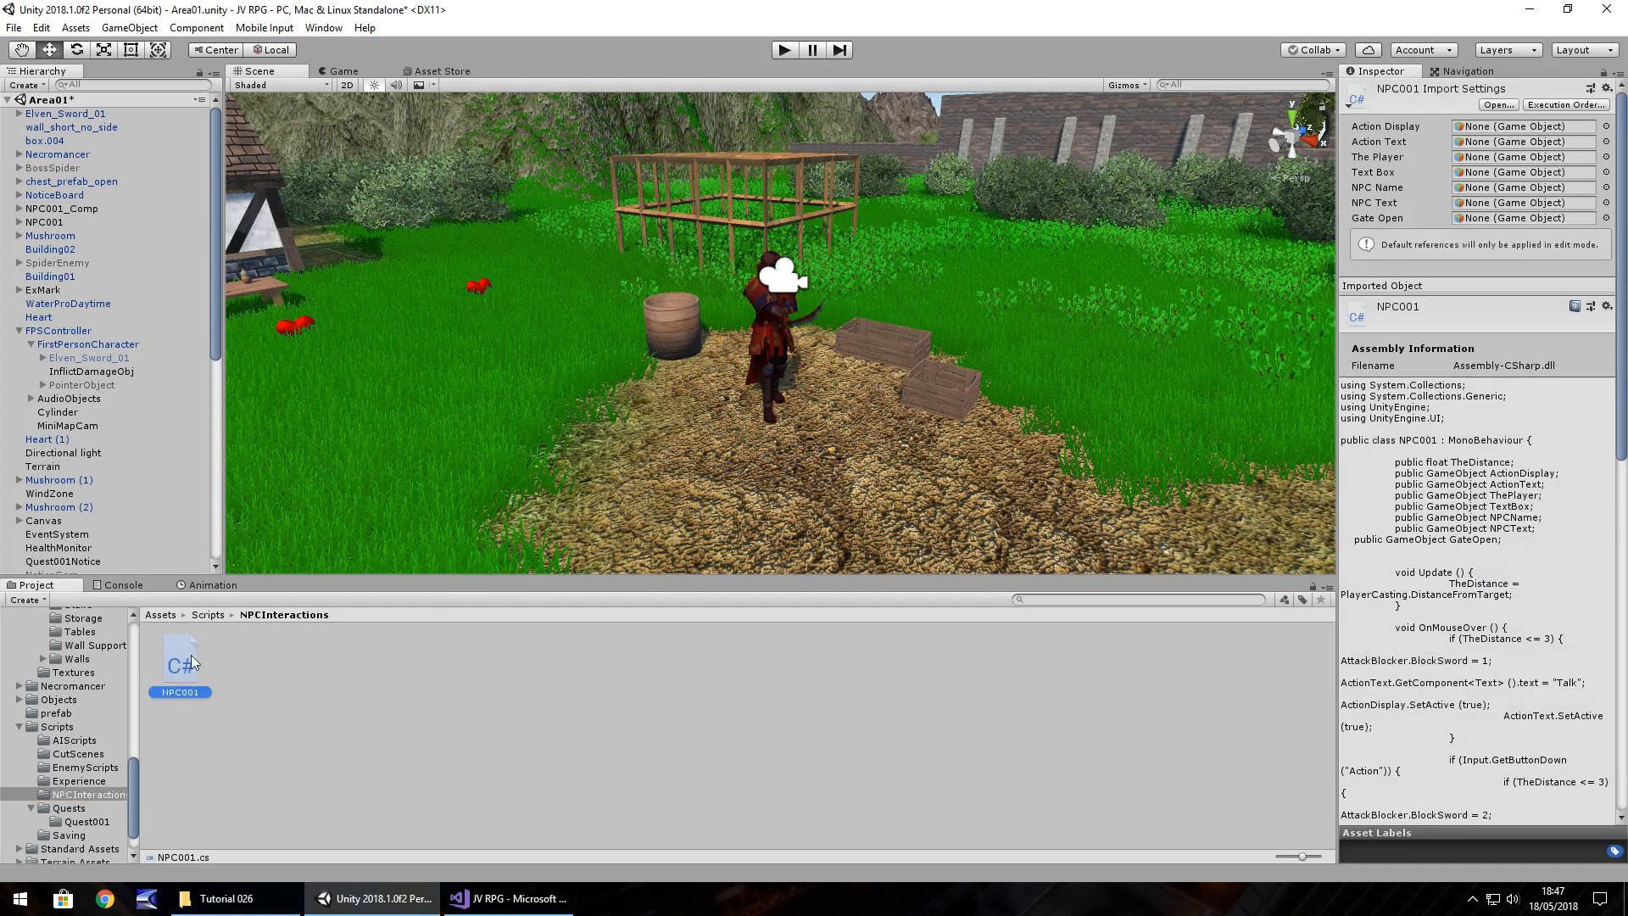
pyautogui.moveTo(184, 672)
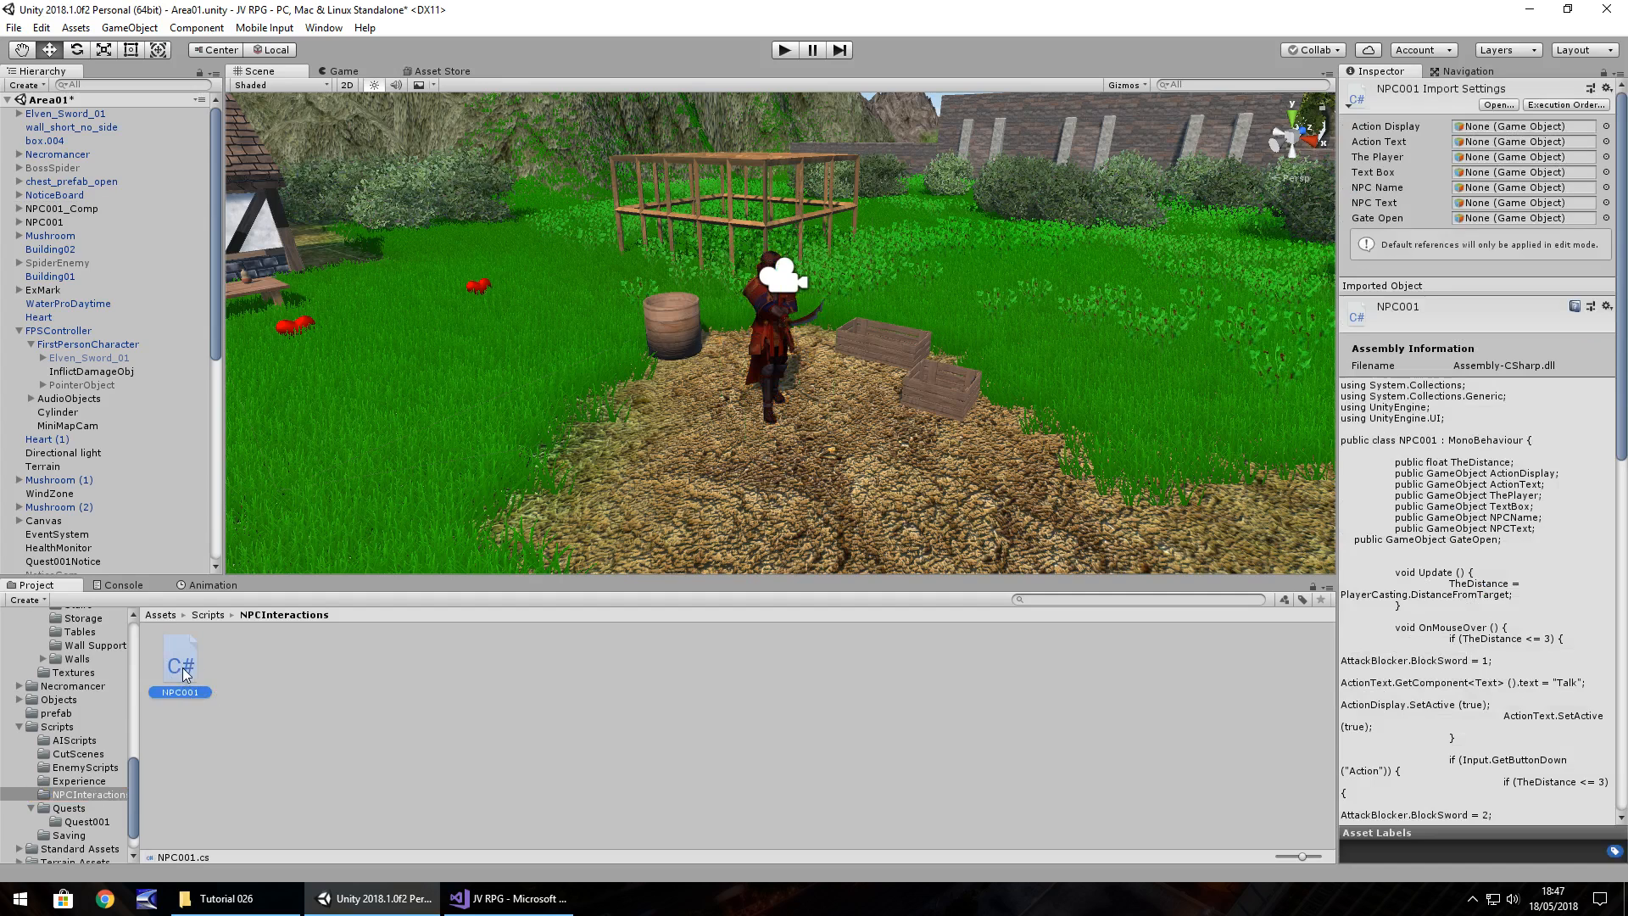
pyautogui.click(245, 661)
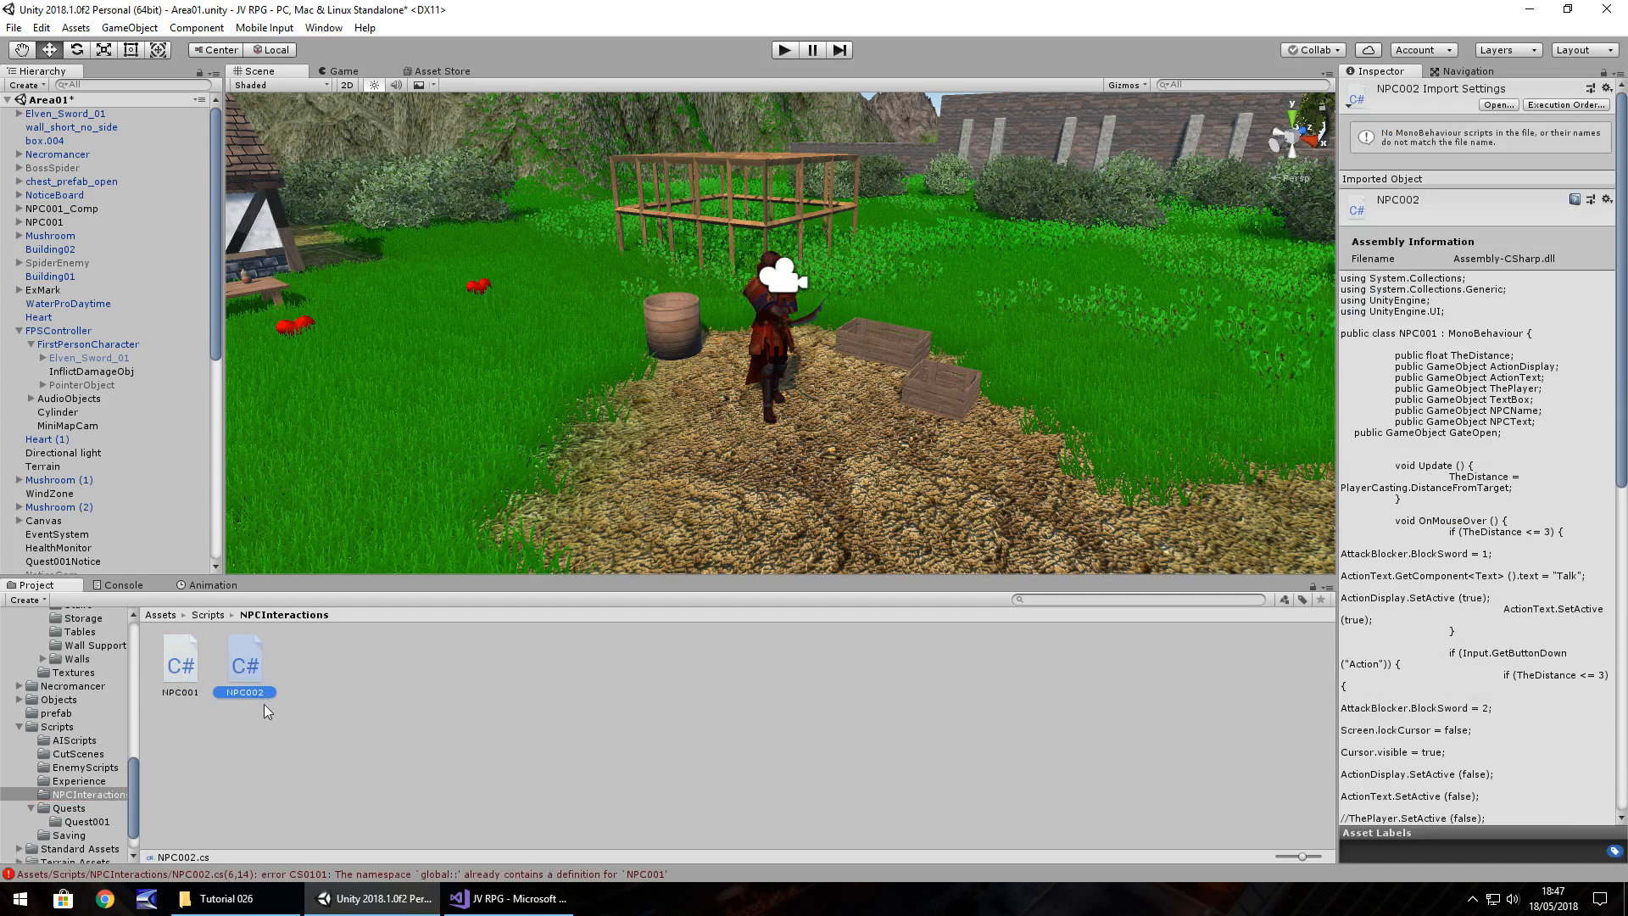
pyautogui.doubleClick(245, 692)
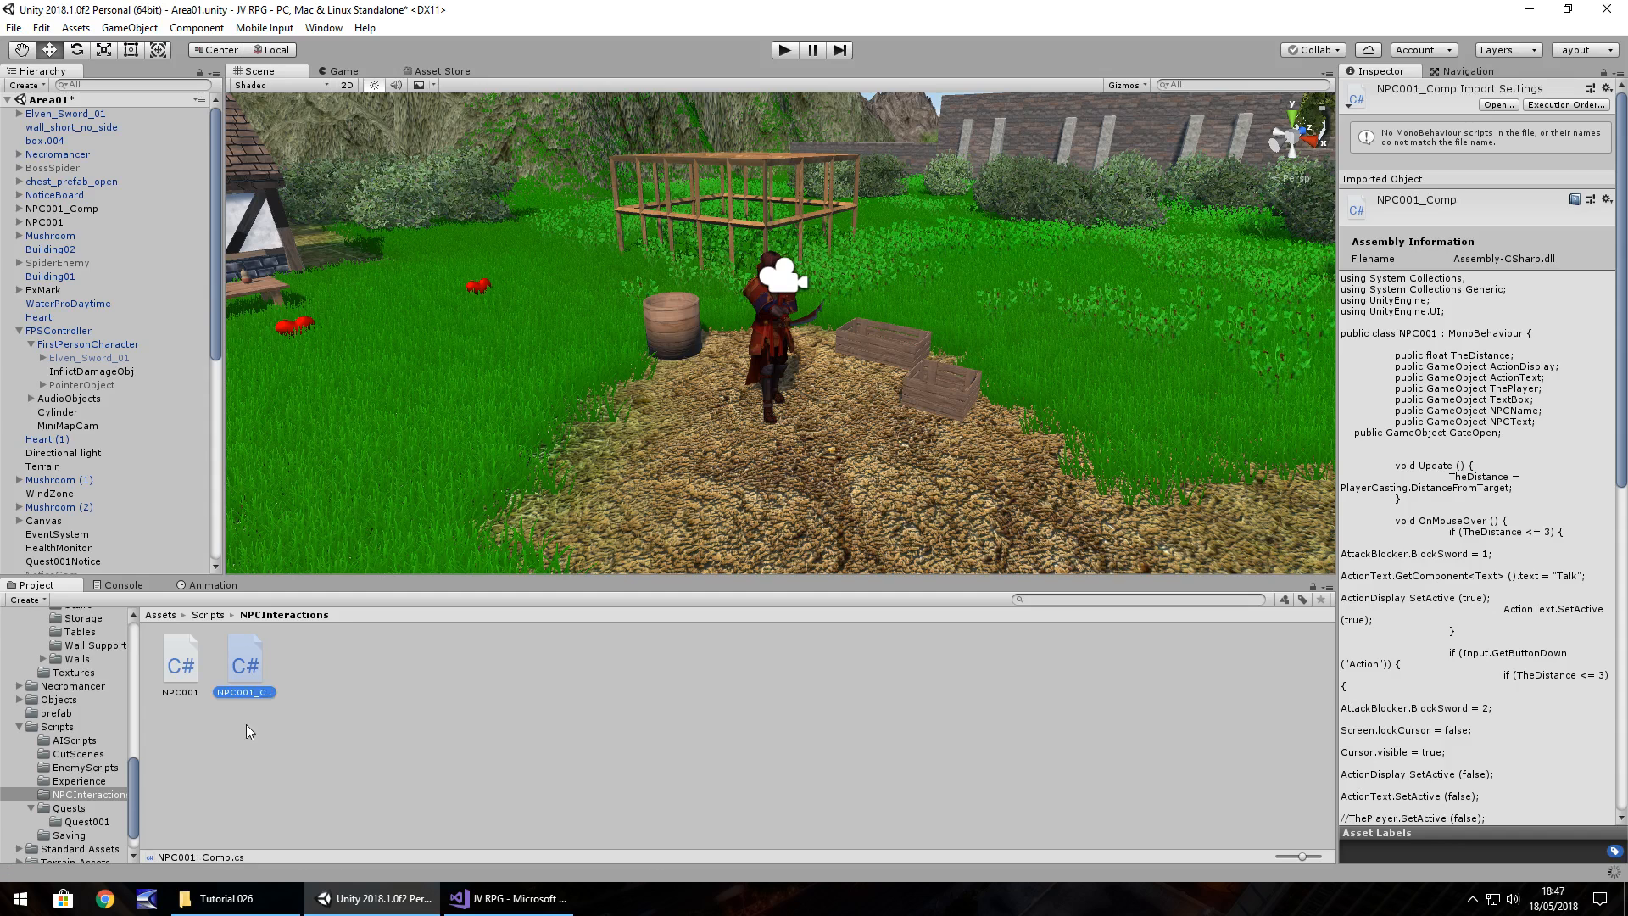
pyautogui.moveTo(402, 678)
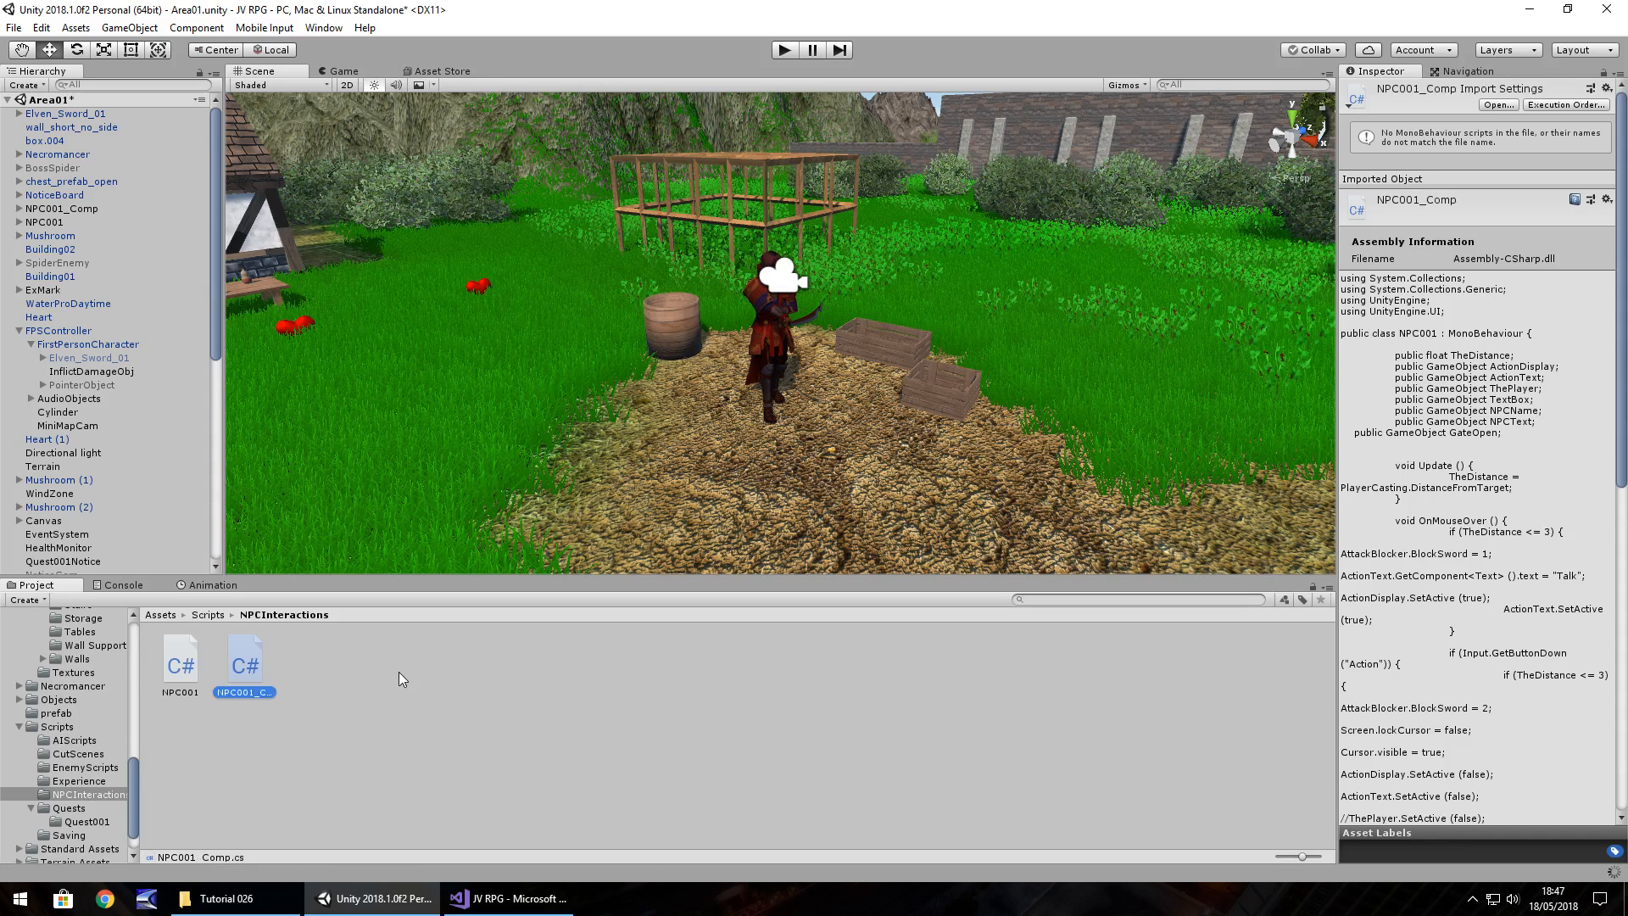
pyautogui.click(508, 898)
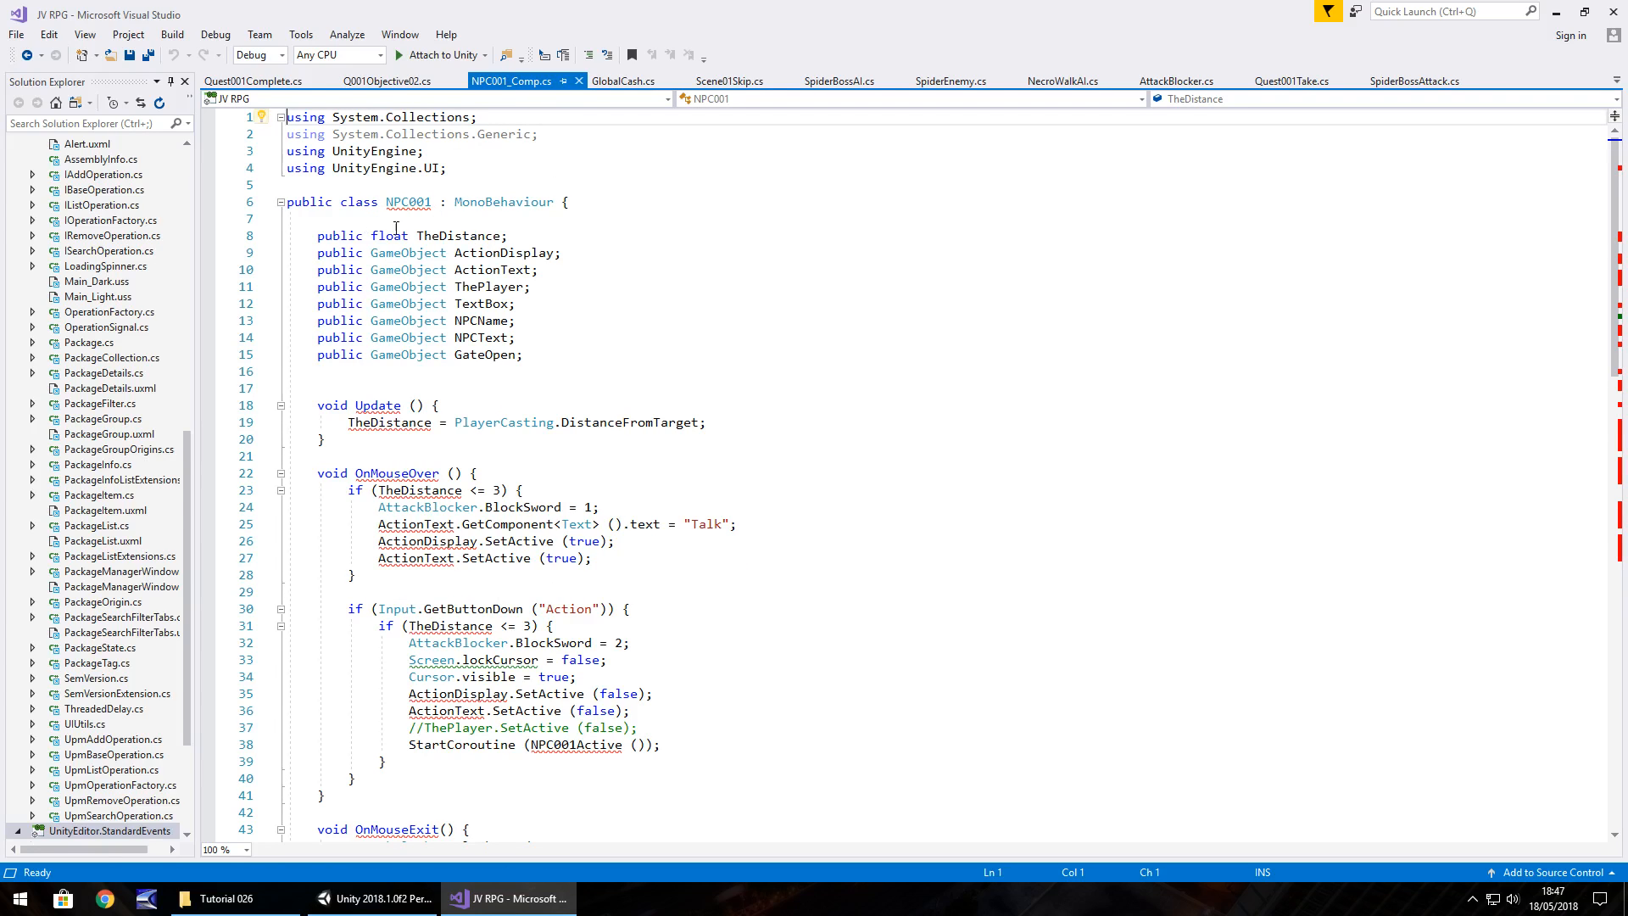
# Rename the copied script's class from NPC001 to NPC001_Comp to match the file.
pyautogui.click(463, 201)
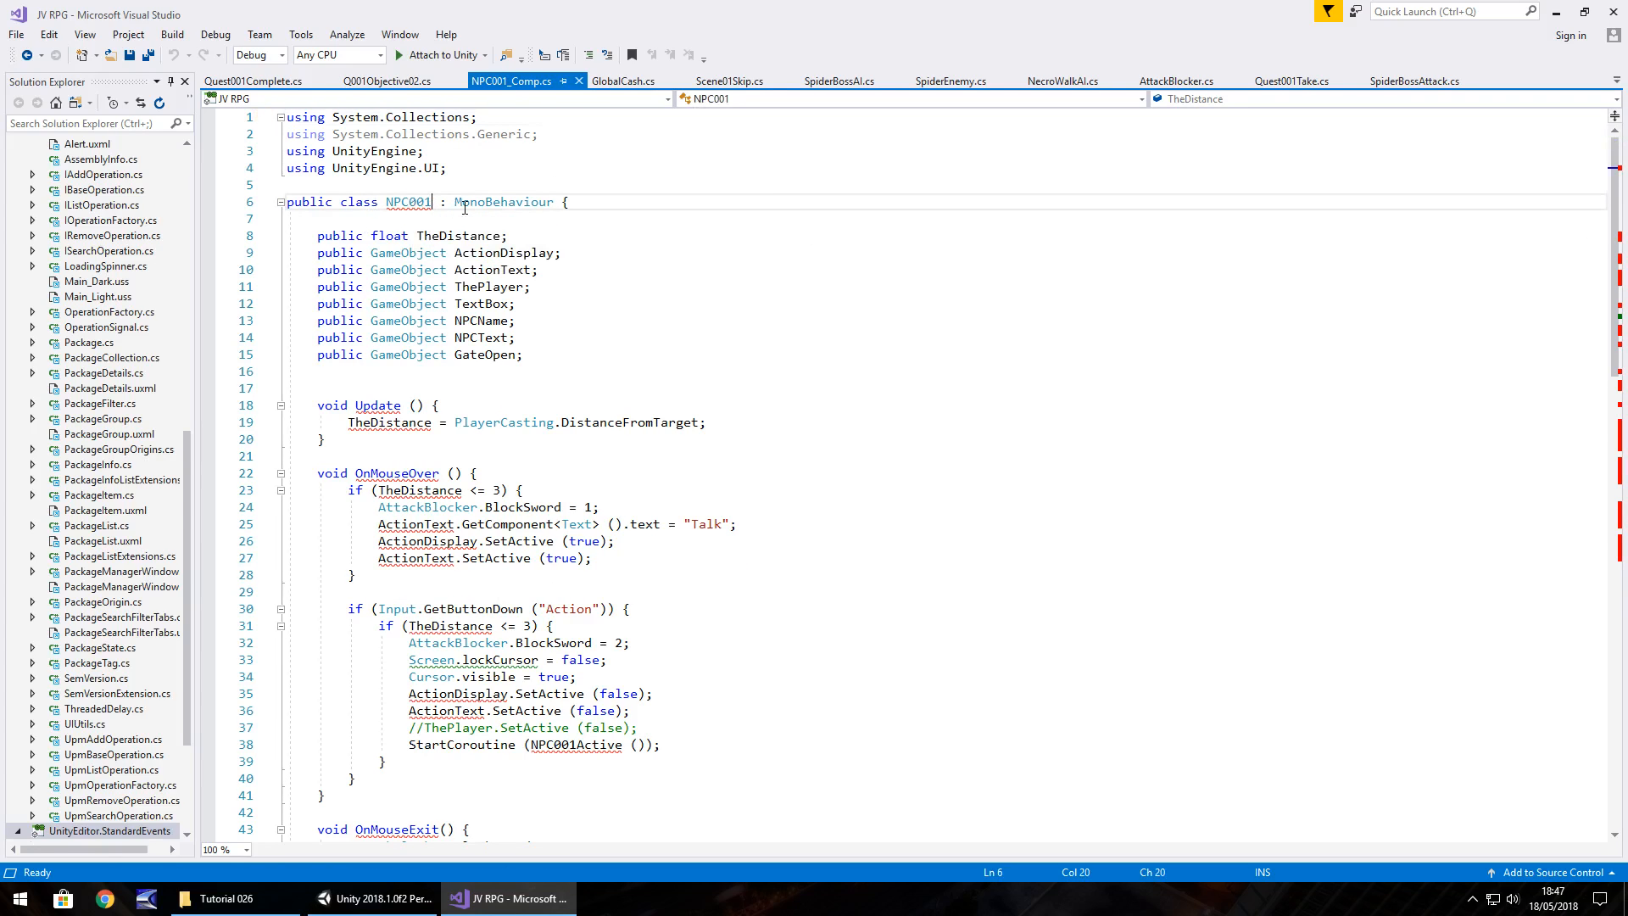
pyautogui.write('_Comp')
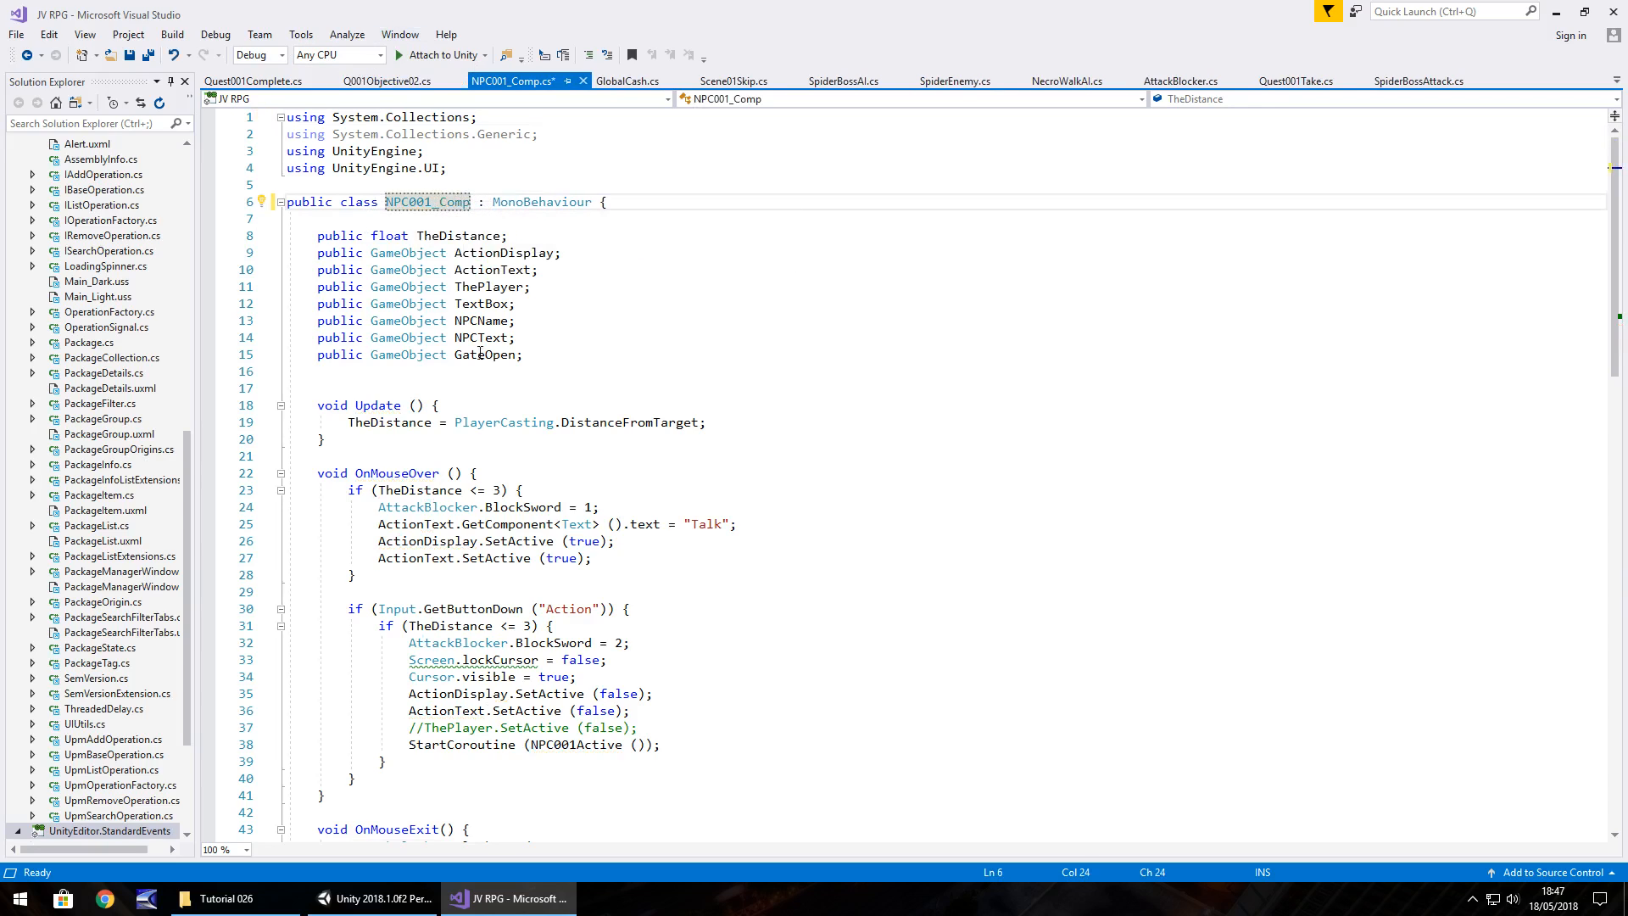
pyautogui.click(323, 371)
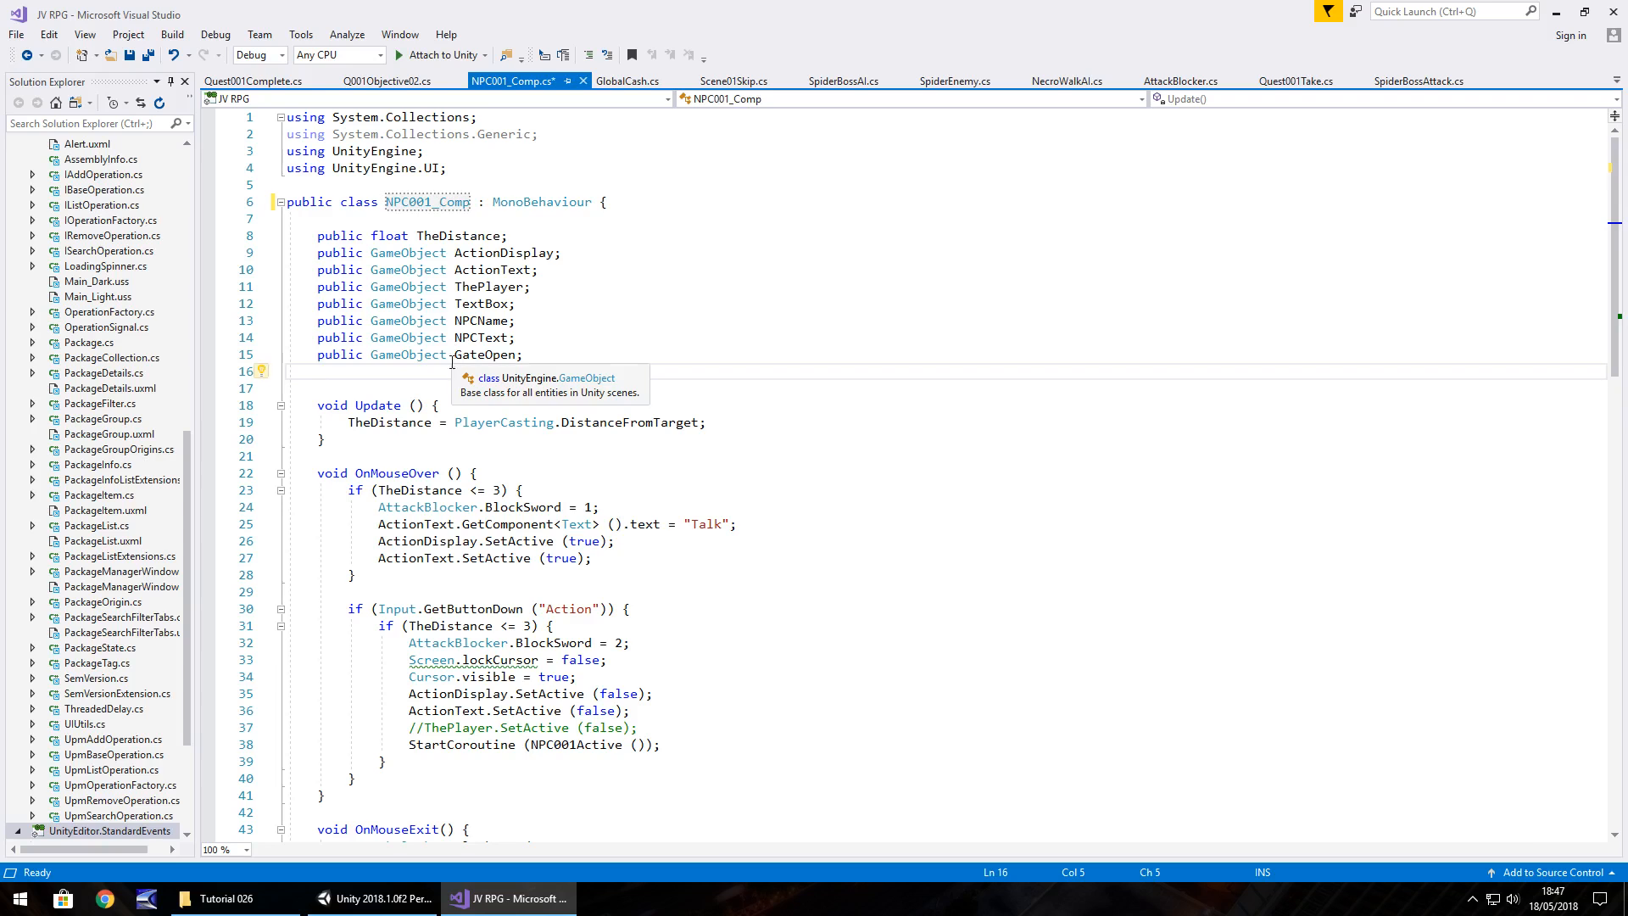
pyautogui.scroll(-3)
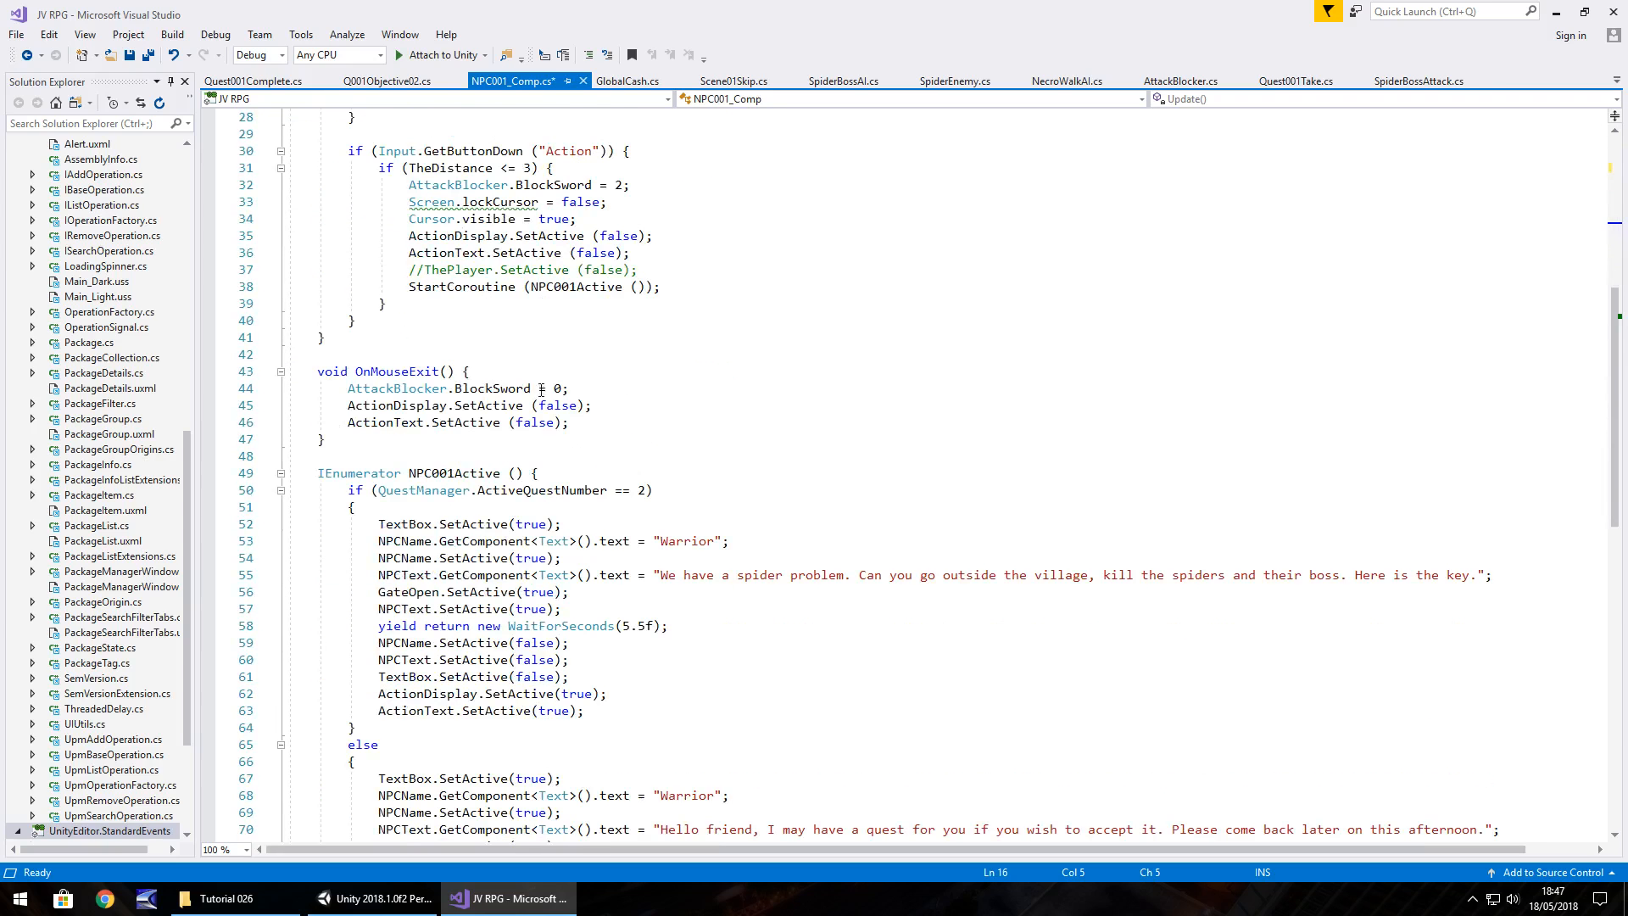
# Clear the 'Hello friend…' fallback NPCText in the else branch to an empty string.
pyautogui.scroll(-3)
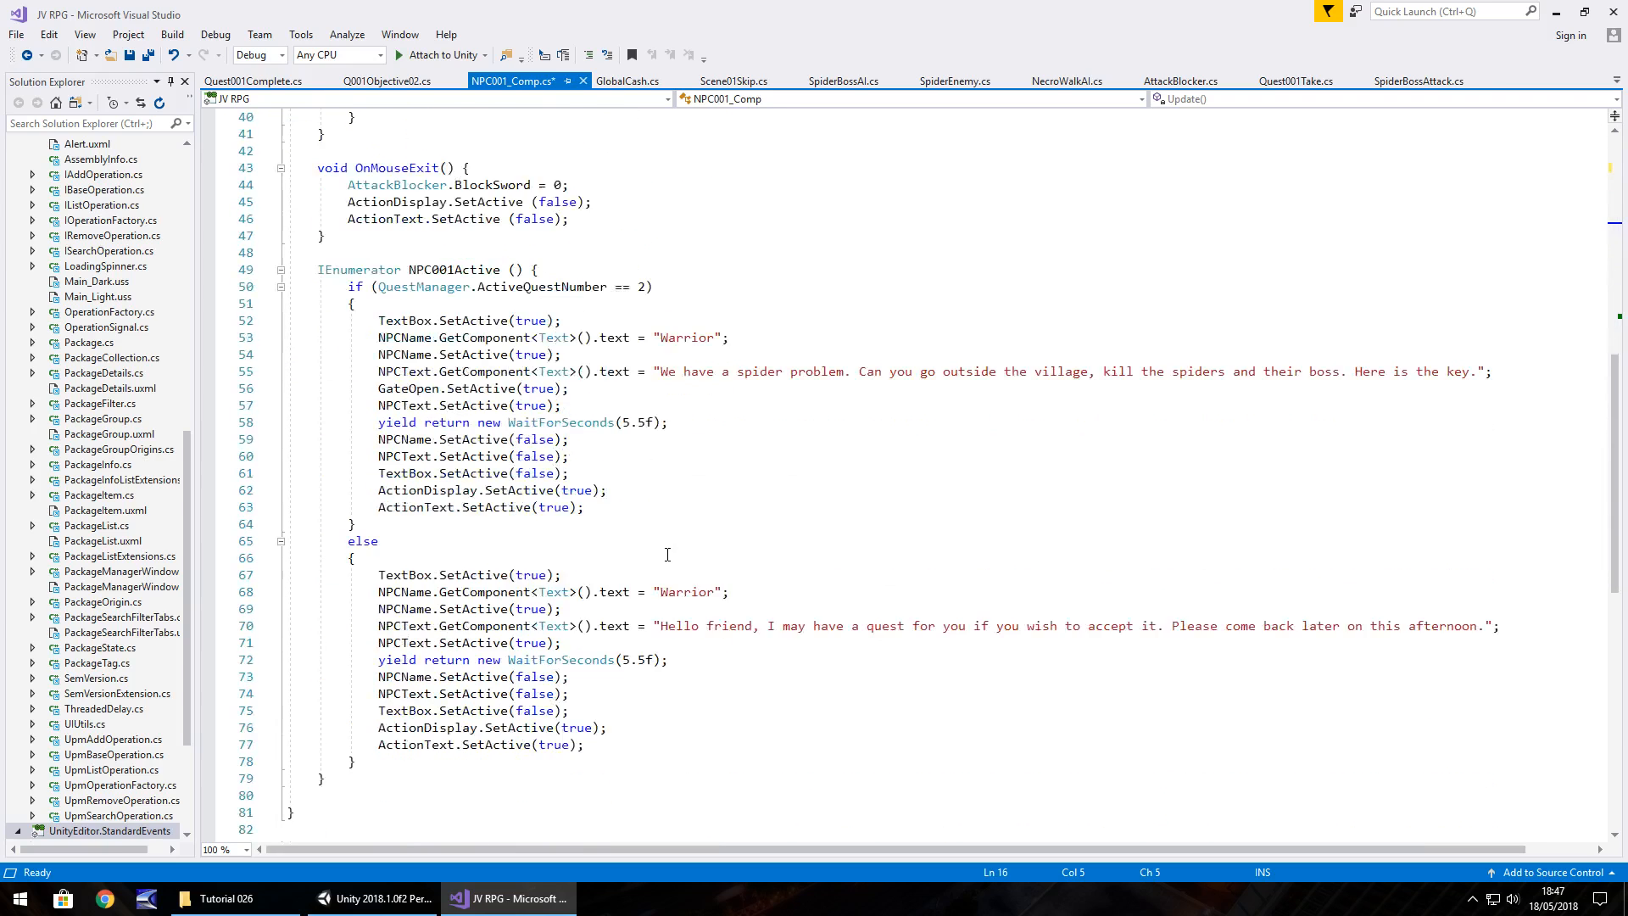
pyautogui.scroll(3)
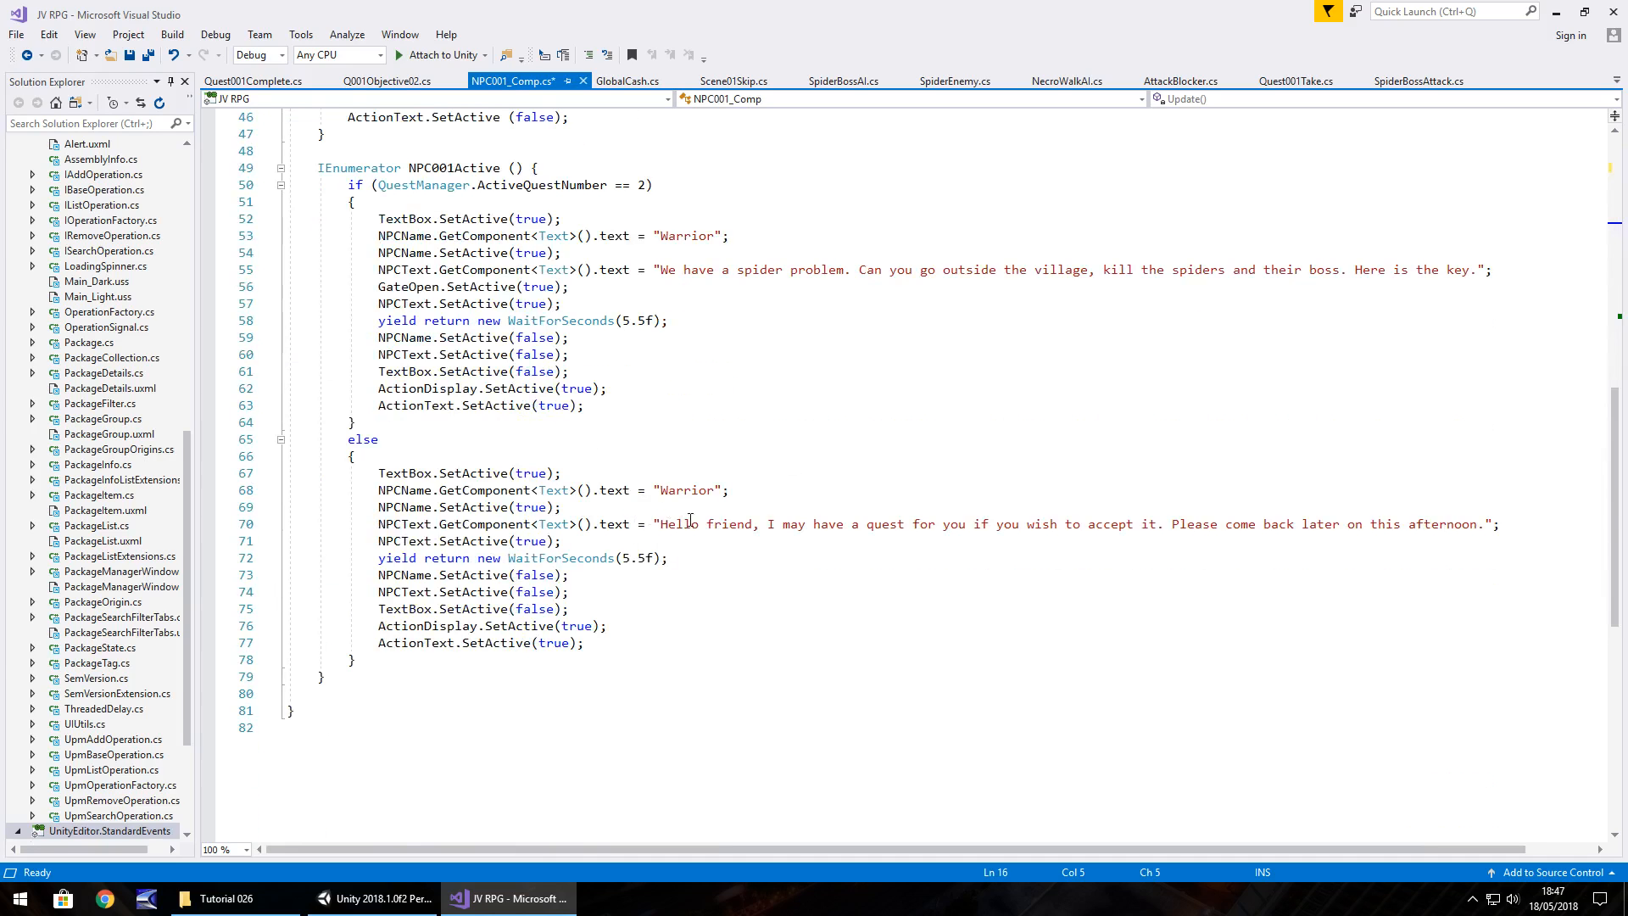
pyautogui.moveTo(675, 523)
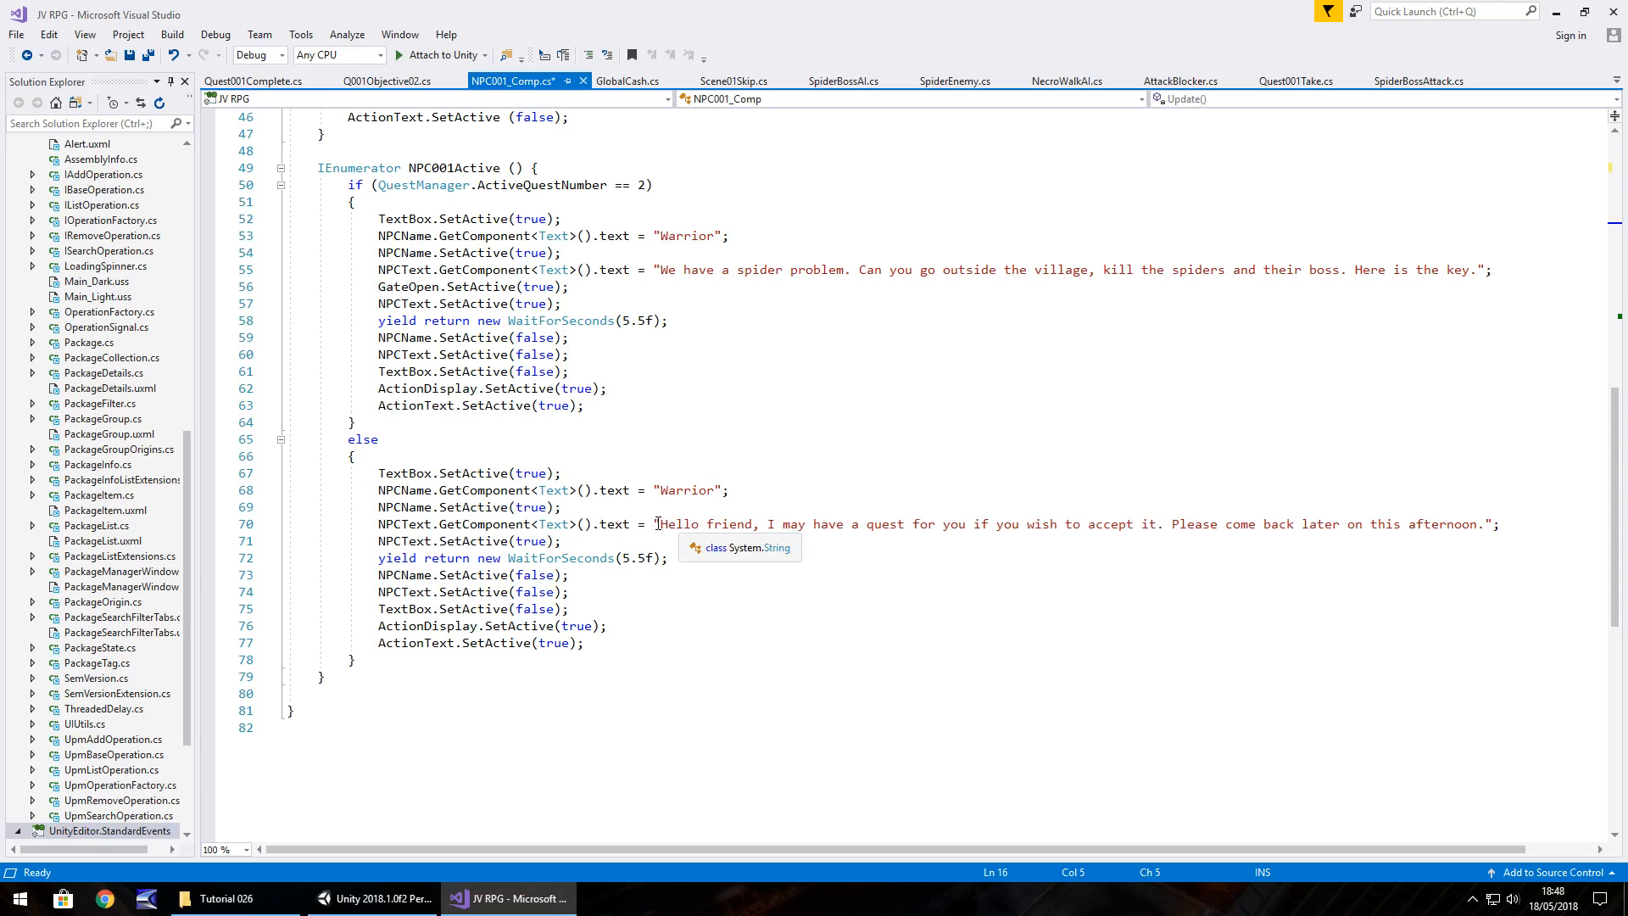
pyautogui.moveTo(1427, 510)
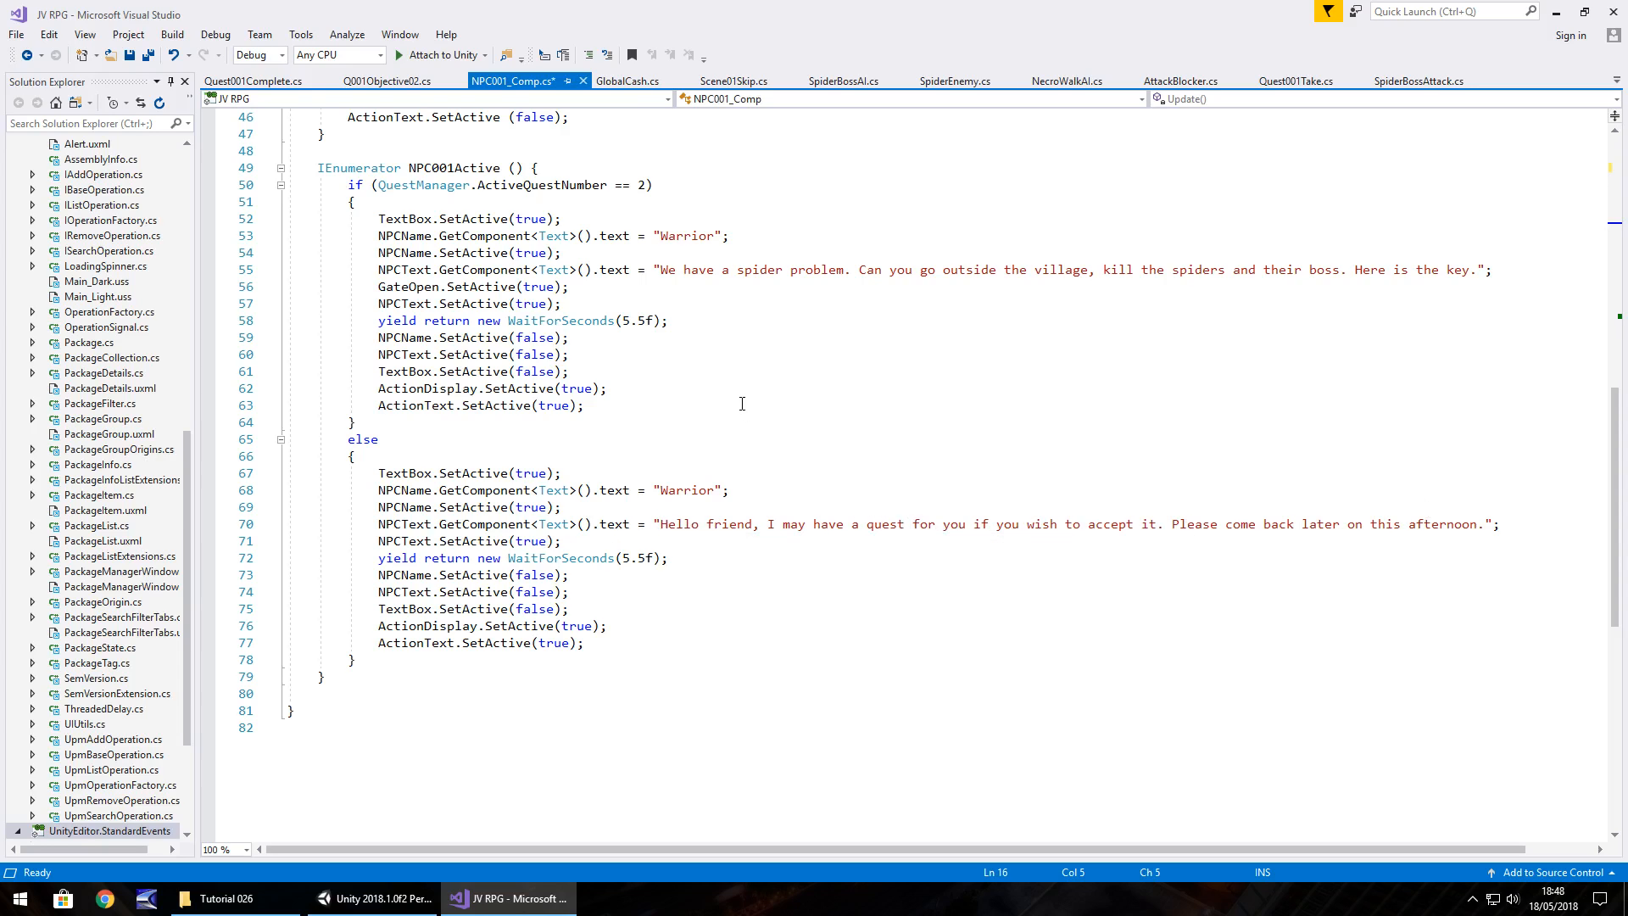
pyautogui.moveTo(545, 490)
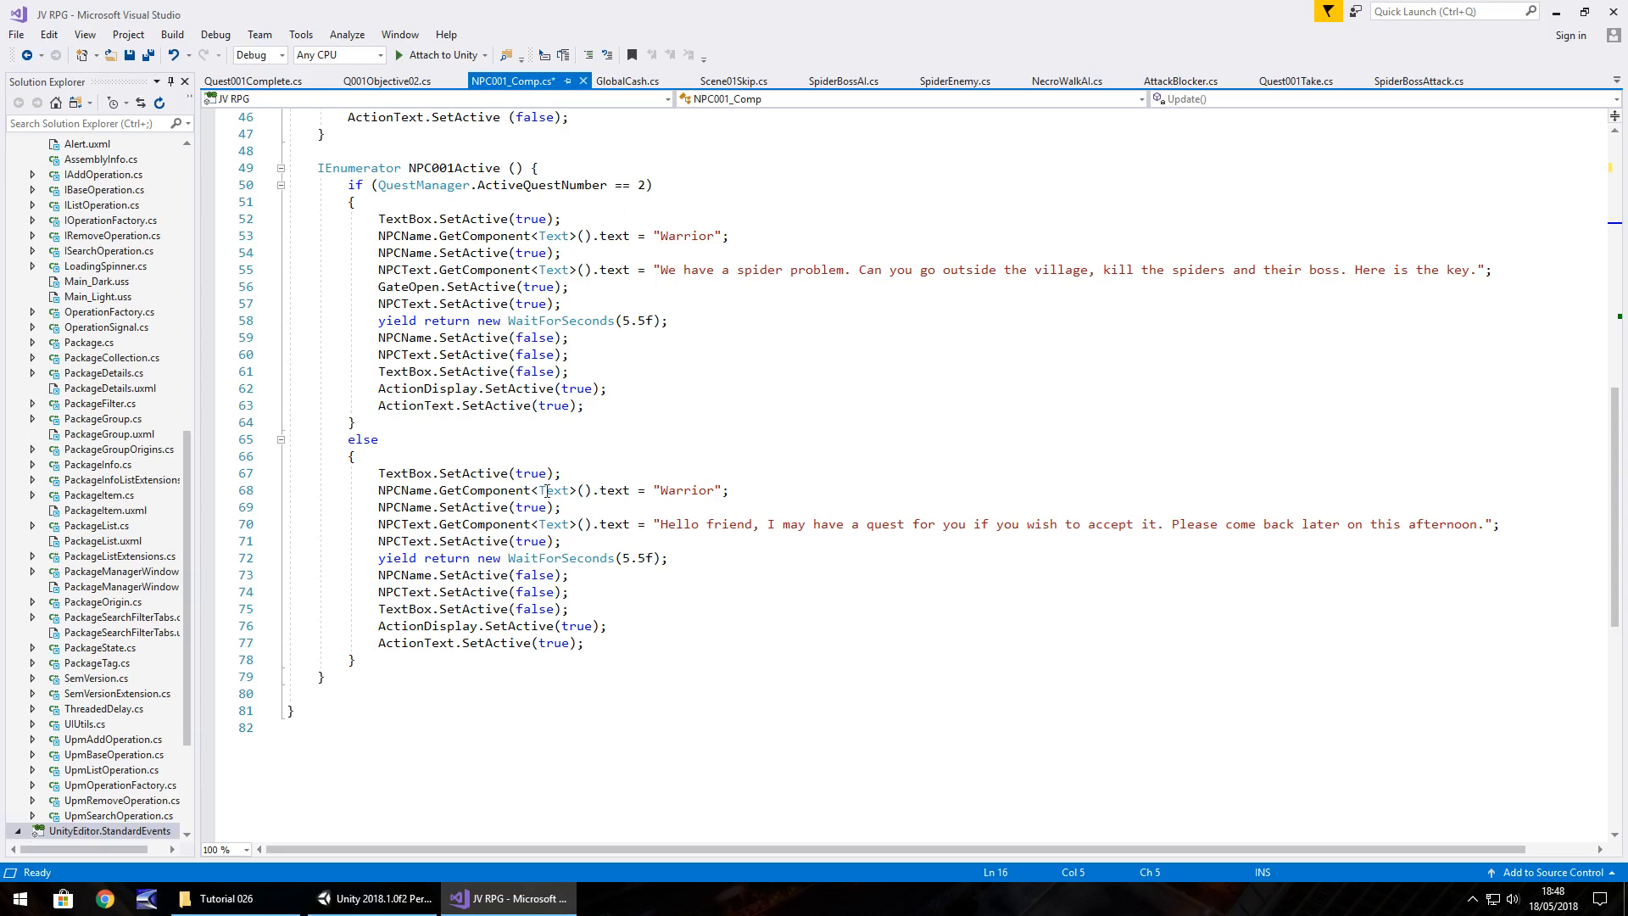
pyautogui.moveTo(663, 523)
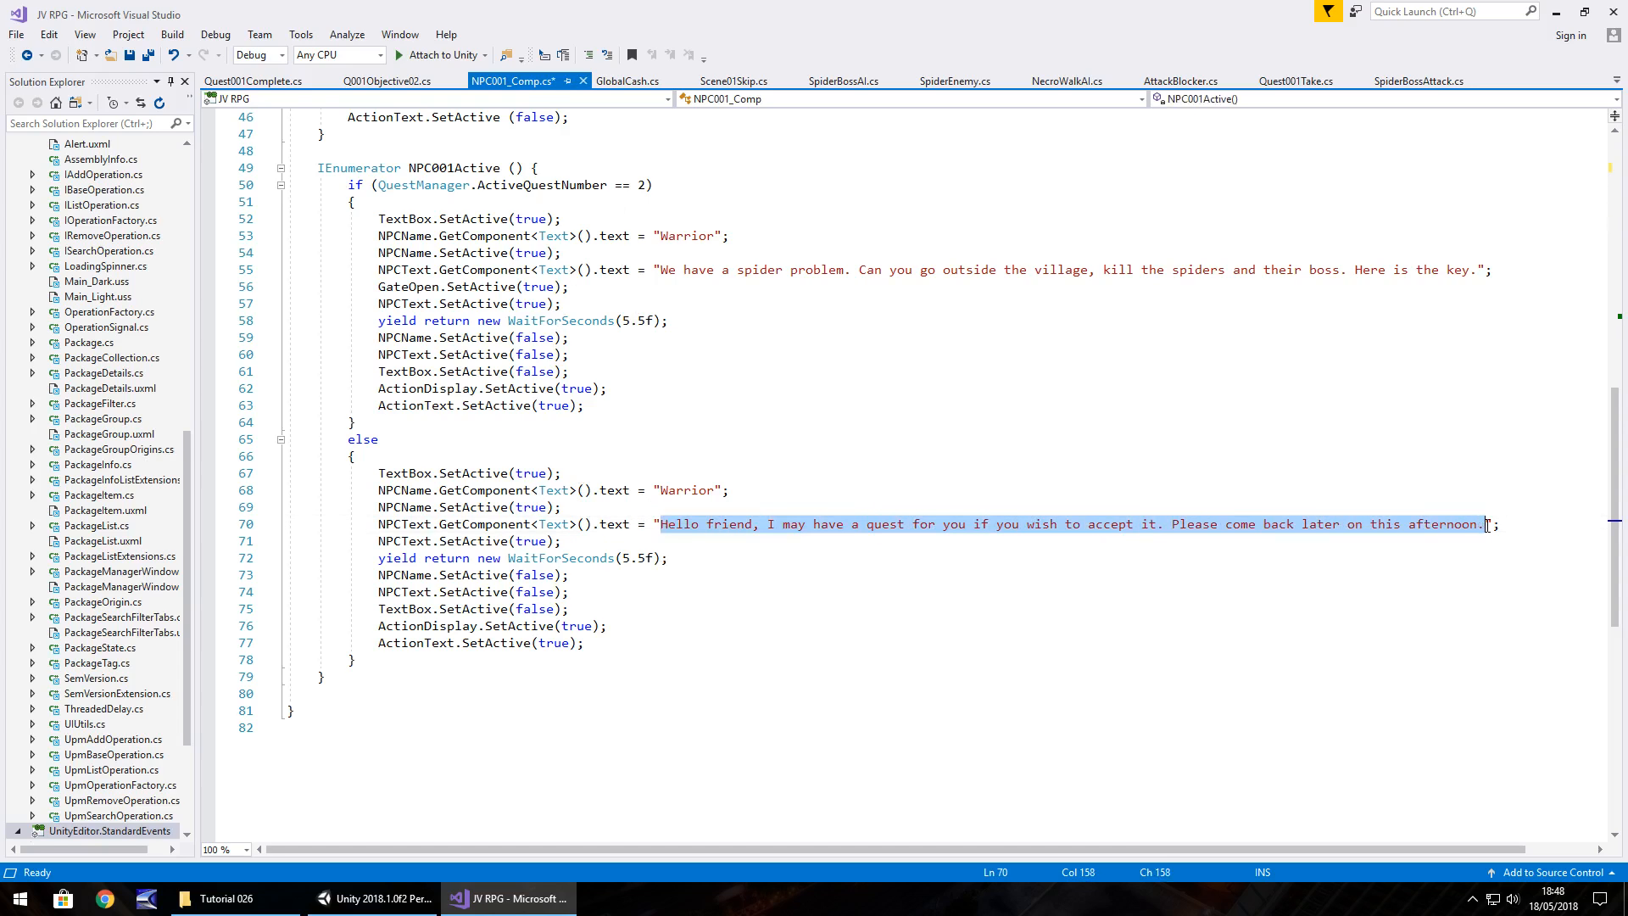
pyautogui.moveTo(1327, 481)
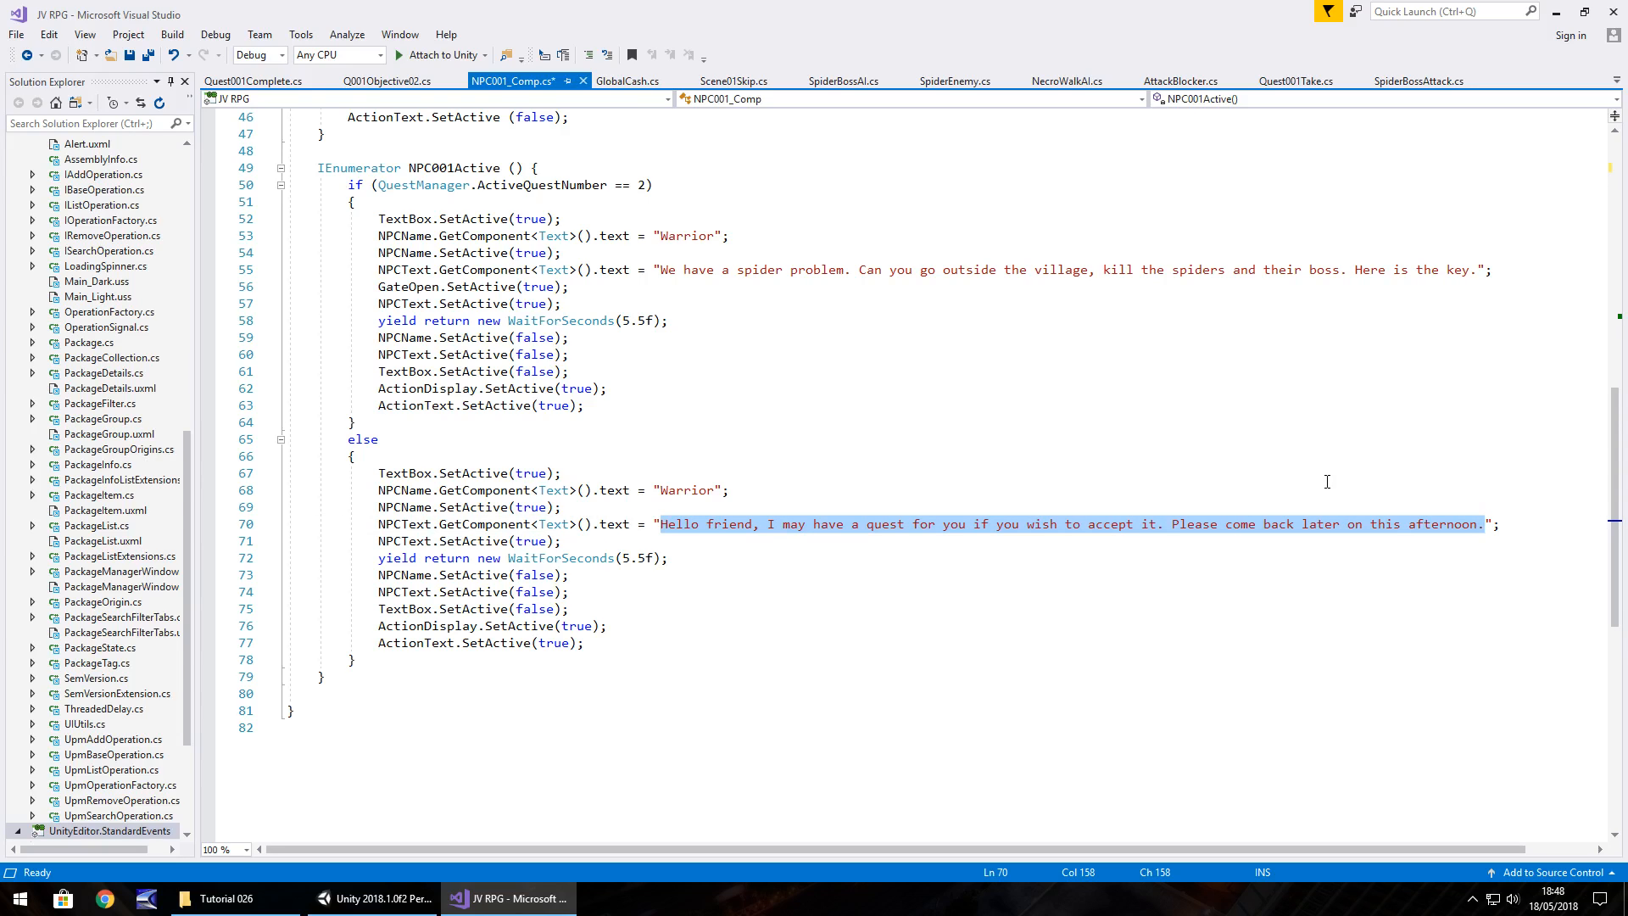
pyautogui.write('T')
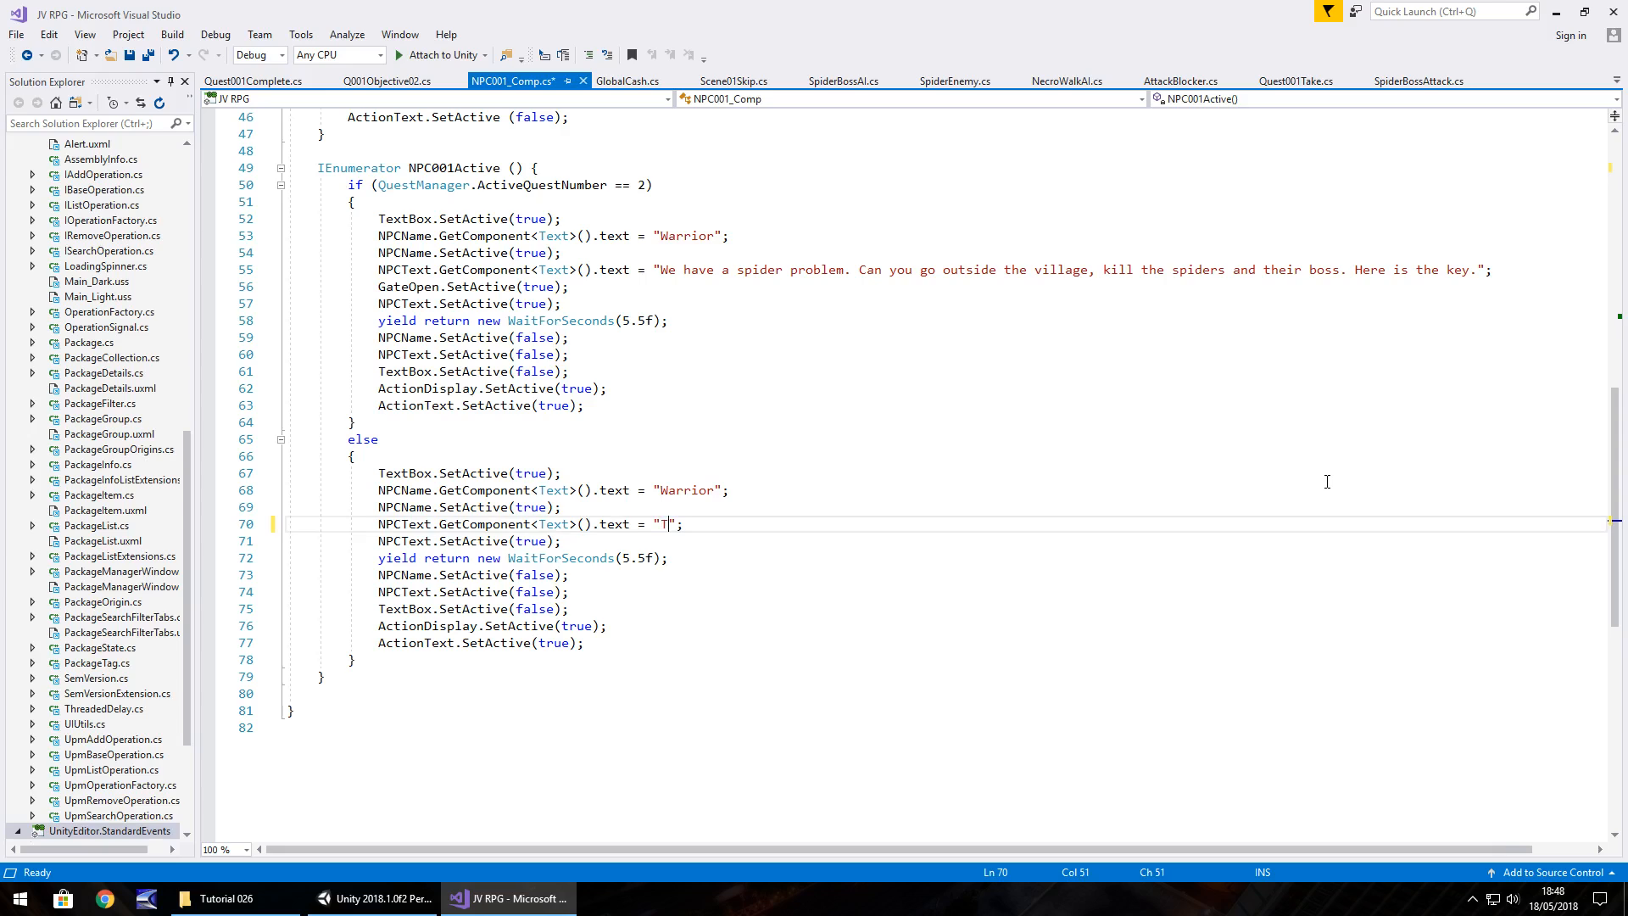
pyautogui.press('Backspace')
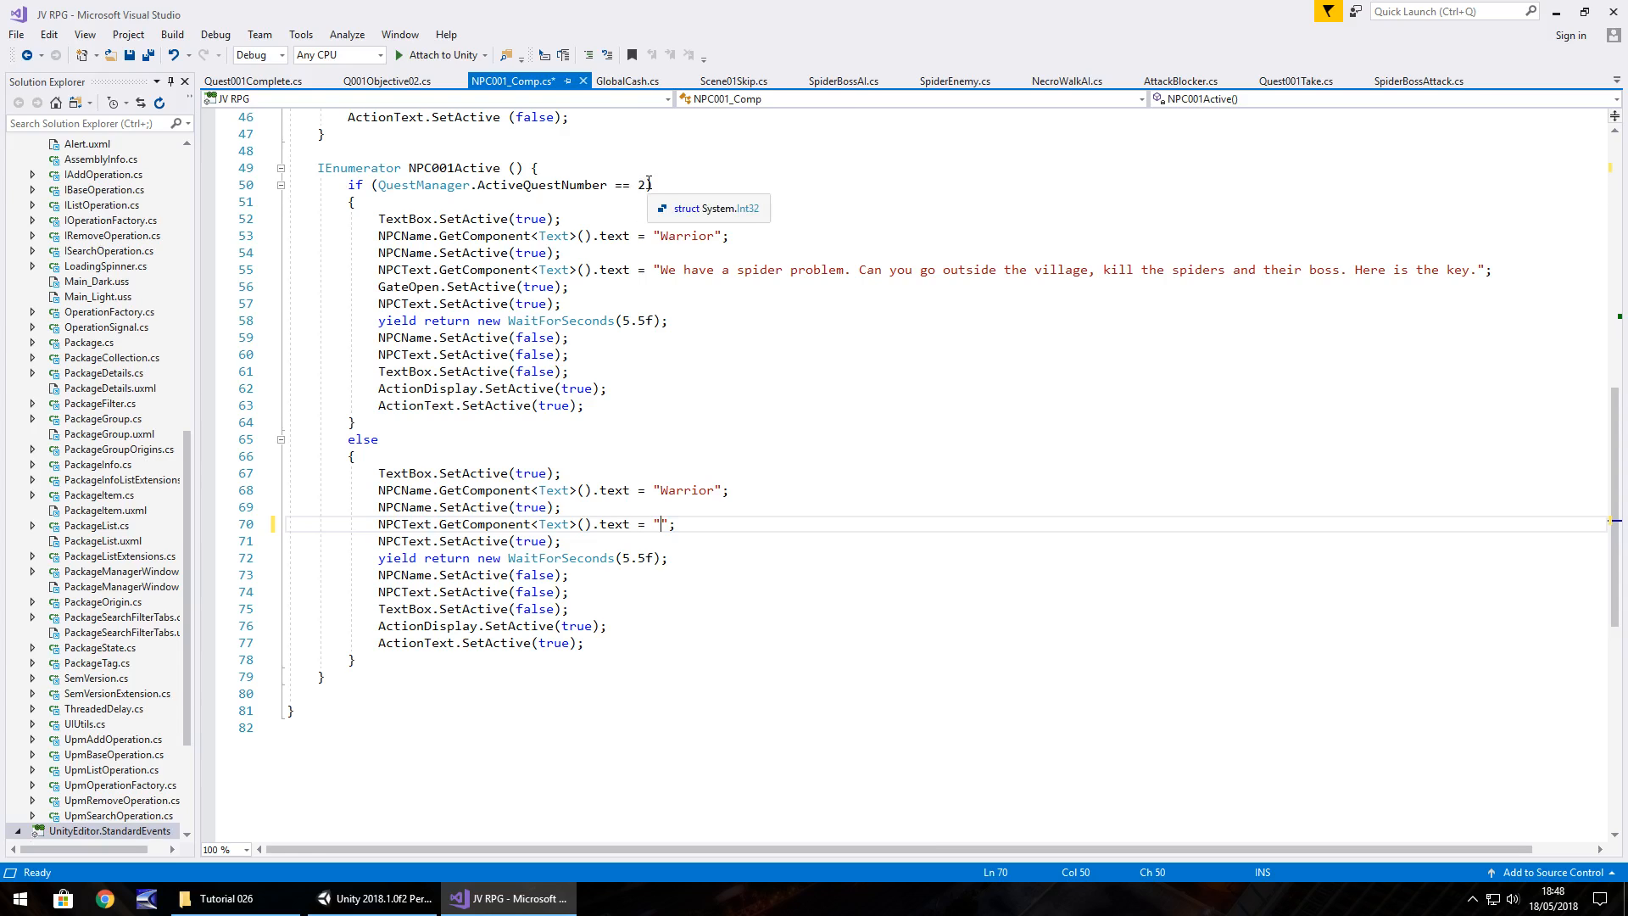
# Extend the quest check with && QuestManager.SubQuestNumber == 4 alongside ActiveQuestNumber 2.
pyautogui.click(650, 185)
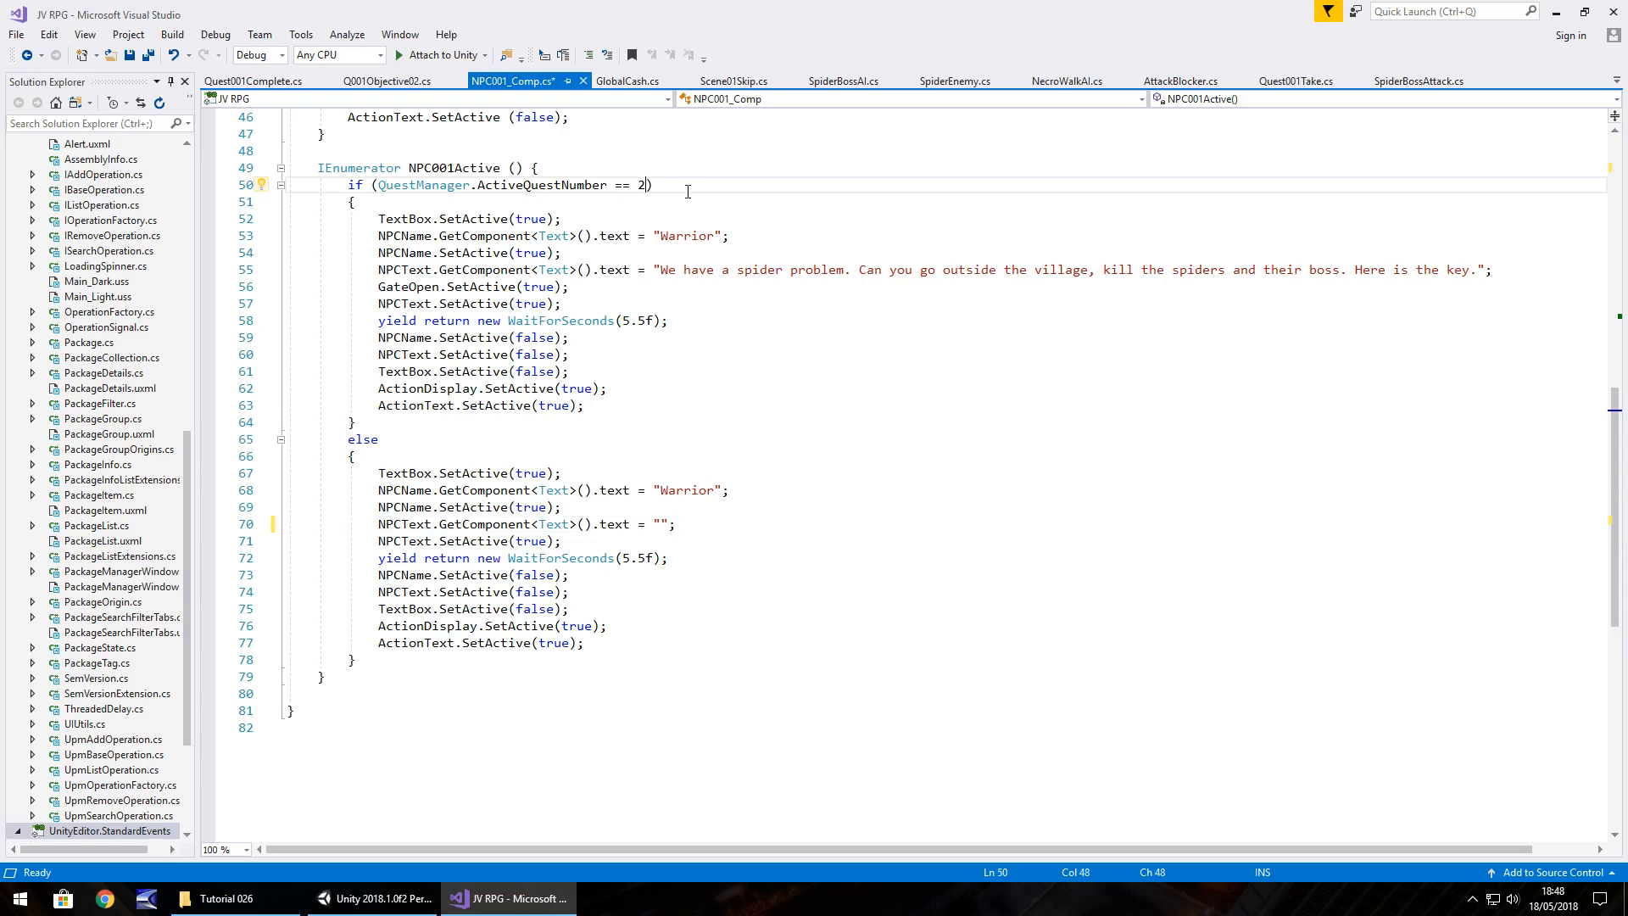
pyautogui.write('&&')
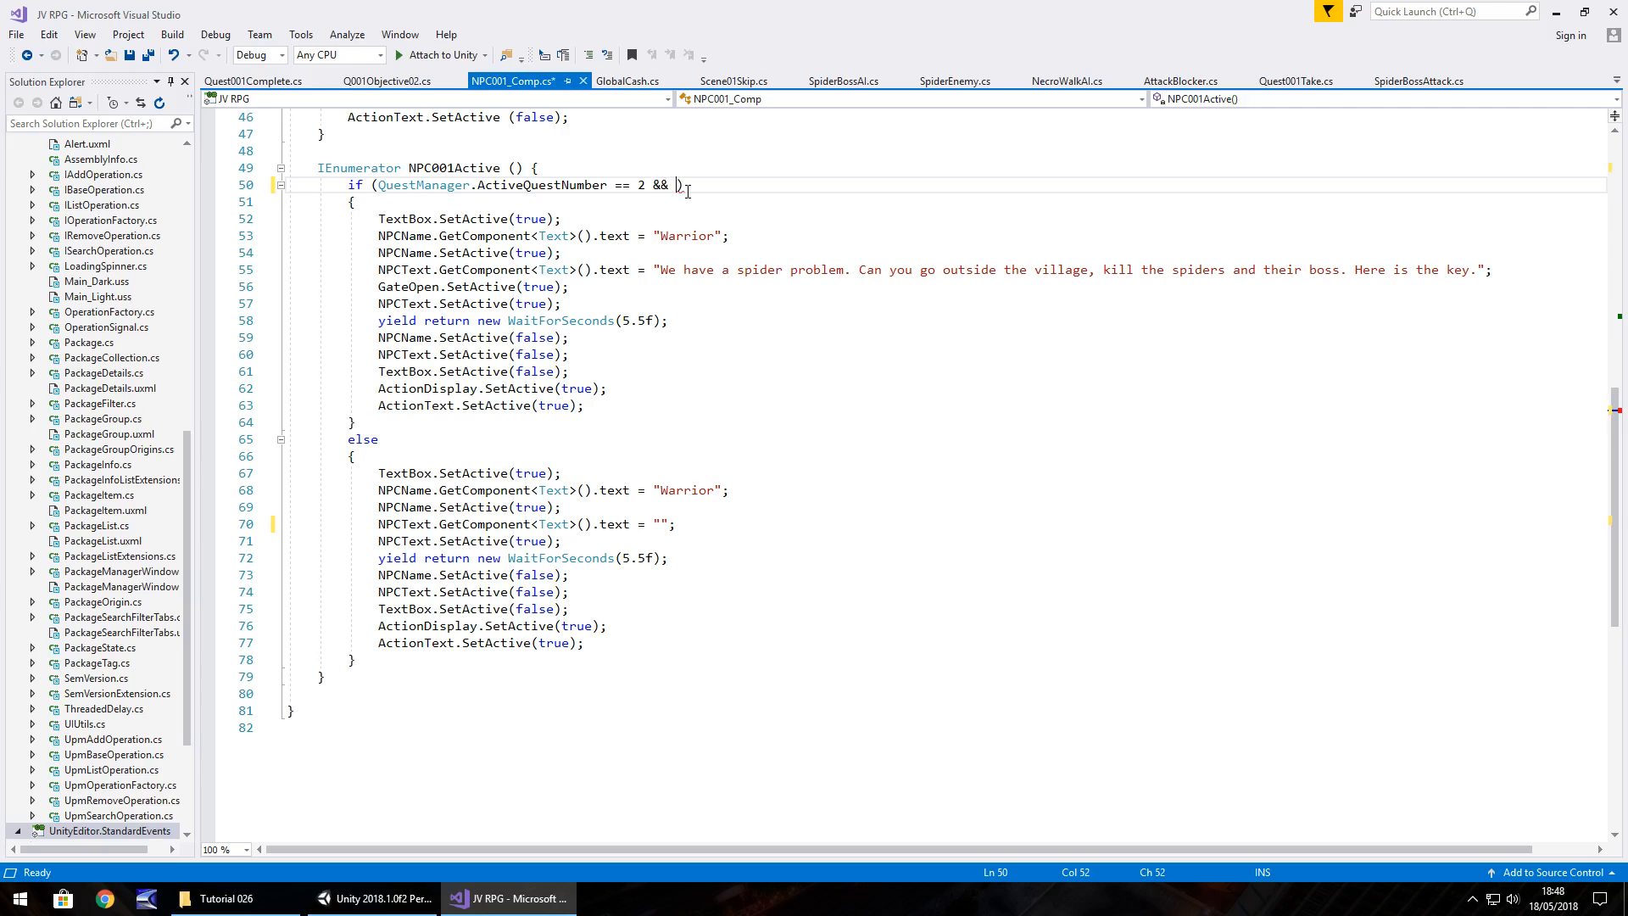
pyautogui.write('QuestMan')
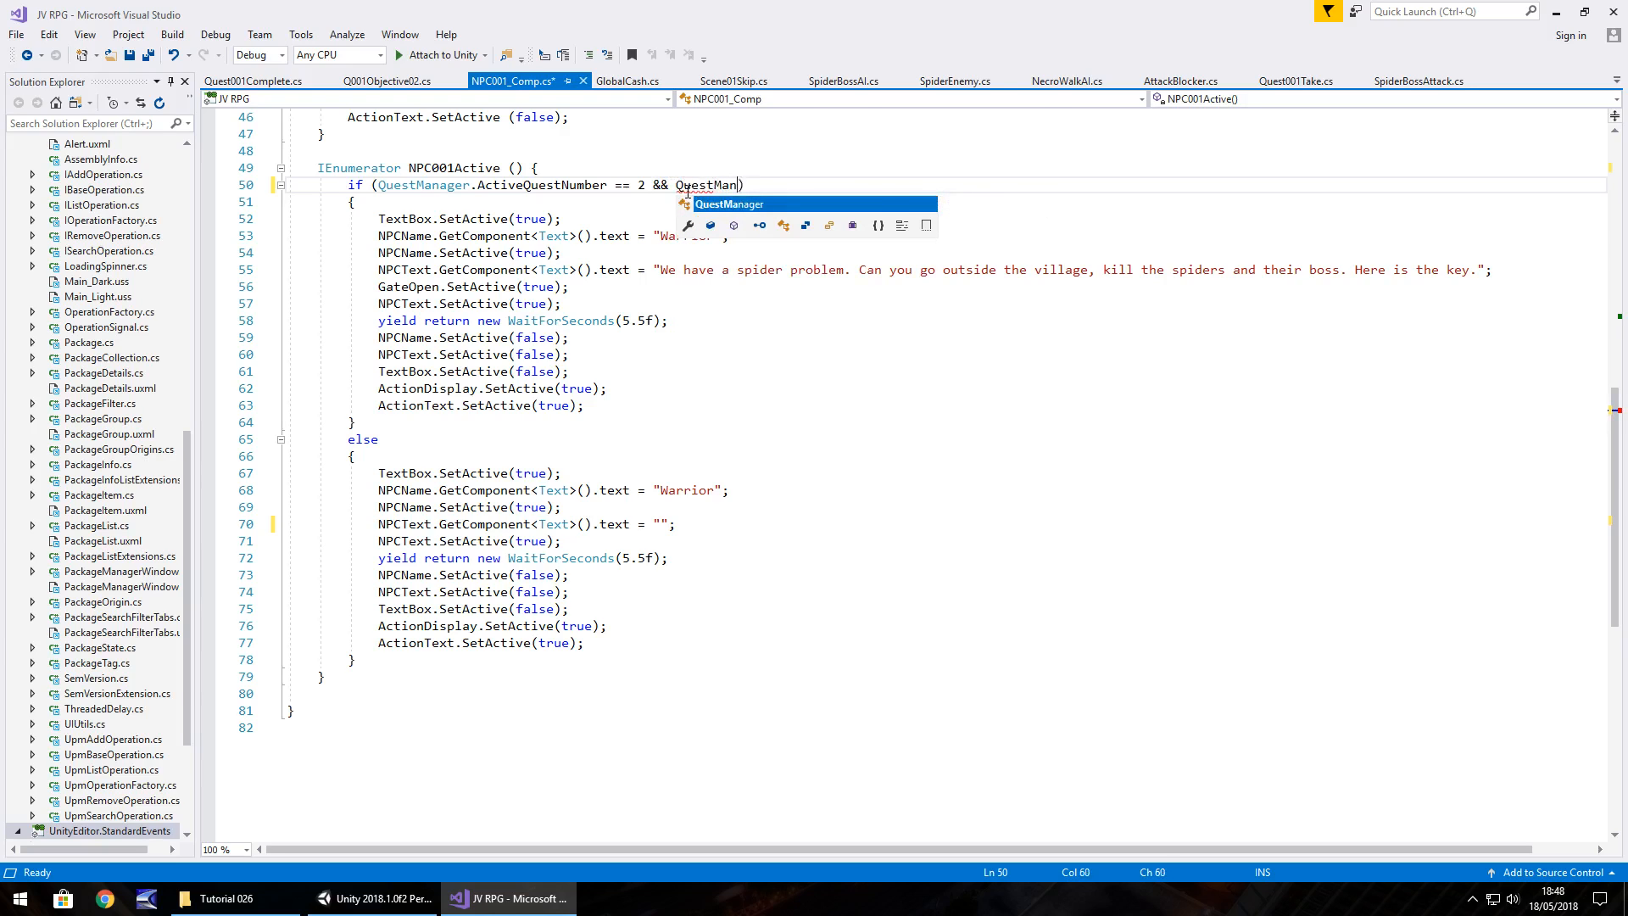
pyautogui.write('.')
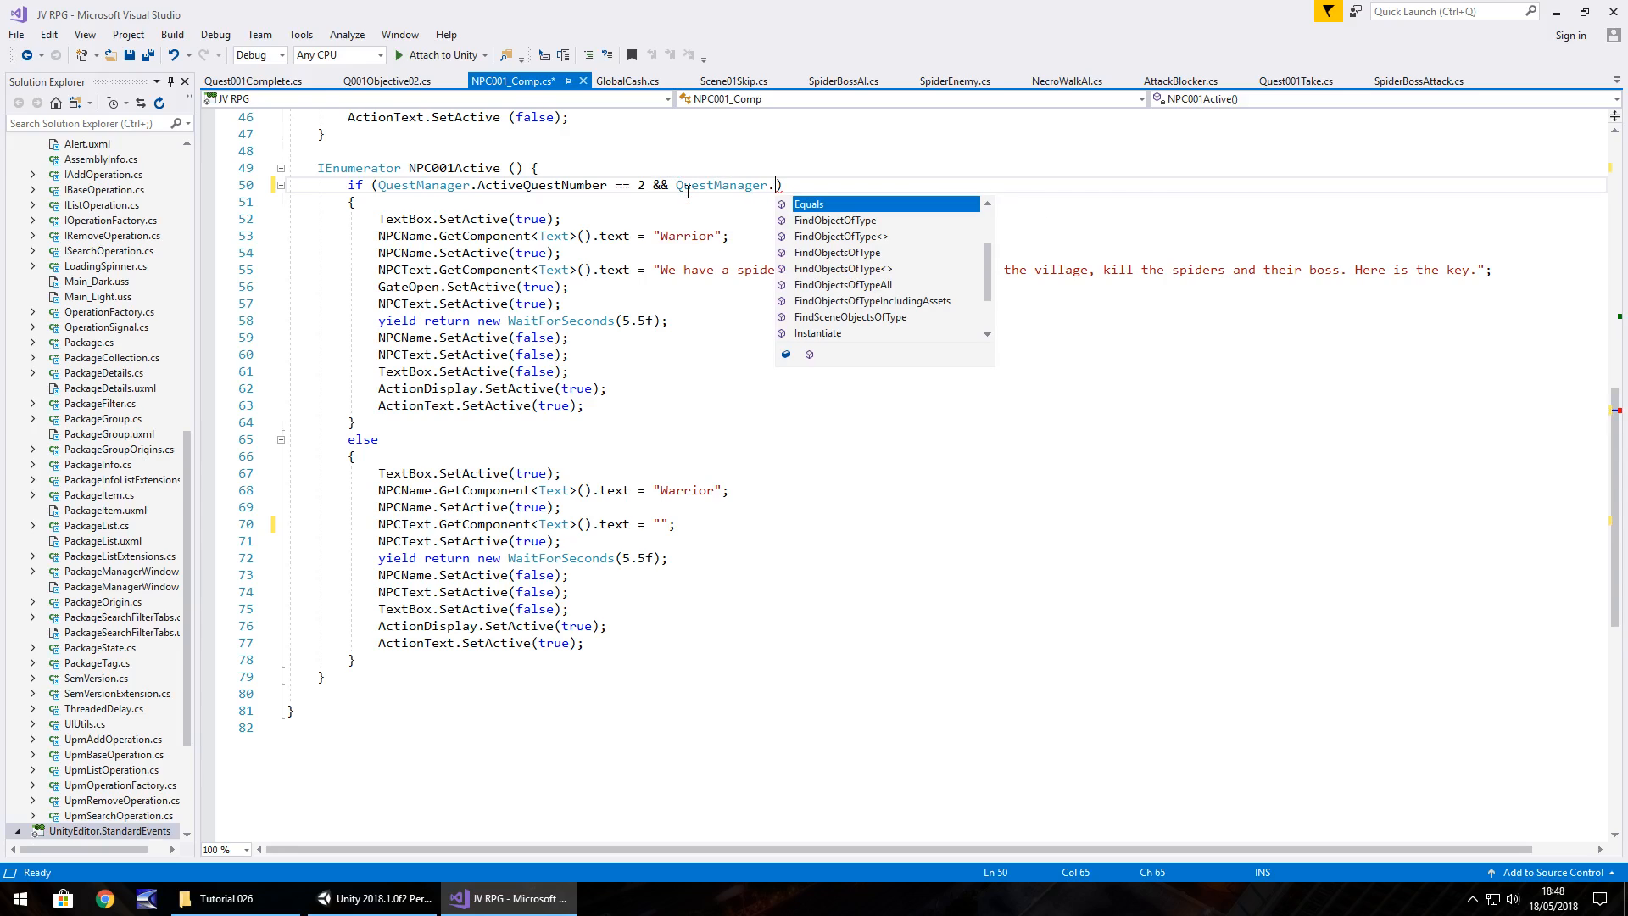
pyautogui.write('SubQuestNumber ==')
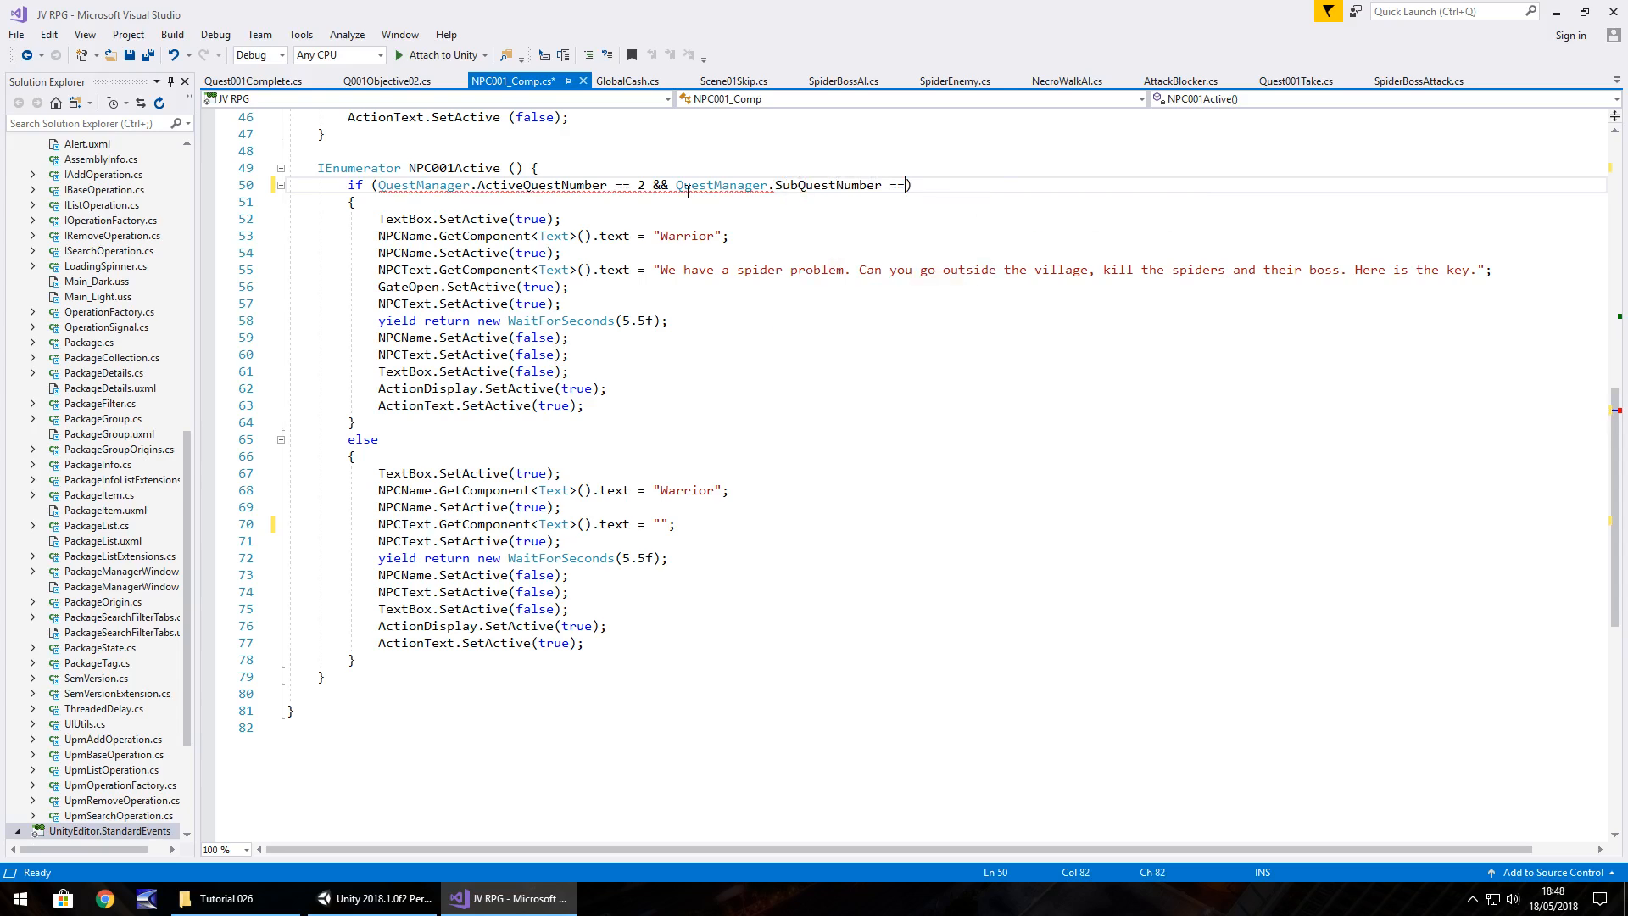
pyautogui.write('4')
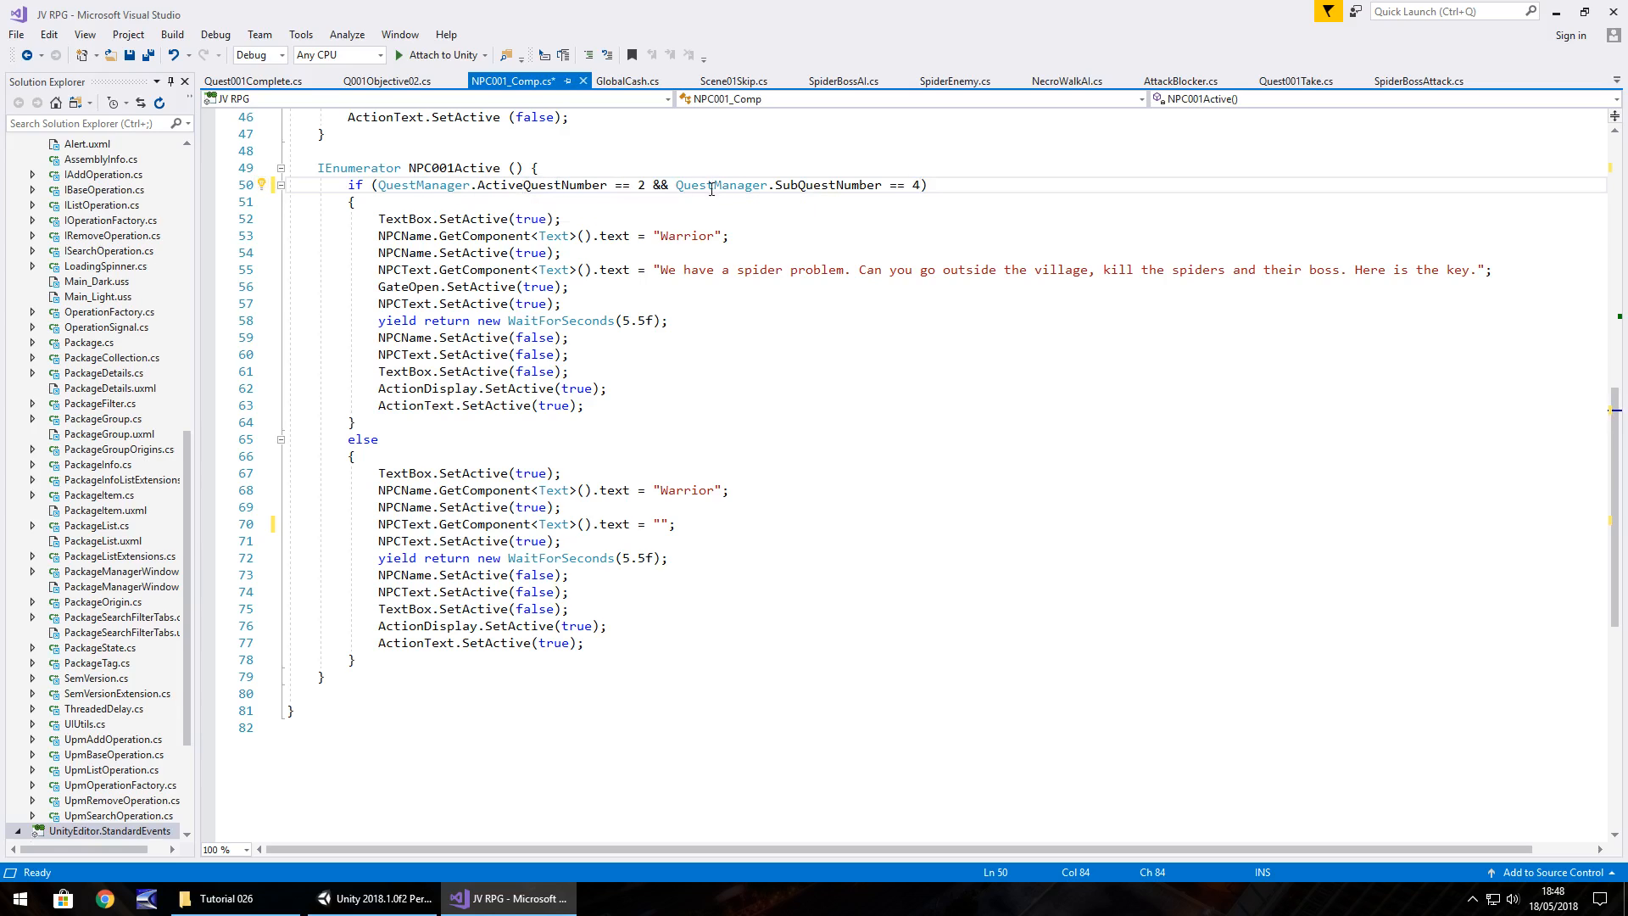
pyautogui.moveTo(922, 185)
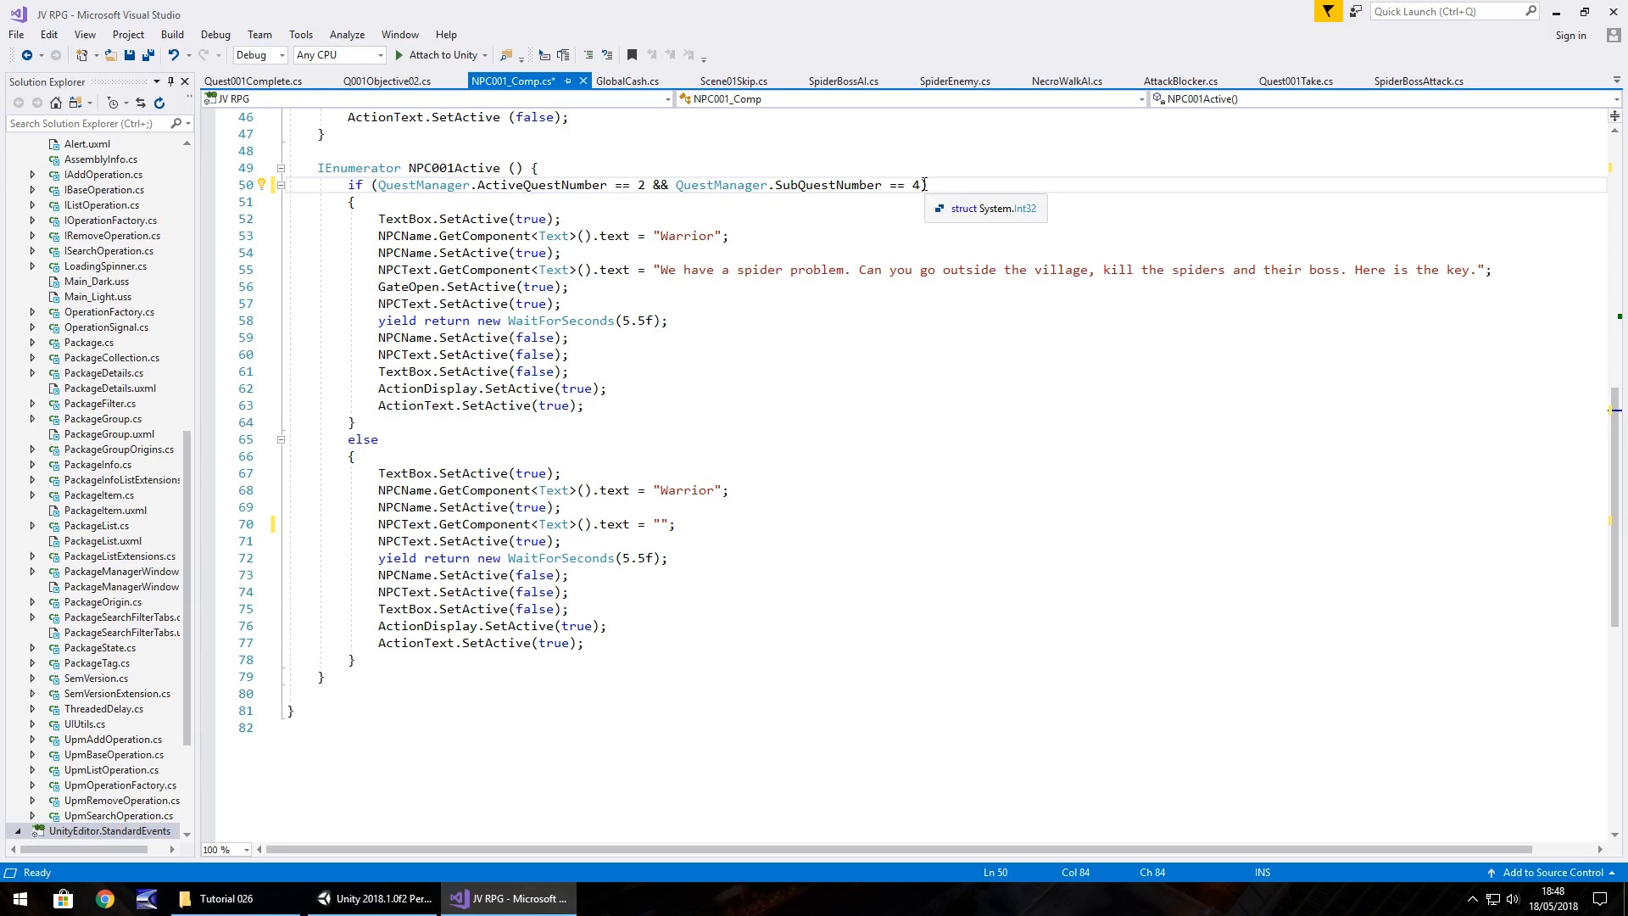
pyautogui.moveTo(665, 269)
pyautogui.write(')')
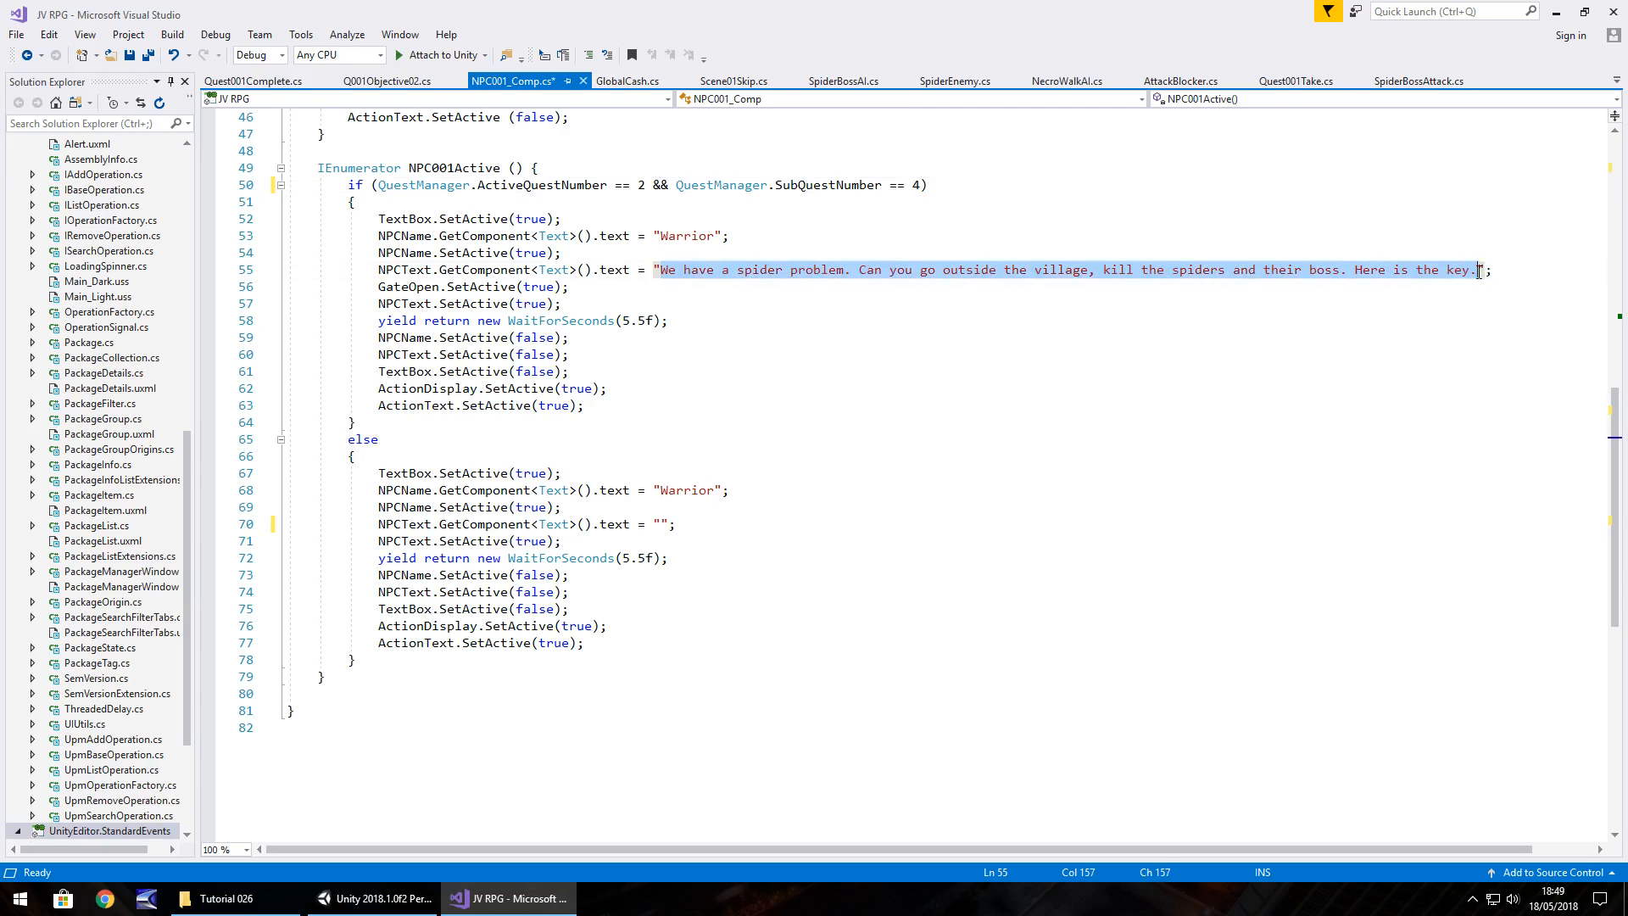
# Replace the spider-problem line with 'Thank you very much for your help. There is a cave outside the village…'.
pyautogui.write('Thjan.";')
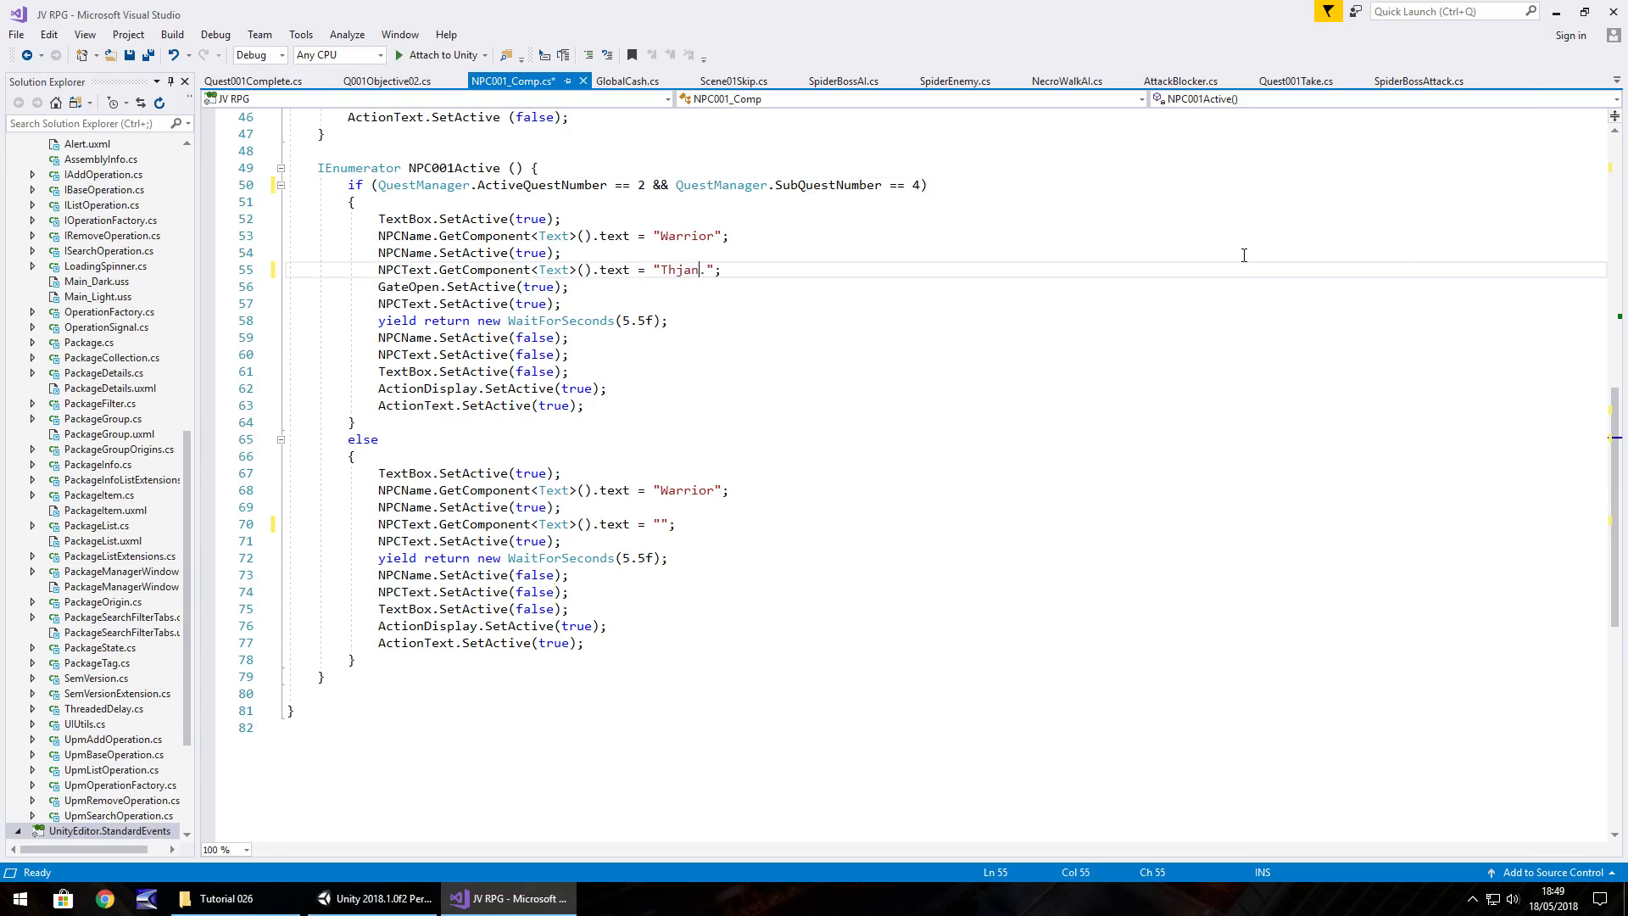
pyautogui.write('Thank')
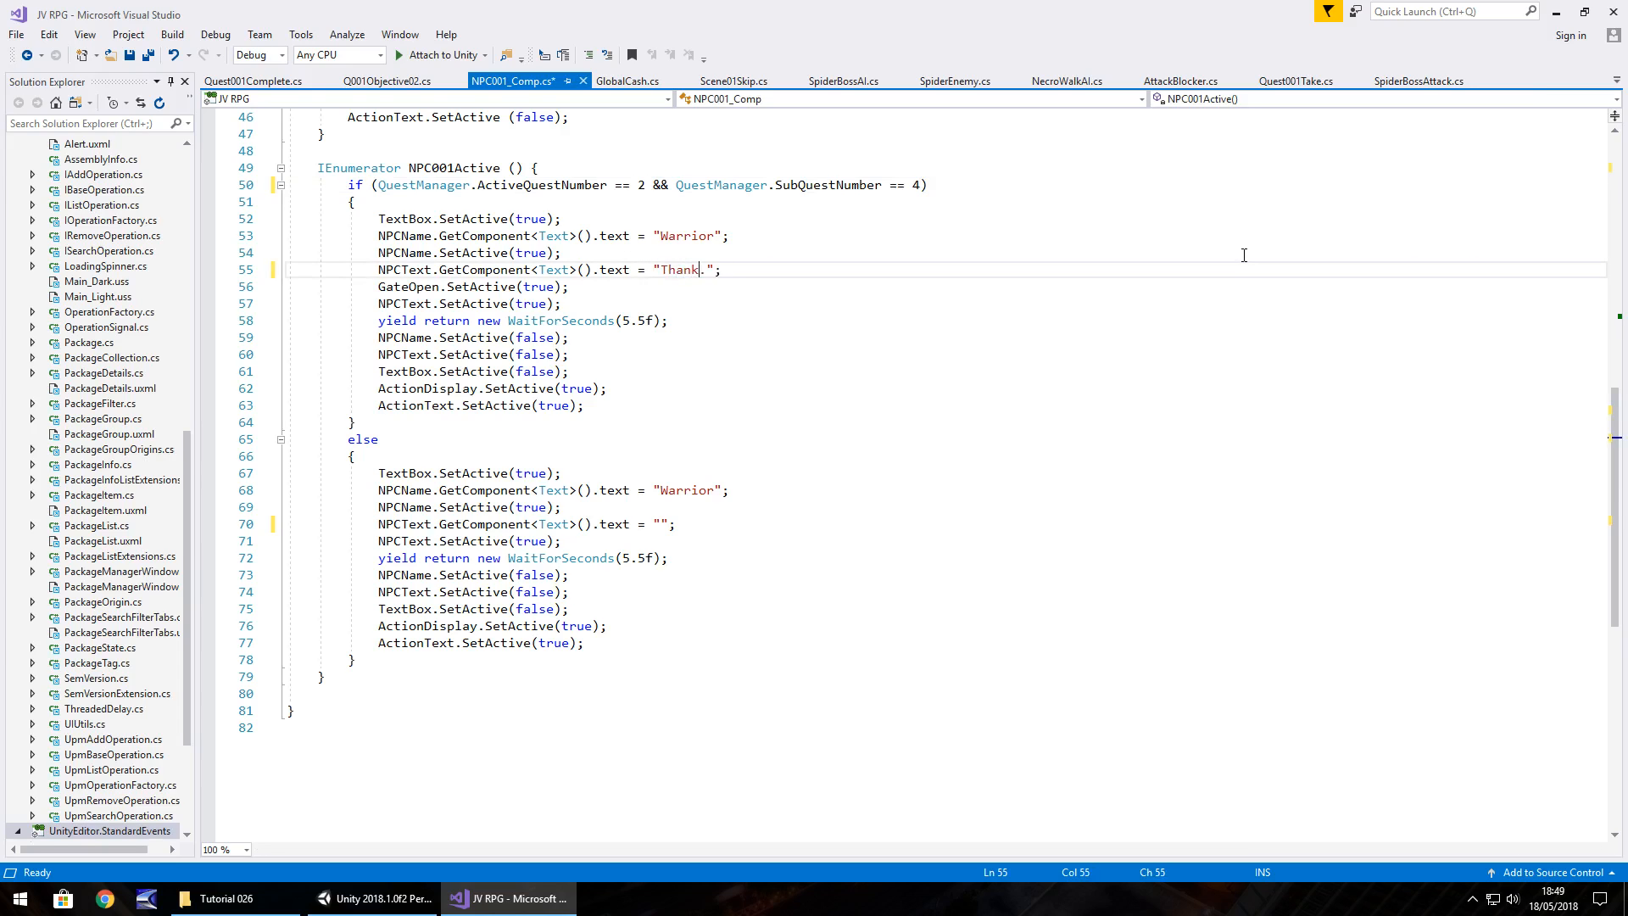
pyautogui.write('you veryu much')
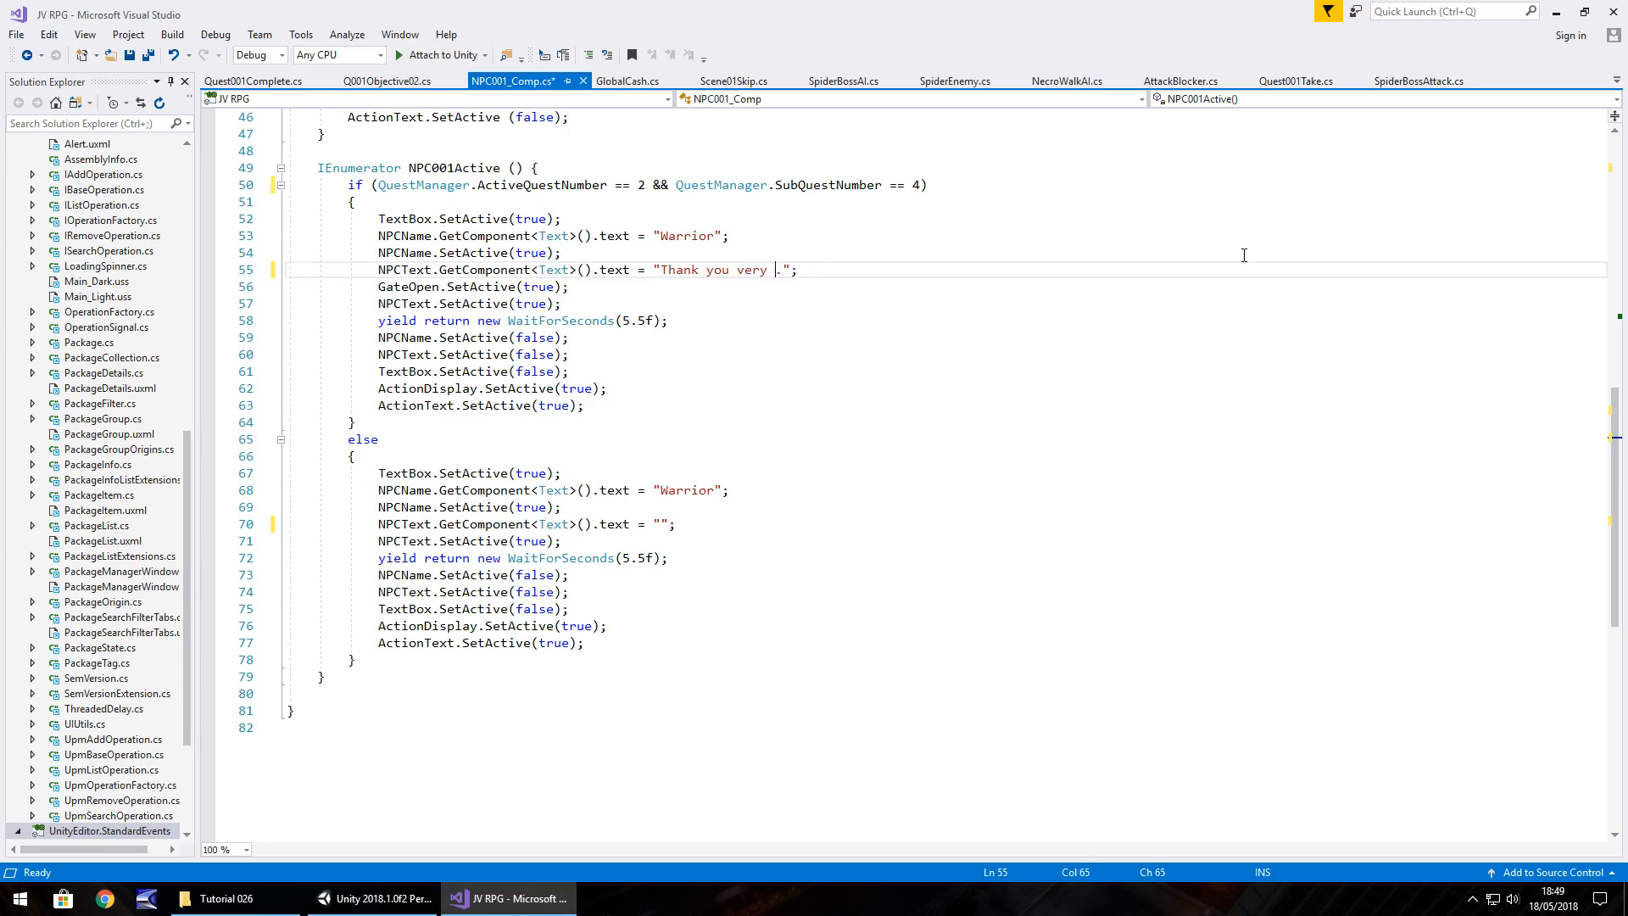
pyautogui.write('much for')
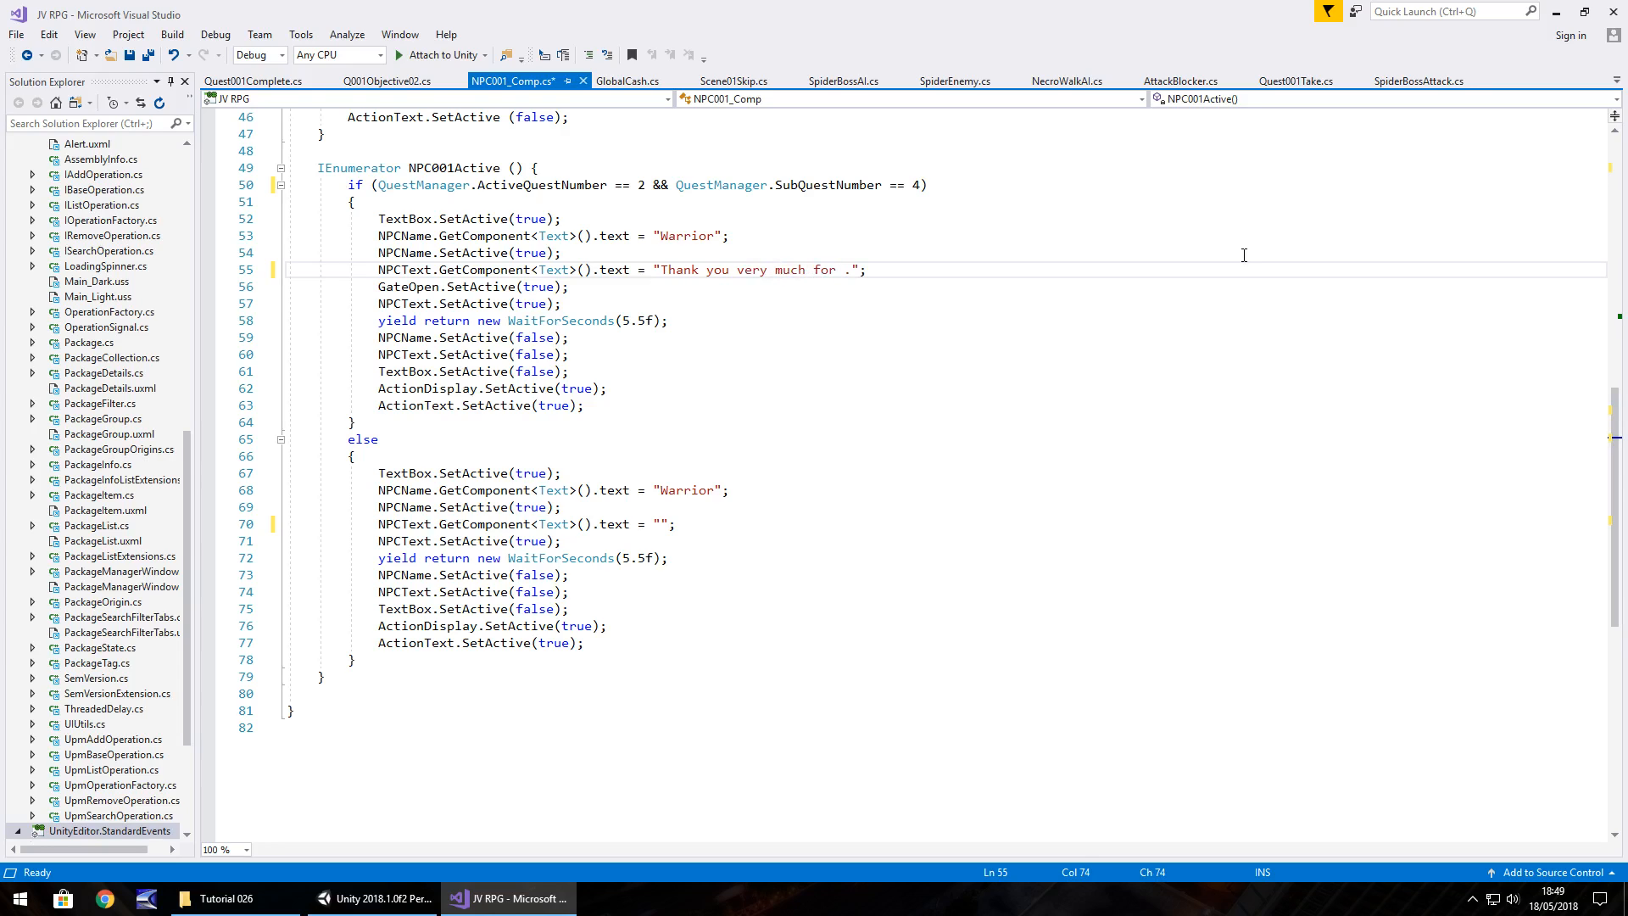
pyautogui.write('your help. T')
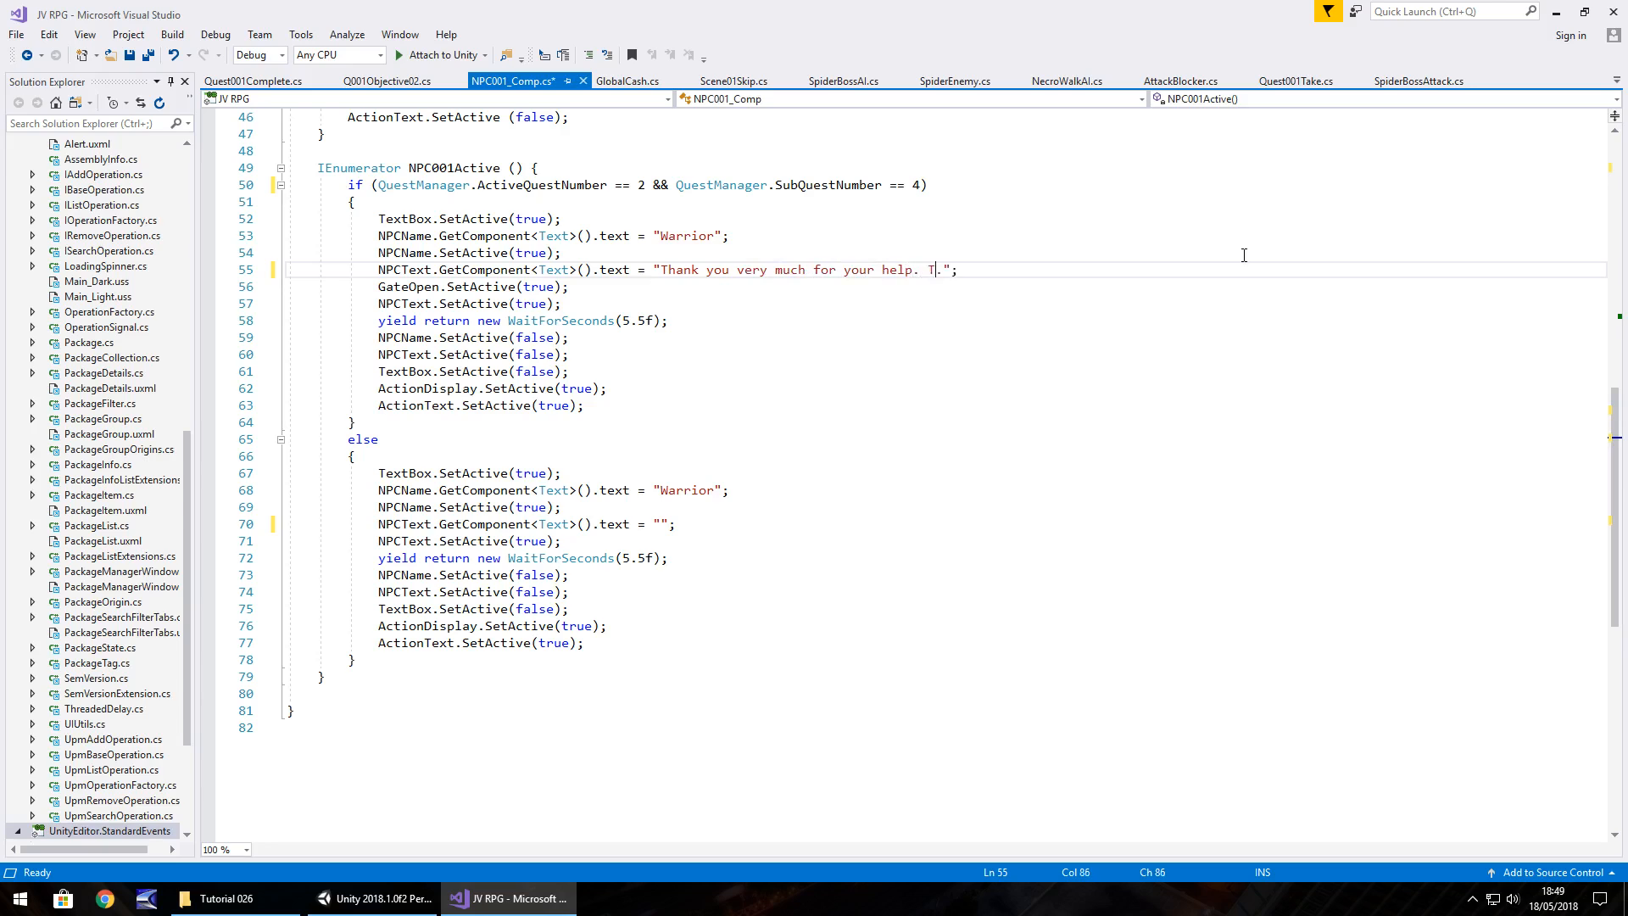
pyautogui.write('here is a cav.')
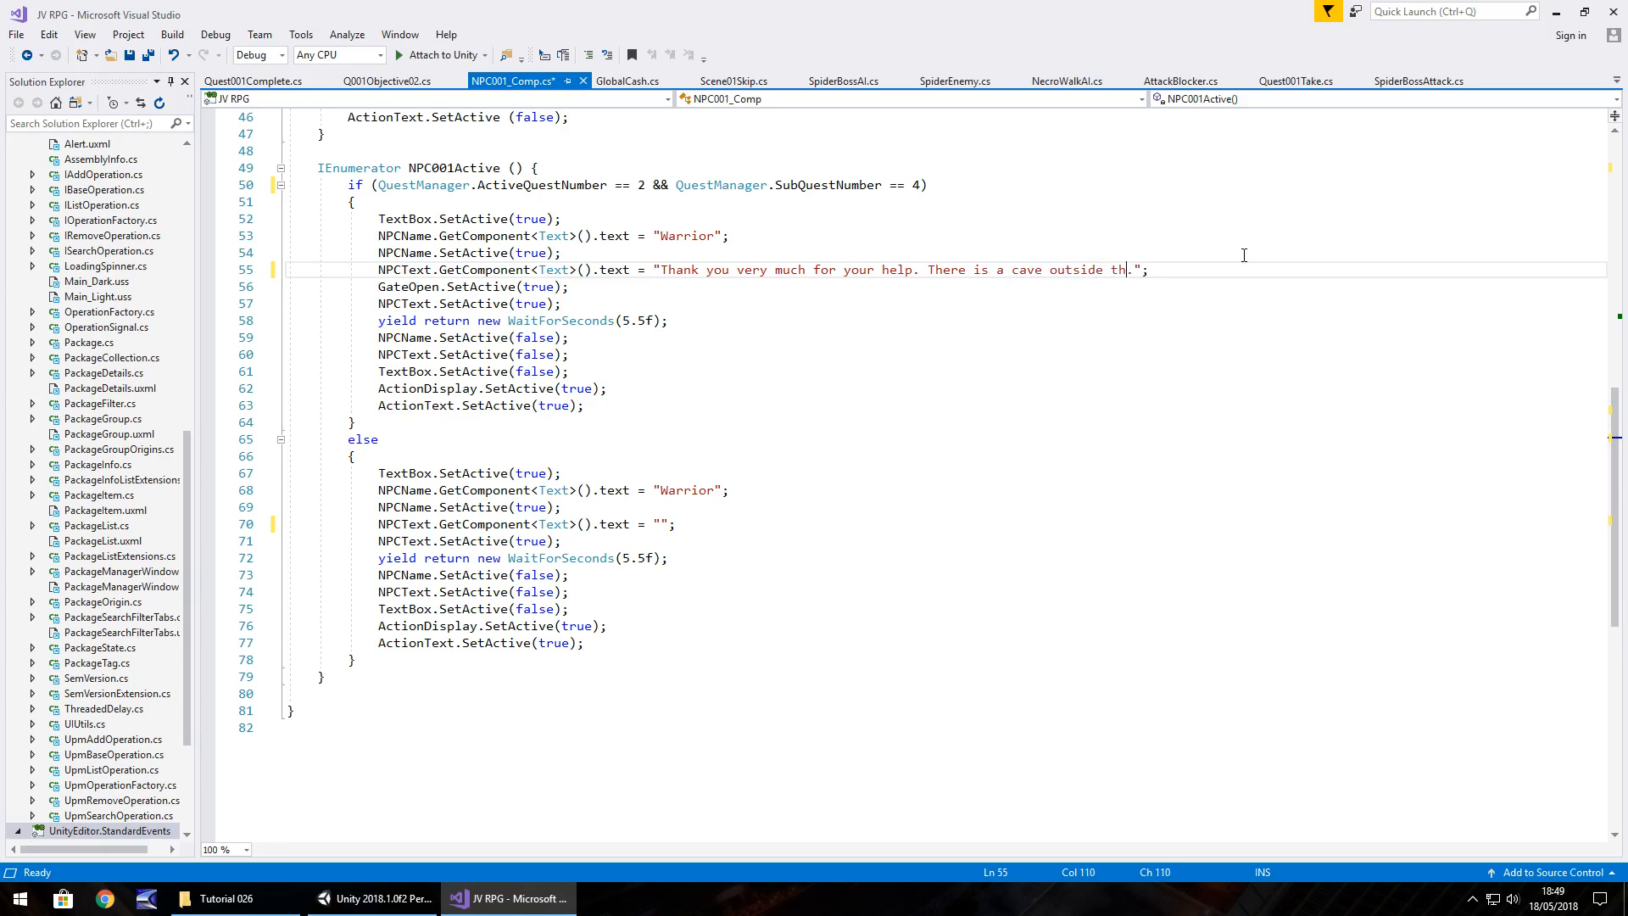
pyautogui.write('e villalge, please go explore')
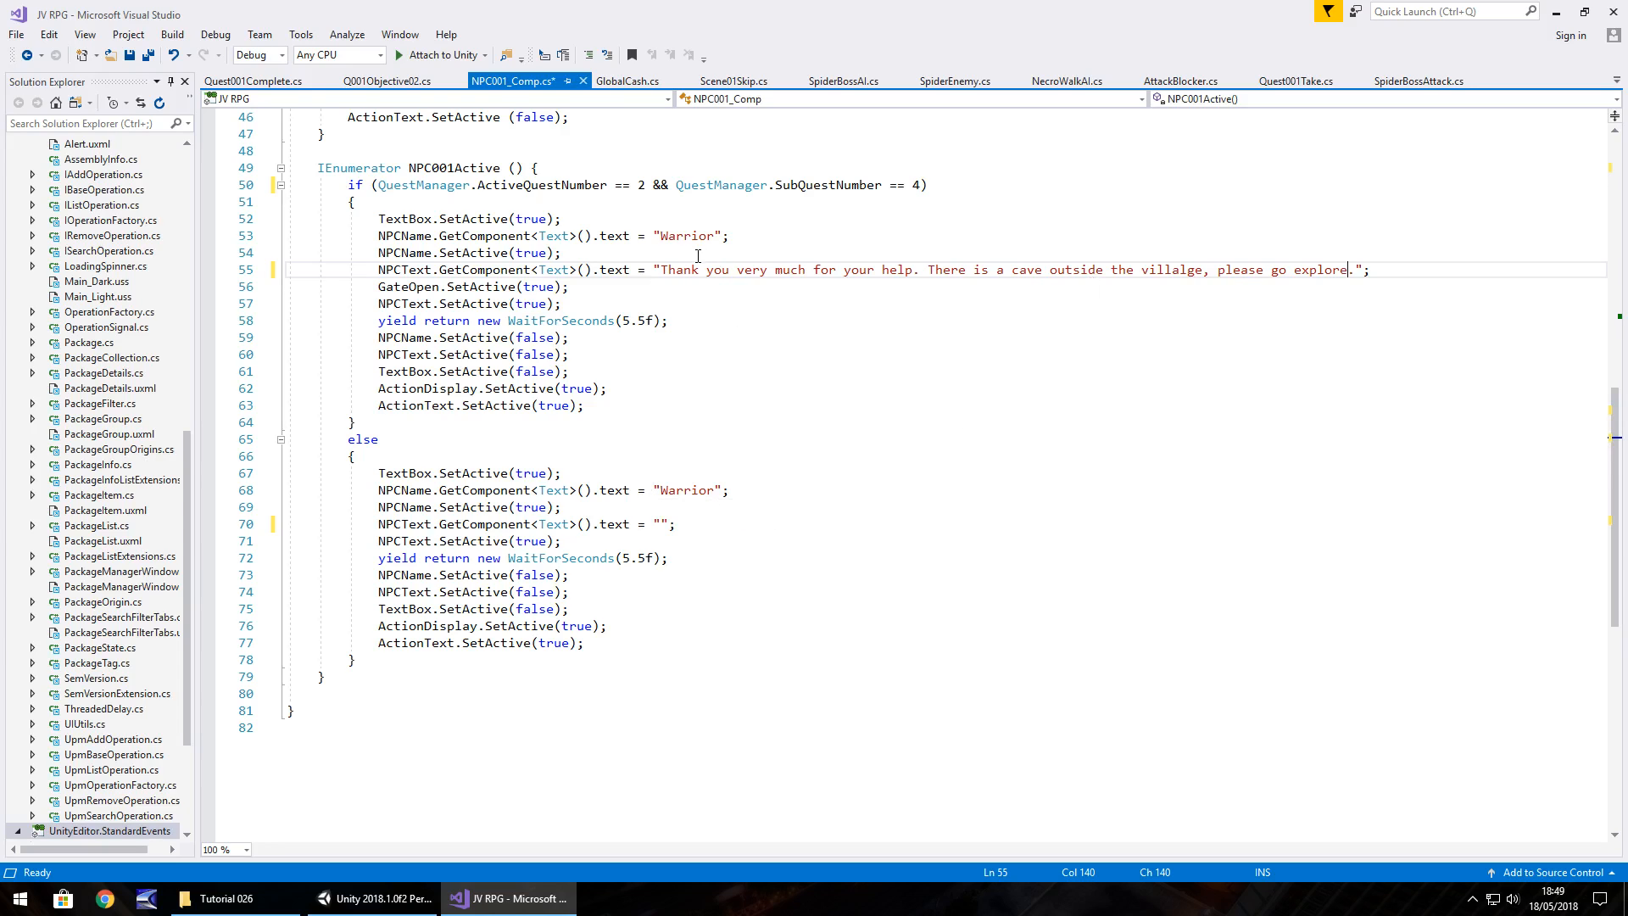
pyautogui.moveTo(472, 336)
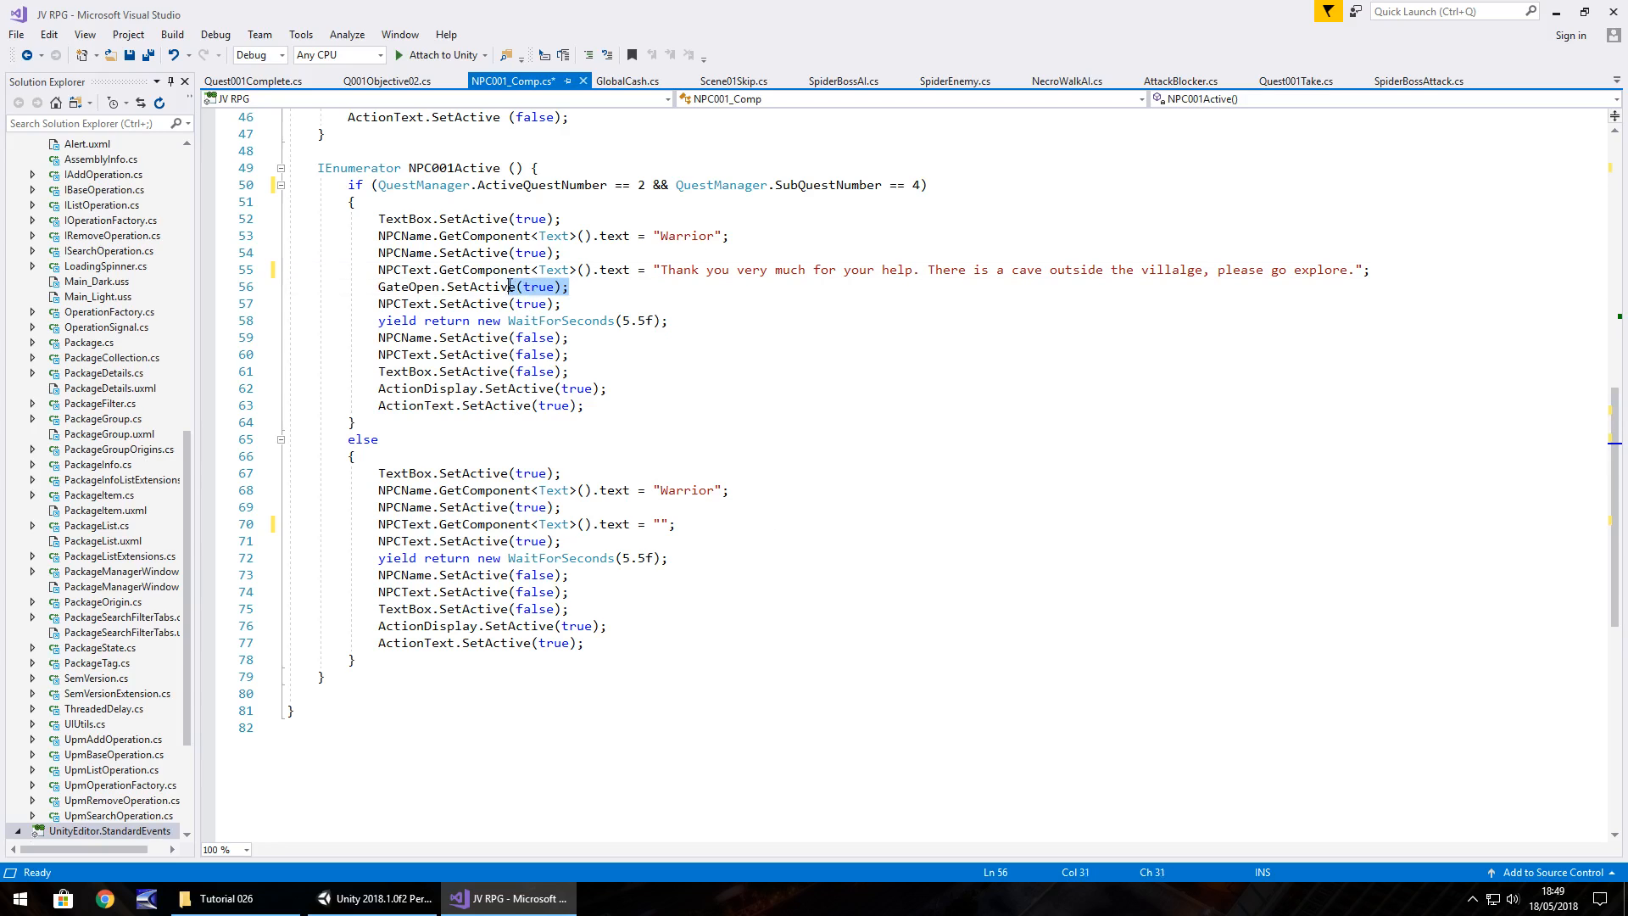
# Replace the gate-opening statement with a '//cave object set here' placeholder comment.
pyautogui.press('Delete')
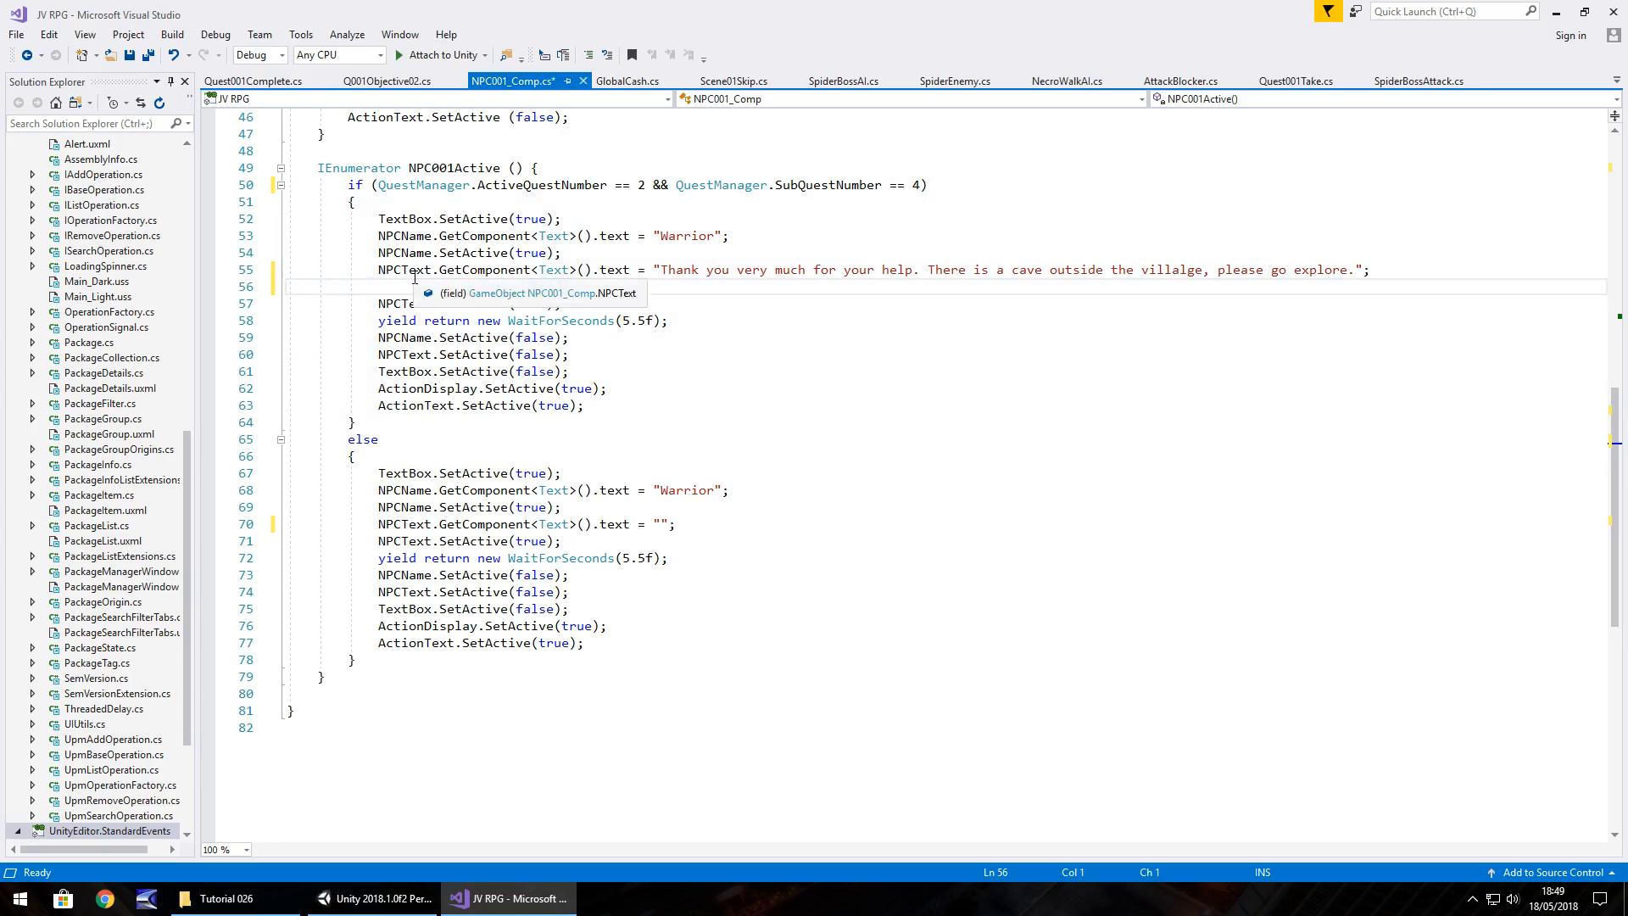
pyautogui.write('//')
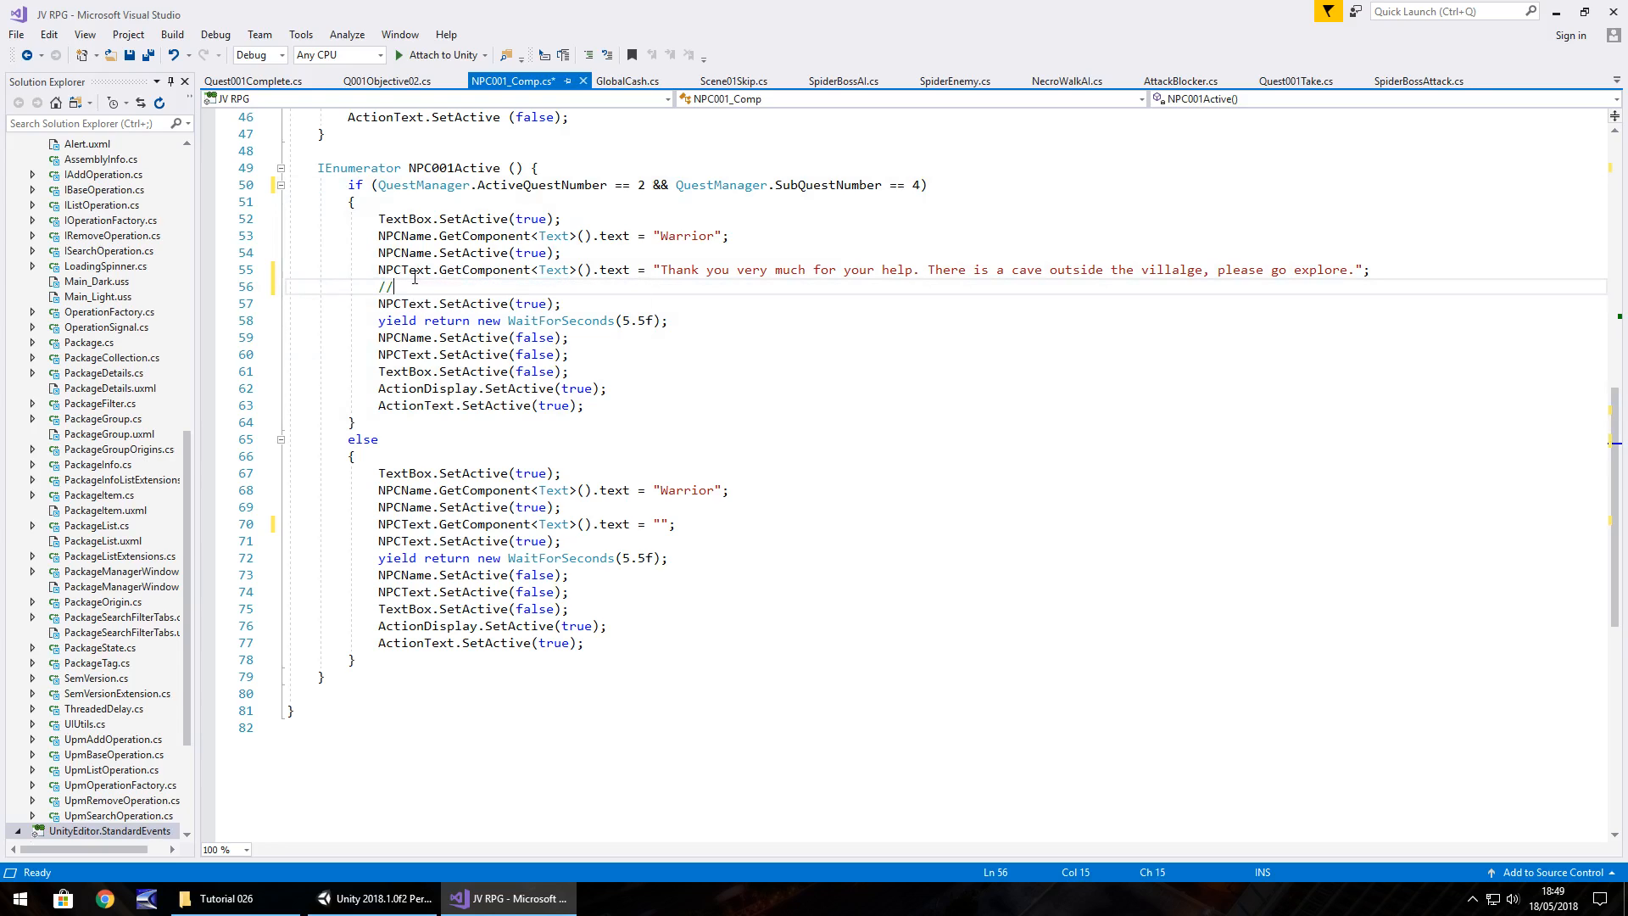
pyautogui.write('cave')
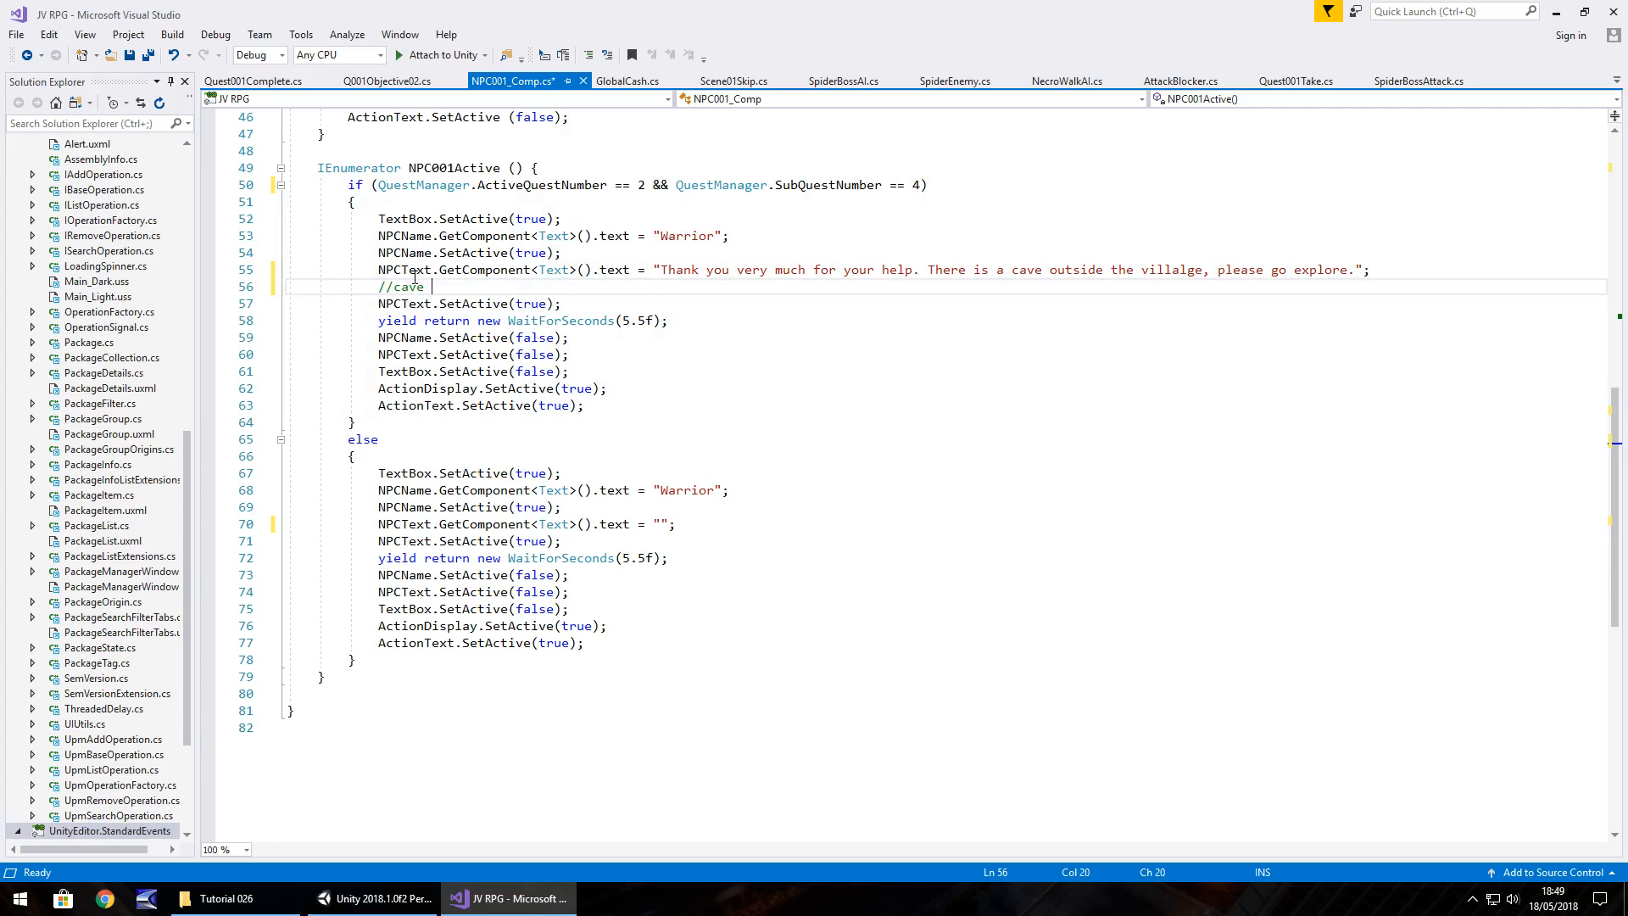
pyautogui.write('object set here')
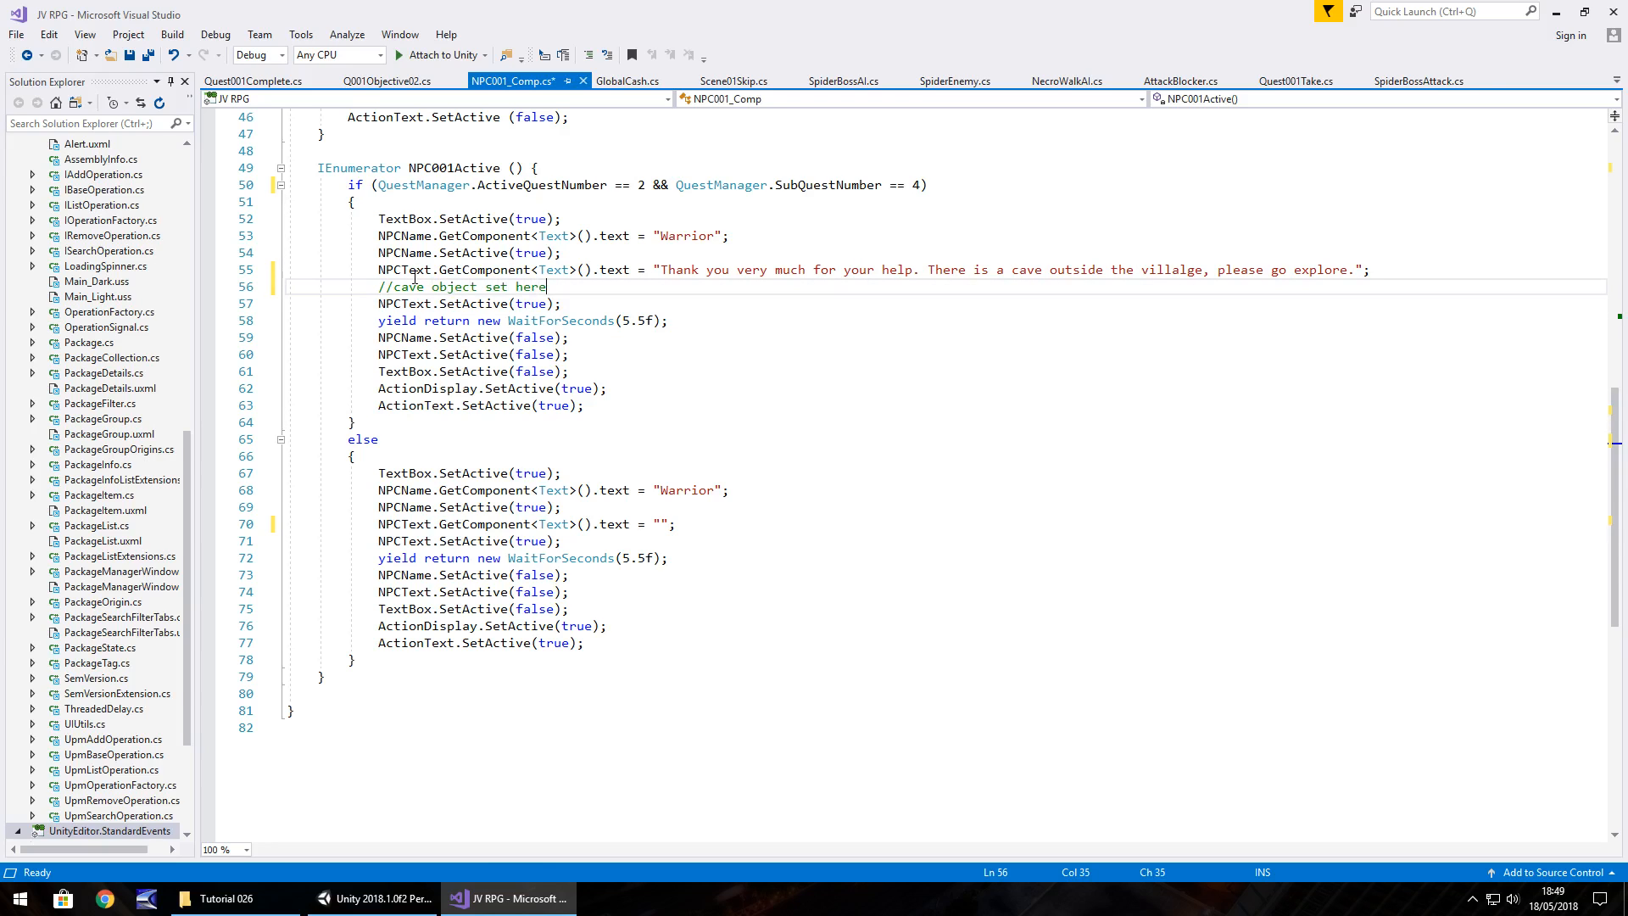
pyautogui.scroll(3)
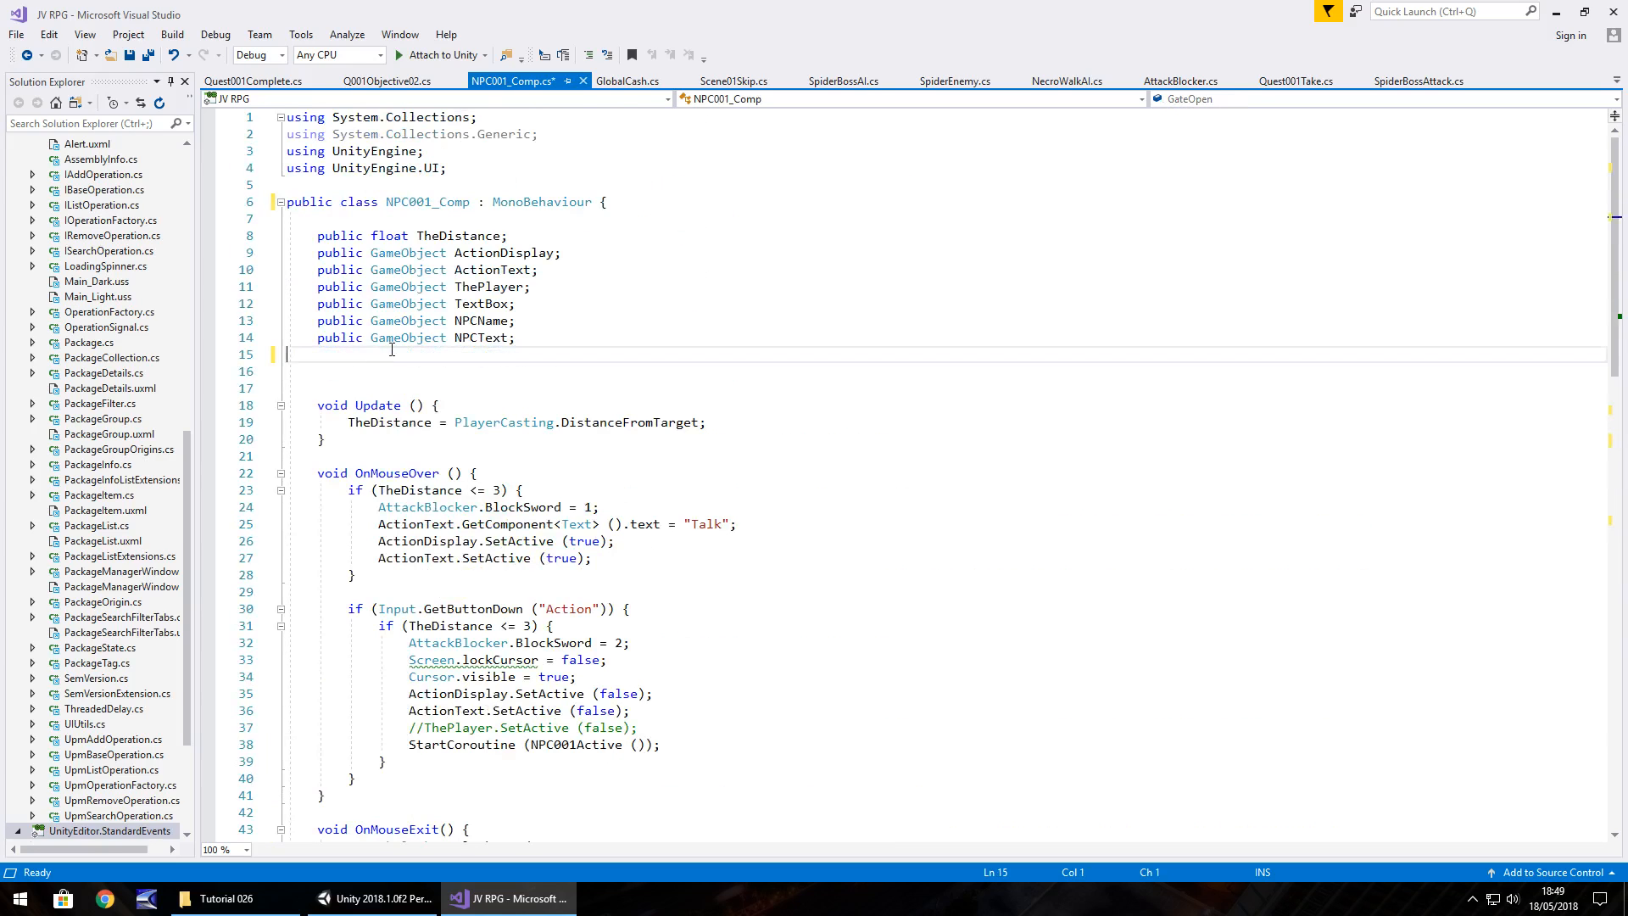
pyautogui.scroll(-3)
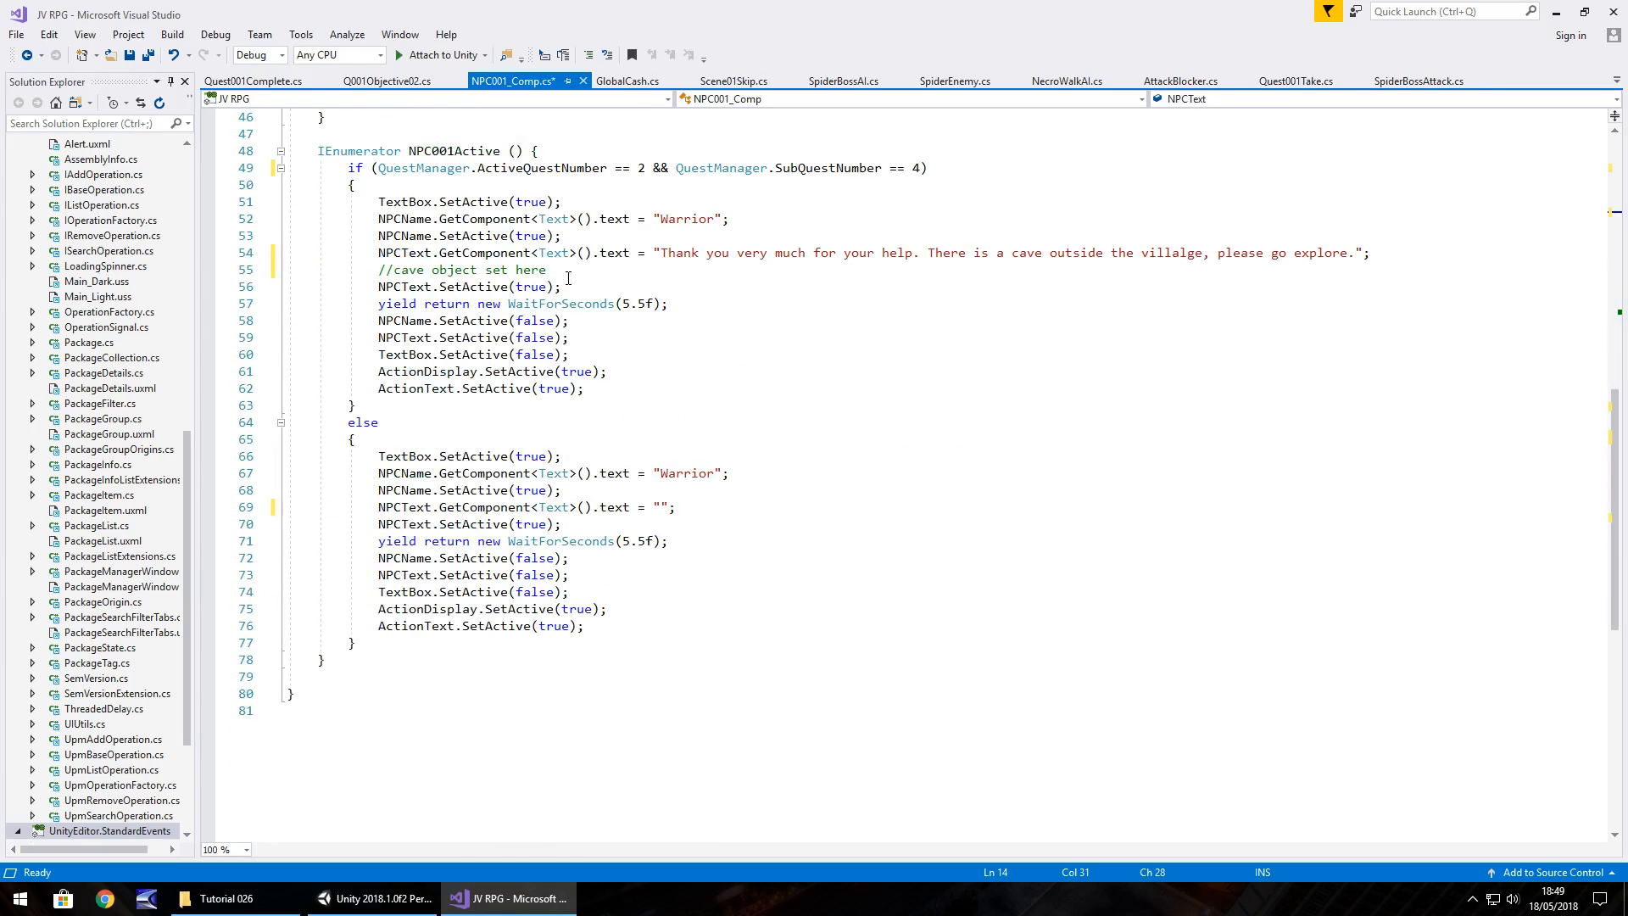
pyautogui.moveTo(493, 218)
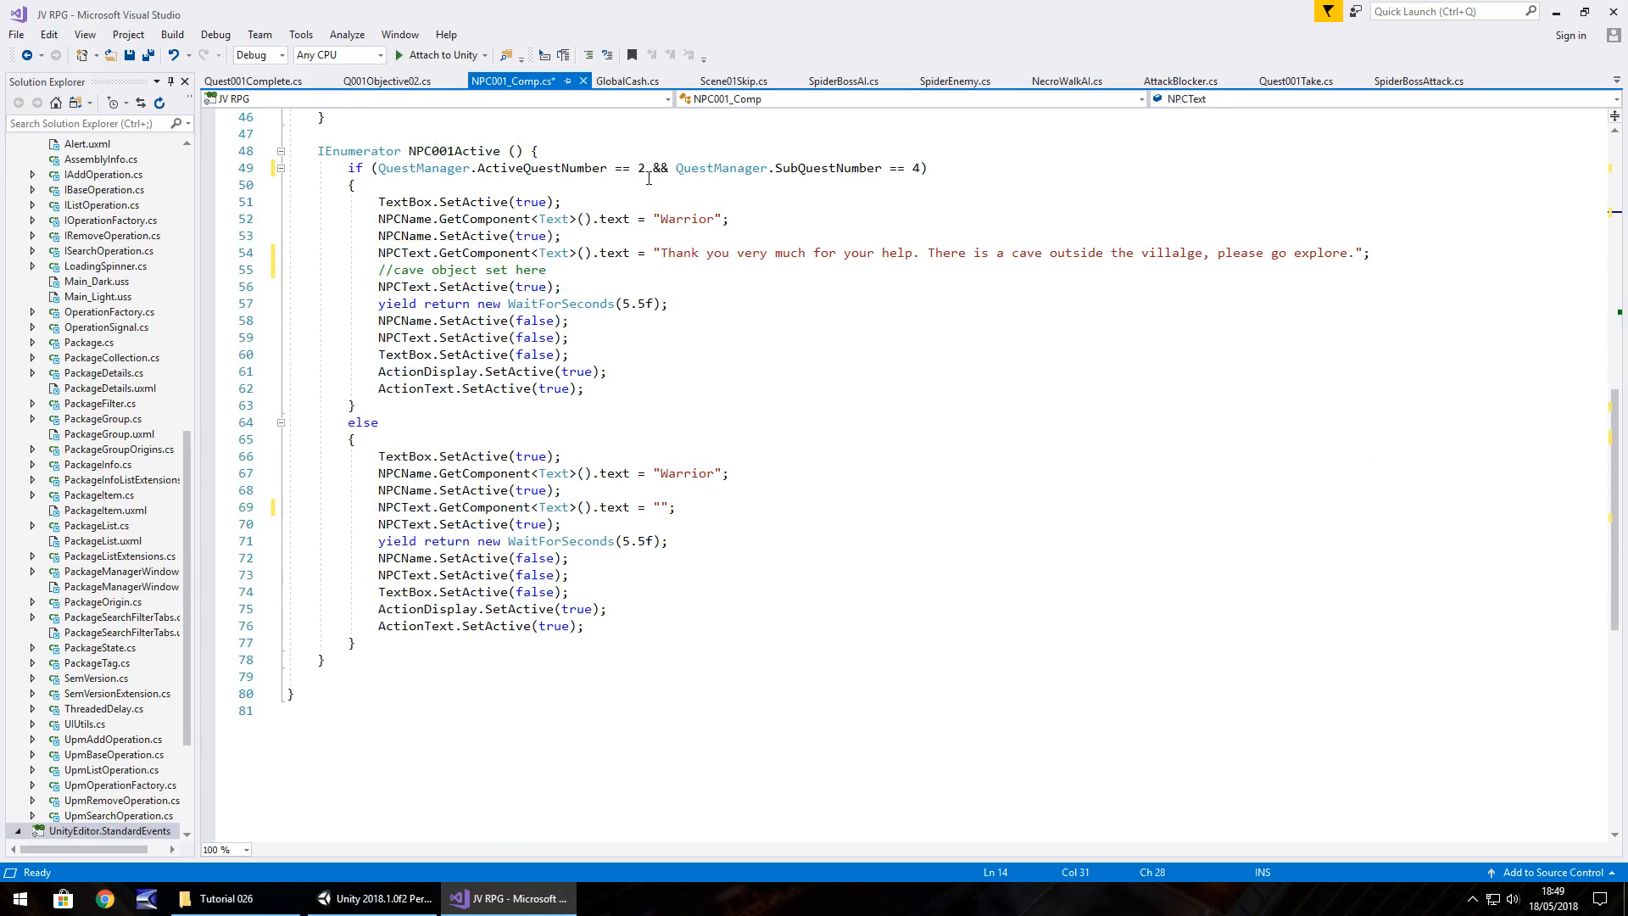
pyautogui.moveTo(913, 167)
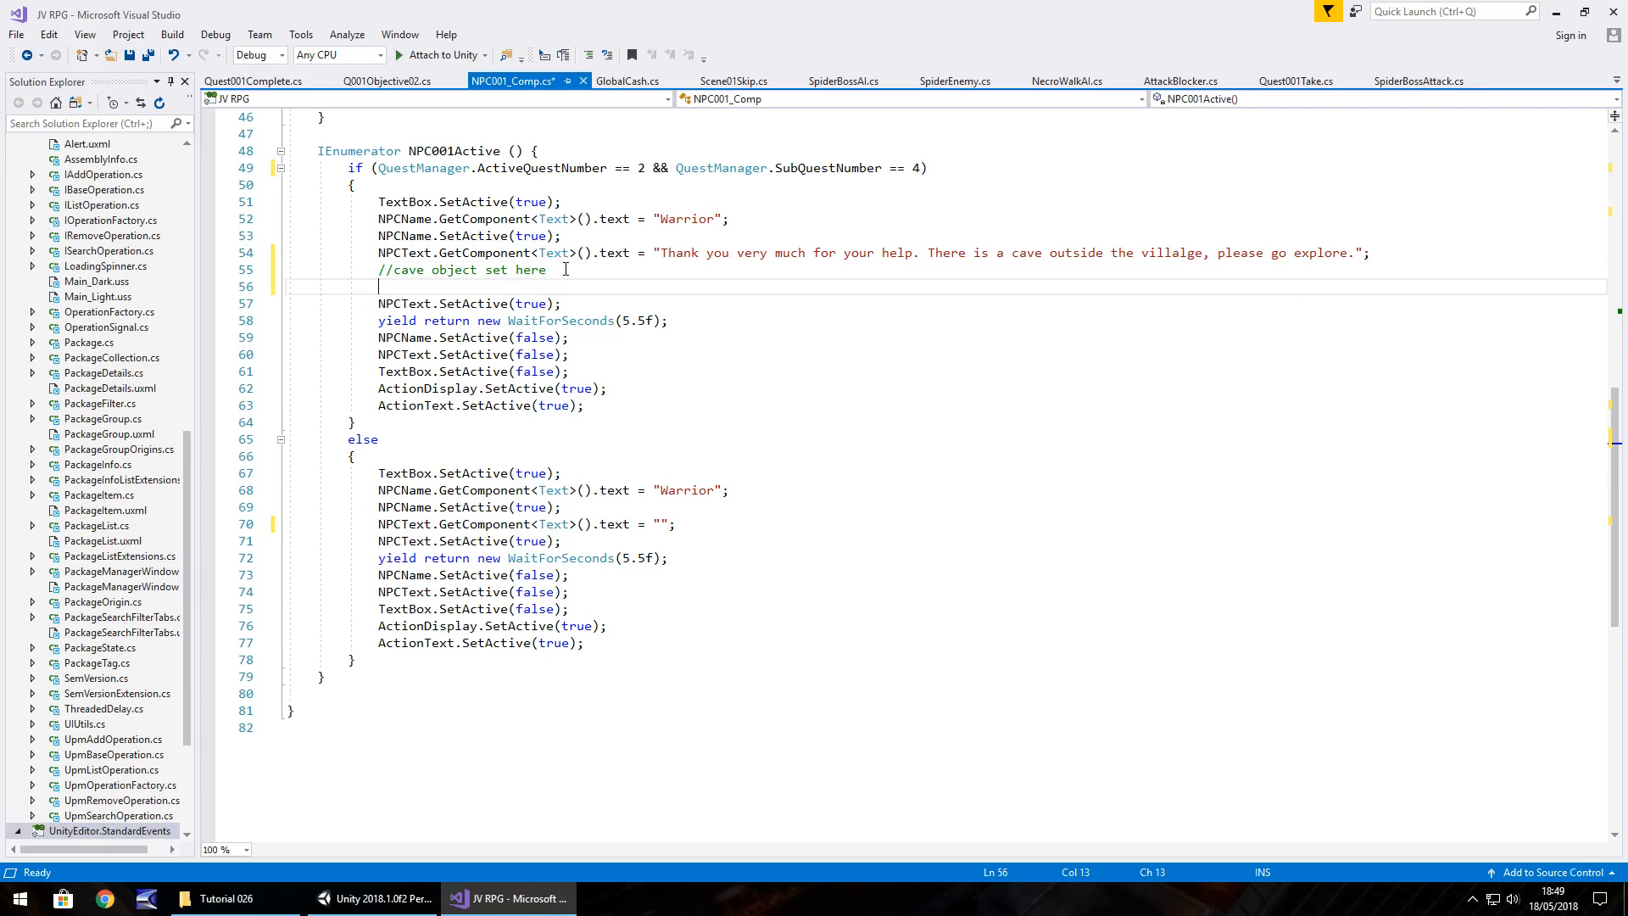
# Set QuestManager.ActiveQuestNumber = 3 and QuestManager.SubQuestNumber = 1 under the cave comment.
pyautogui.write('Ques')
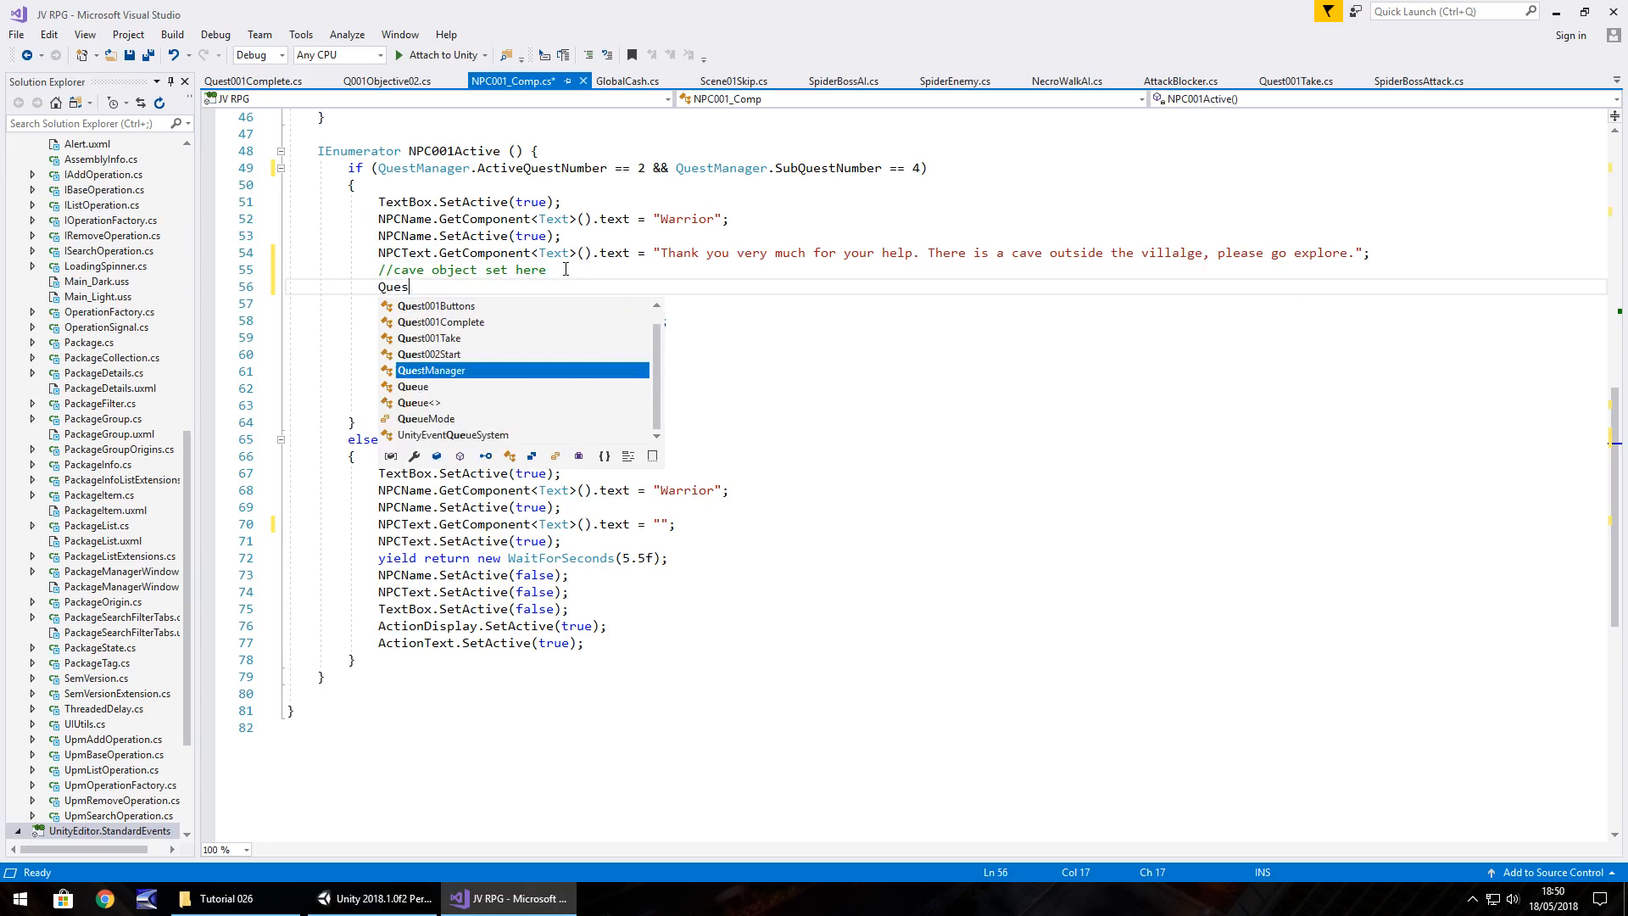
pyautogui.write('tManager.Ac')
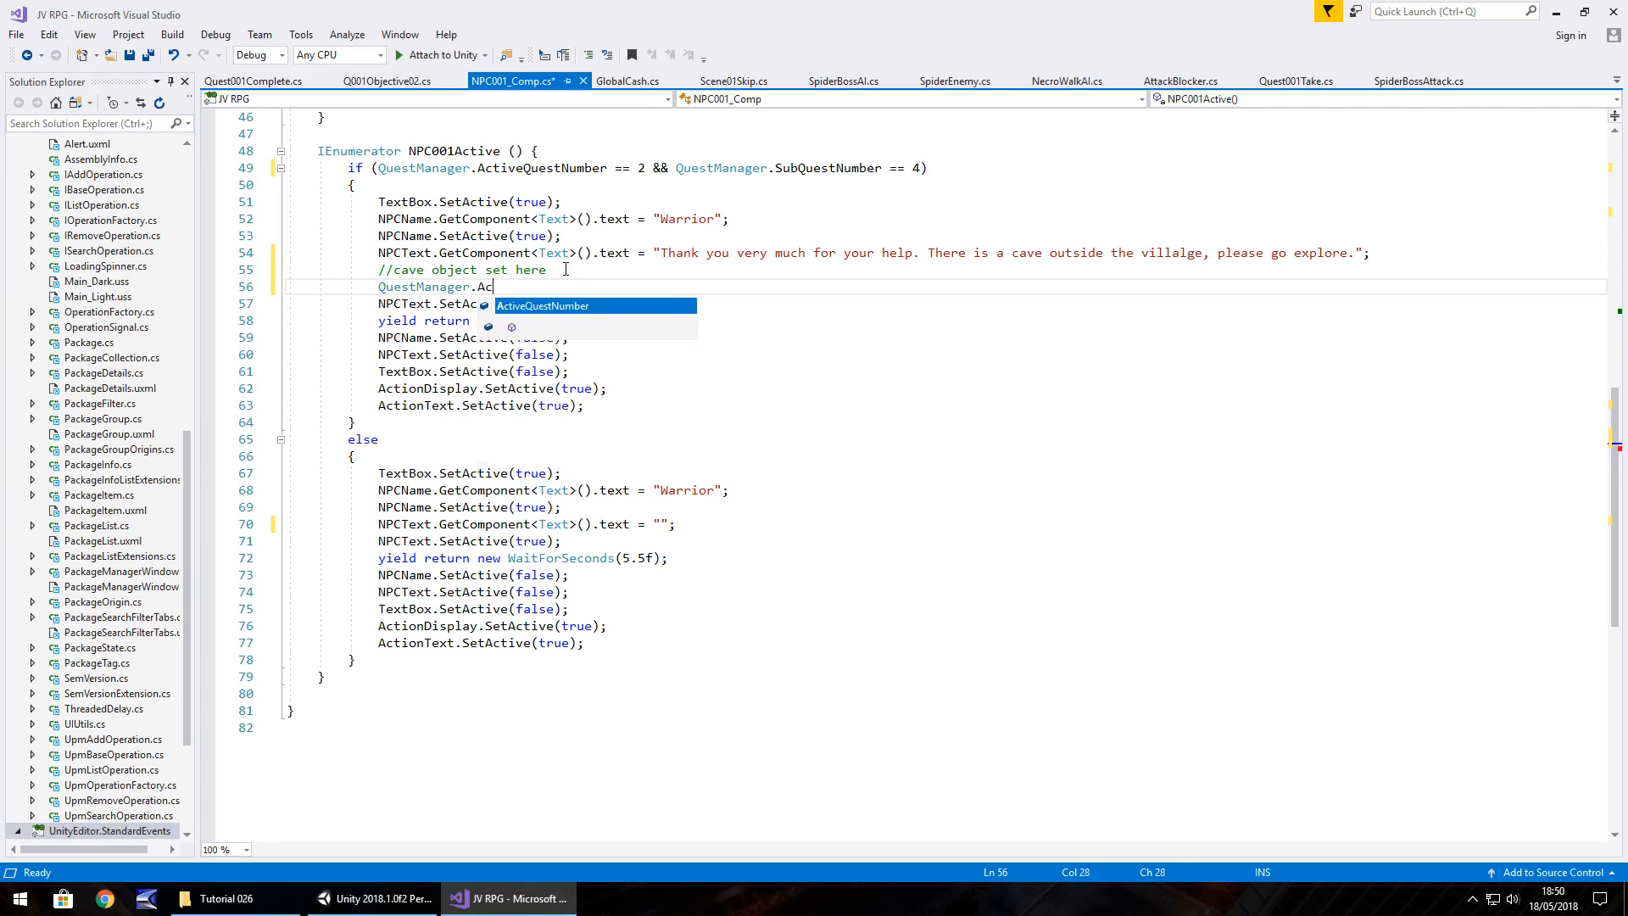
pyautogui.write('tiveQuestNumber = 3')
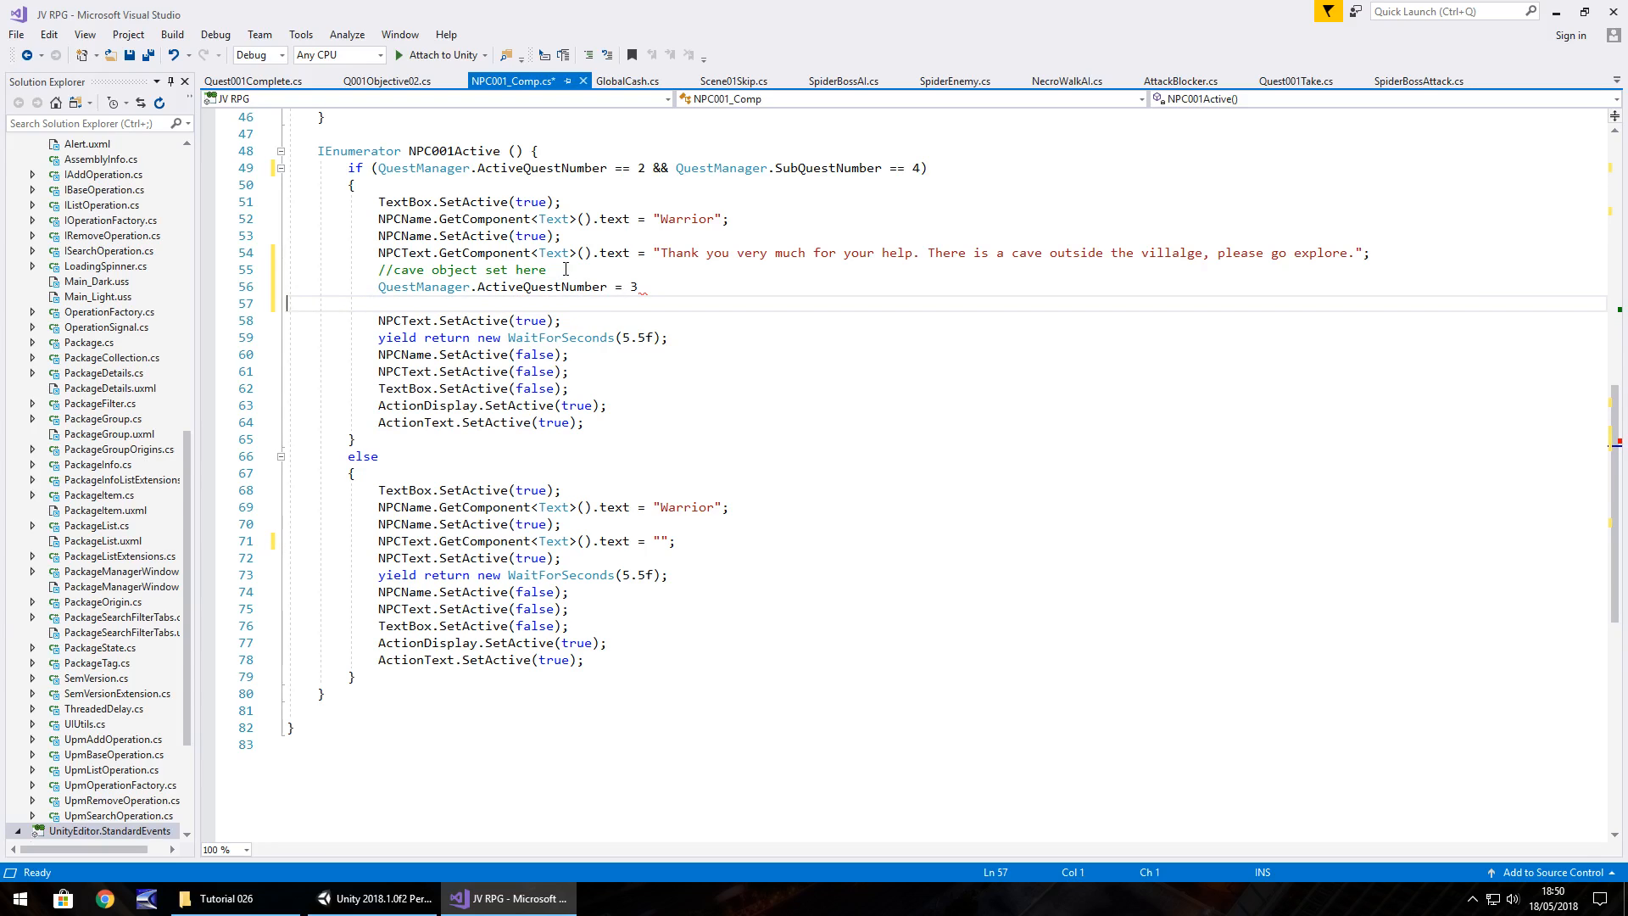
pyautogui.write(';')
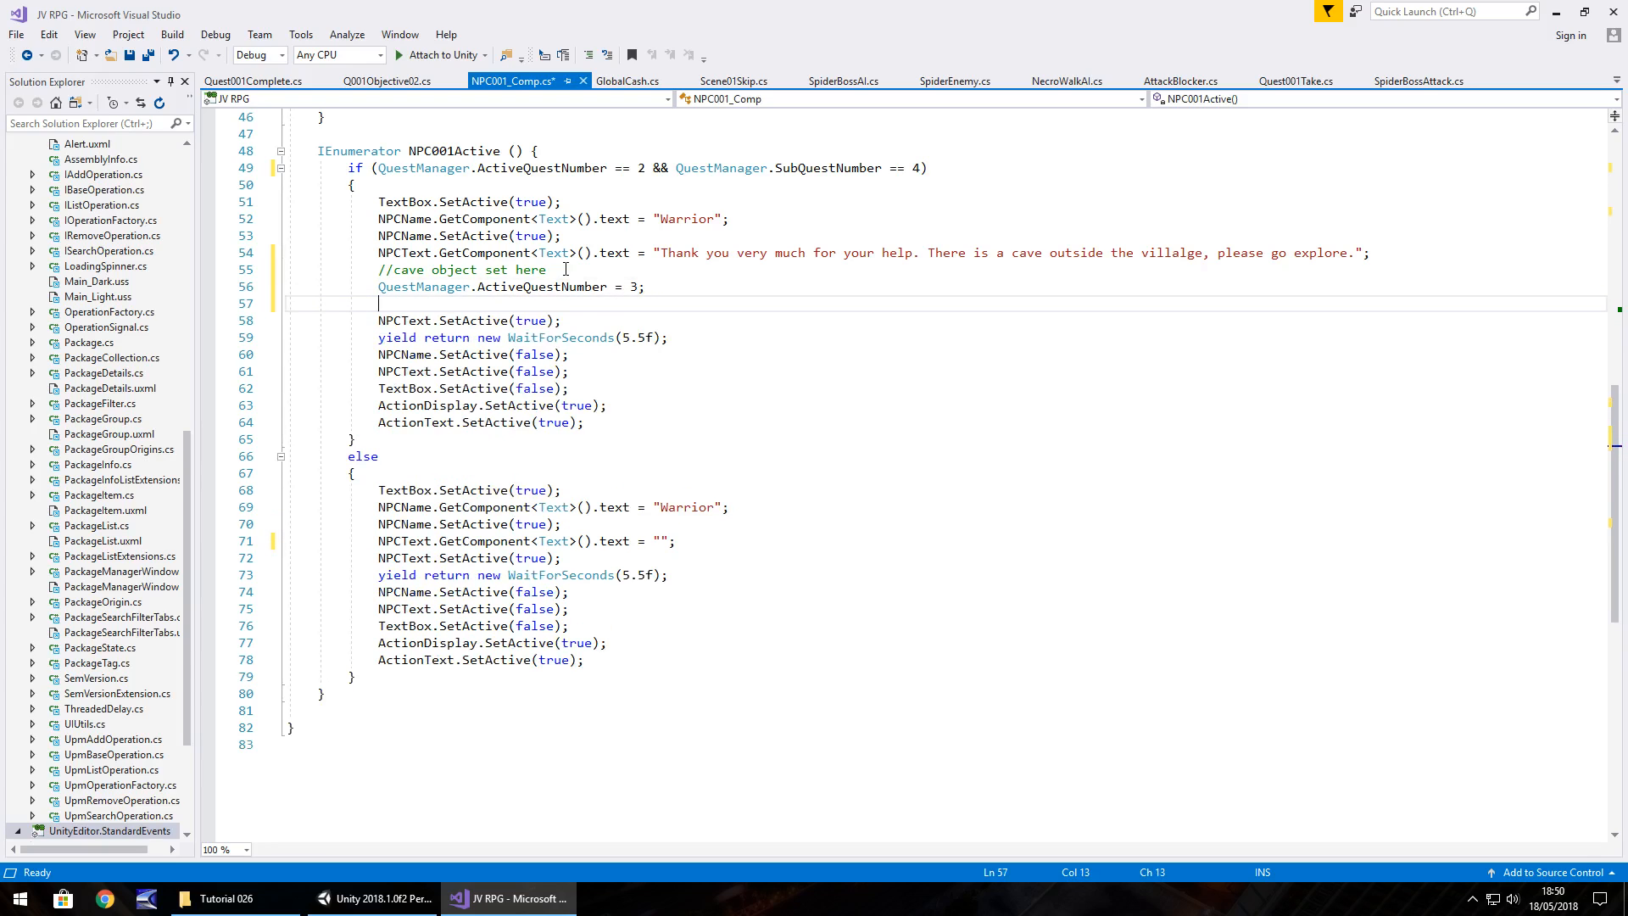
pyautogui.write('QuestManager.SubQuestNumber =')
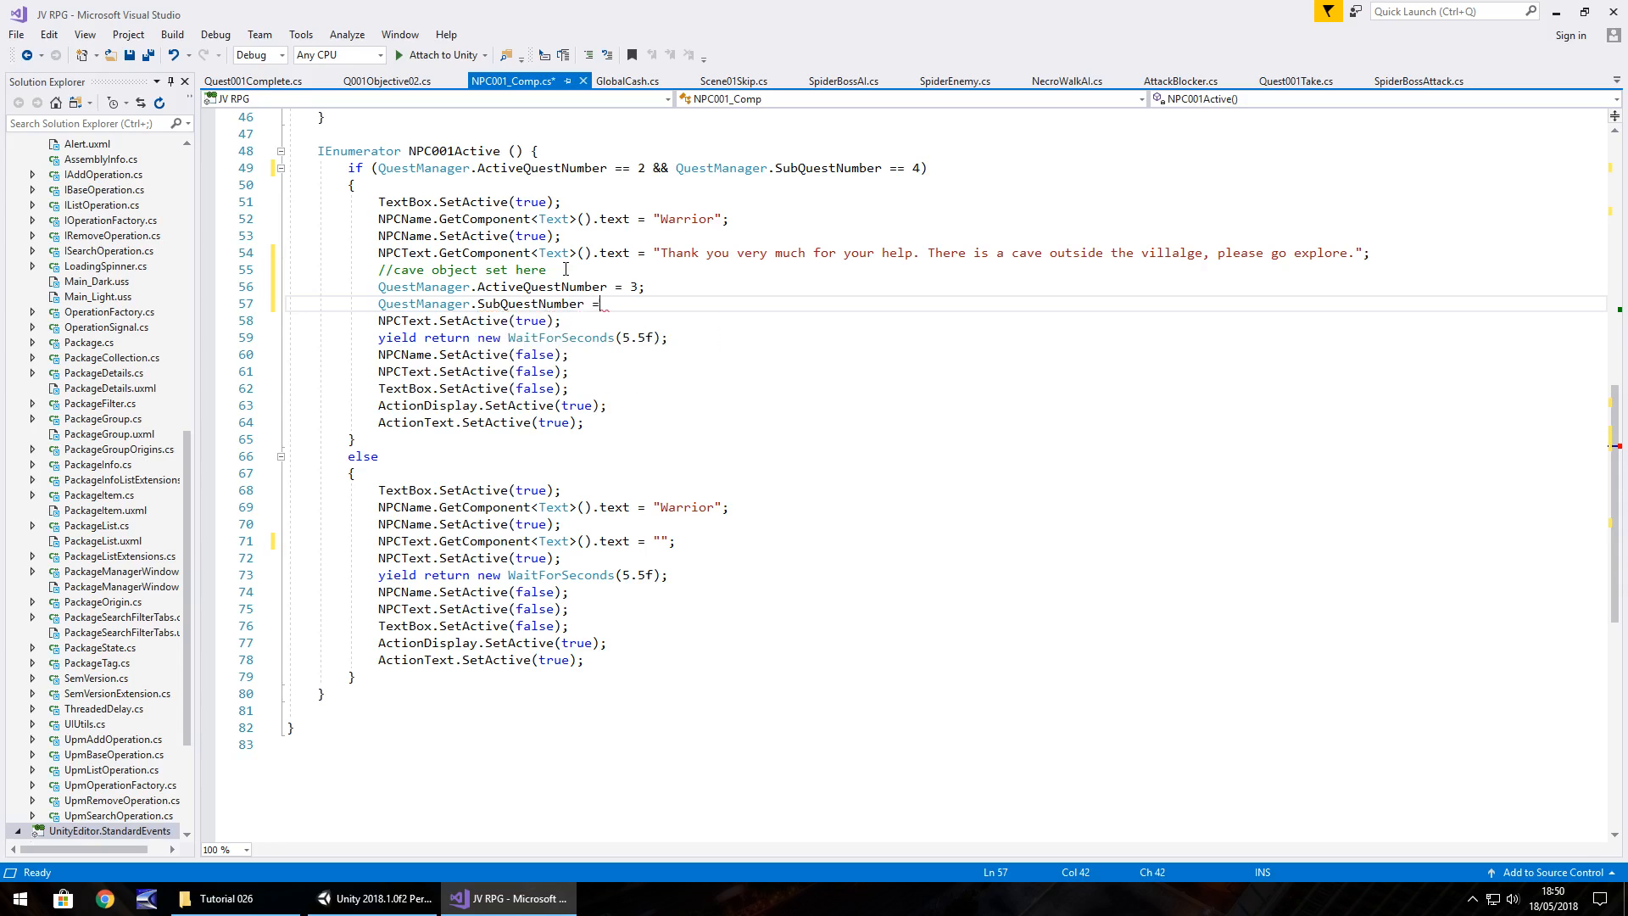
pyautogui.write('1;')
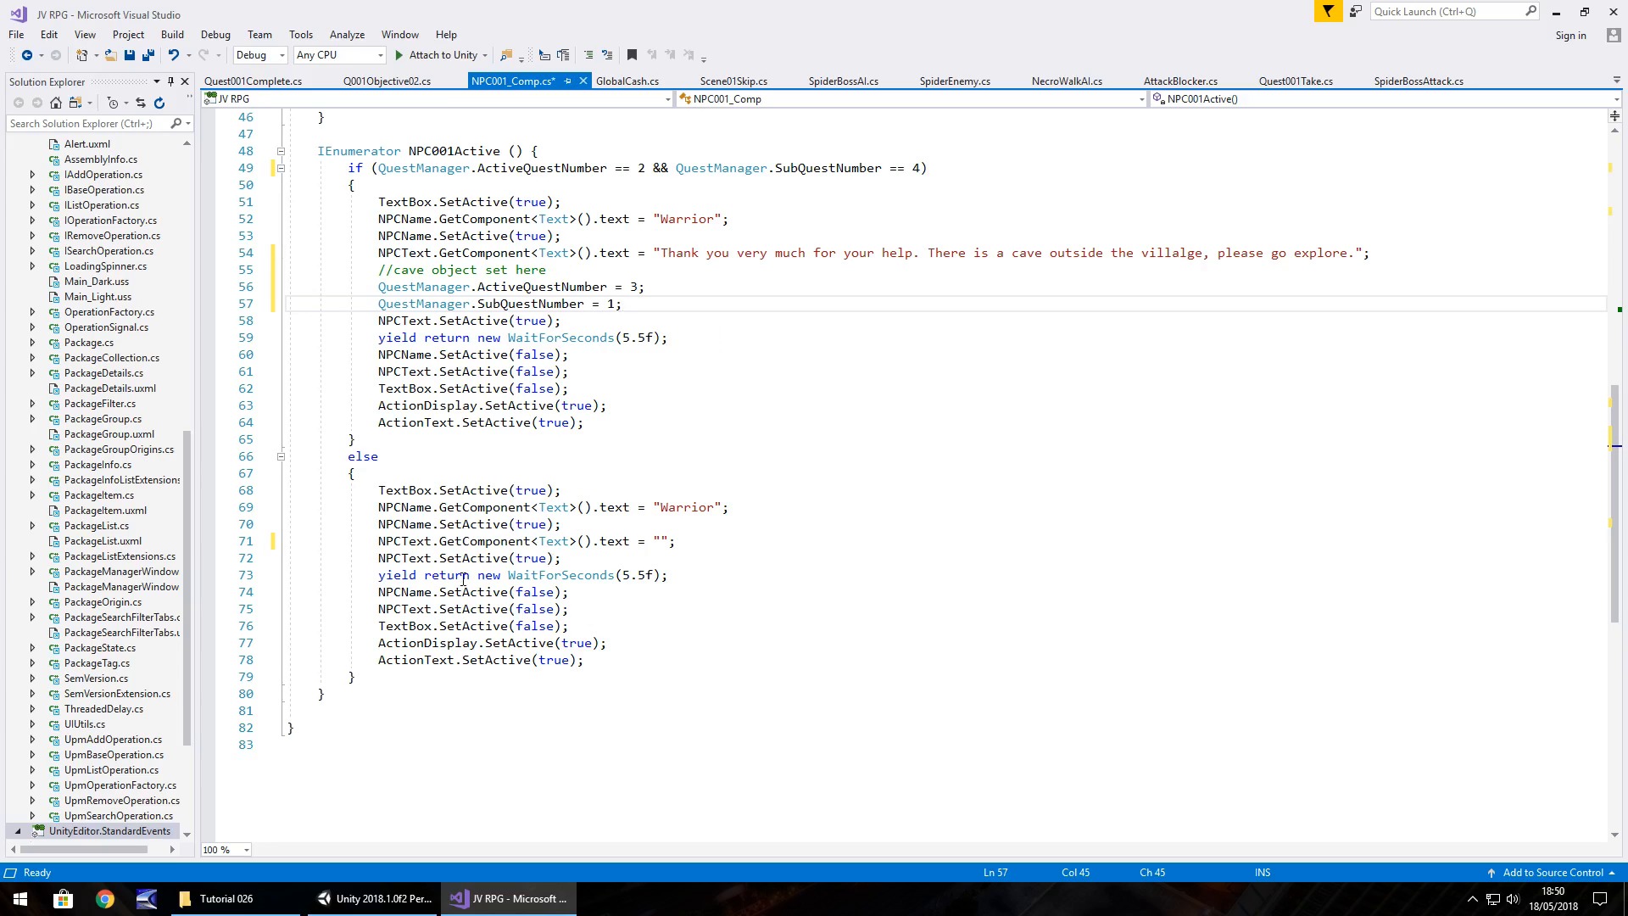
pyautogui.moveTo(750, 230)
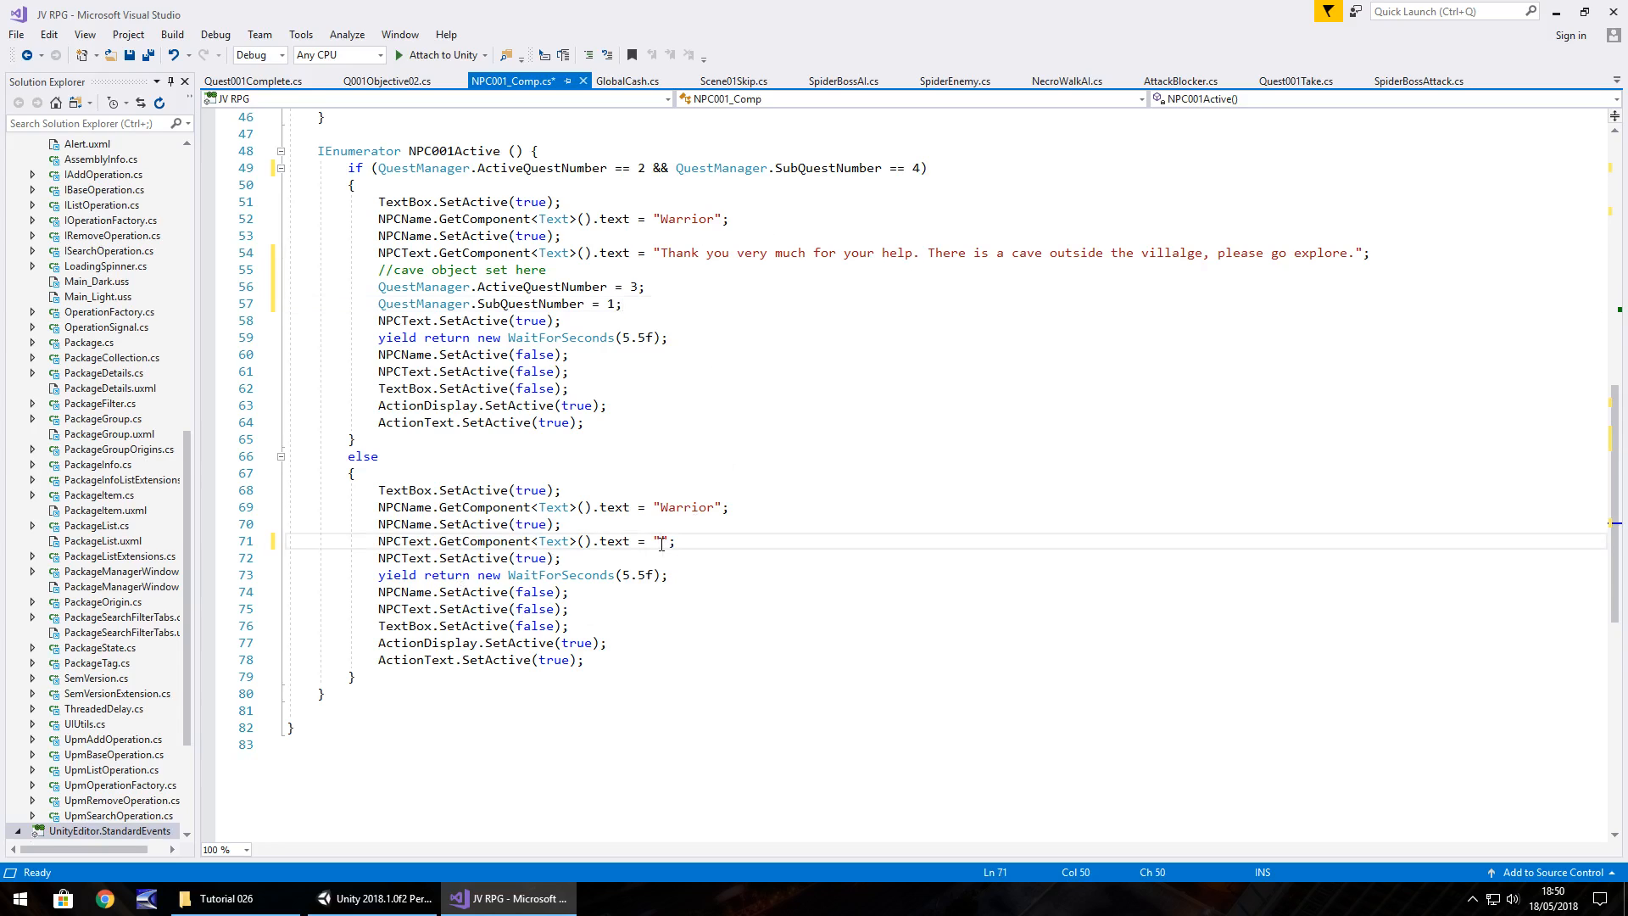
# Fill the else-branch NPCText with 'Please come and see me when you have explored the cave.' and save.
pyautogui.write('Please come and')
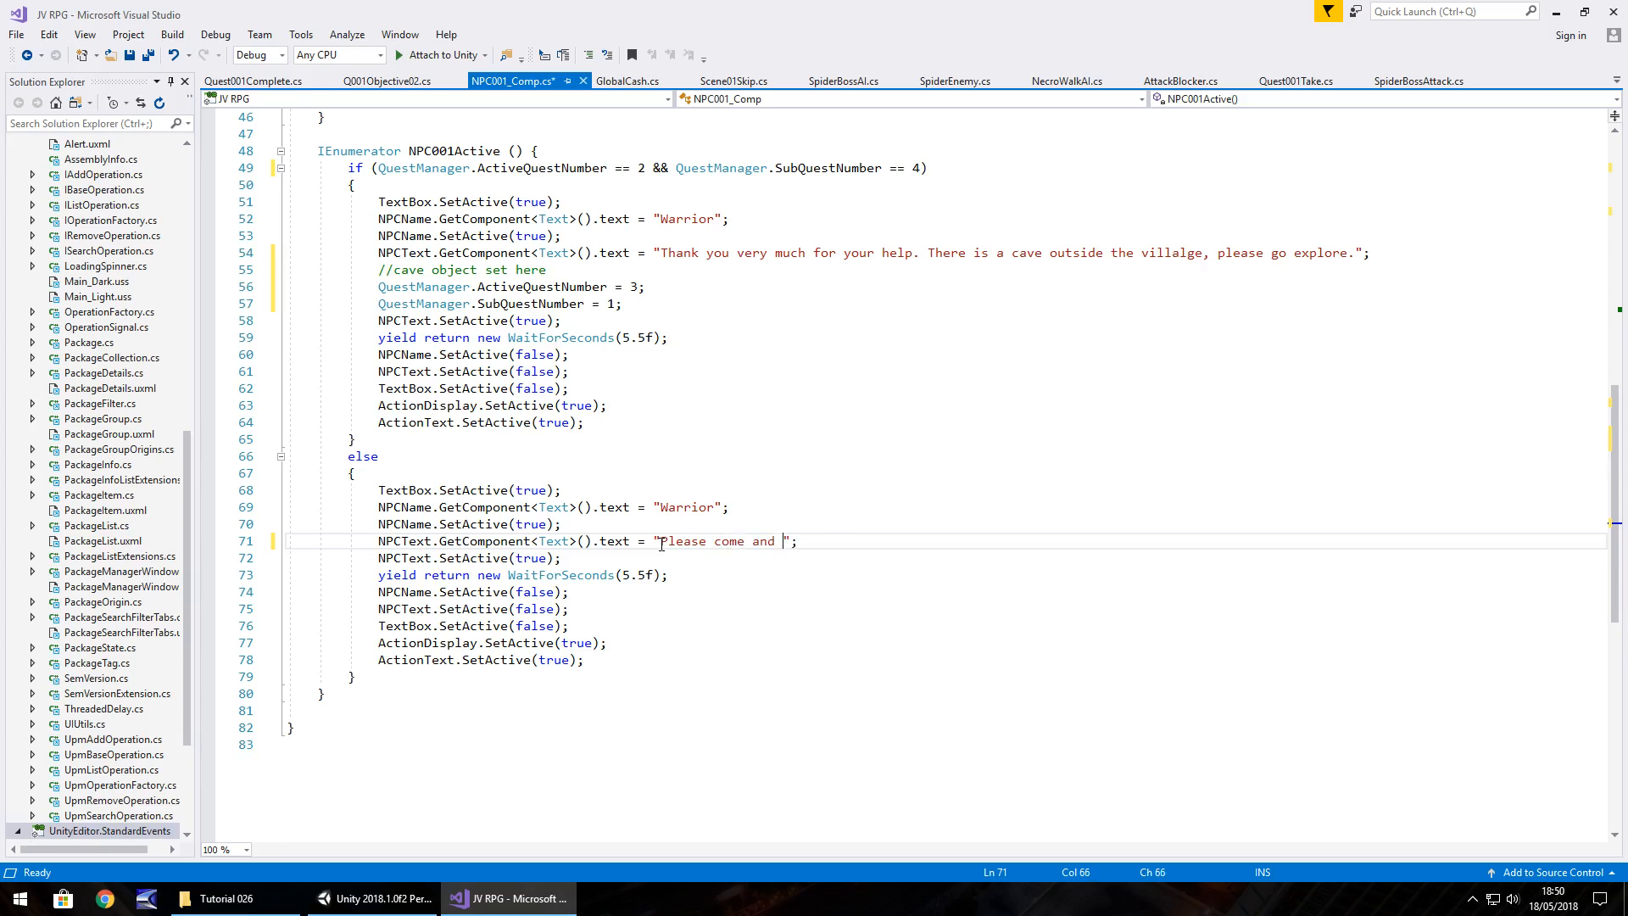
pyautogui.write('see me when you hav')
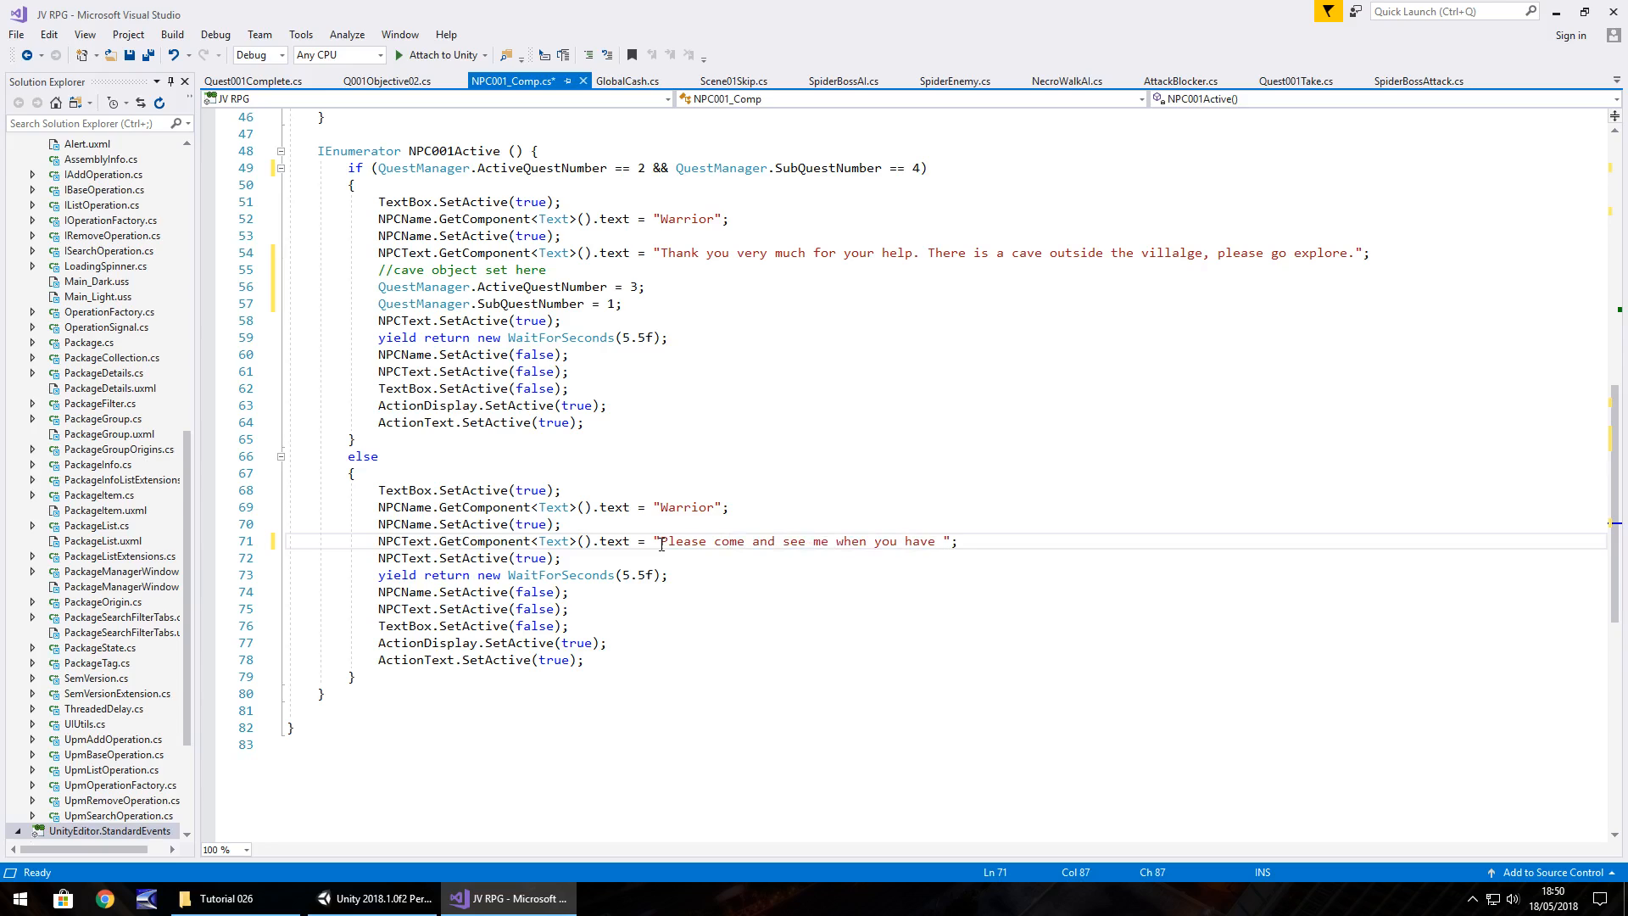
pyautogui.write('explored')
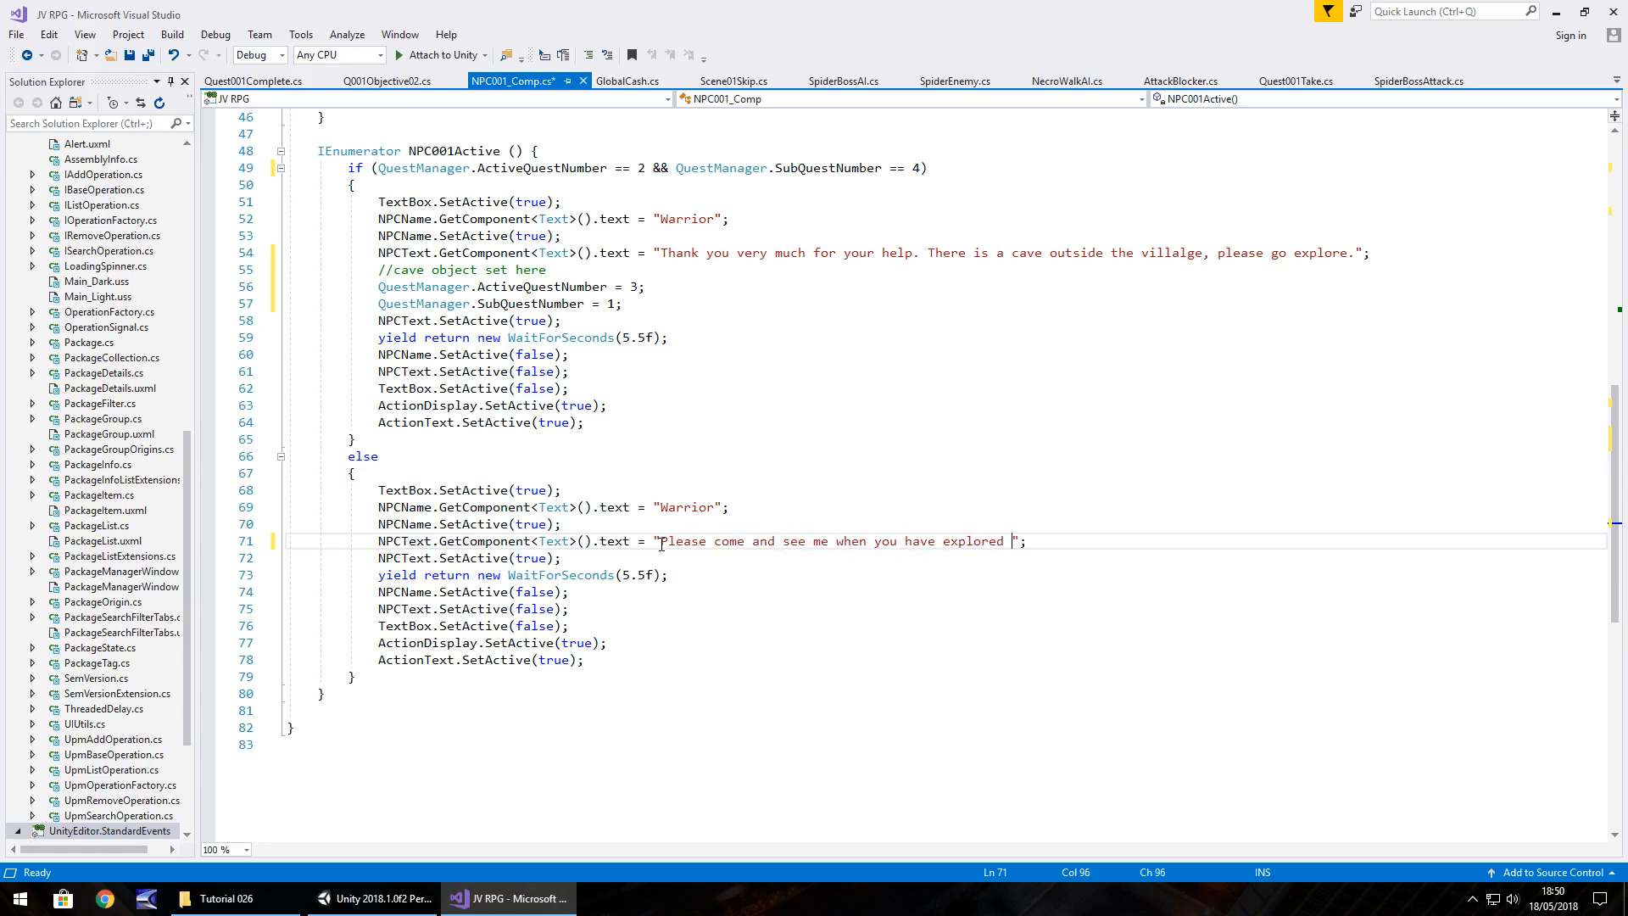
pyautogui.write('the cave.')
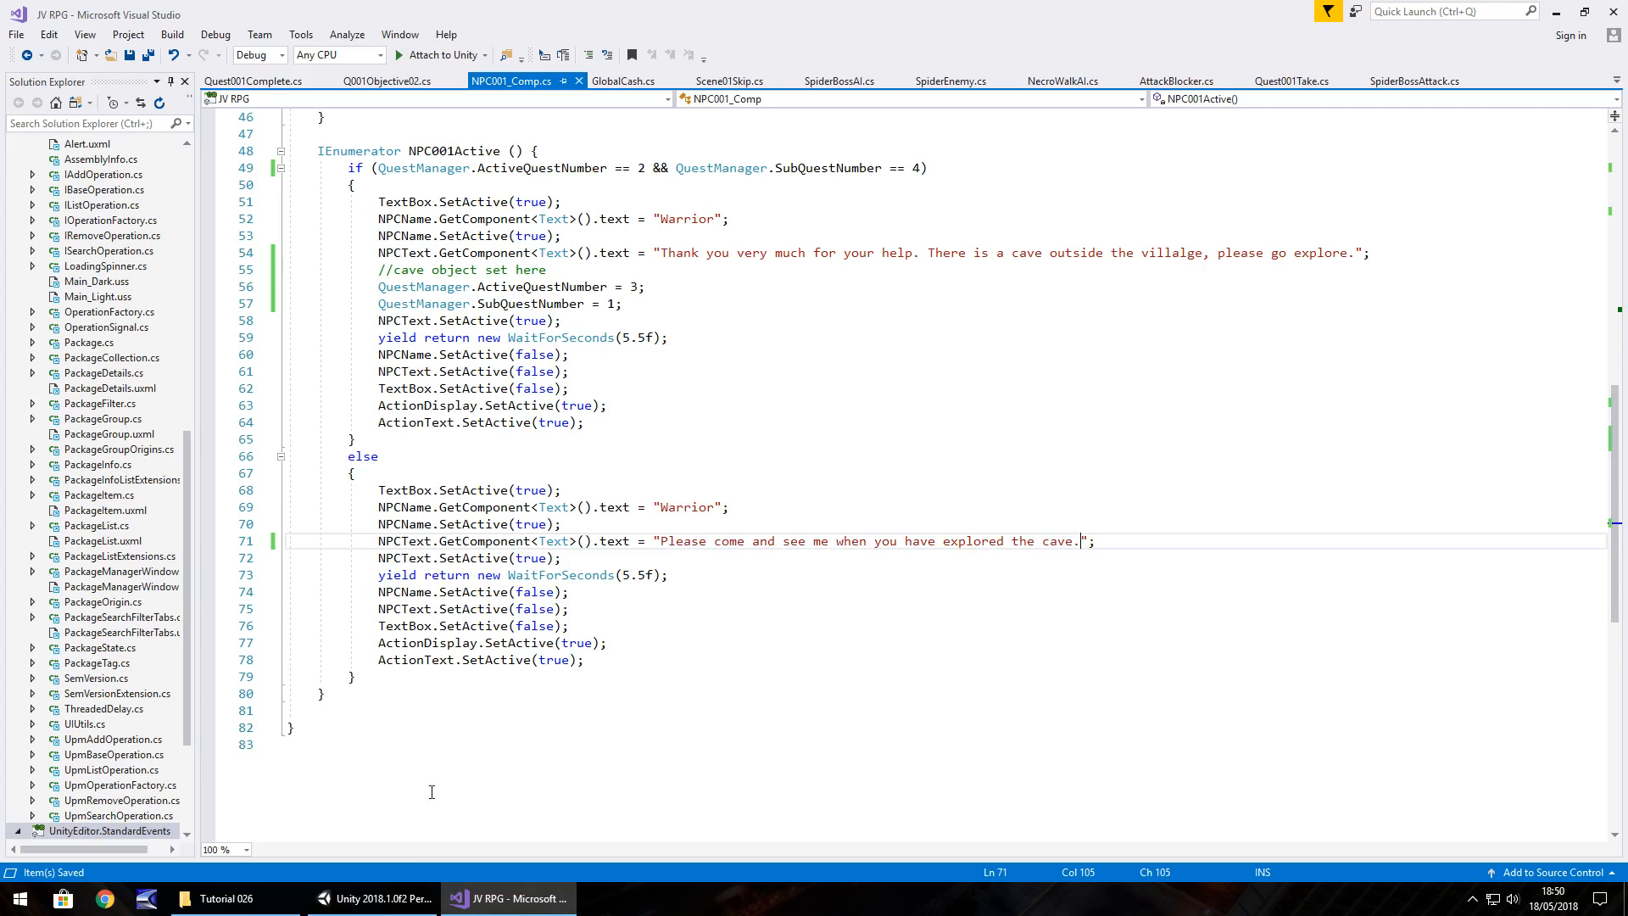
pyautogui.click(374, 898)
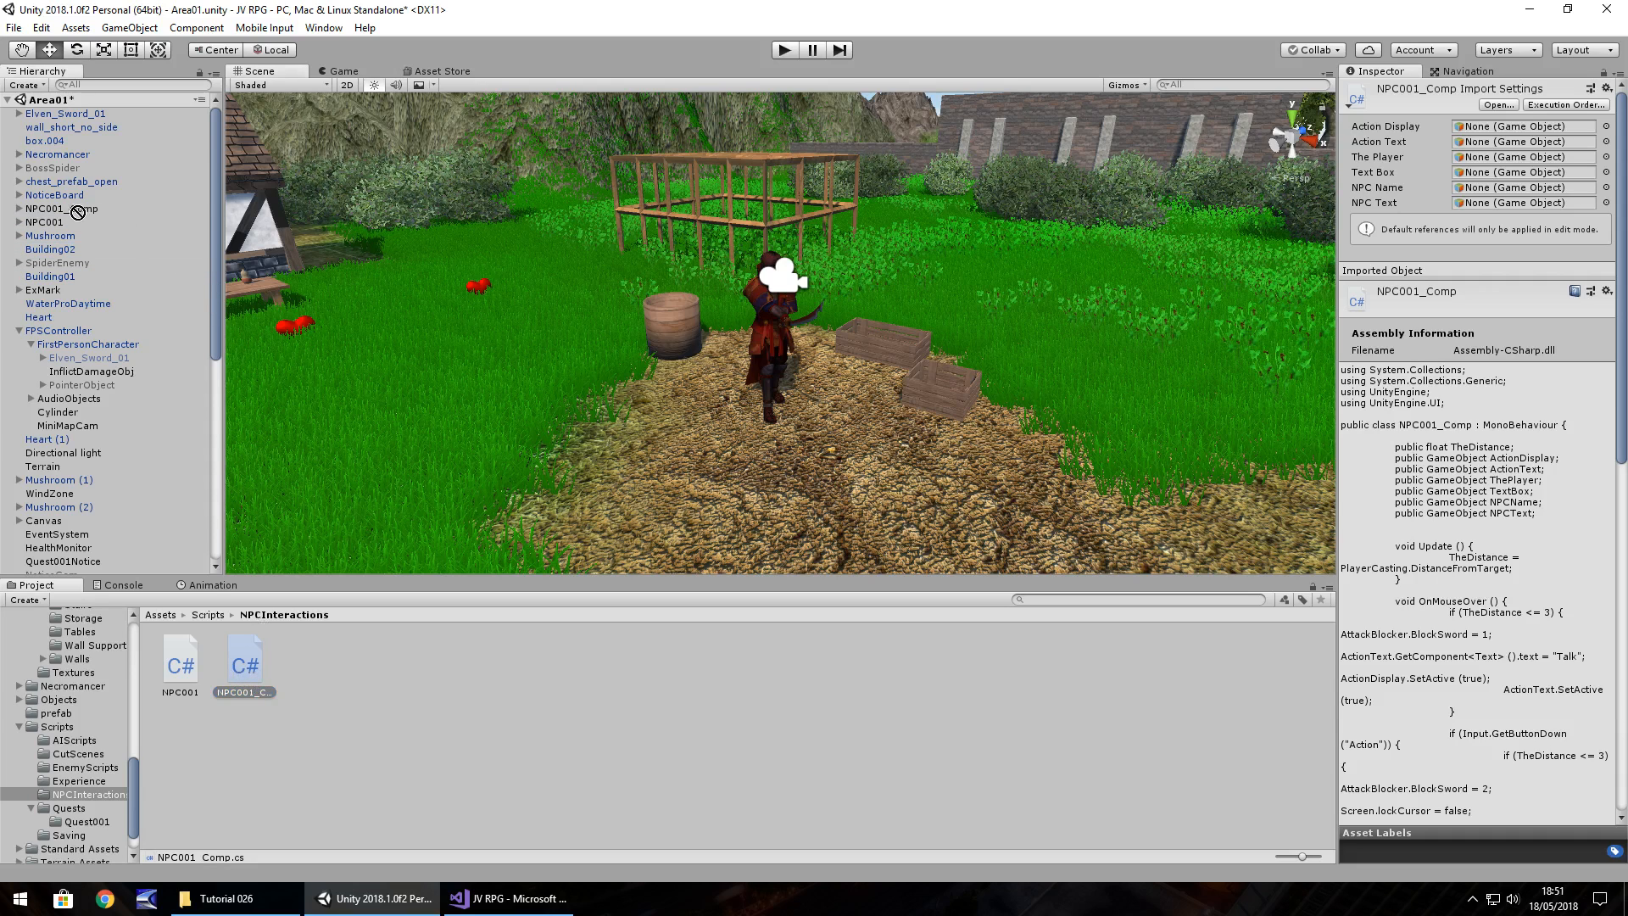
# Fill NPC001_Comp's display, player, TextName and MainText references and remove the old NPC001 script.
pyautogui.click(62, 207)
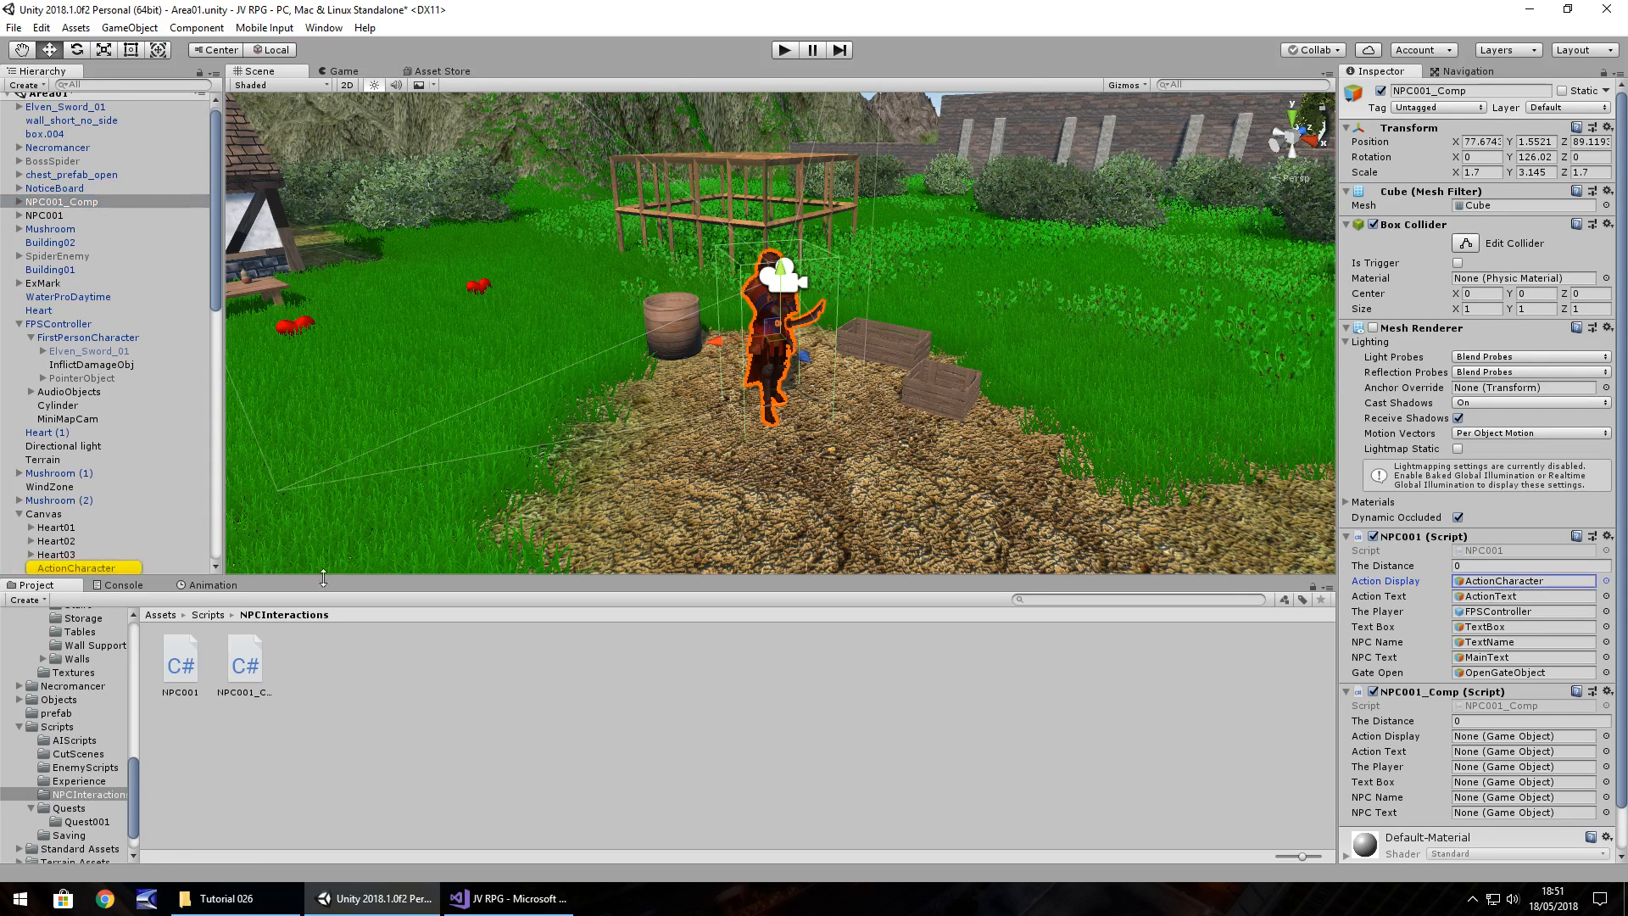
pyautogui.scroll(-3)
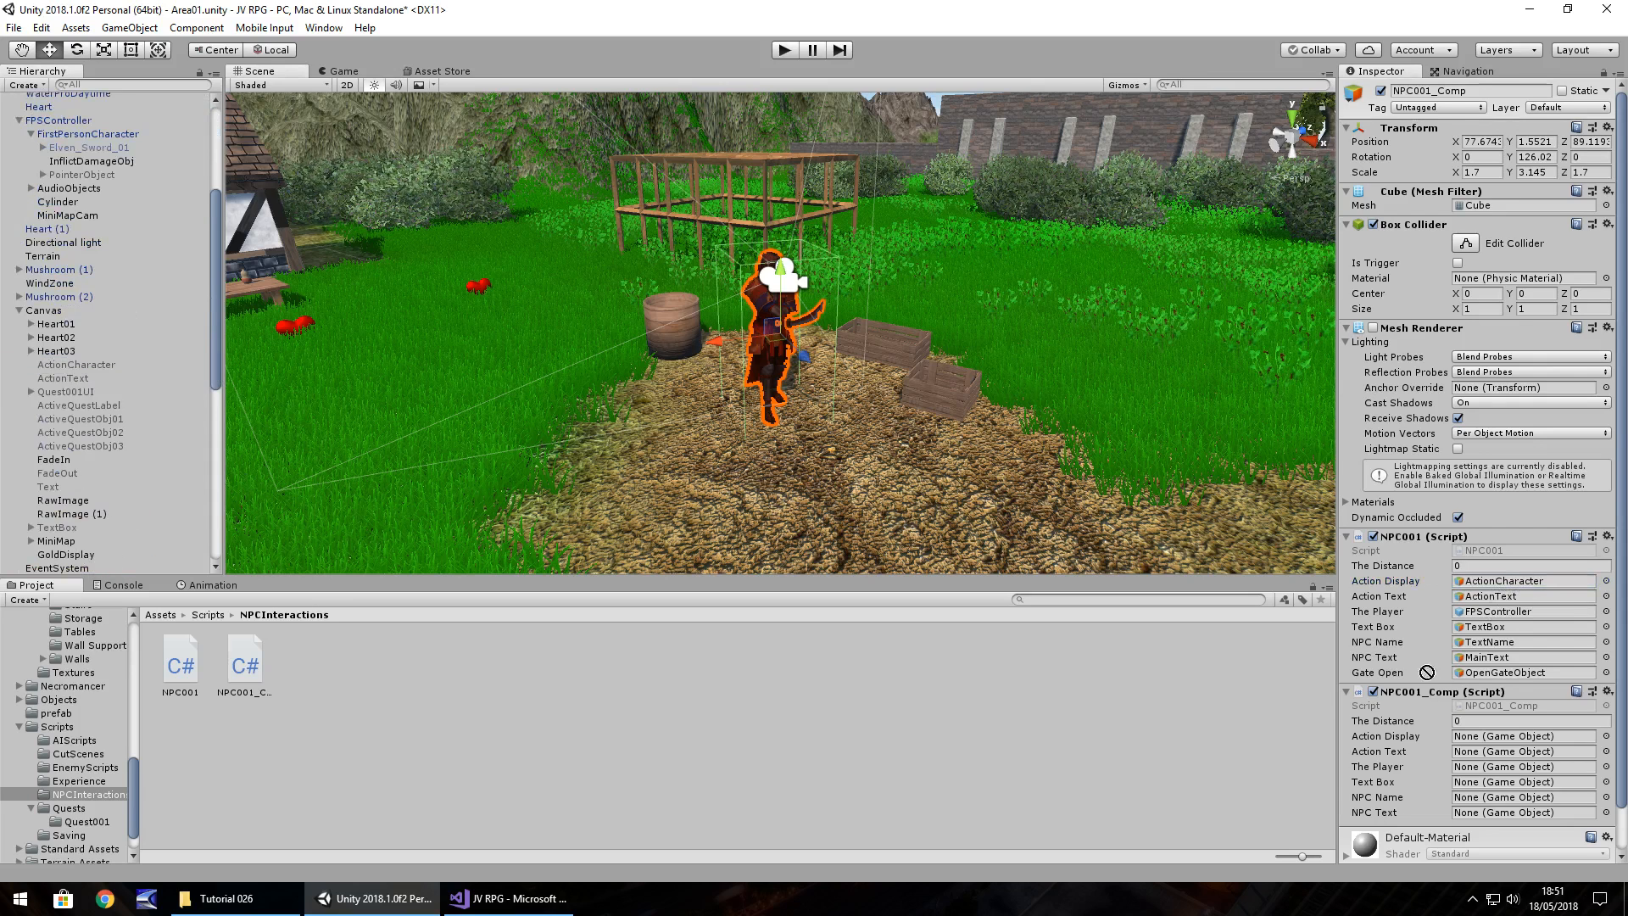
pyautogui.click(61, 376)
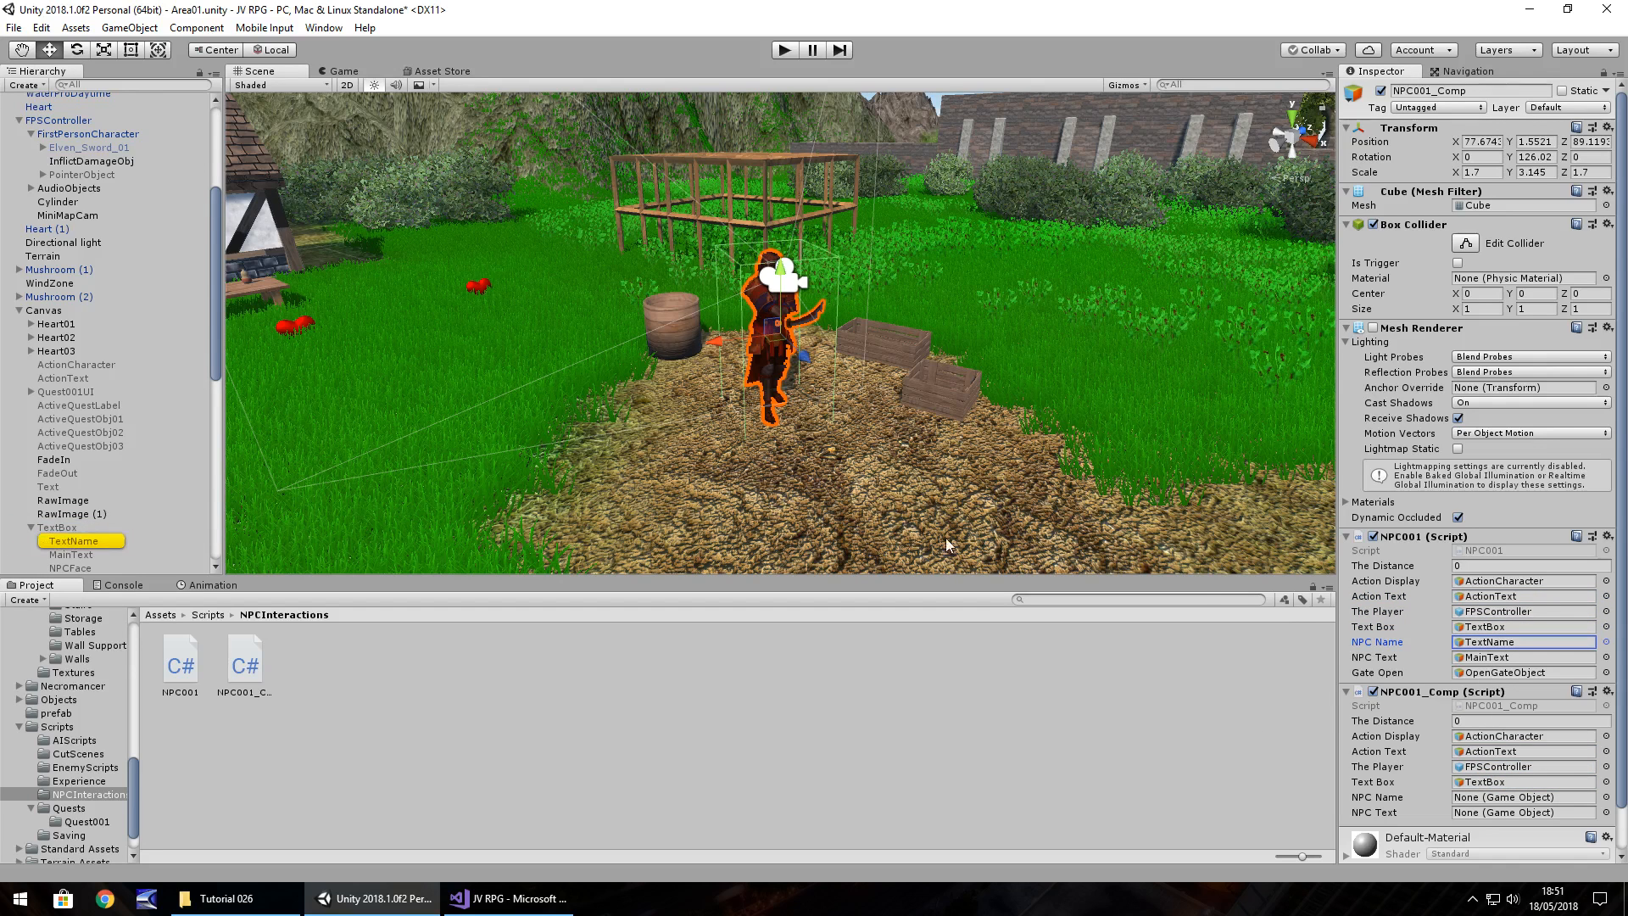
pyautogui.click(1522, 781)
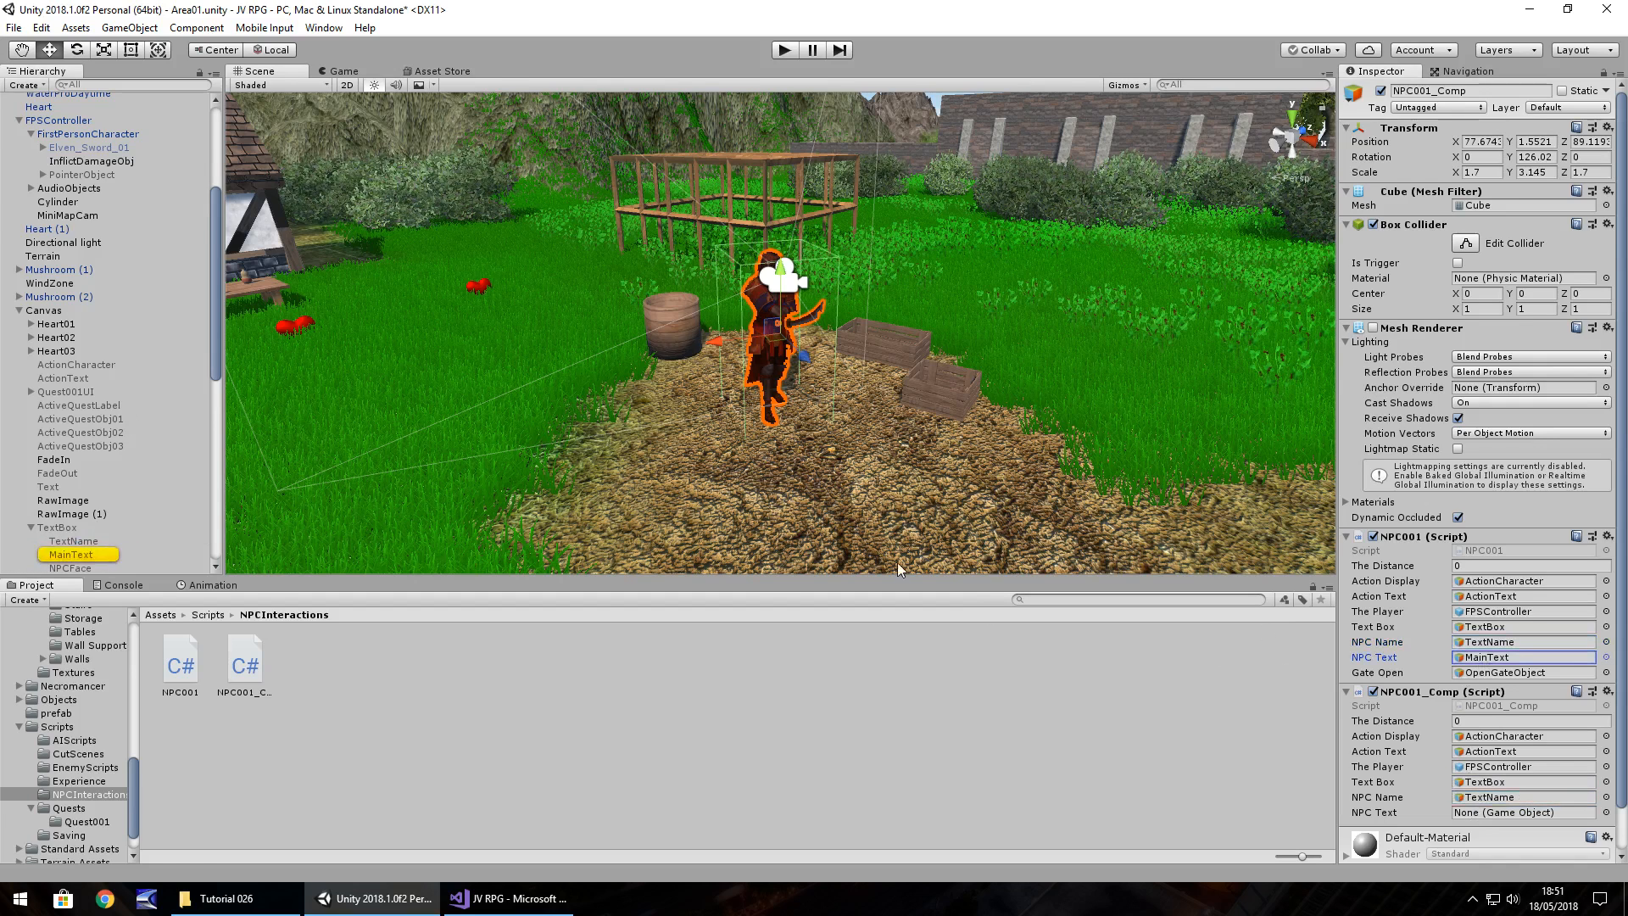
pyautogui.click(1521, 812)
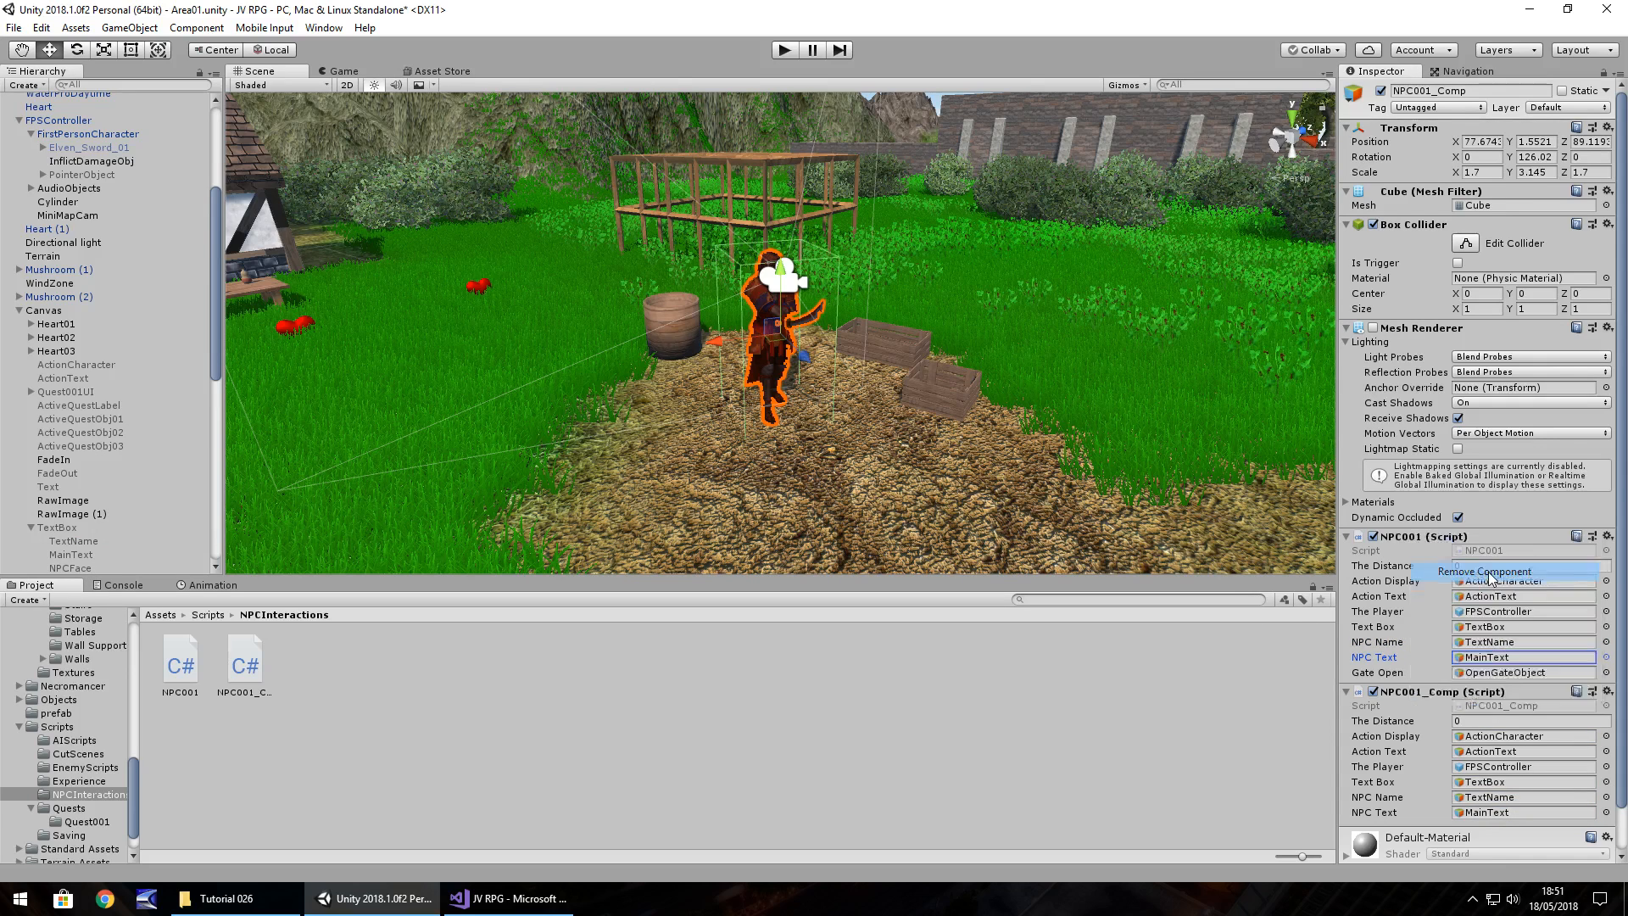
pyautogui.click(1483, 570)
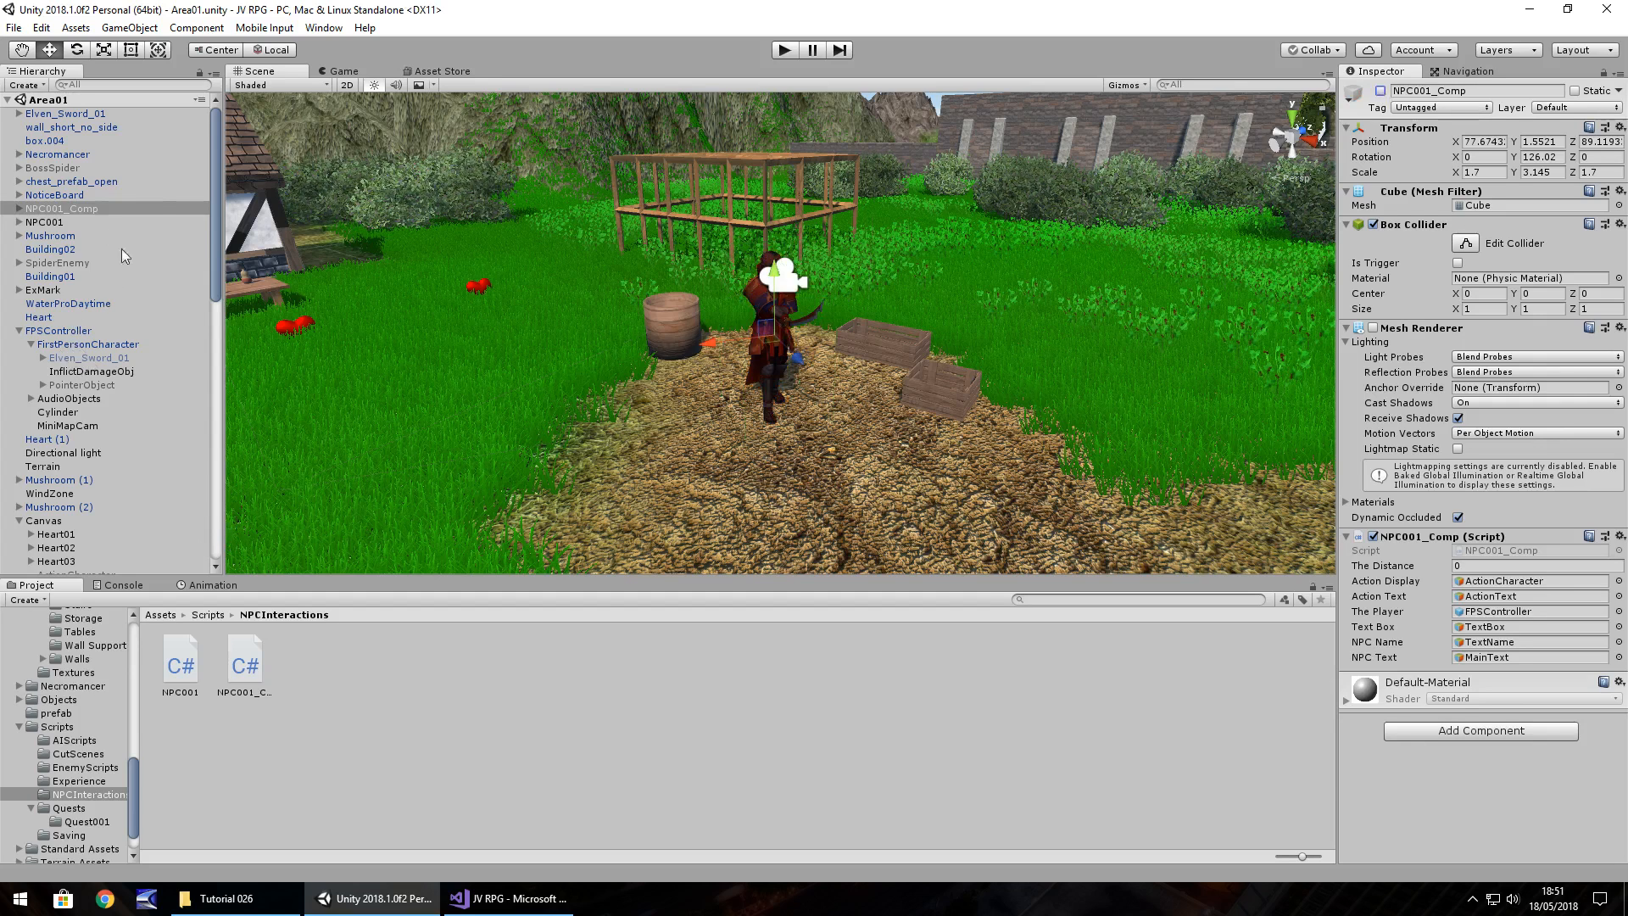
# Inspect the CutScene object, its SceneCam1 camera and its CutSceneObject child.
pyautogui.scroll(-3)
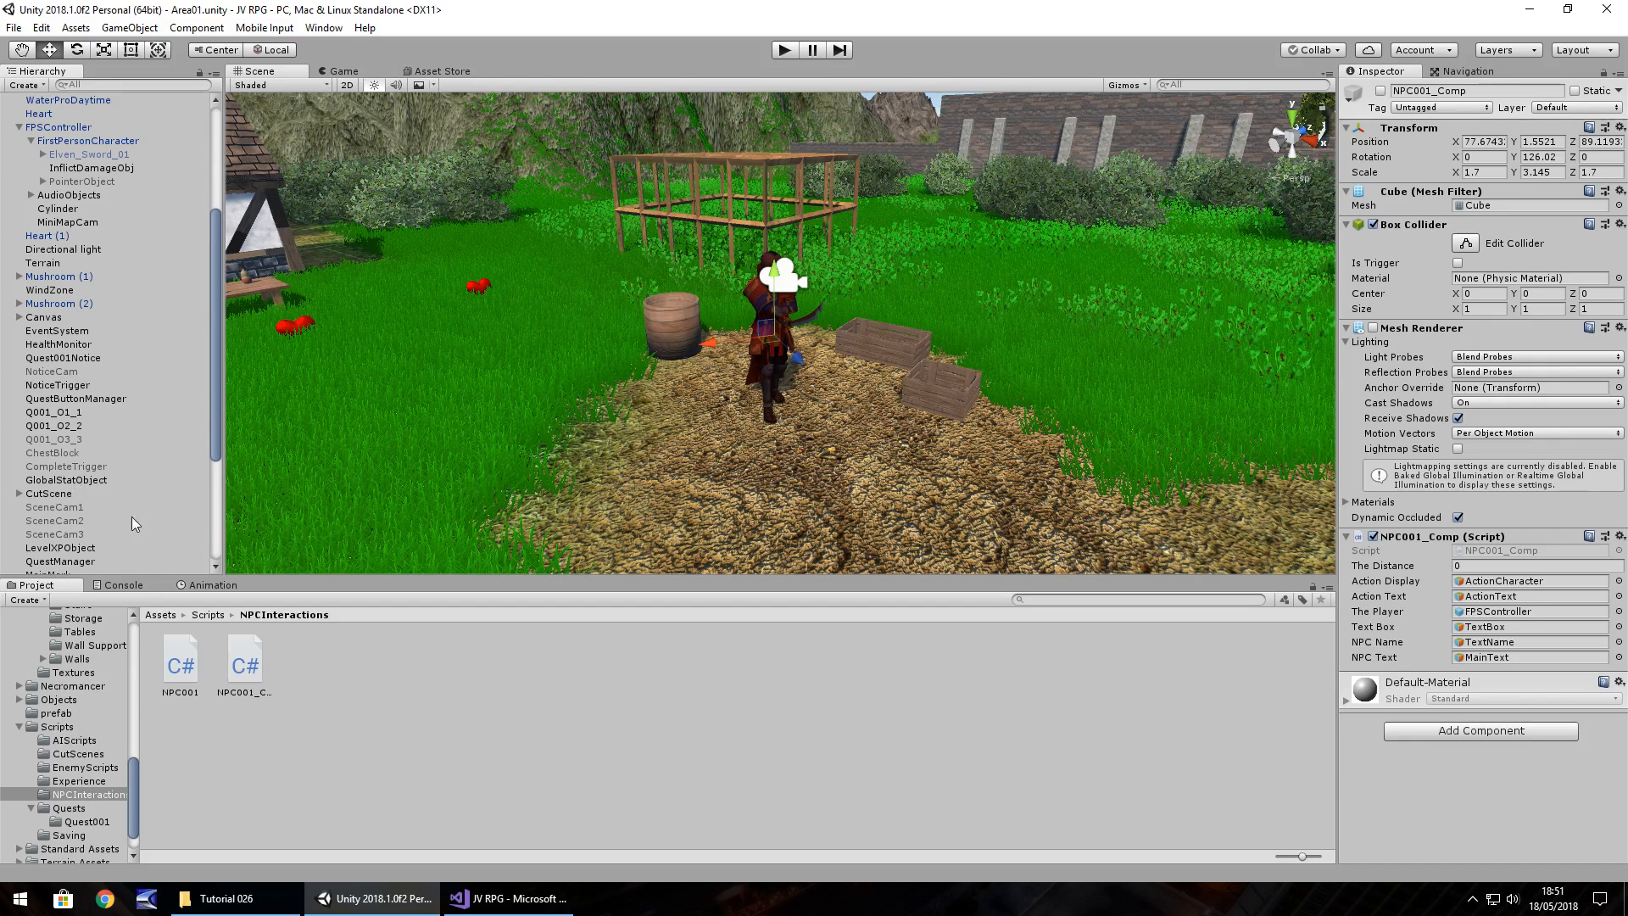
pyautogui.click(47, 493)
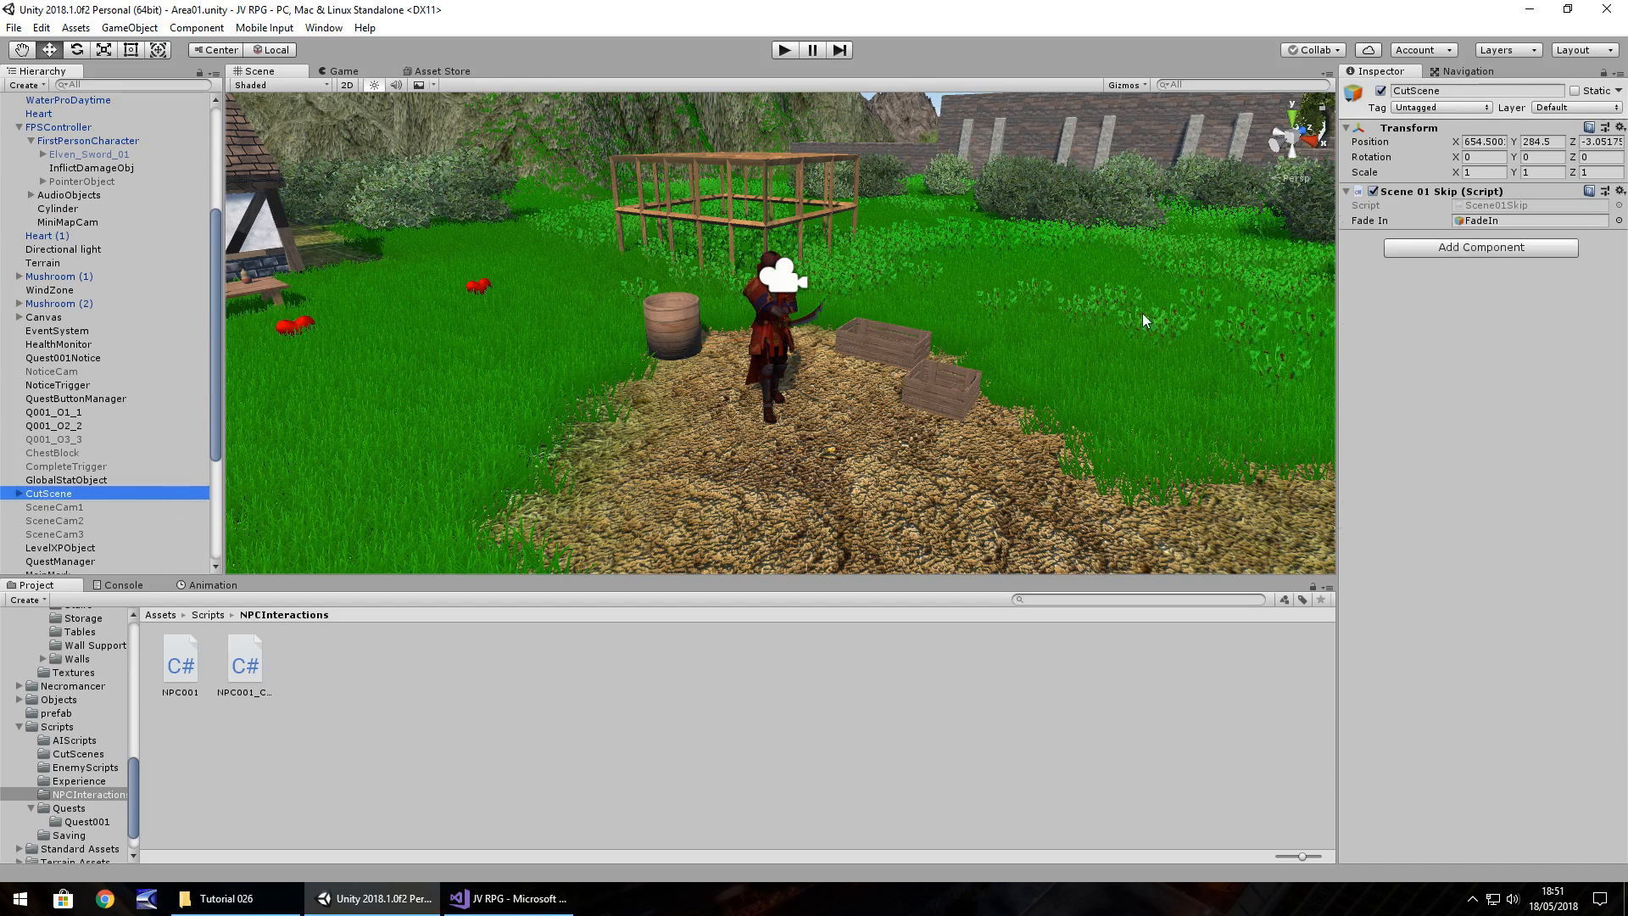
pyautogui.click(54, 507)
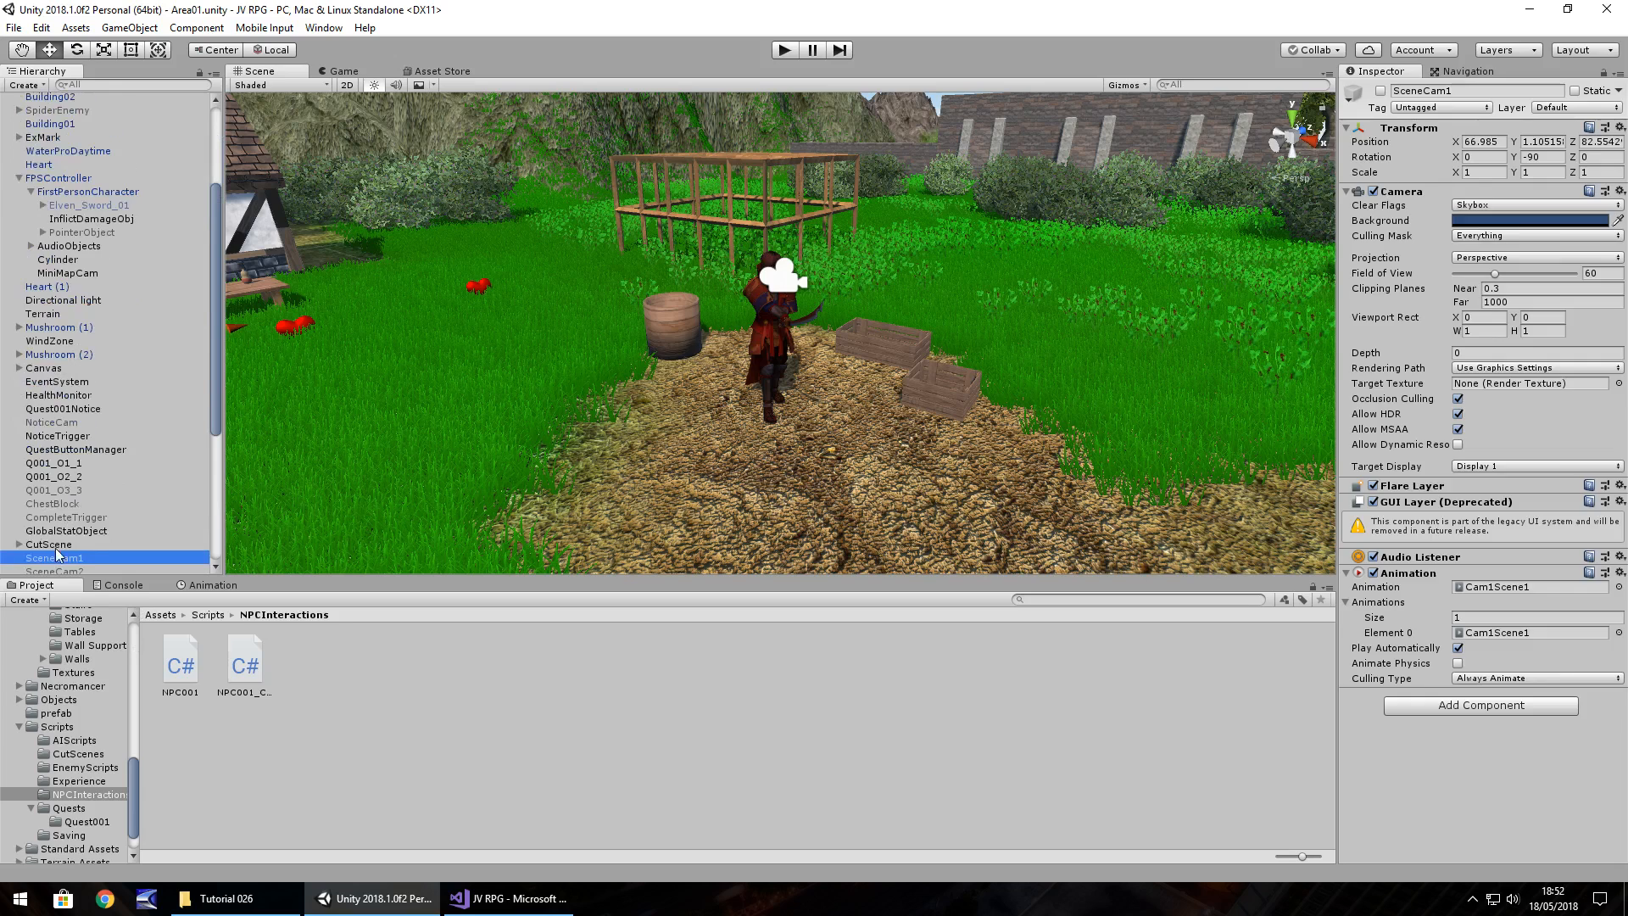
pyautogui.click(48, 392)
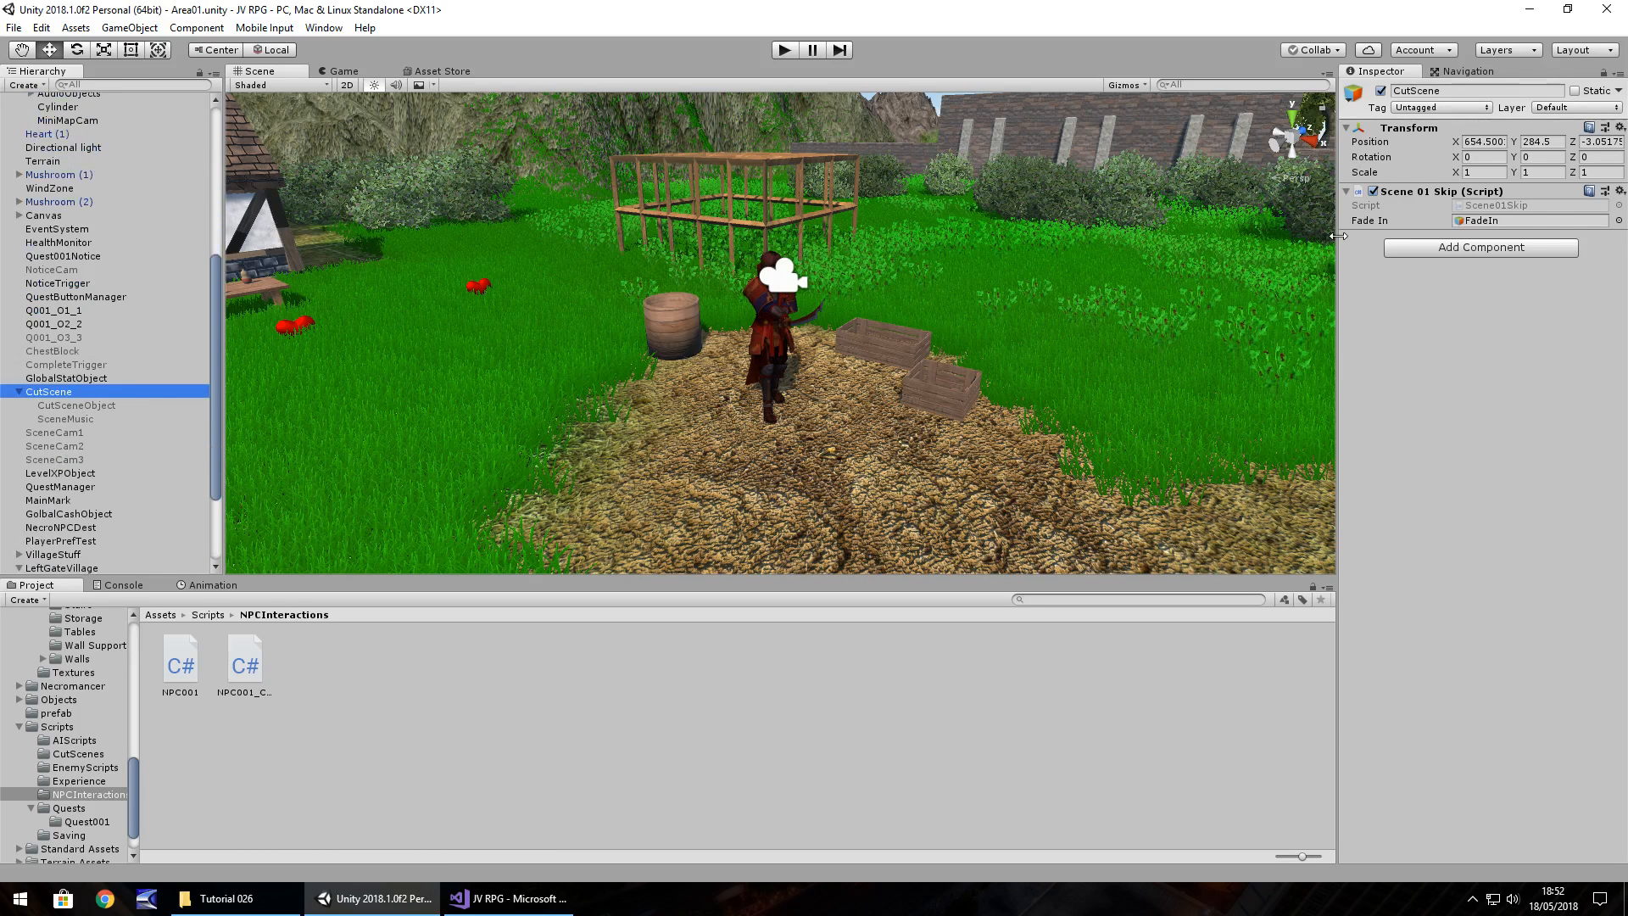
pyautogui.moveTo(361, 434)
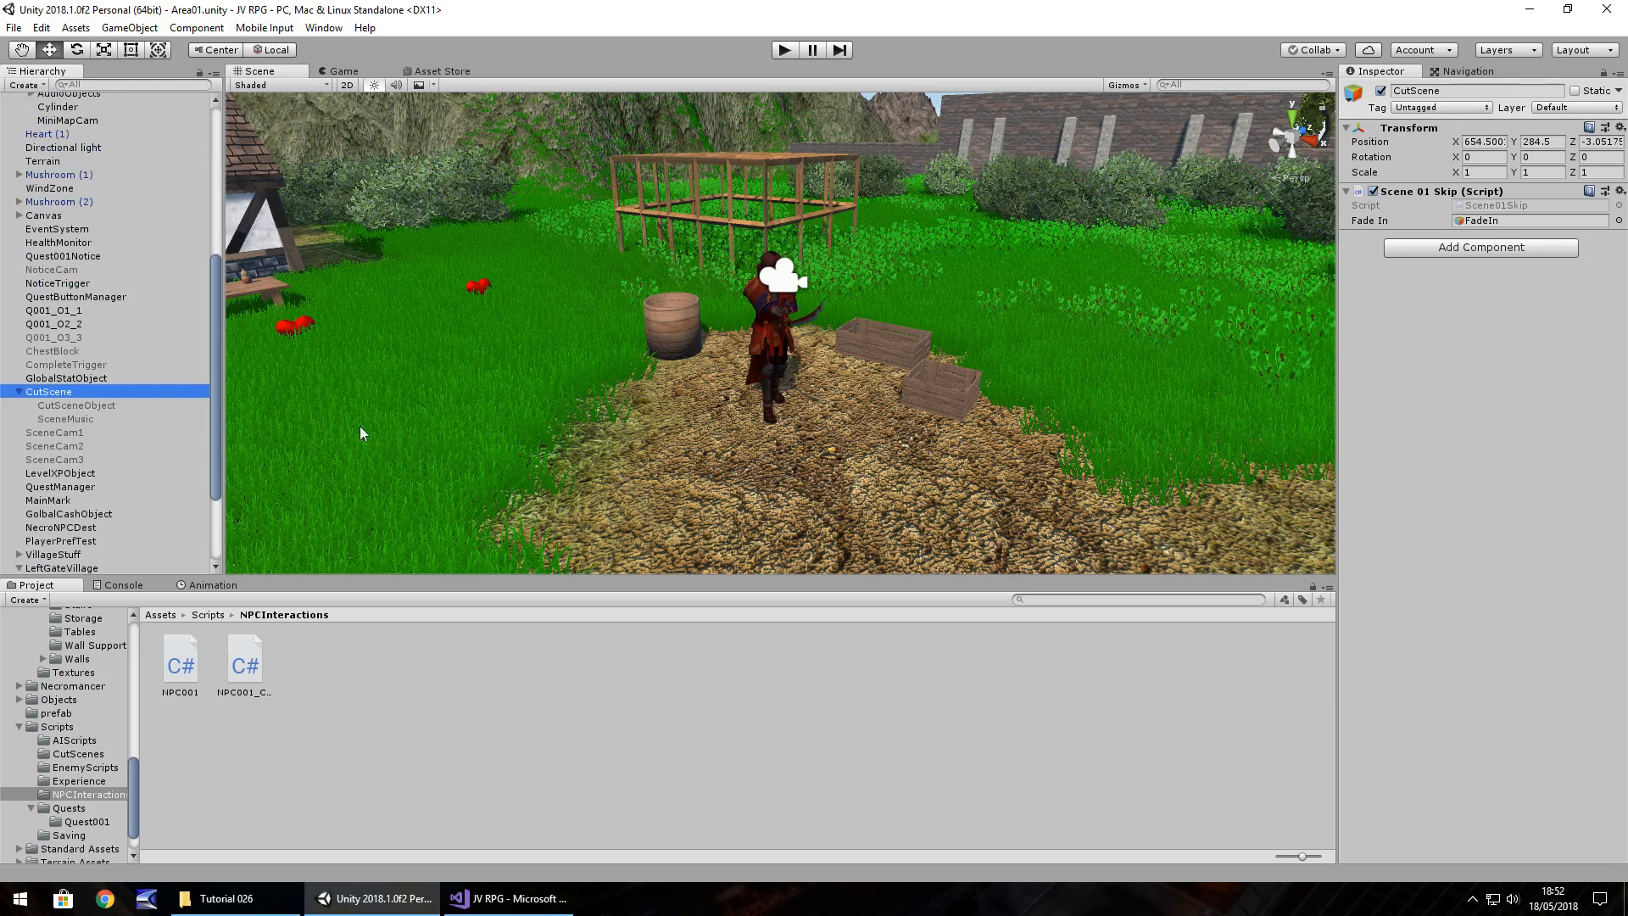
pyautogui.click(75, 406)
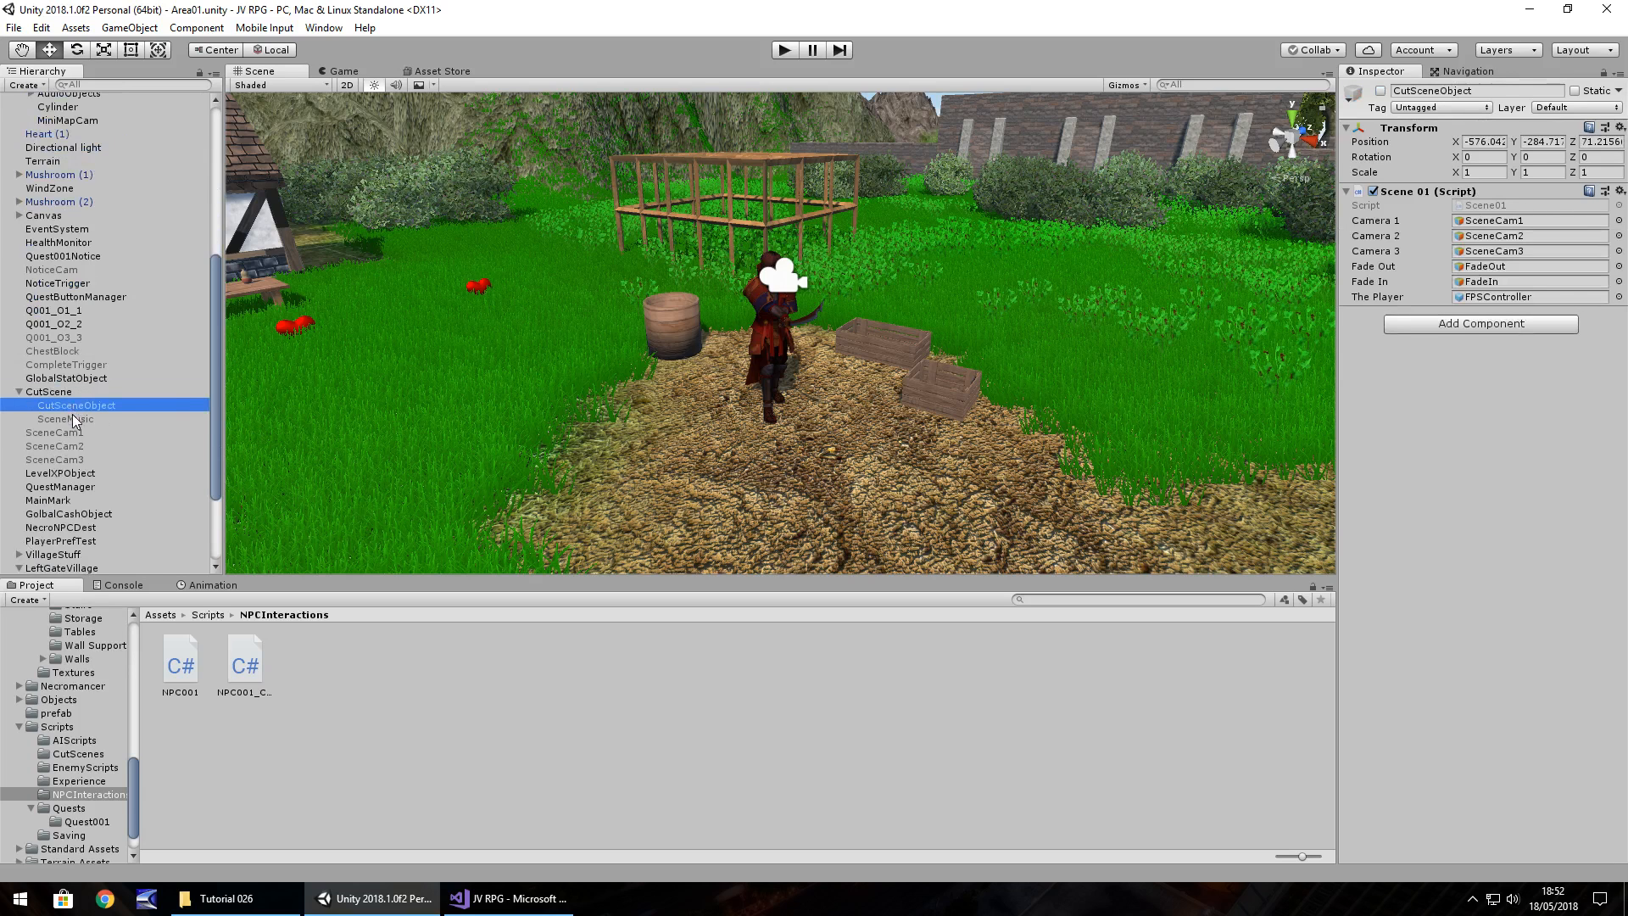
pyautogui.click(47, 392)
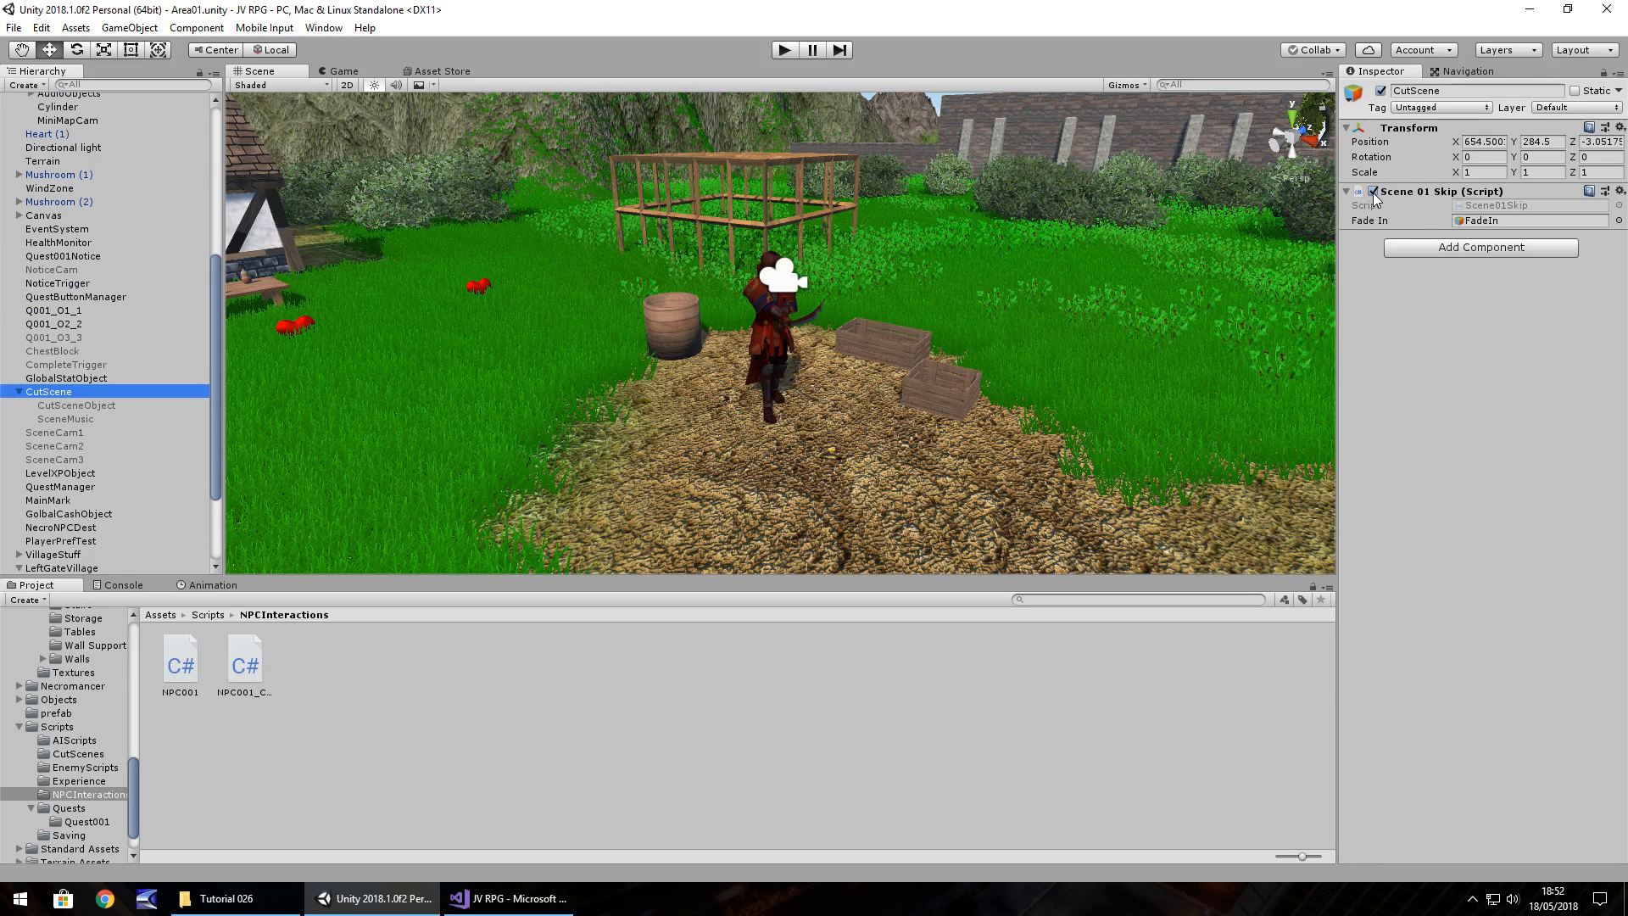
pyautogui.click(1373, 191)
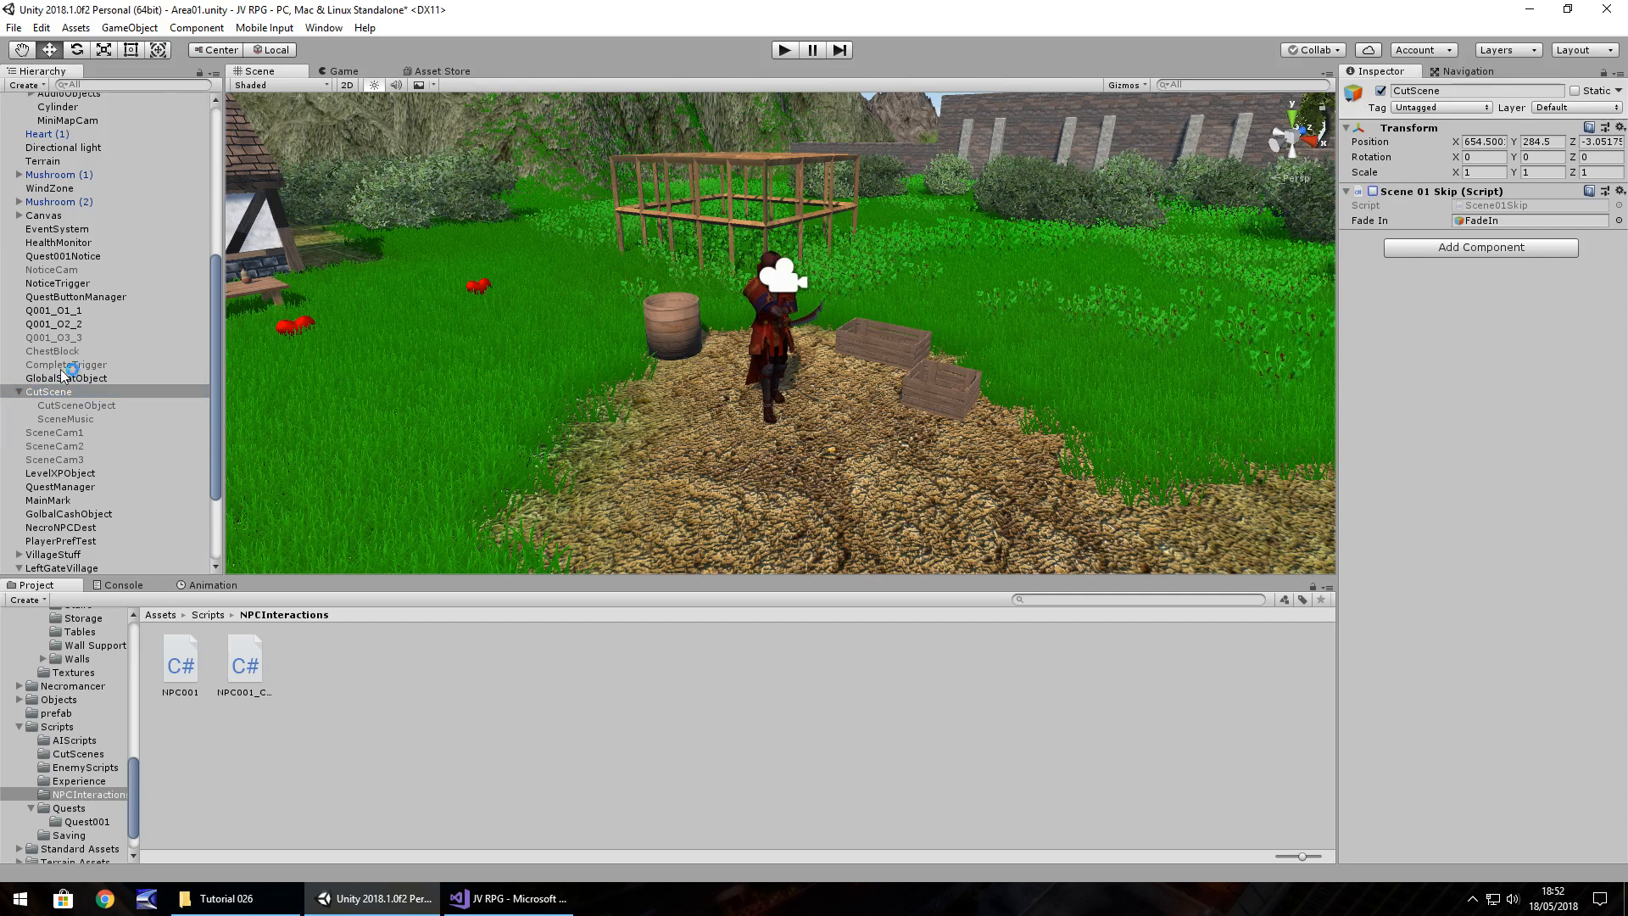
pyautogui.click(76, 405)
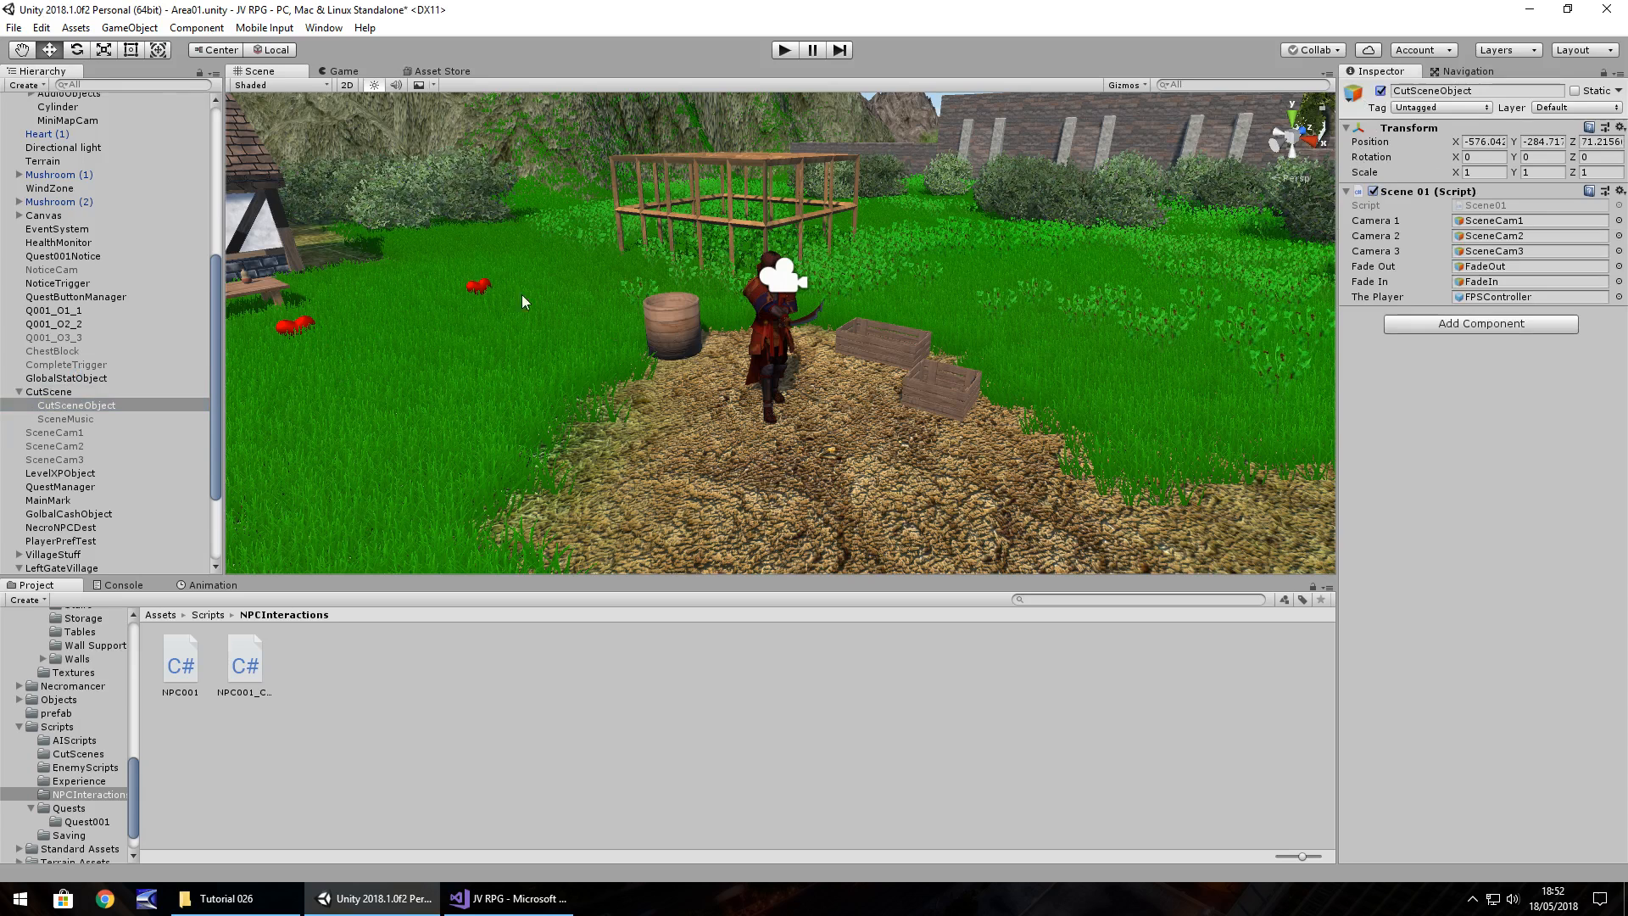
# Select the FPSController player, enable the SceneCam1 camera and start play-testing the quest.
pyautogui.click(58, 330)
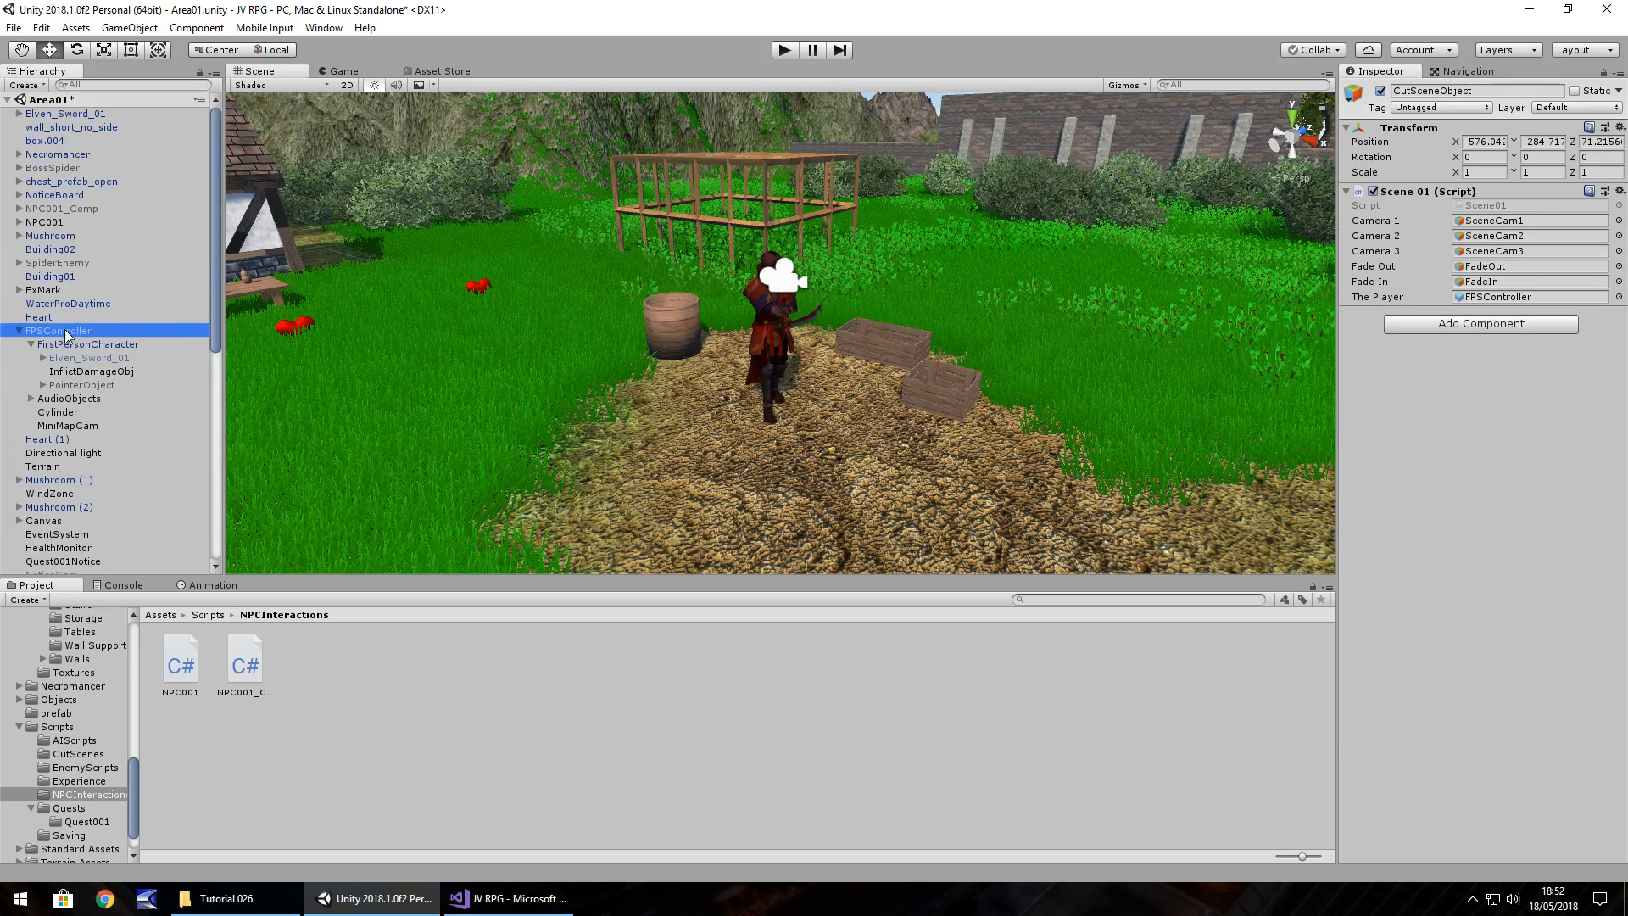
pyautogui.click(59, 329)
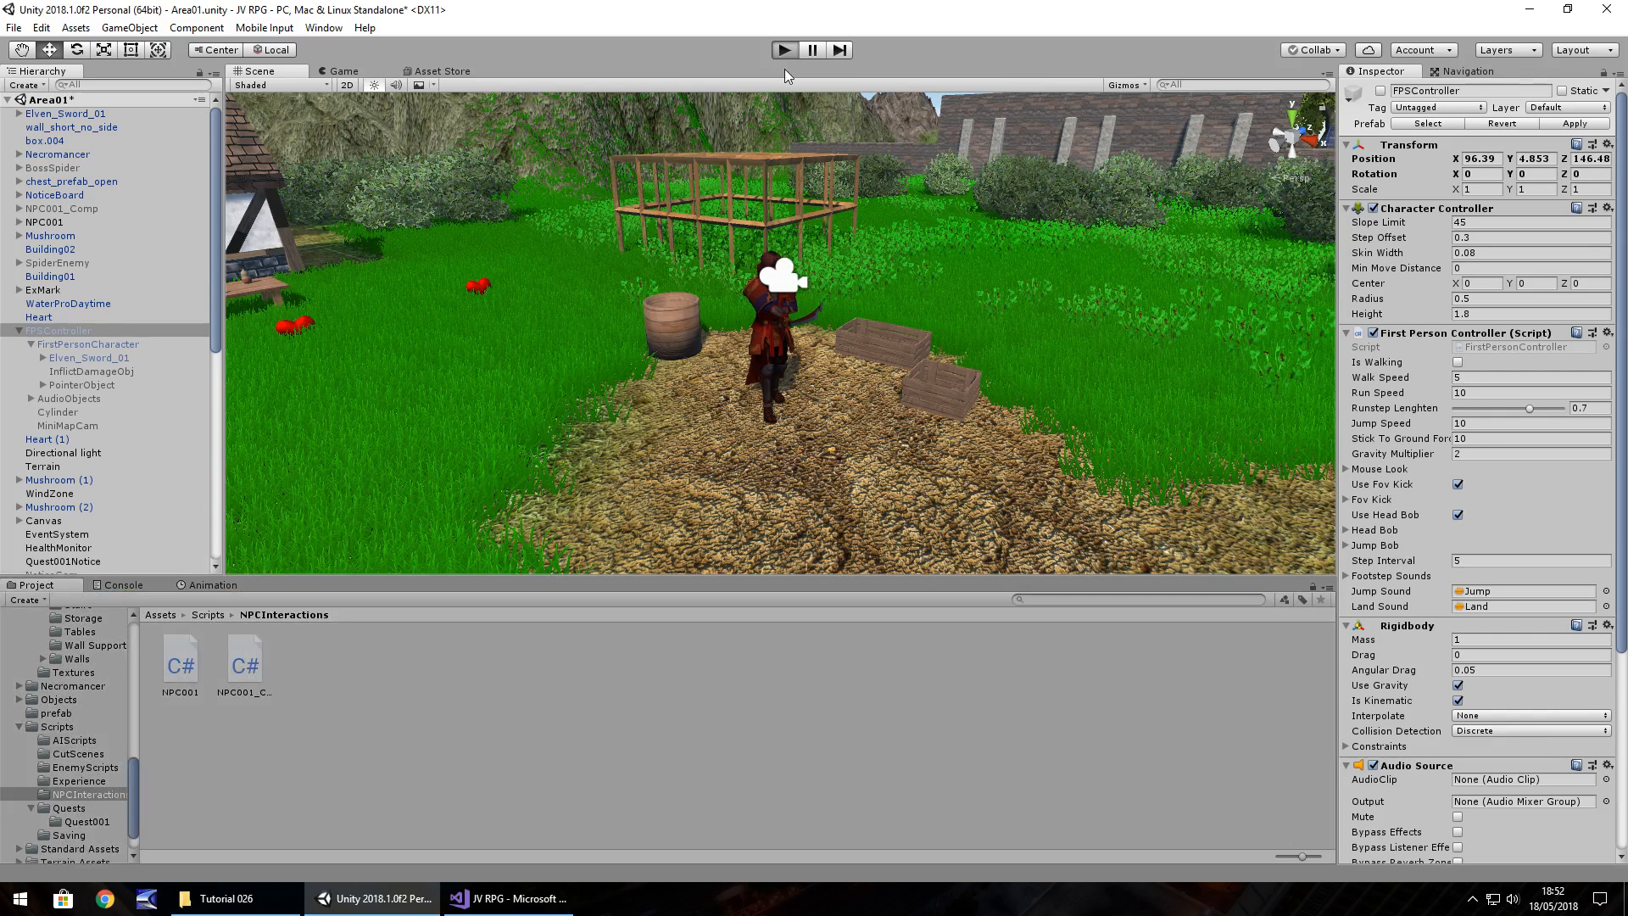
pyautogui.click(782, 49)
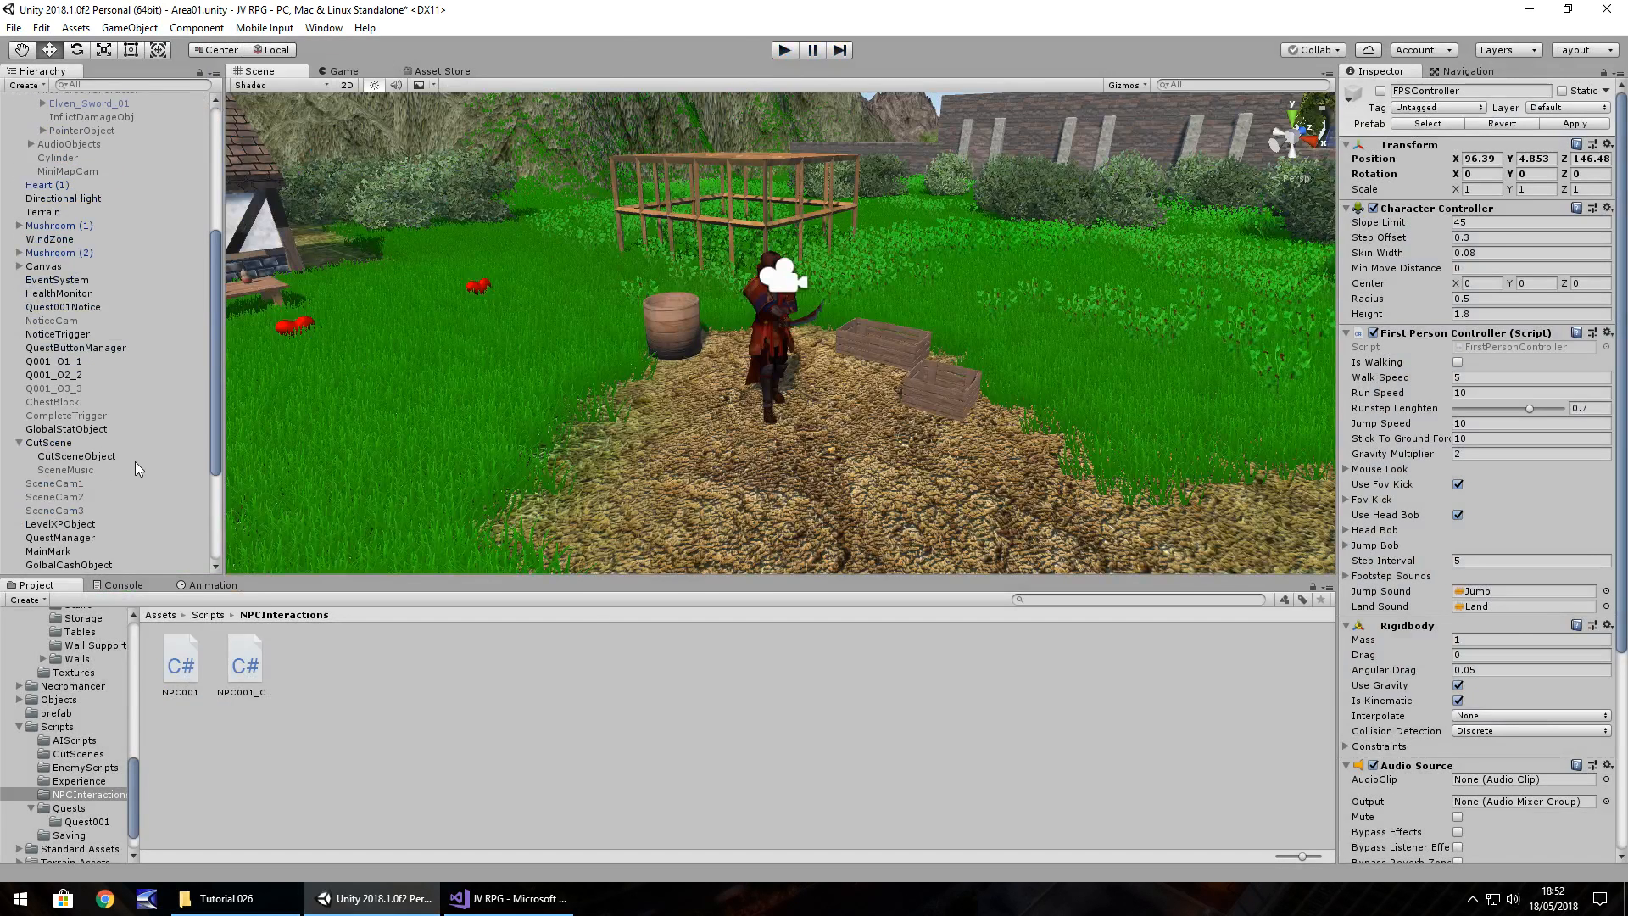
pyautogui.click(54, 483)
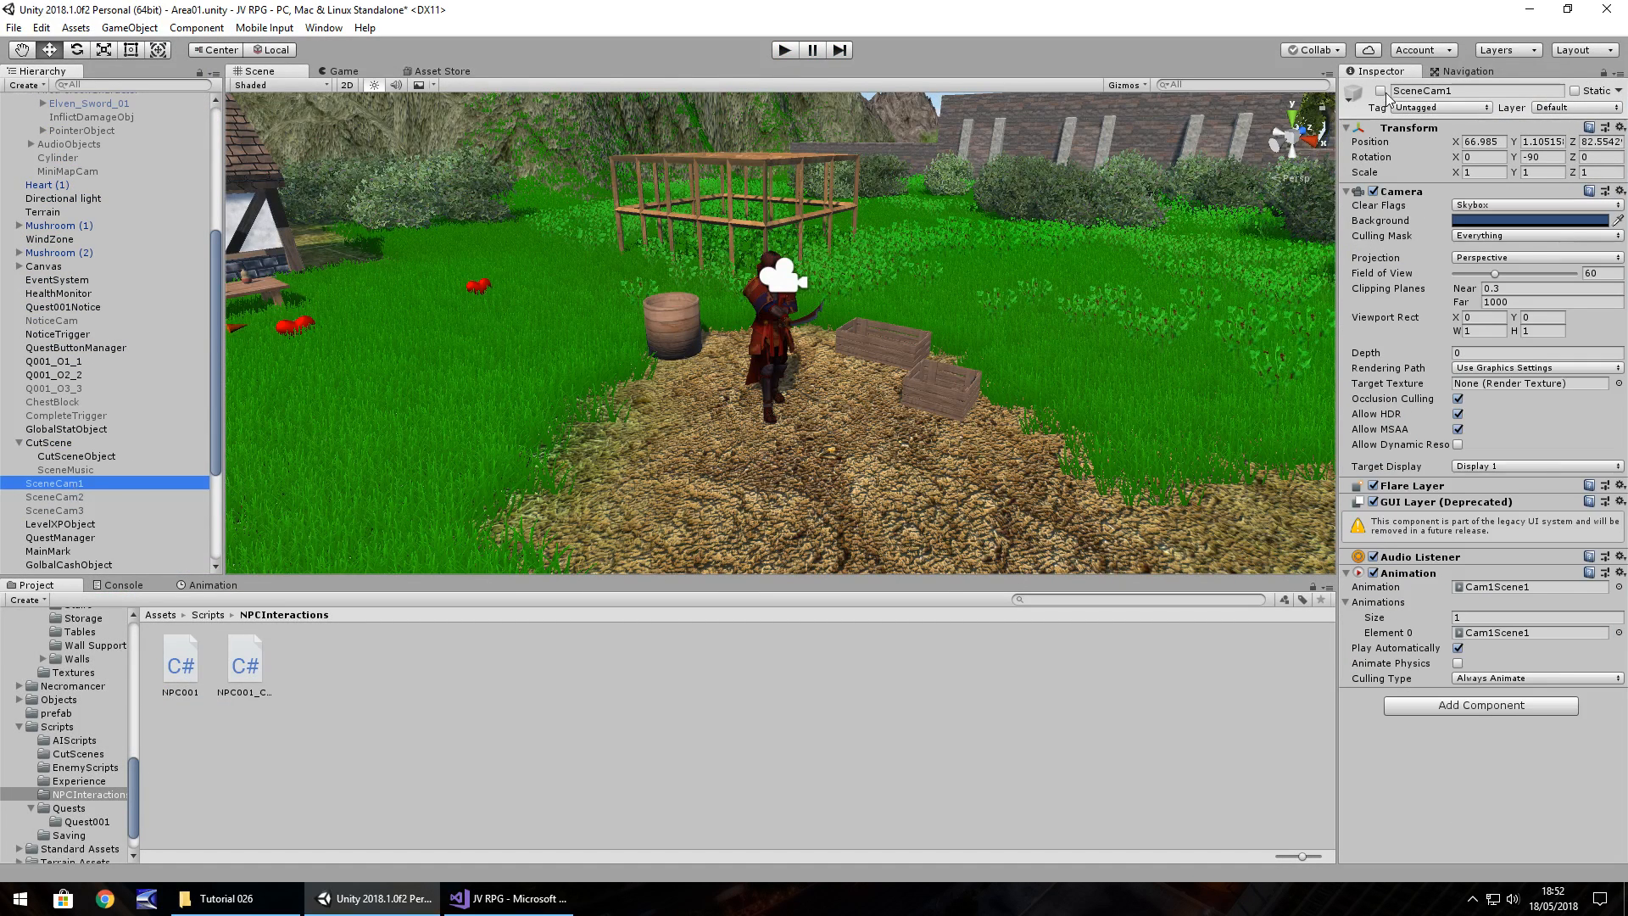
pyautogui.click(784, 49)
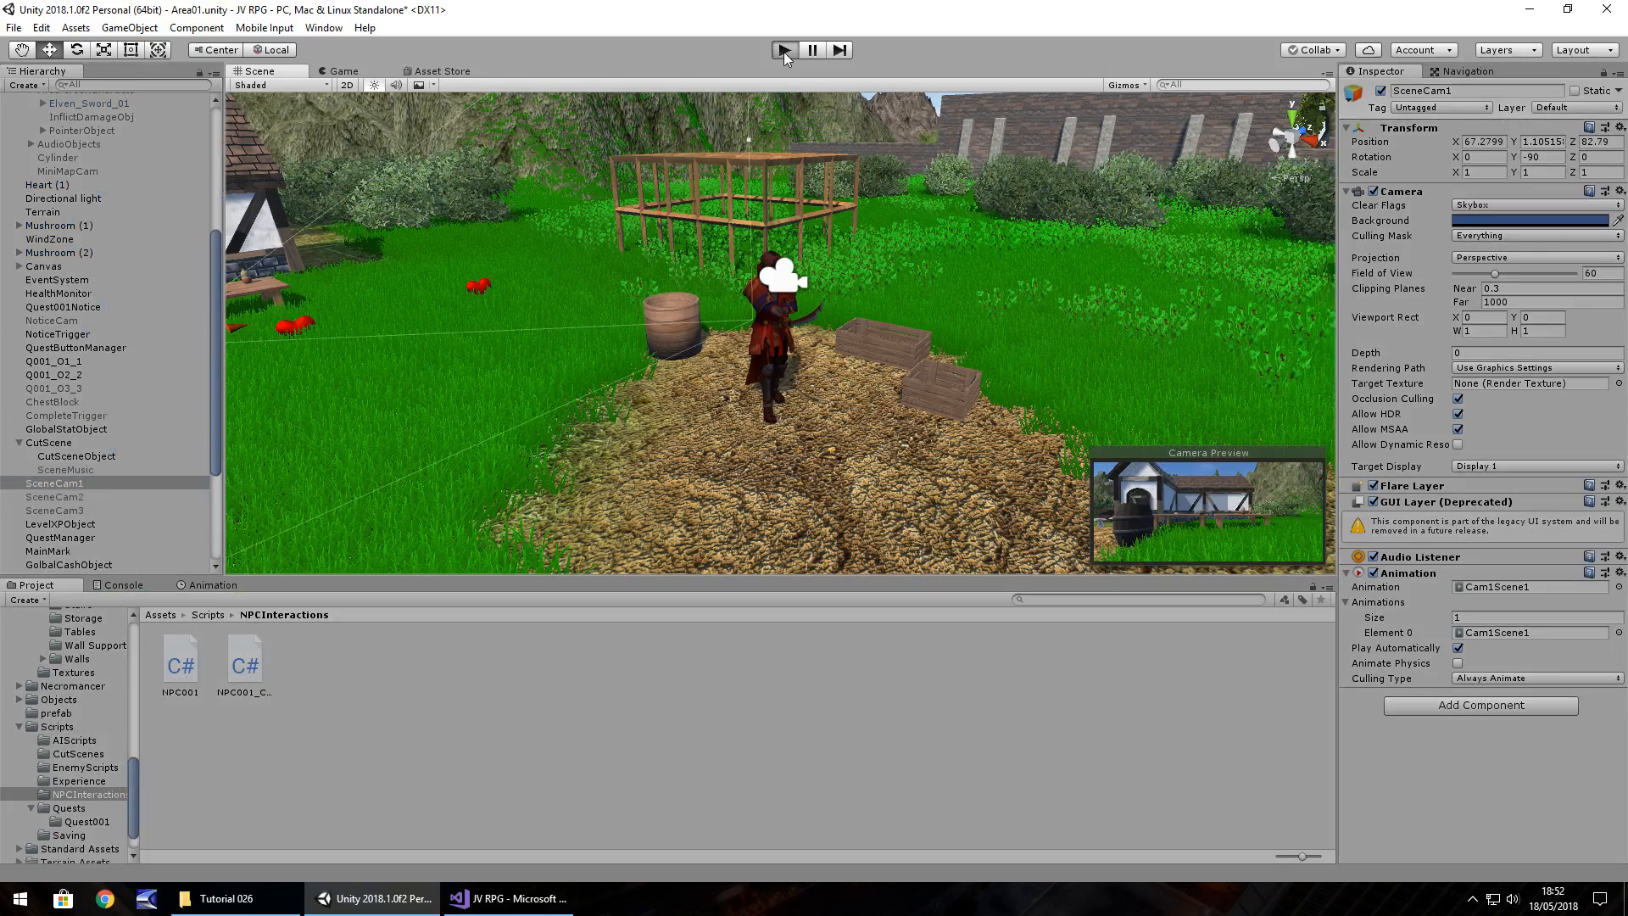
pyautogui.click(781, 50)
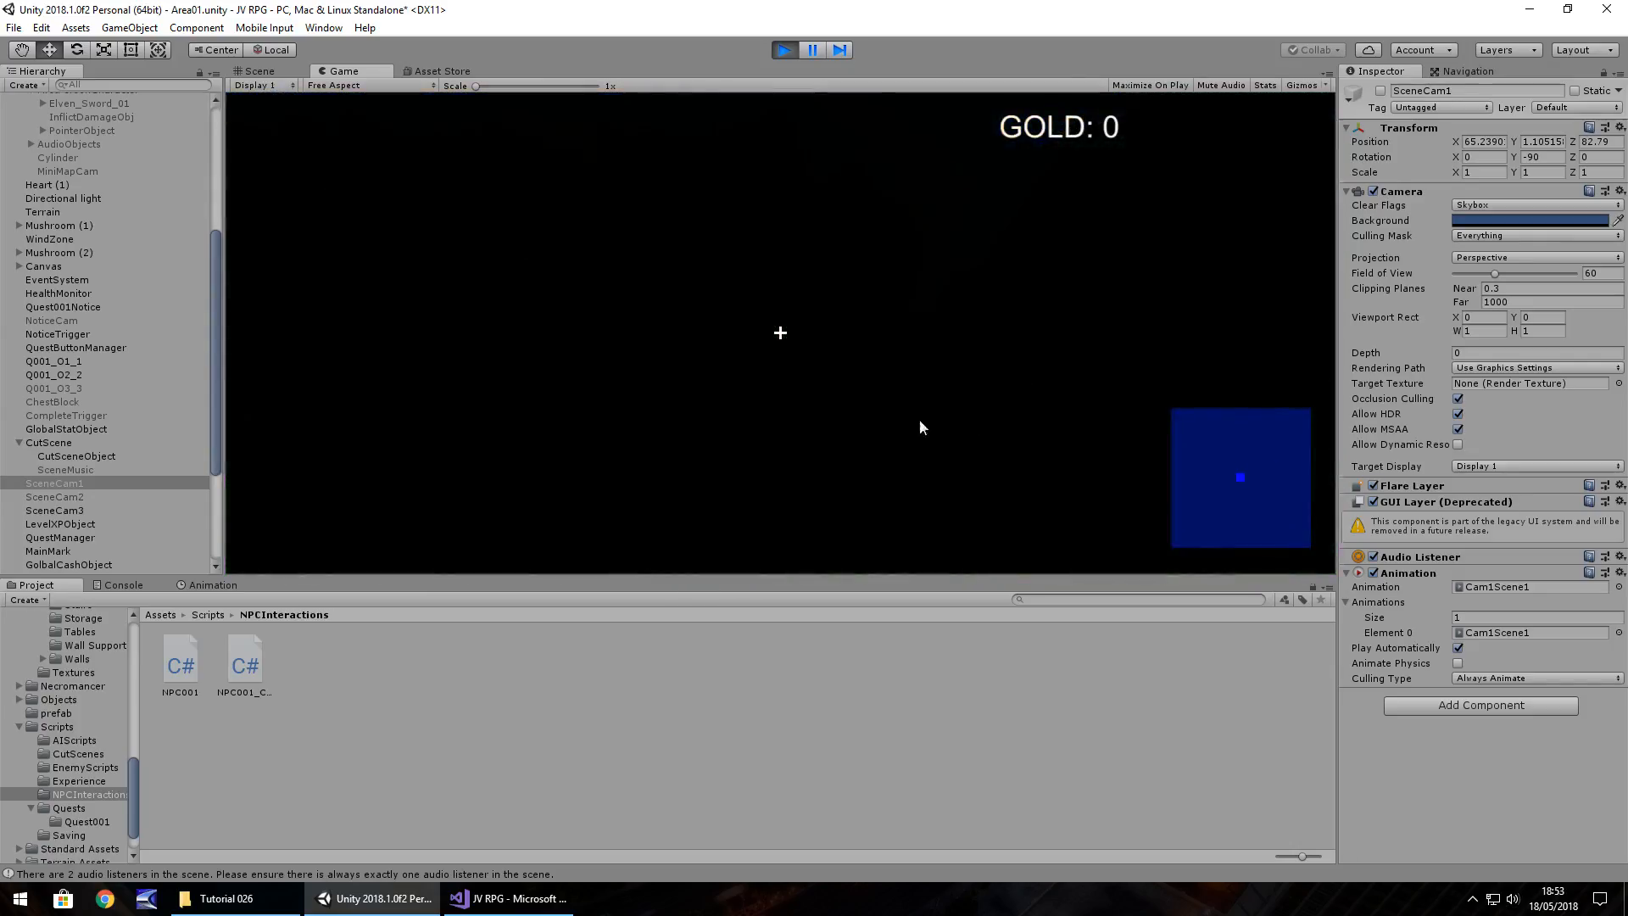
# Run the opening cutscene until the lost-item quest notice appears, then stop the play-test.
pyautogui.click(782, 49)
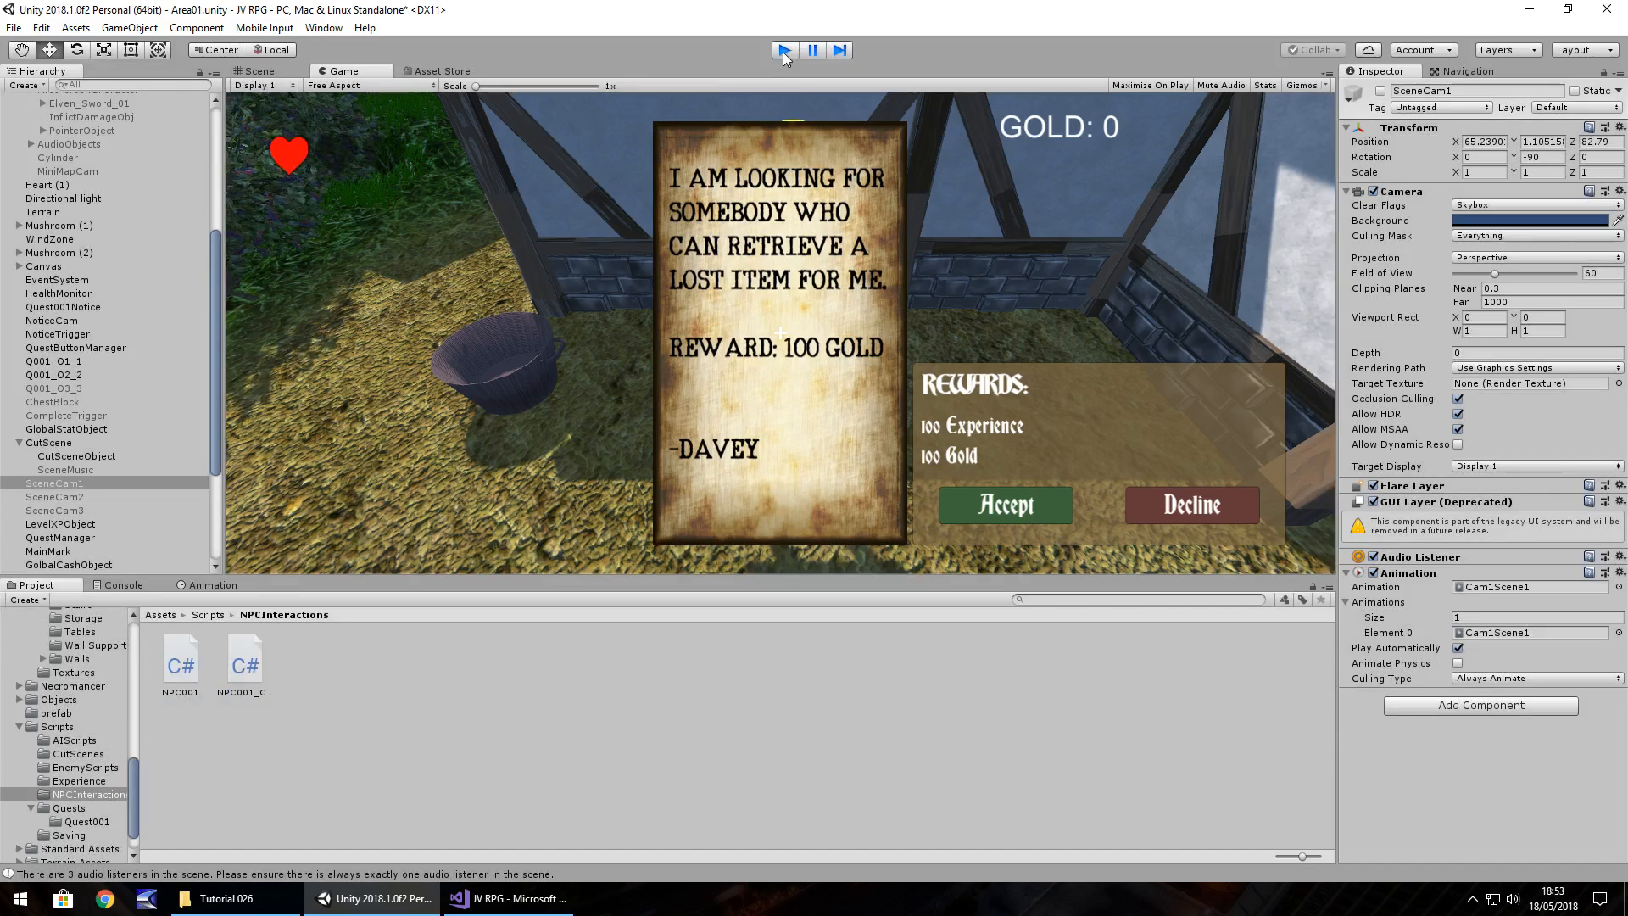
pyautogui.click(257, 70)
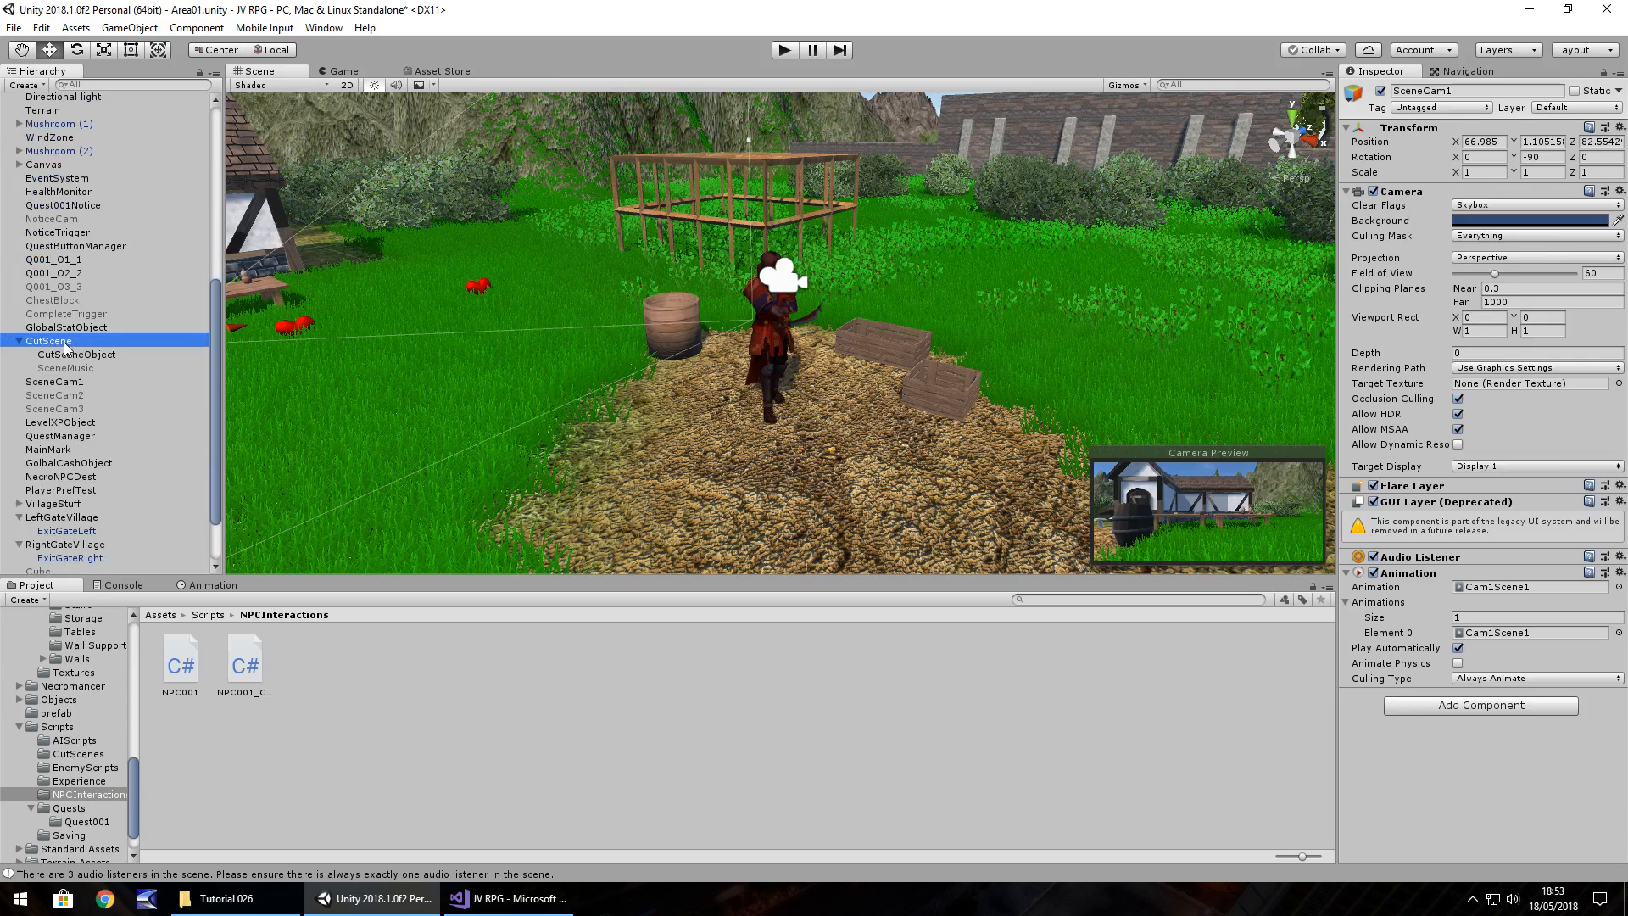
# Inspect SceneMusic, then switch off the CutScene group in the Hierarchy.
pyautogui.click(49, 341)
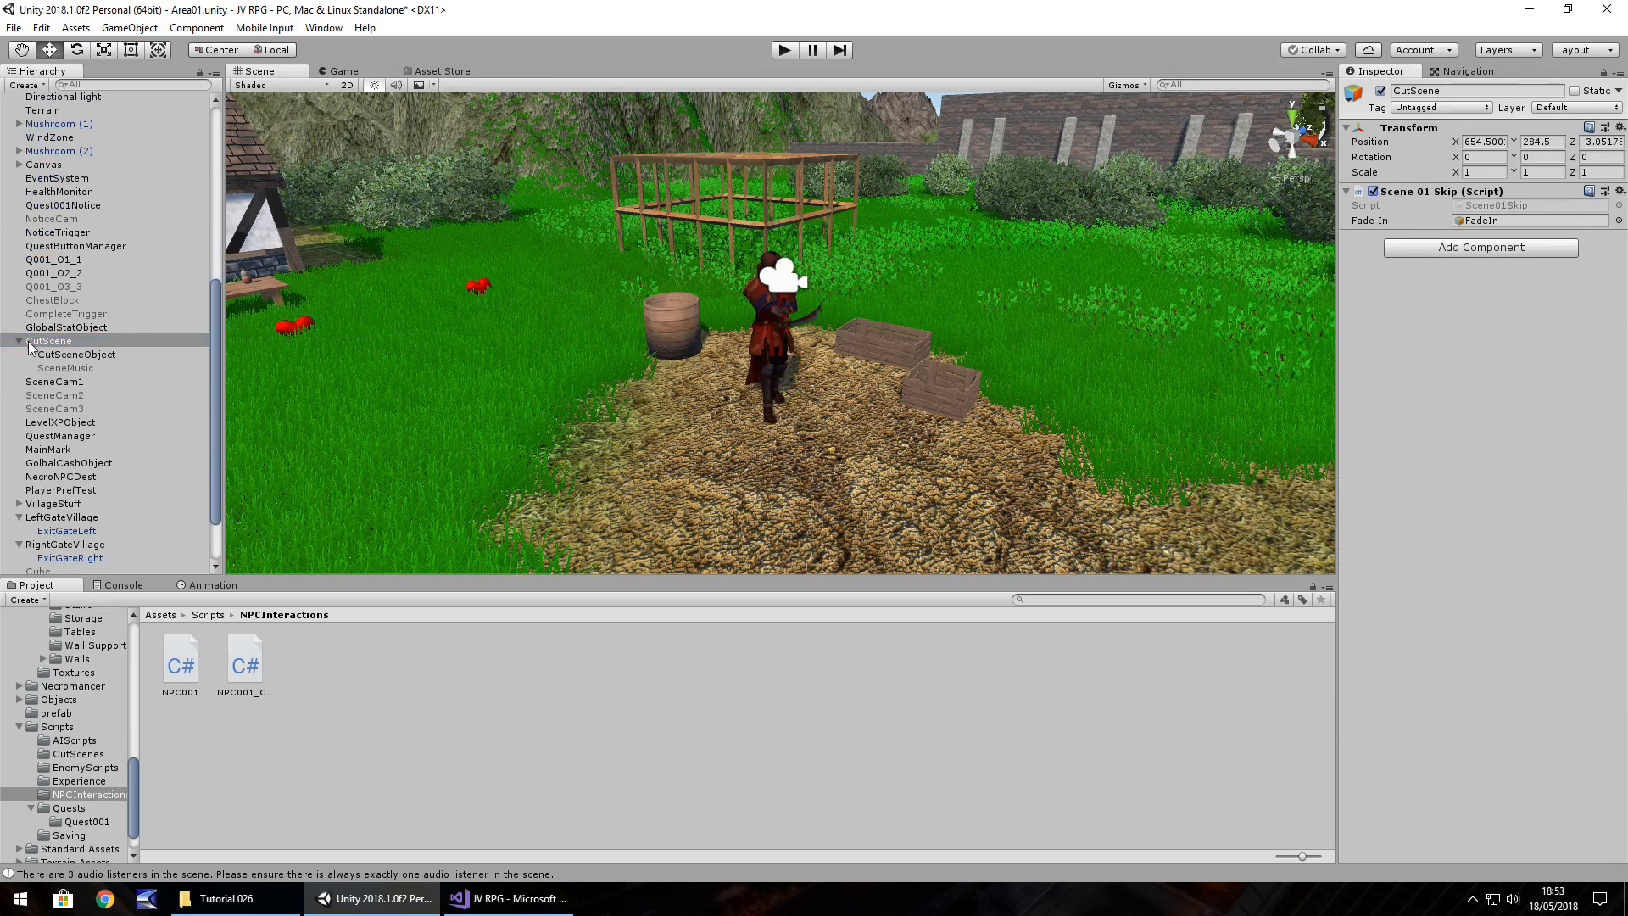
pyautogui.click(65, 367)
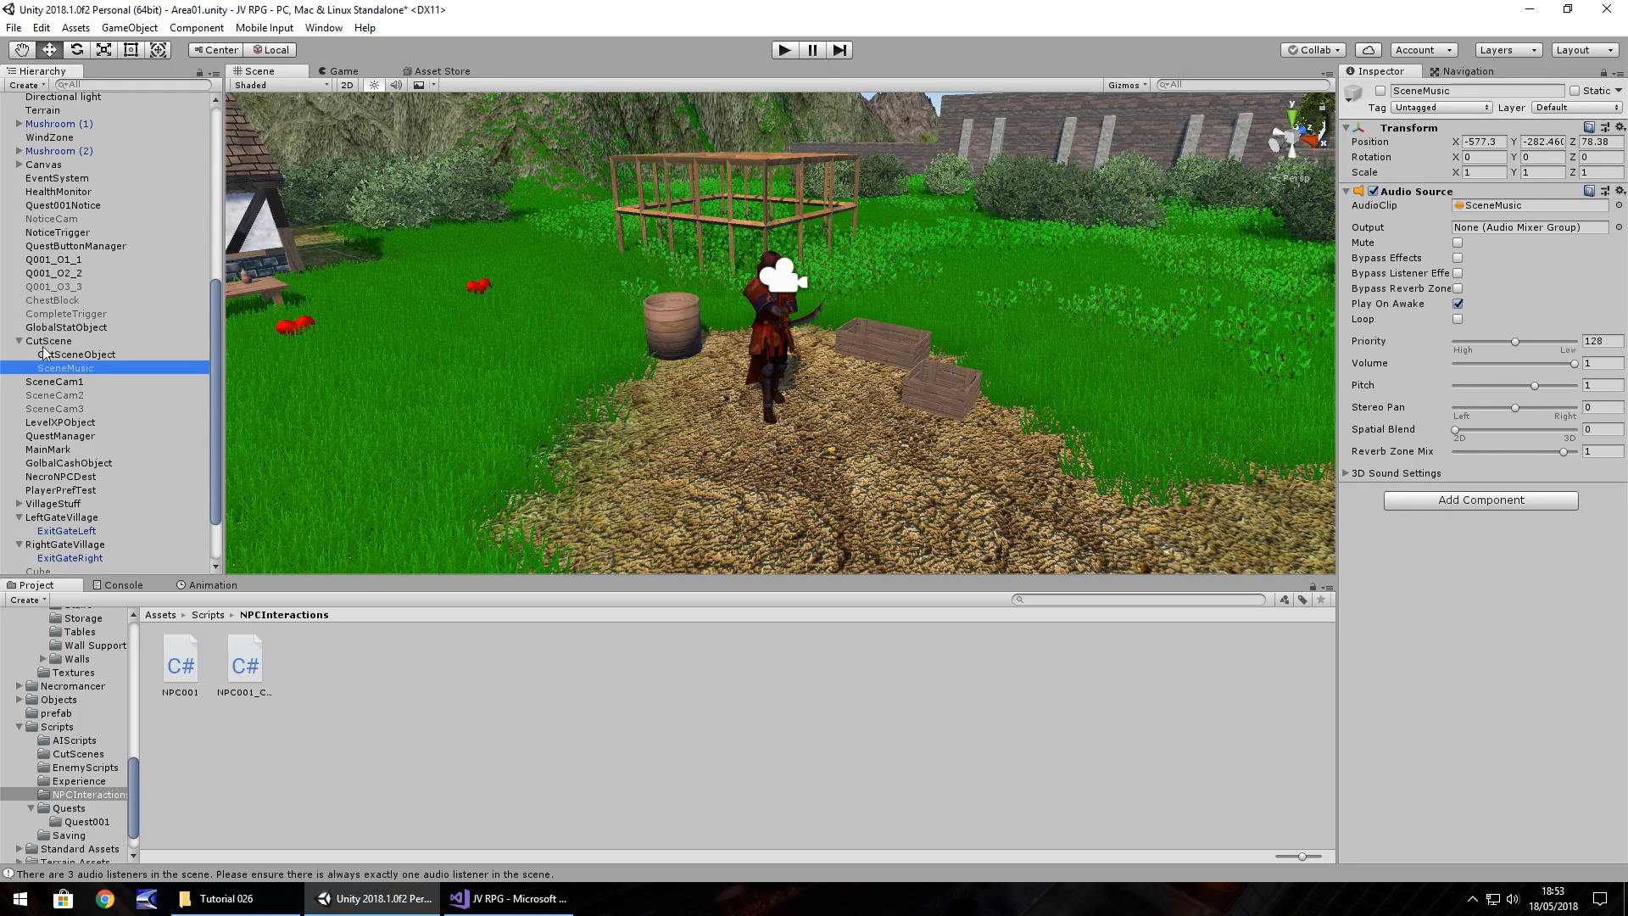
pyautogui.click(49, 340)
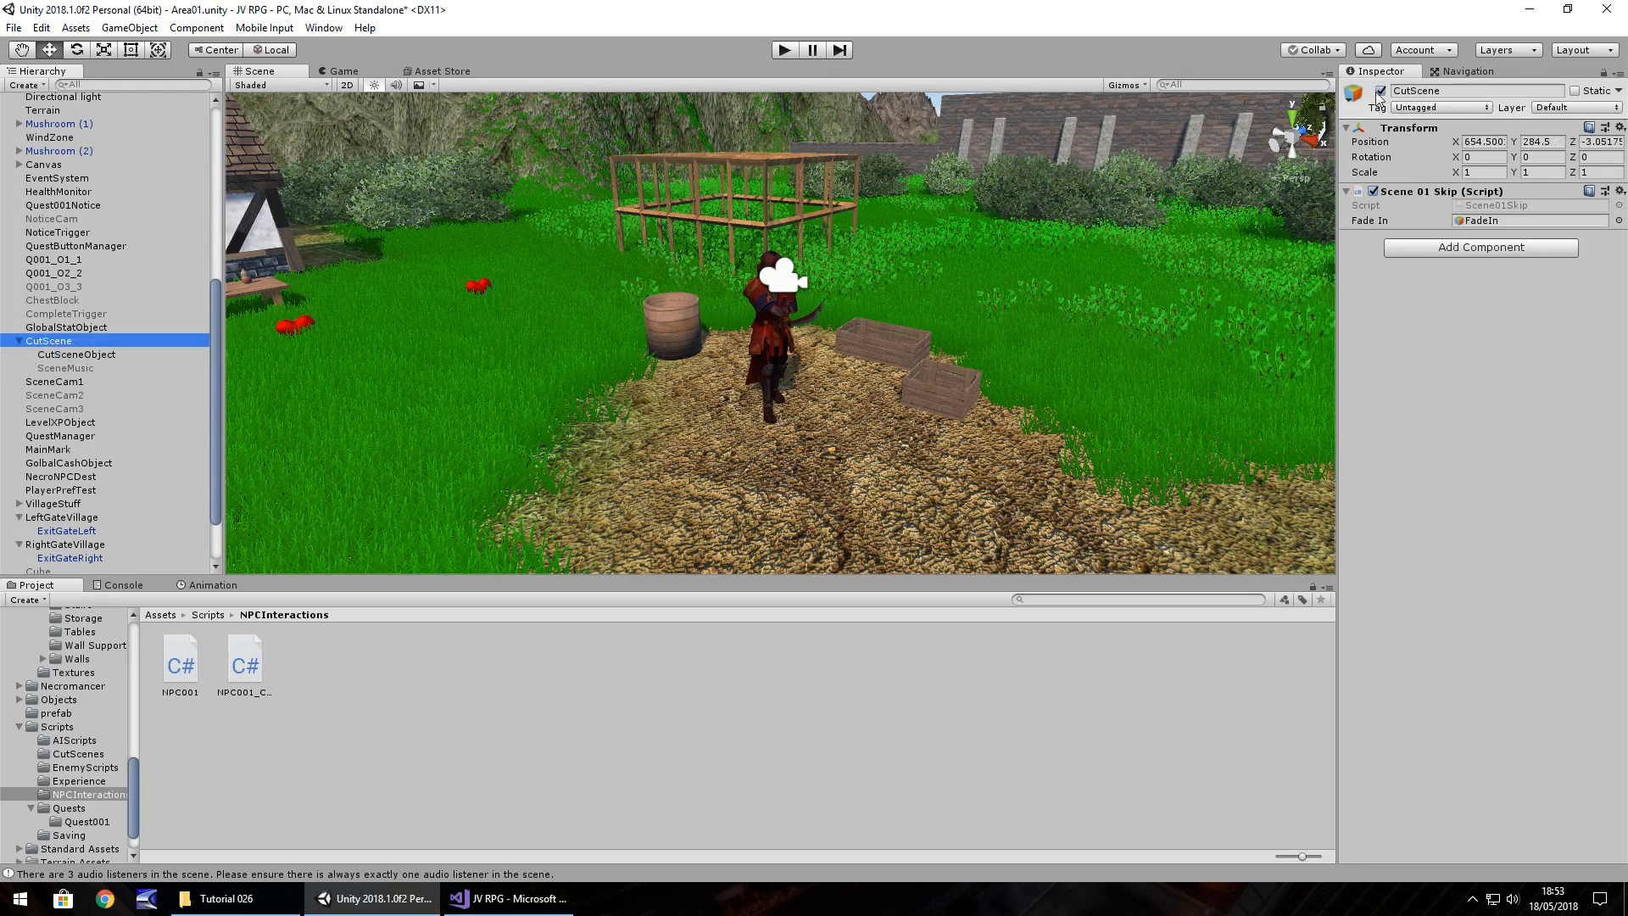
pyautogui.click(54, 382)
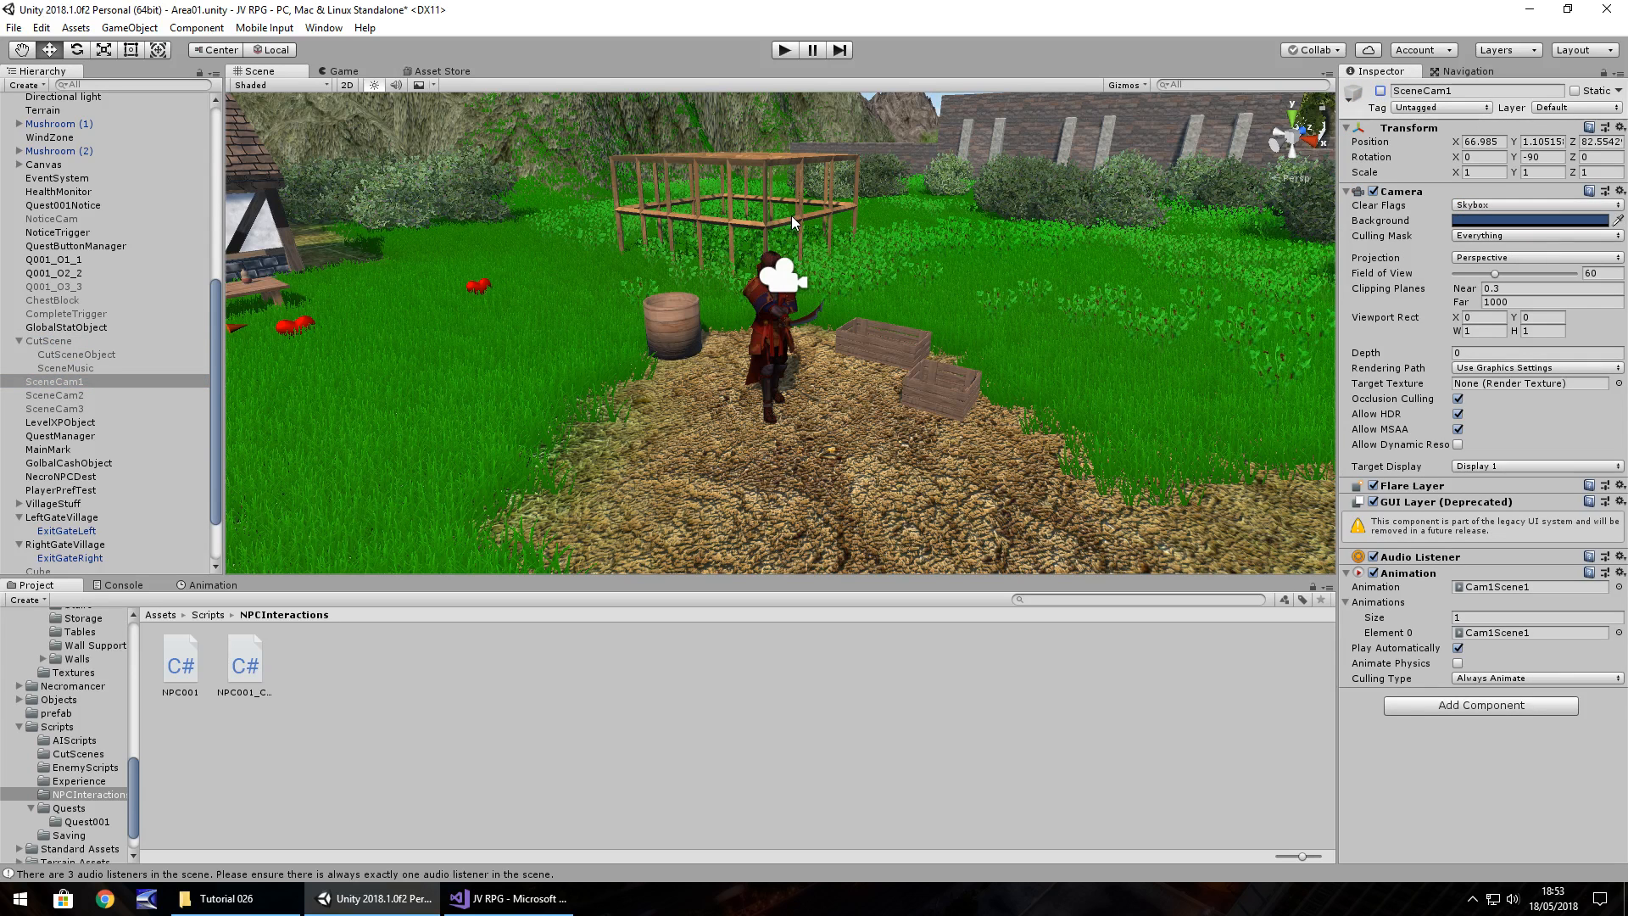
# Disable SceneCam1, play-test briefly with no cameras rendering, then select FPSController.
pyautogui.click(783, 49)
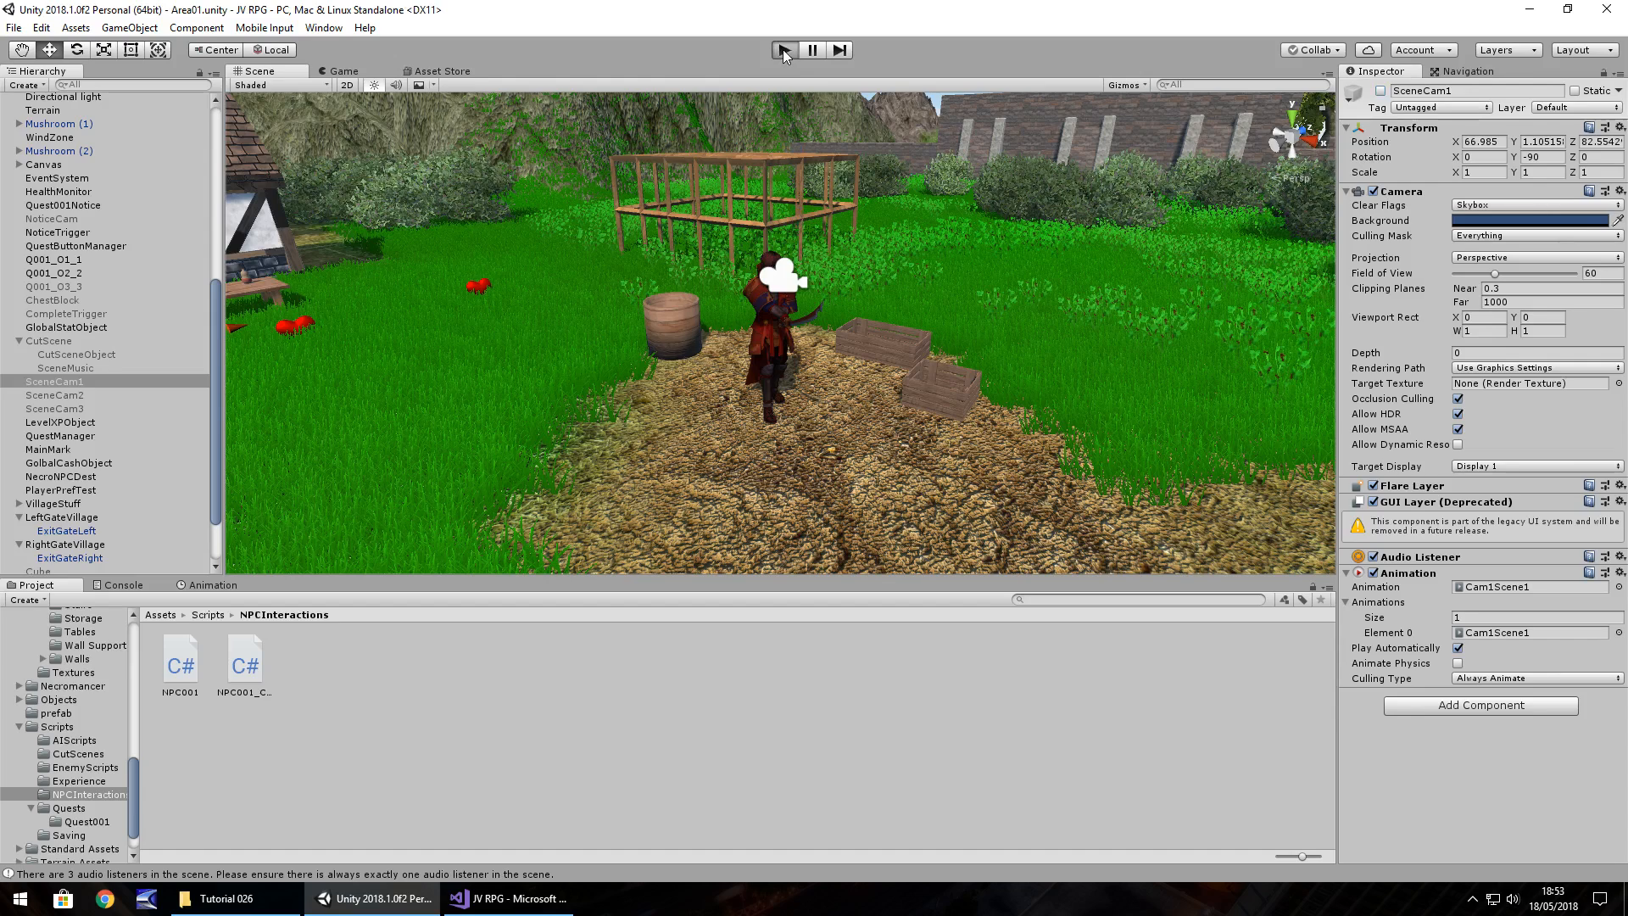
pyautogui.click(781, 49)
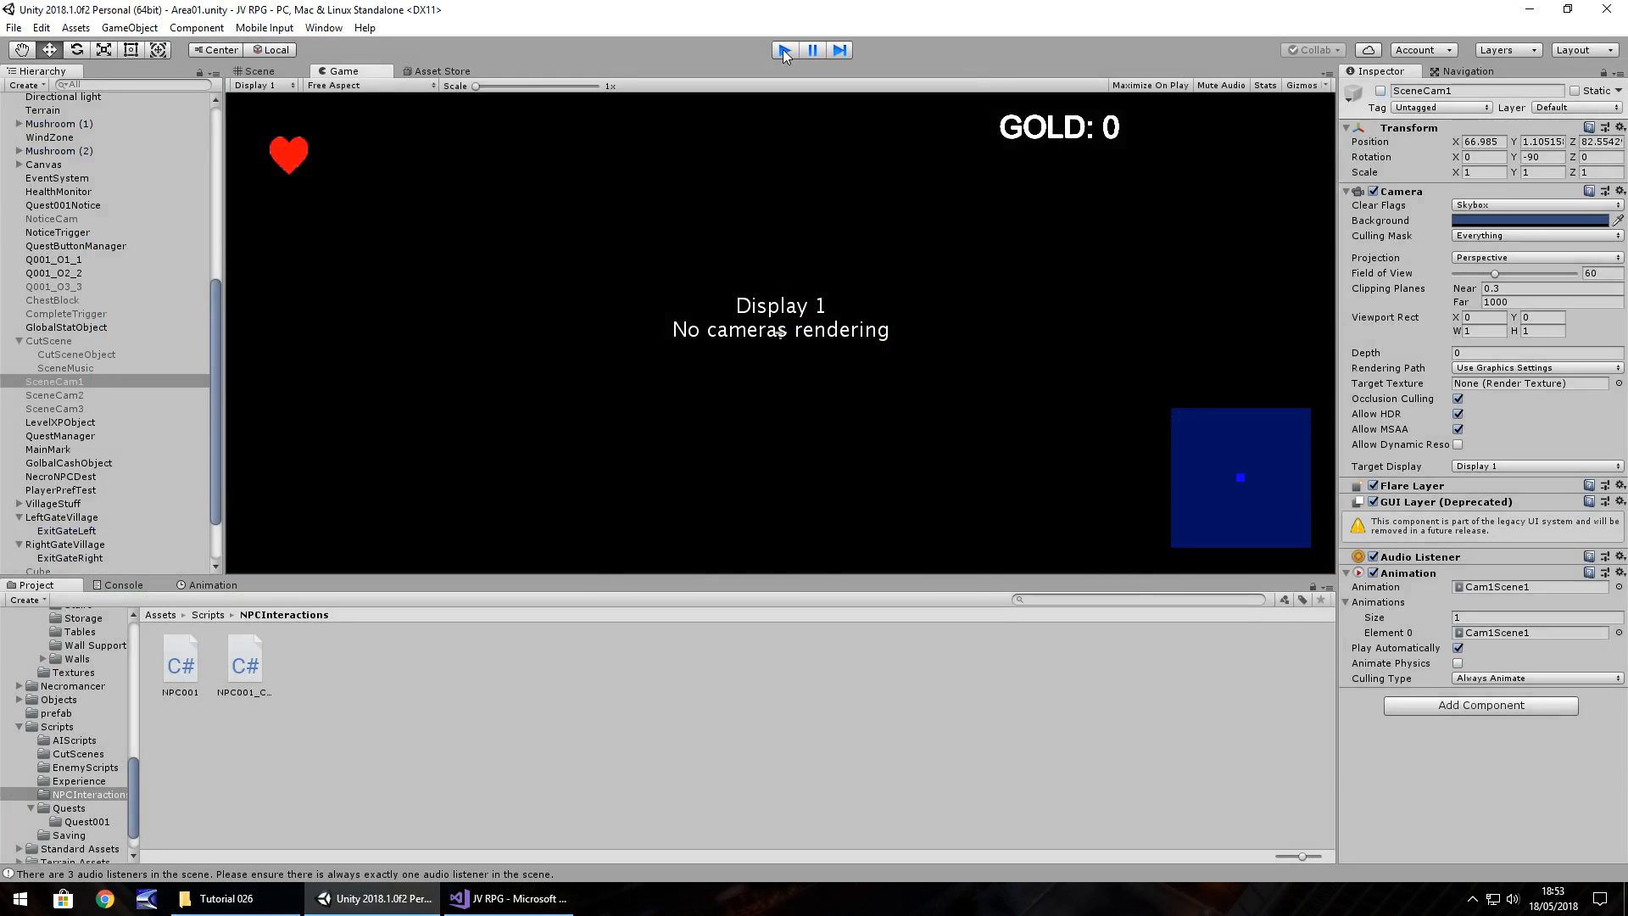
pyautogui.click(782, 50)
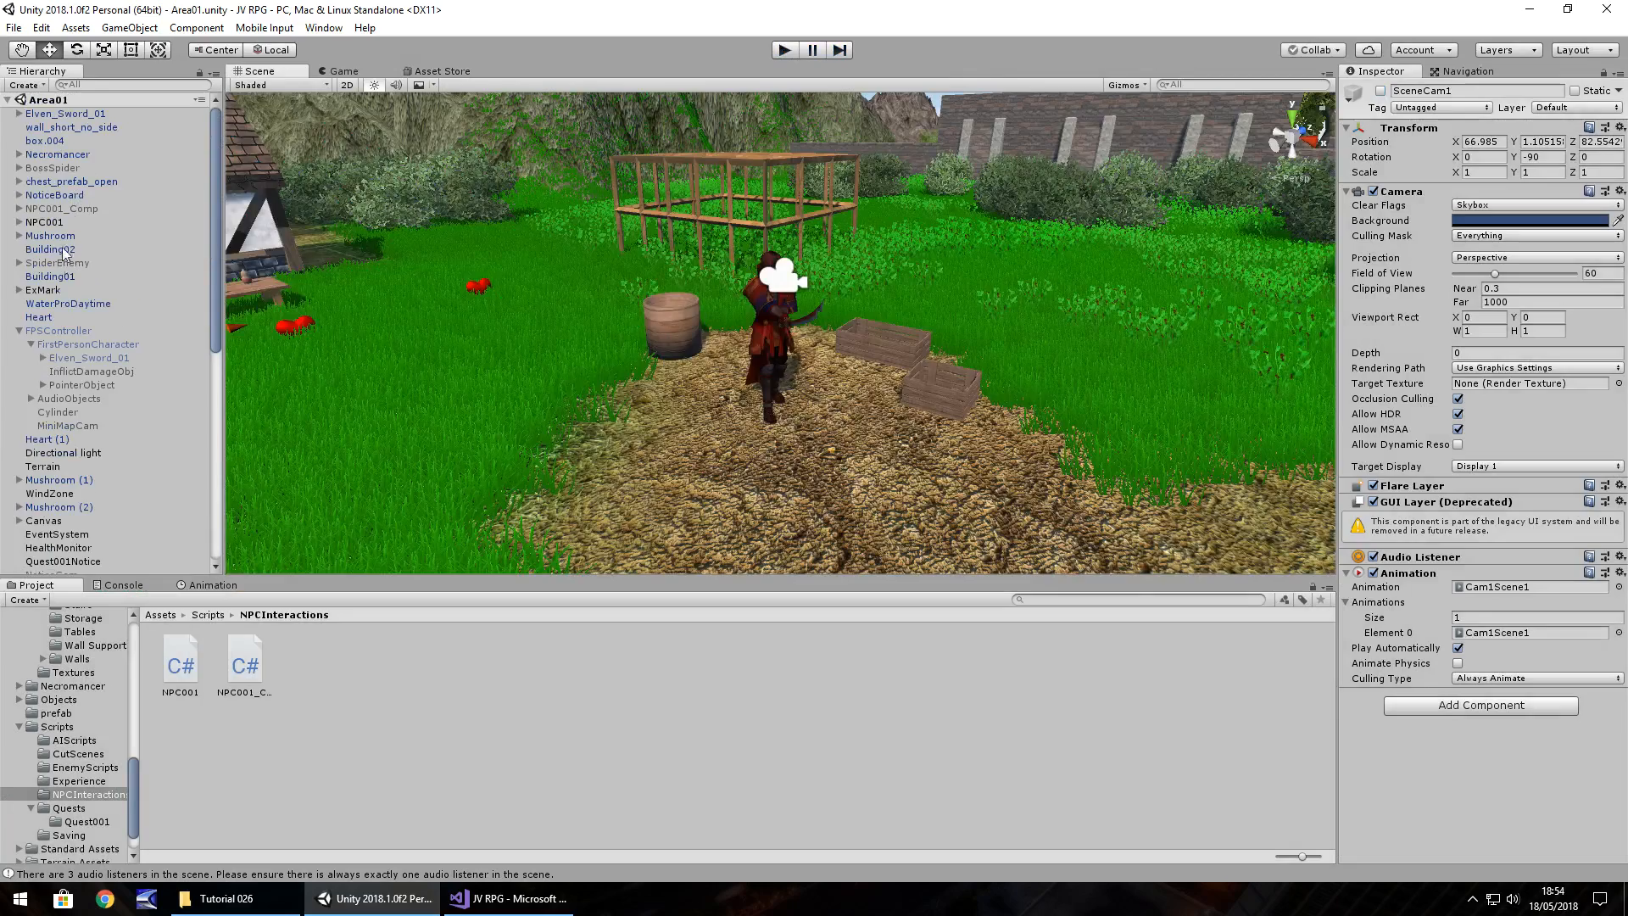
pyautogui.click(56, 329)
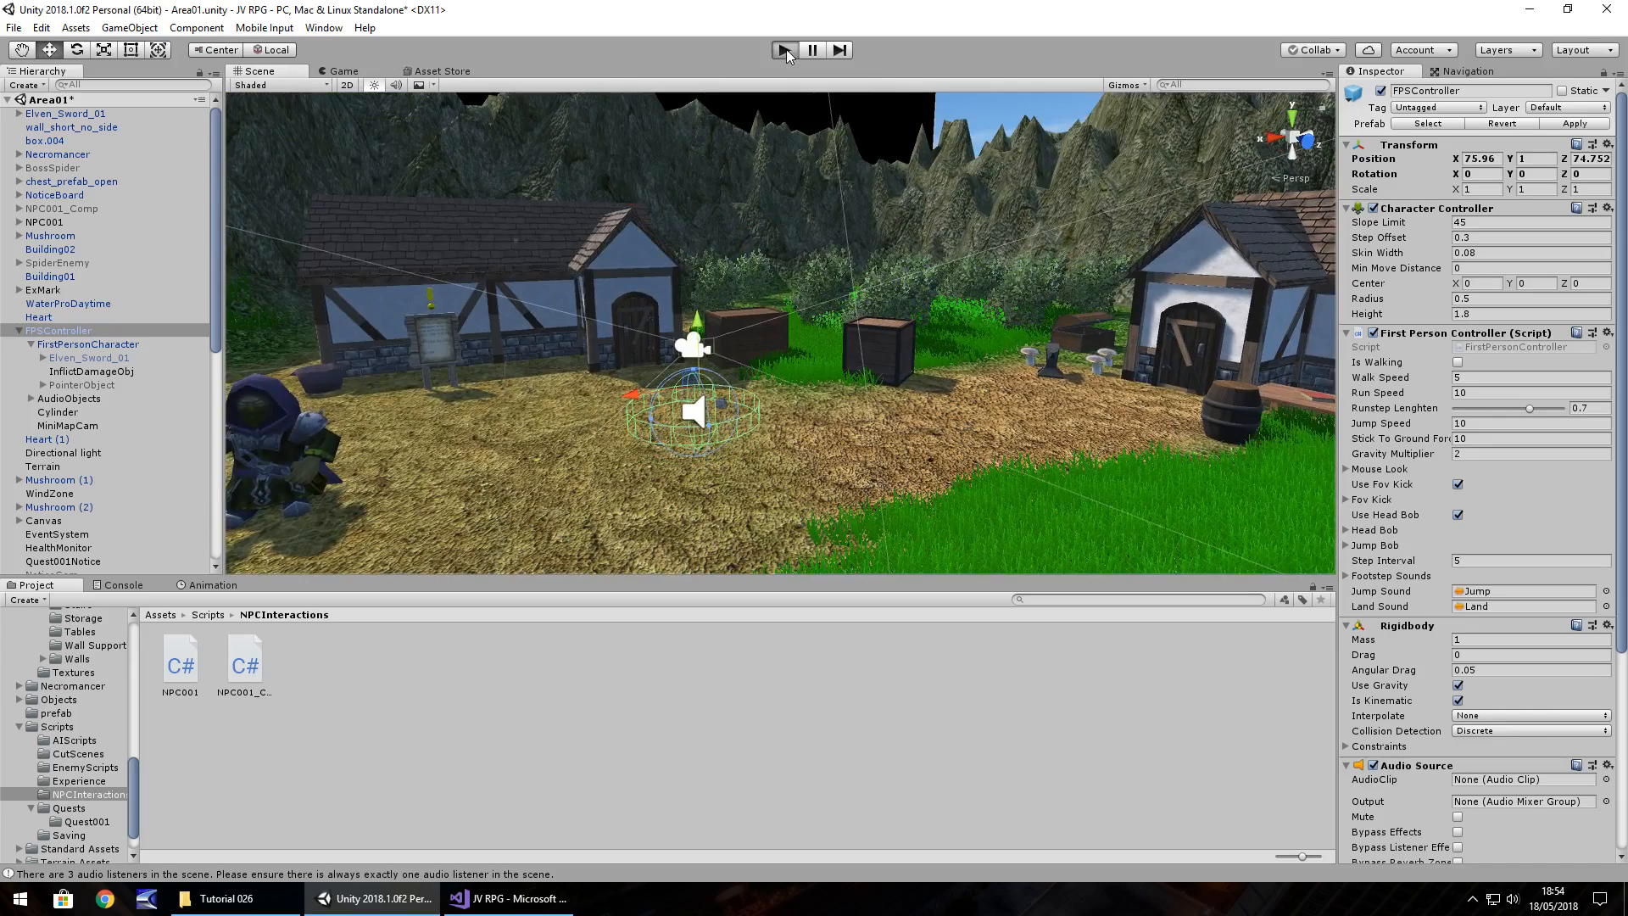
# Switch off the FadeIn overlay under Canvas and start a play-test showing the quest notice.
pyautogui.click(782, 50)
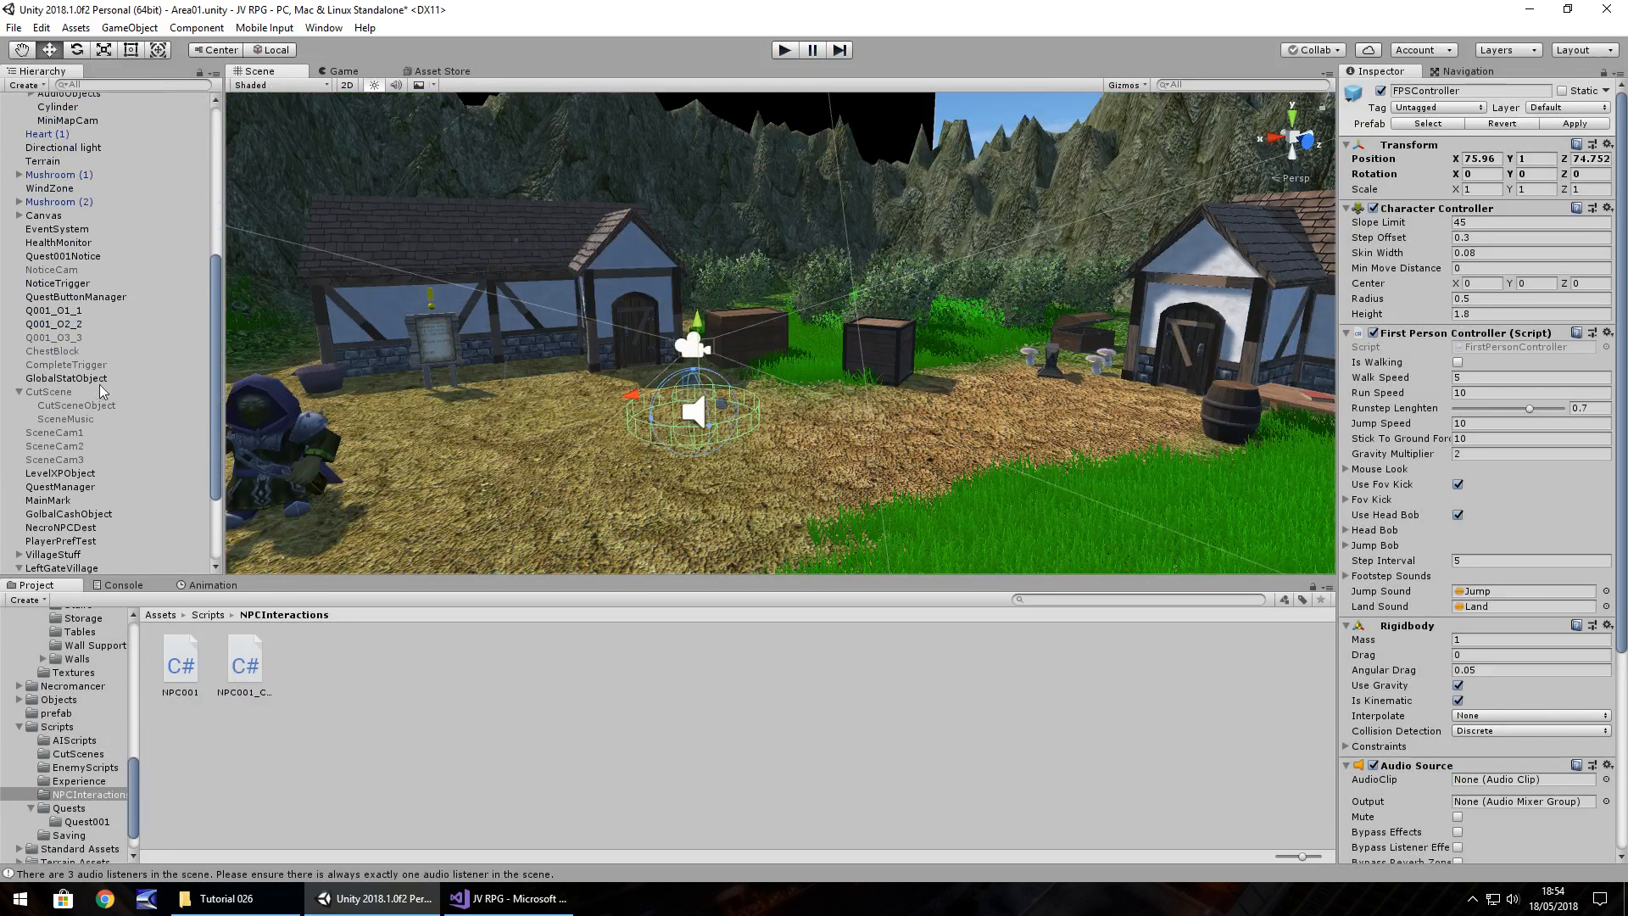
pyautogui.moveTo(89, 357)
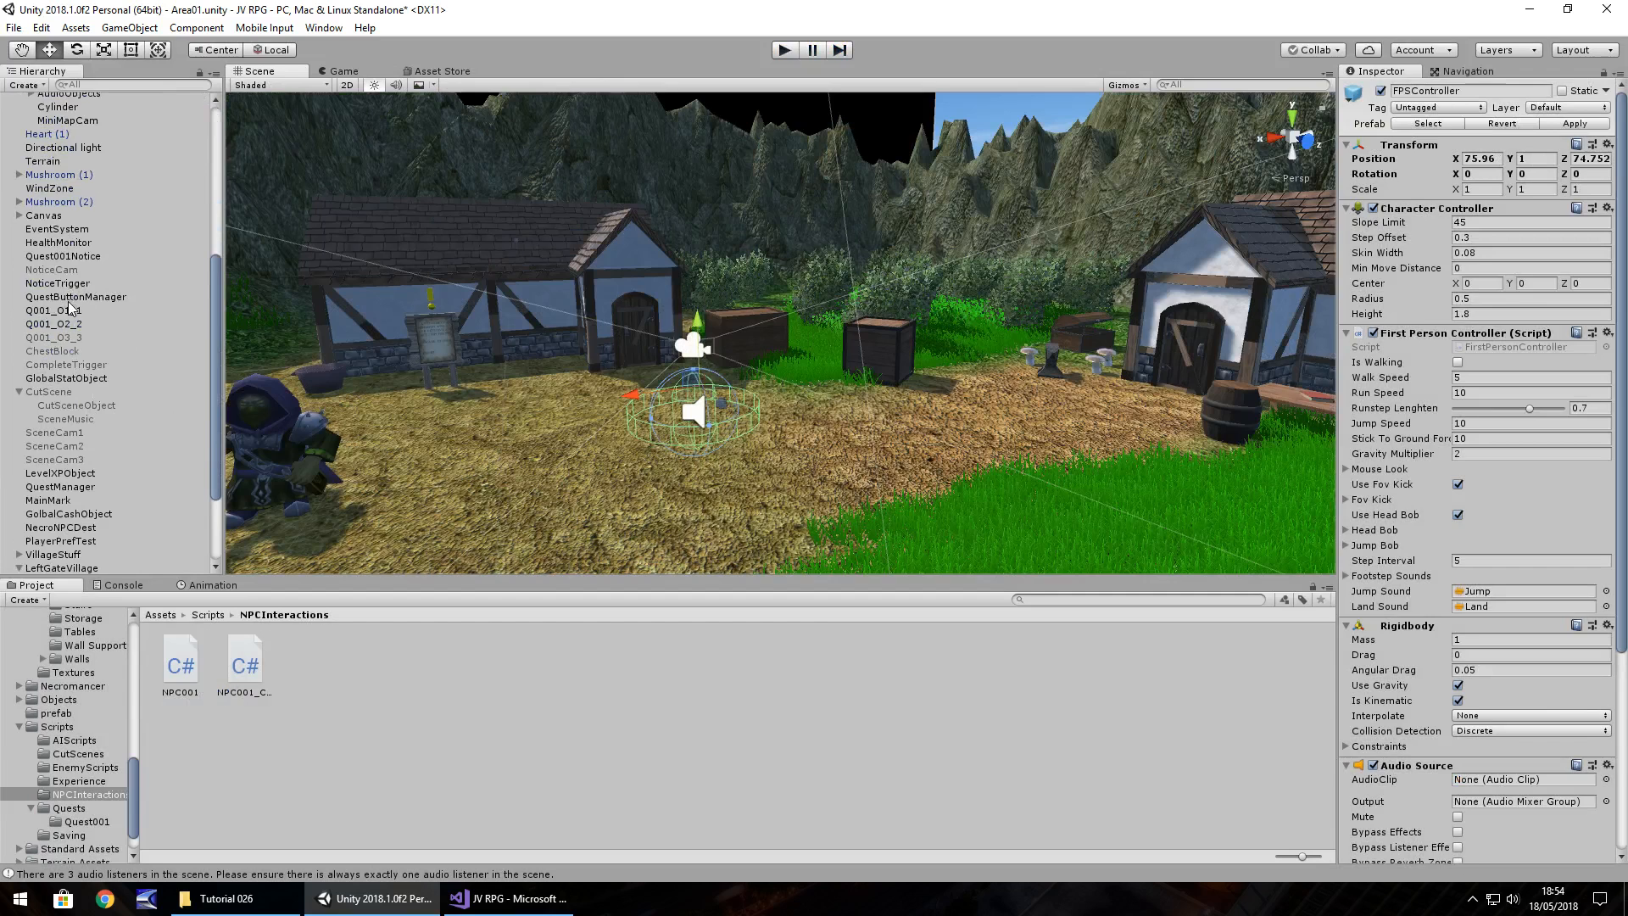
pyautogui.click(18, 214)
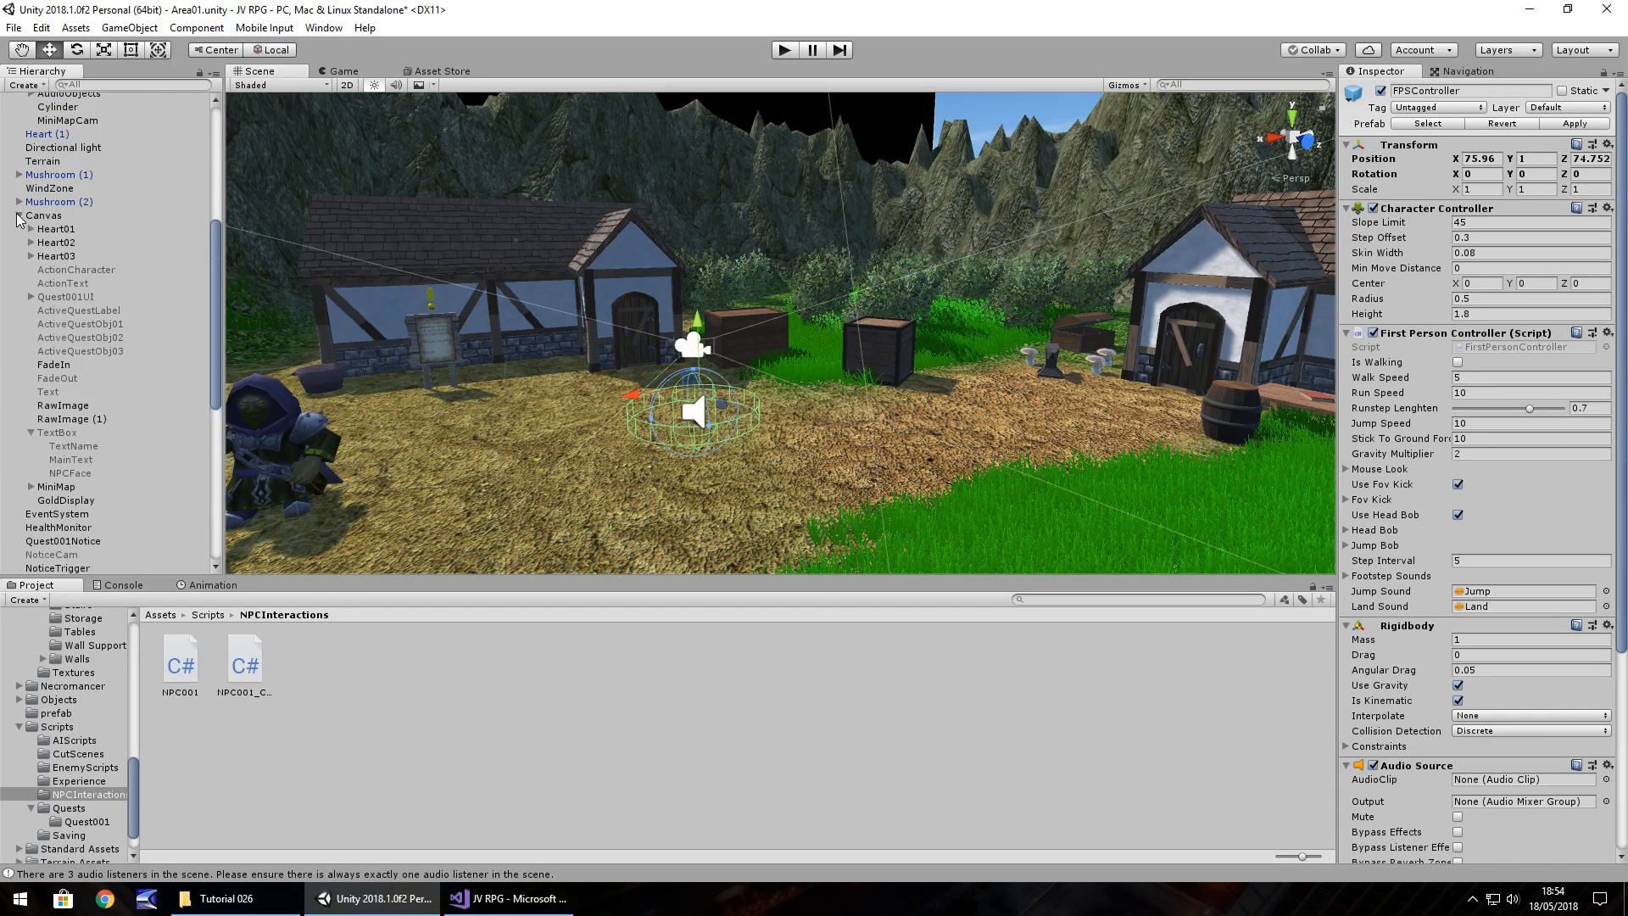
pyautogui.moveTo(723, 70)
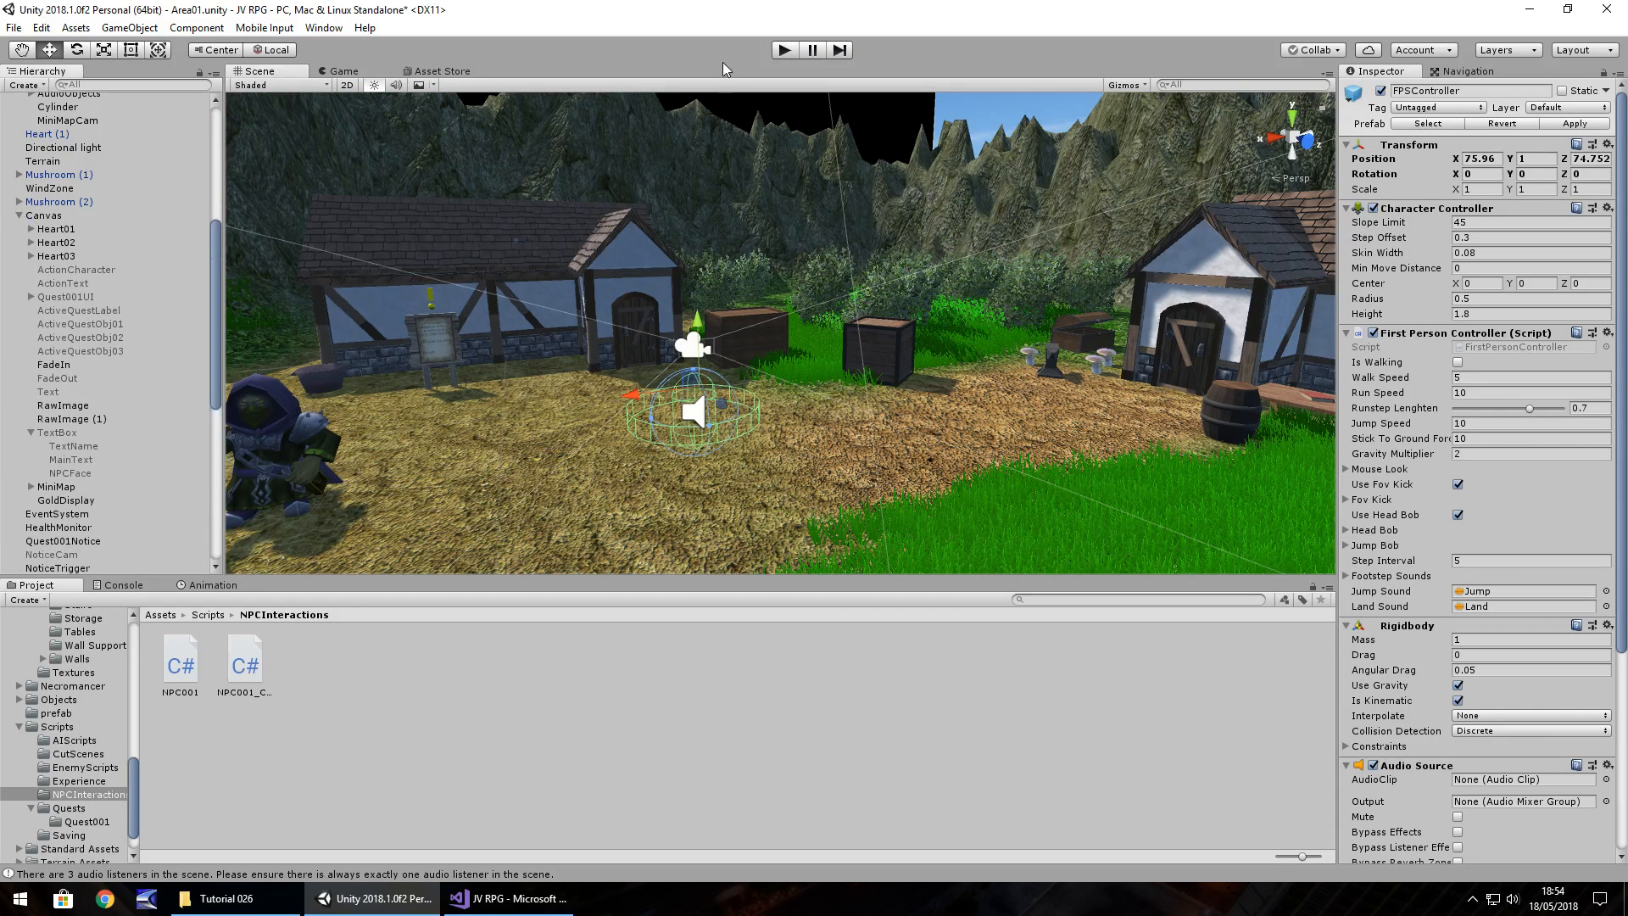
pyautogui.moveTo(60, 374)
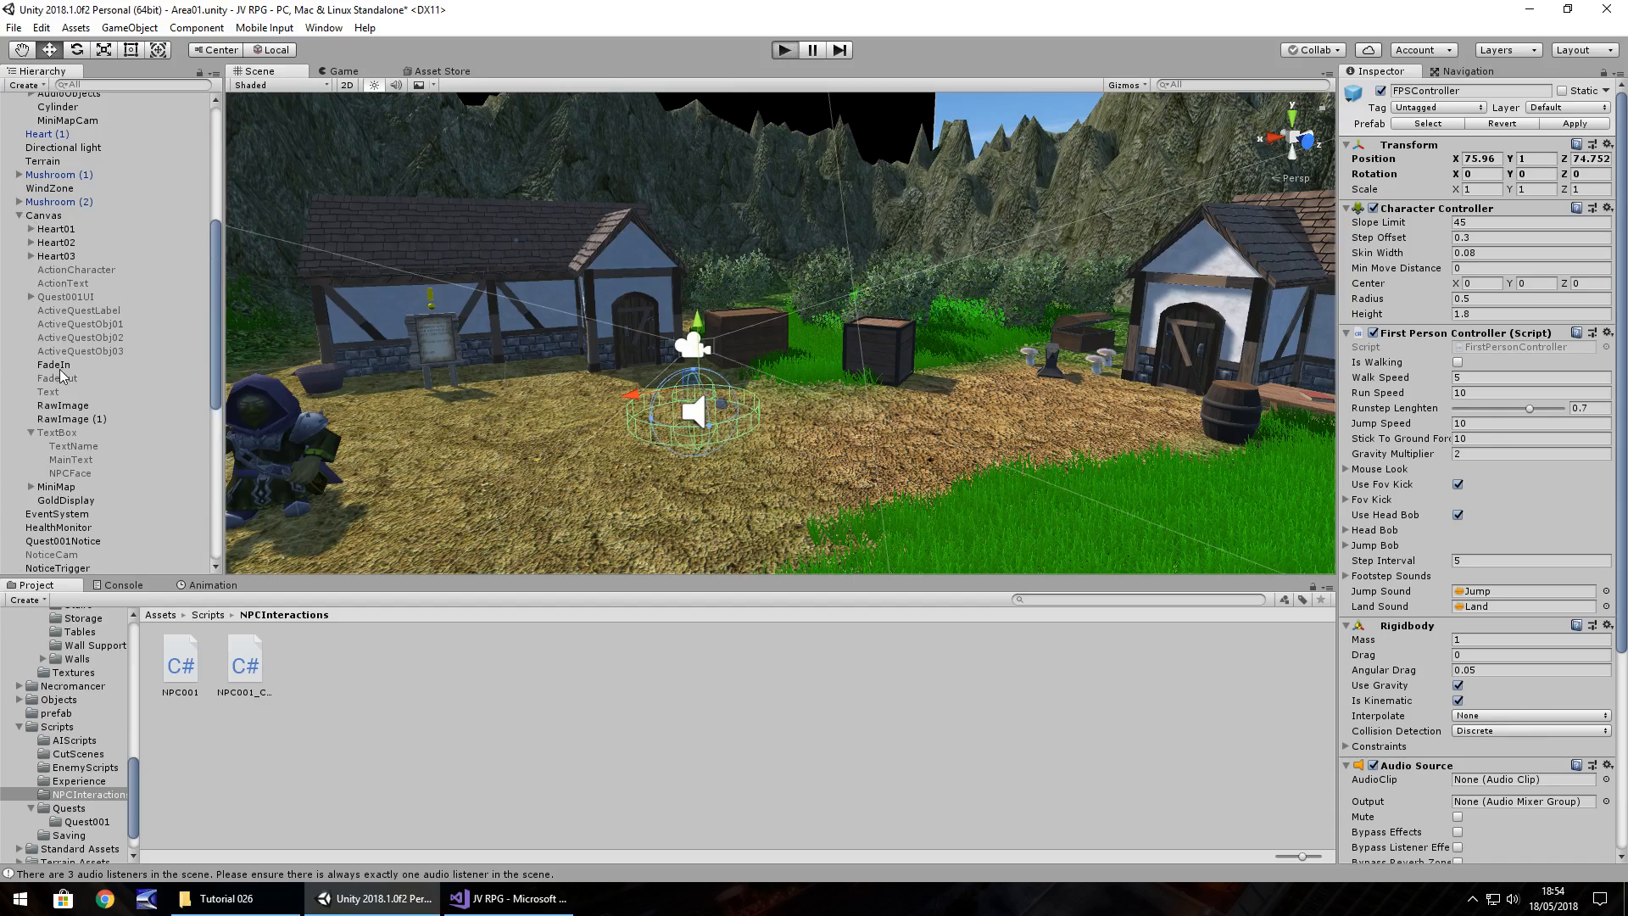
pyautogui.click(782, 50)
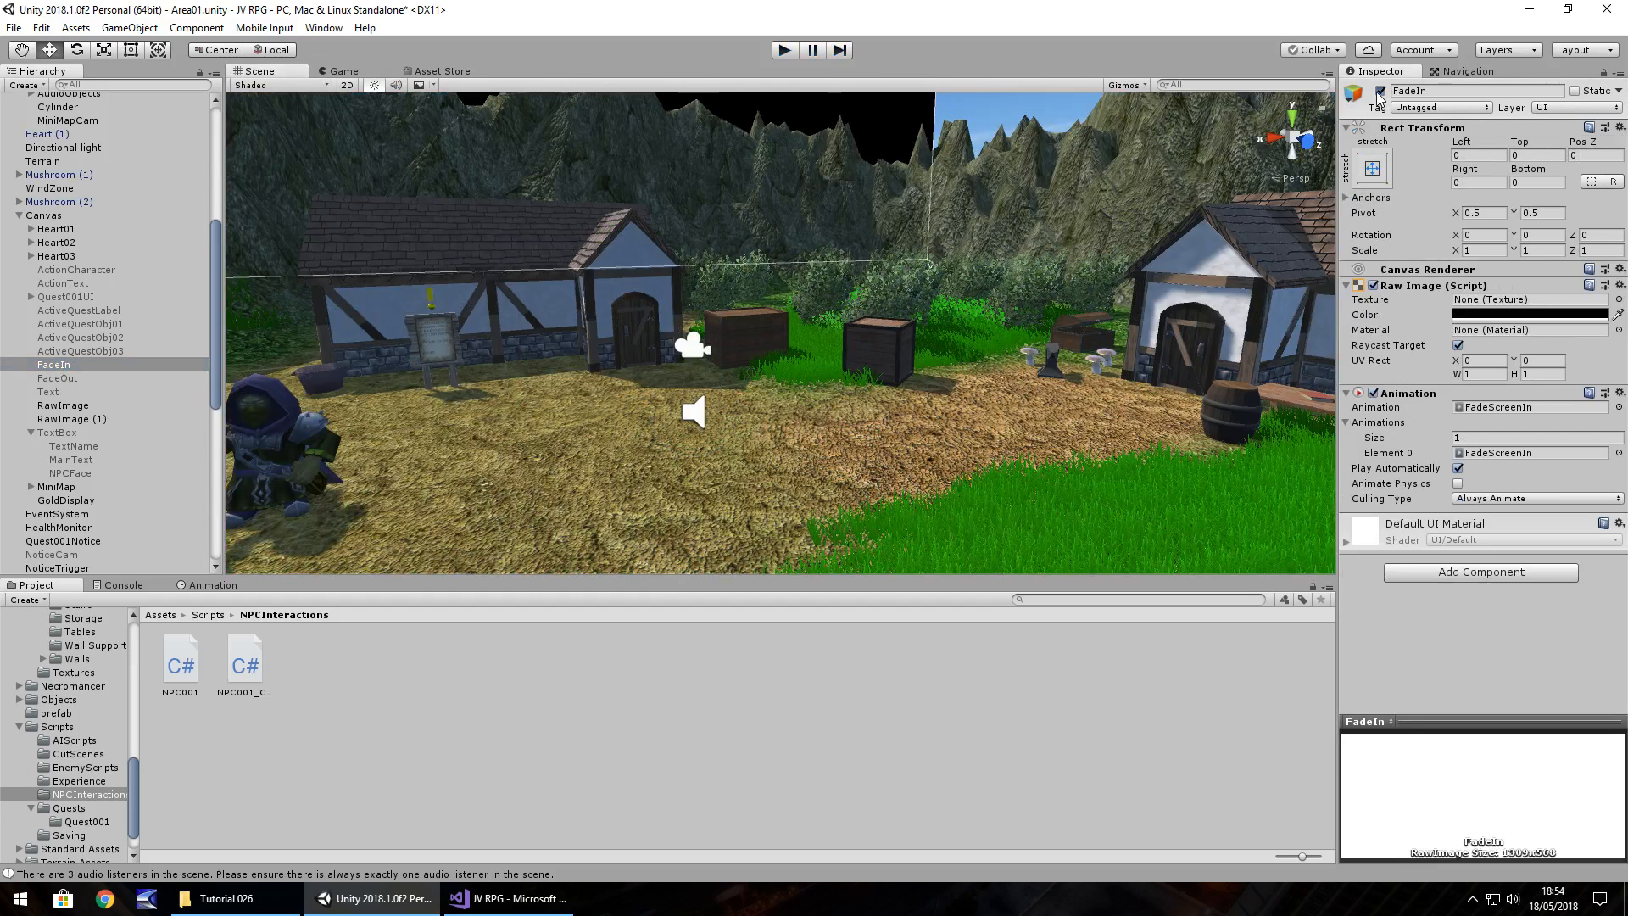
pyautogui.click(784, 49)
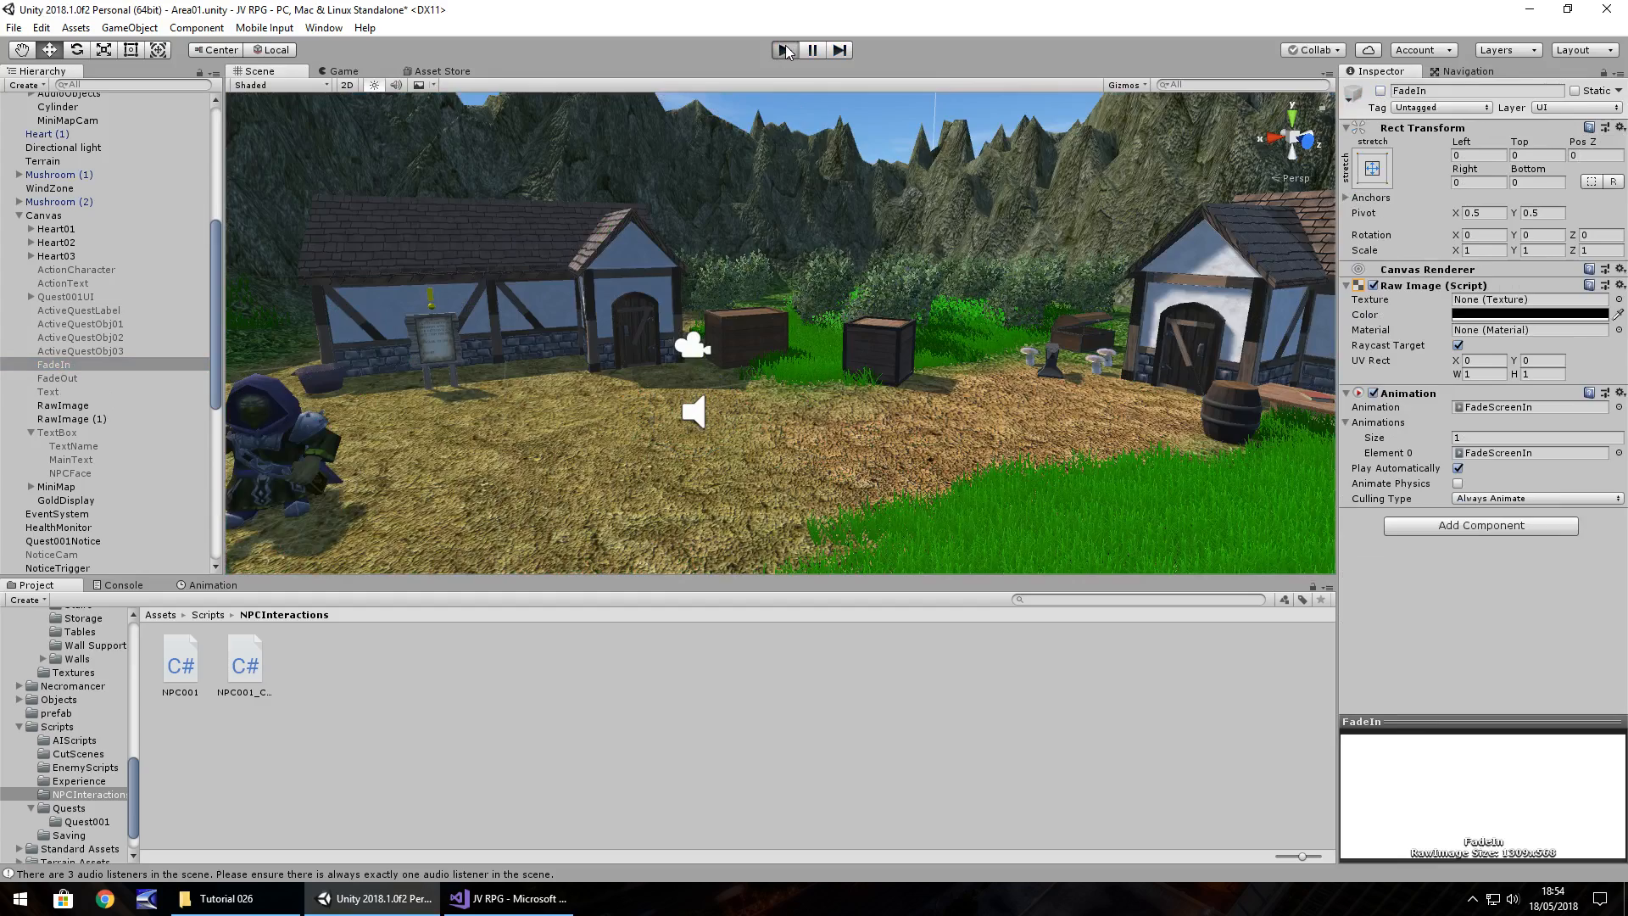
pyautogui.click(783, 49)
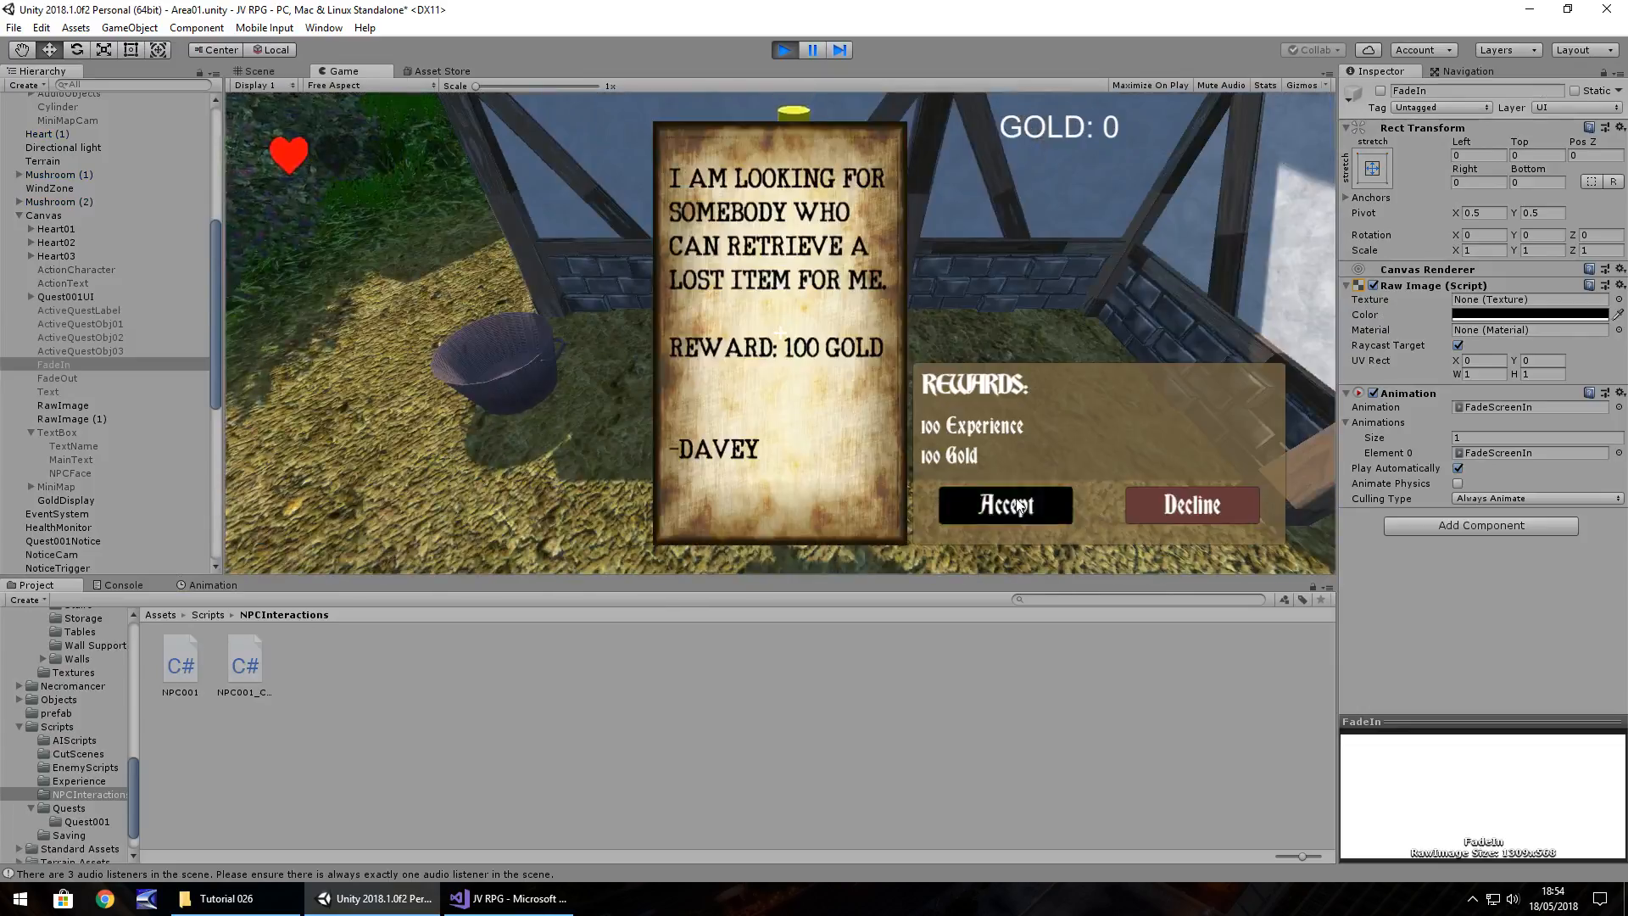
# Accept the lost-item quest, earn 100 gold and get the Warrior's cave reminder.
pyautogui.click(1004, 504)
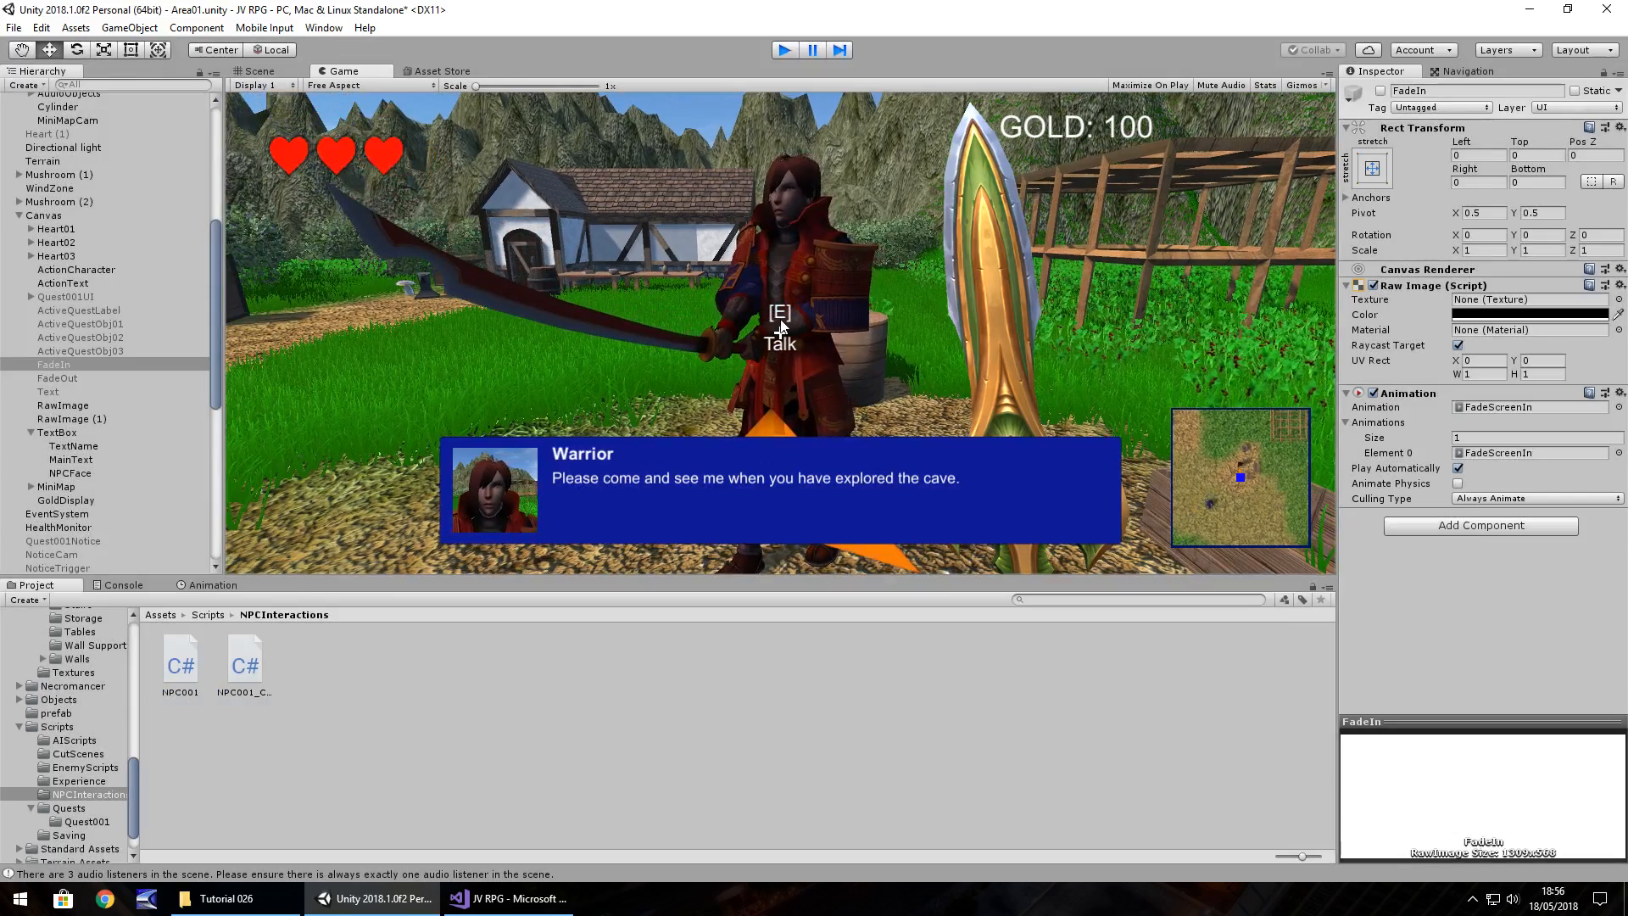
# Check NPC001_Comp's thank-you dialogue line in Visual Studio, then return to Unity.
pyautogui.click(509, 898)
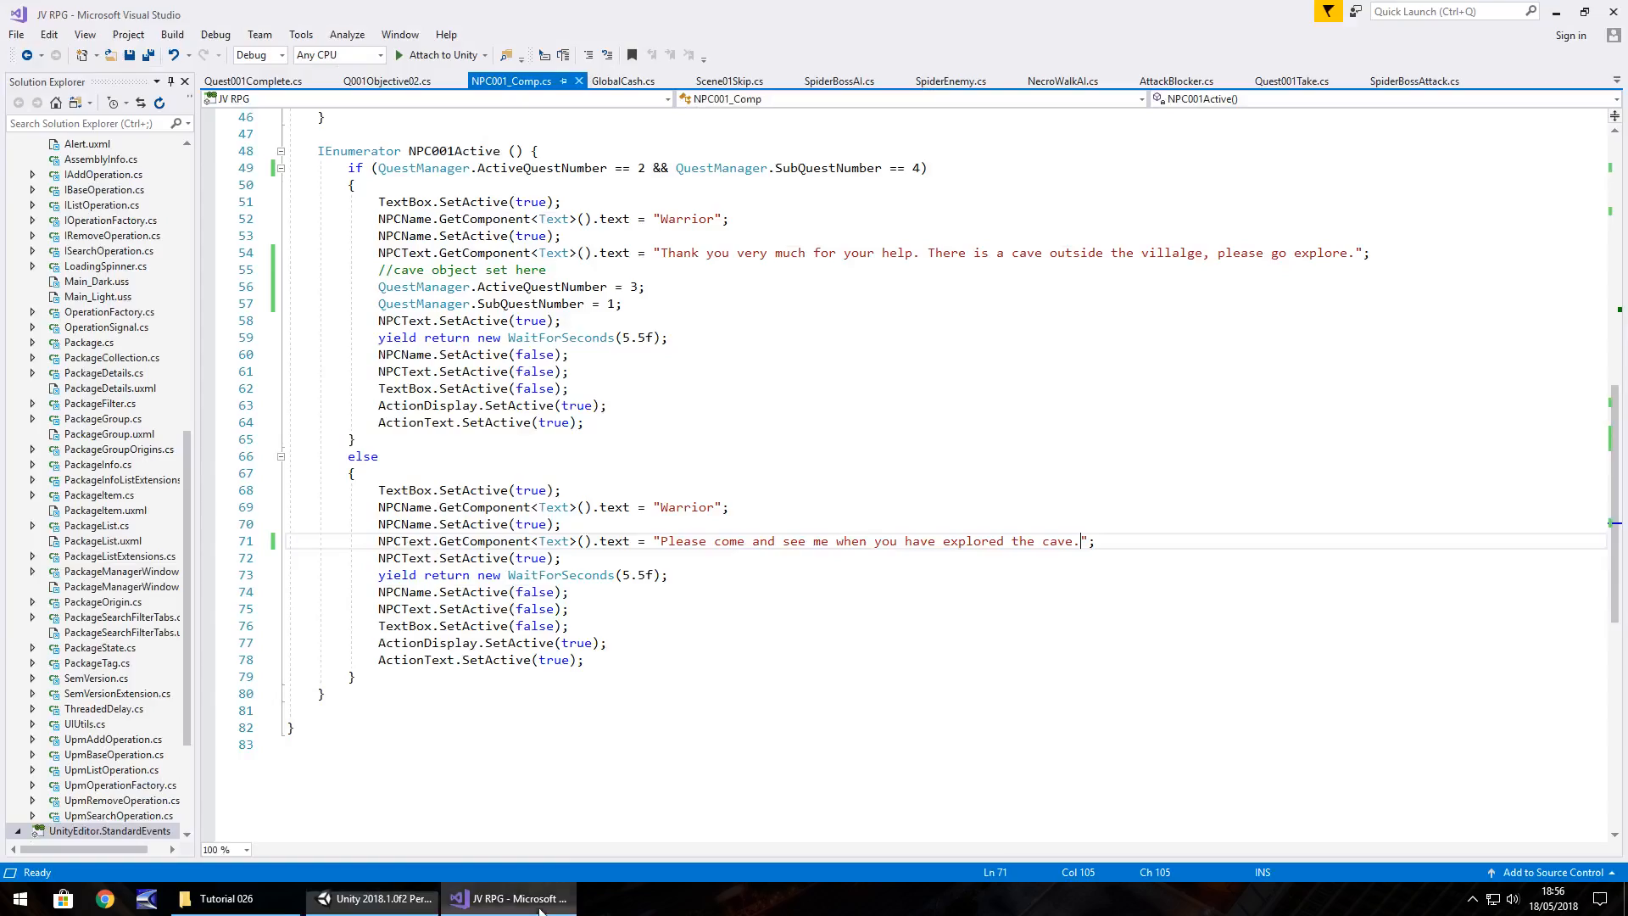
pyautogui.click(1188, 253)
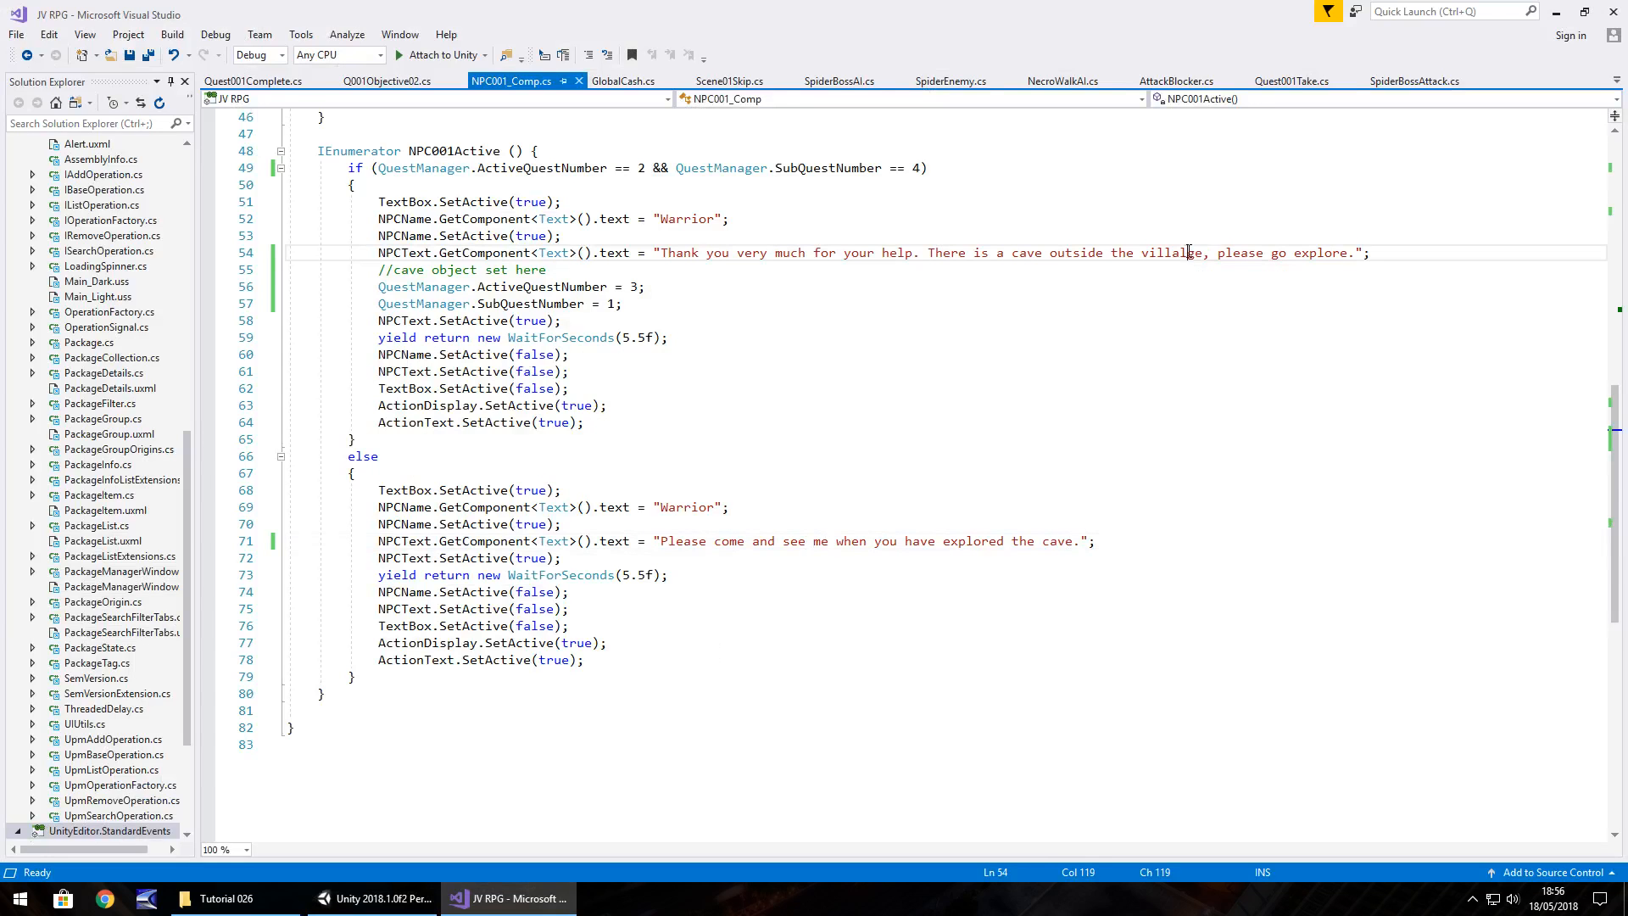
pyautogui.click(369, 898)
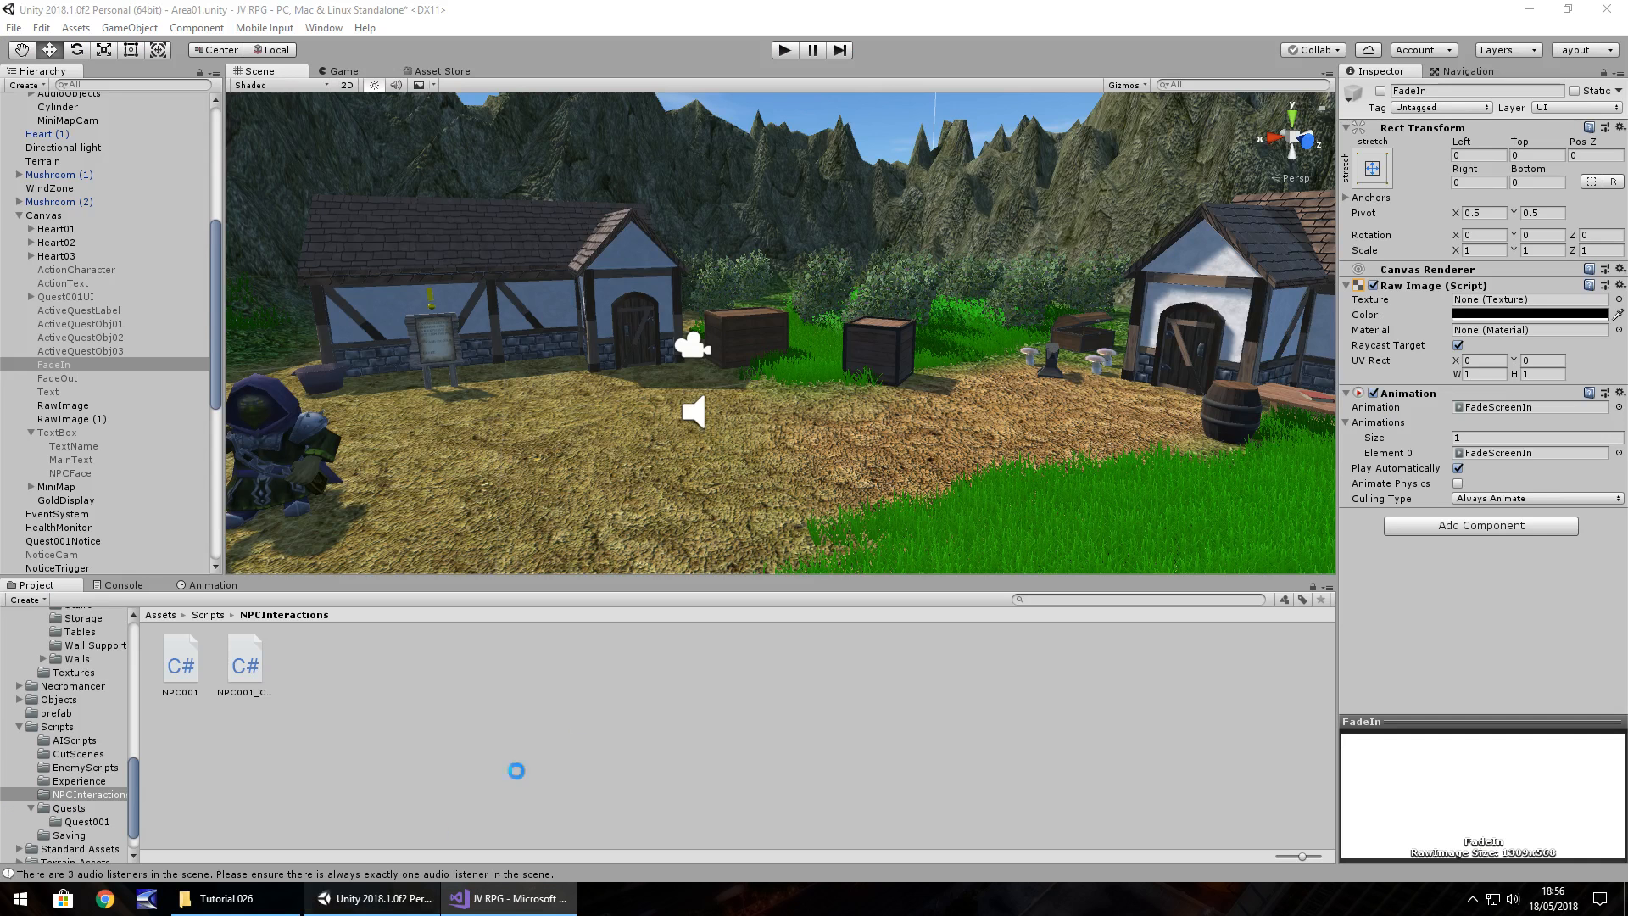